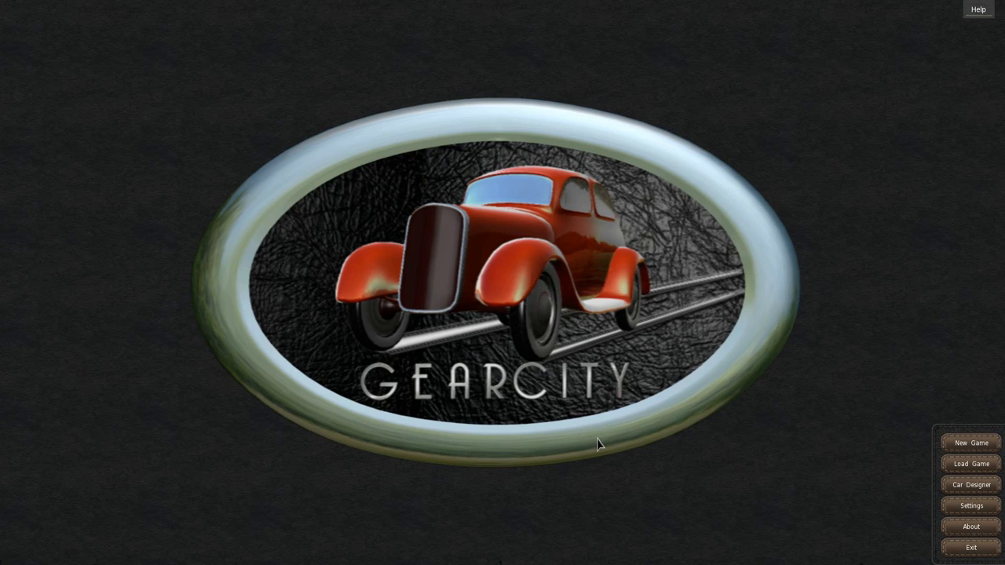
mouse_move(882, 375)
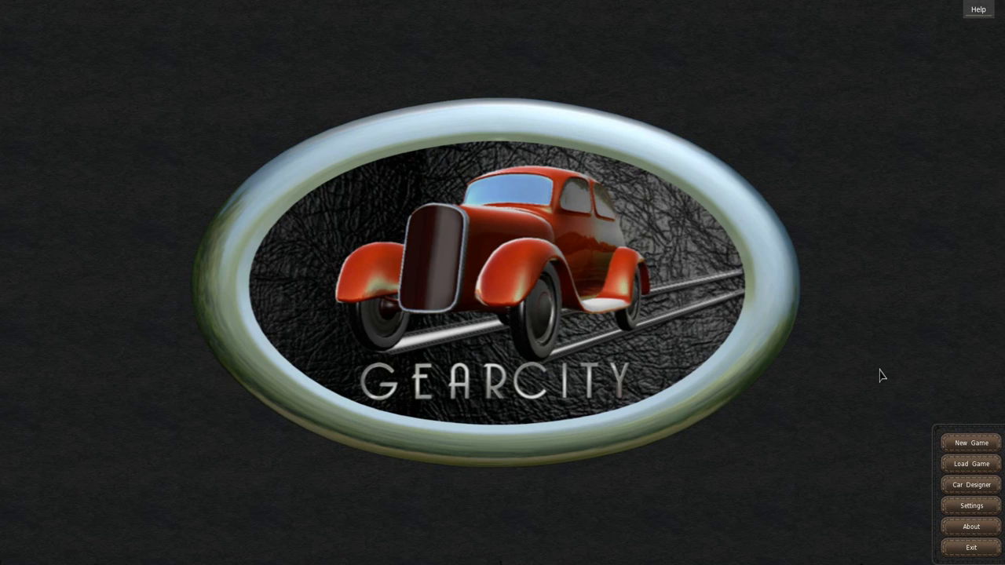
- Begin a new game and enter LetsPlay as the save name
click(970, 443)
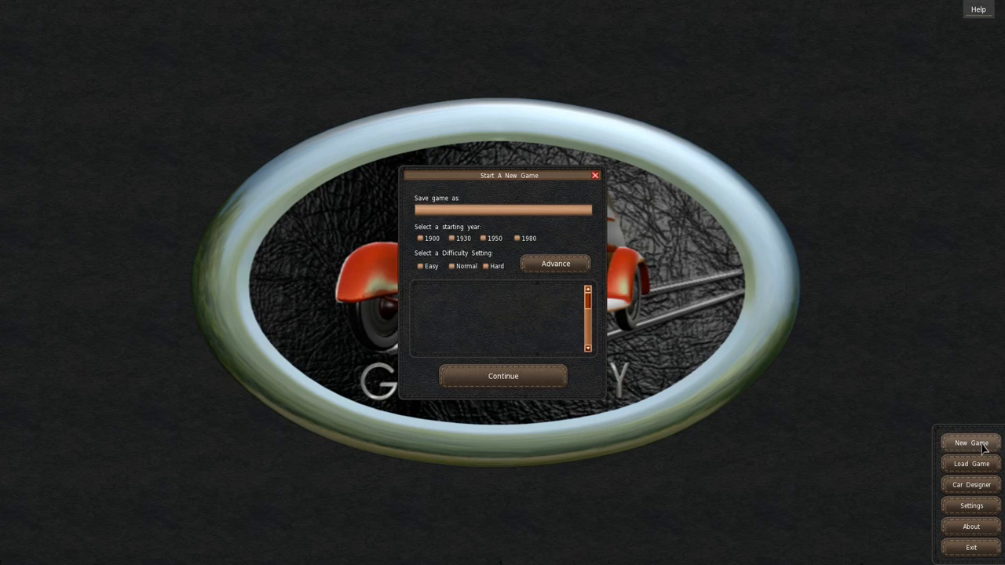
mouse_move(484, 226)
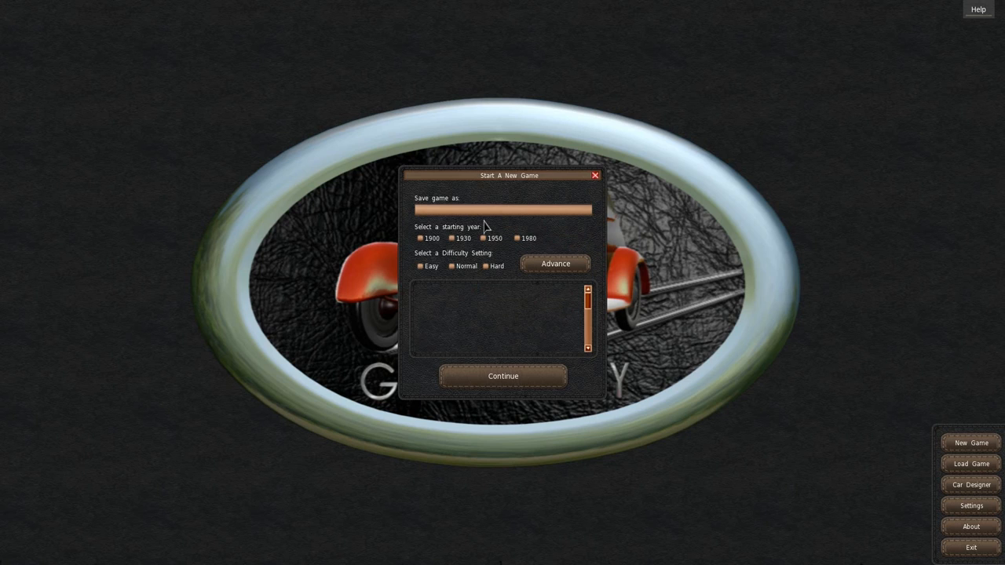
mouse_move(480, 220)
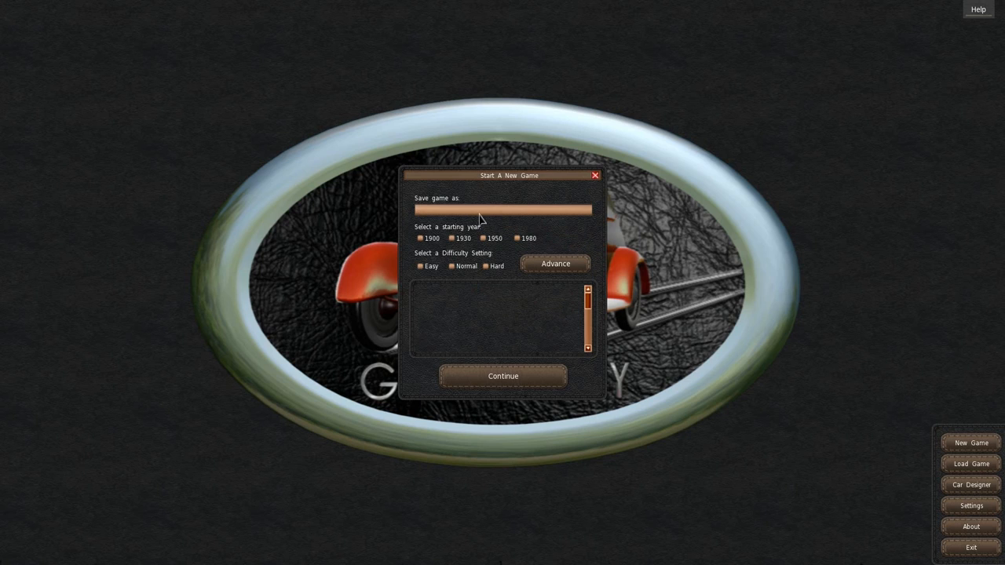
text(LetsPlay)
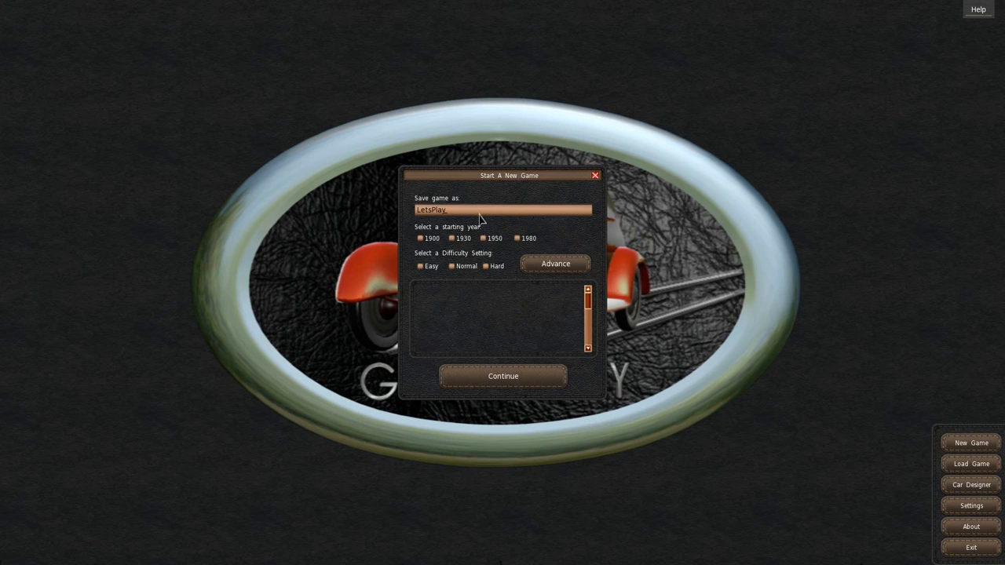
mouse_move(441, 244)
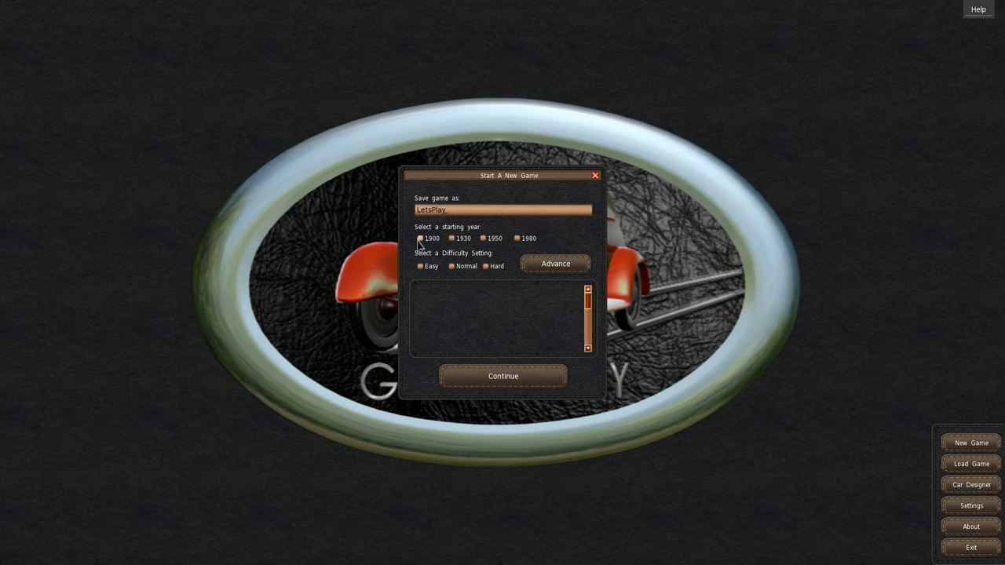
mouse_move(457, 248)
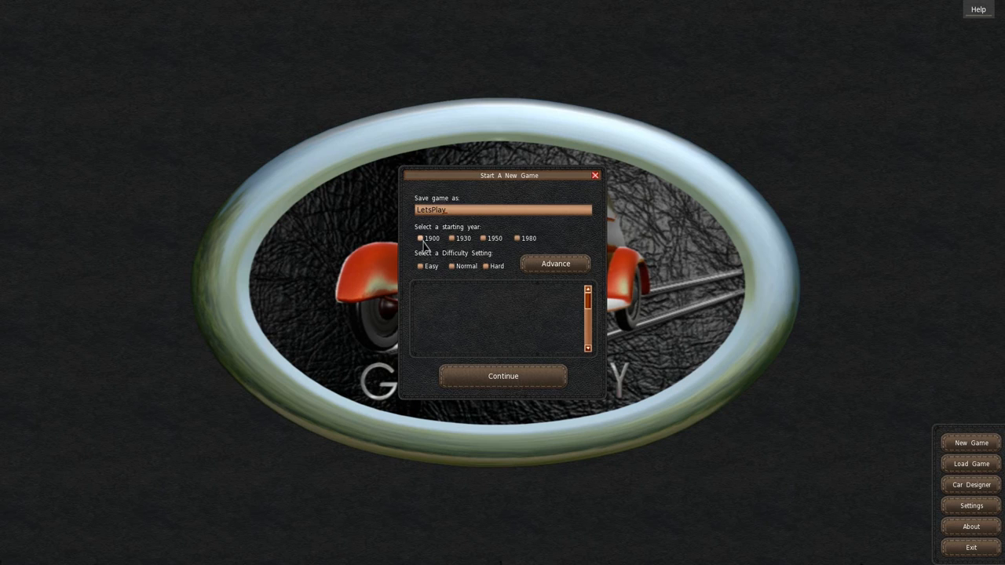
- Pick 1900 as the starting year and read through its era description
click(421, 238)
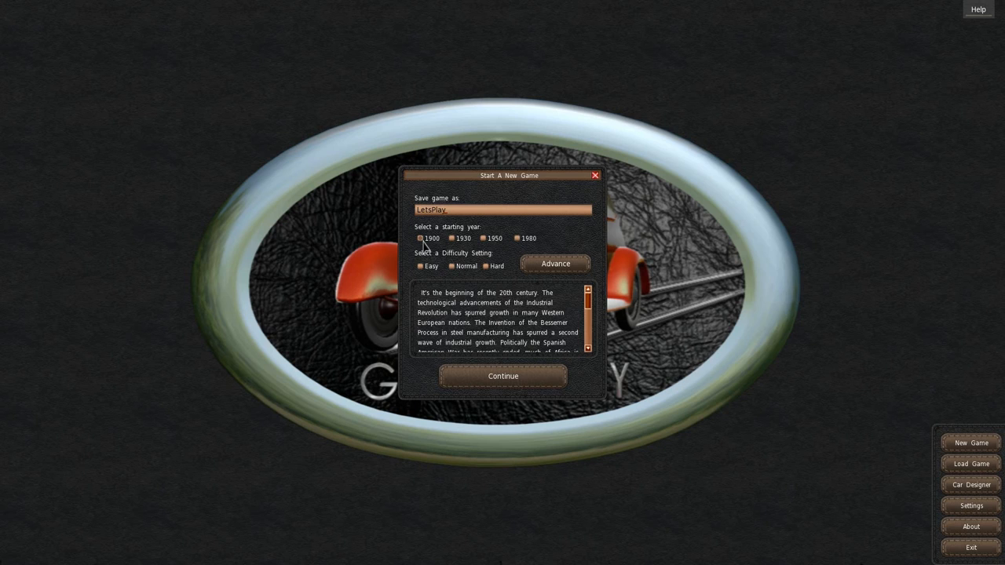
mouse_move(505, 311)
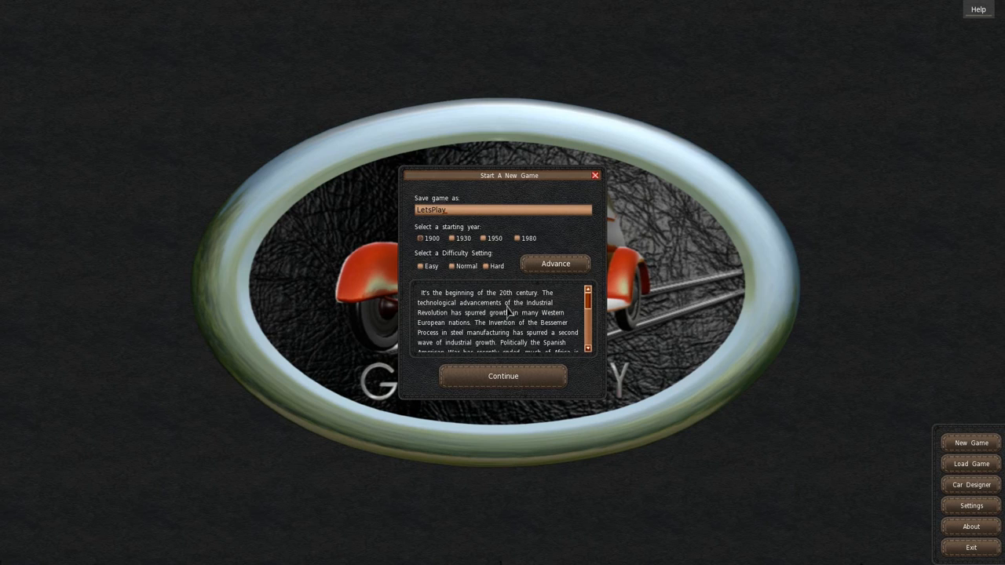
mouse_move(489, 336)
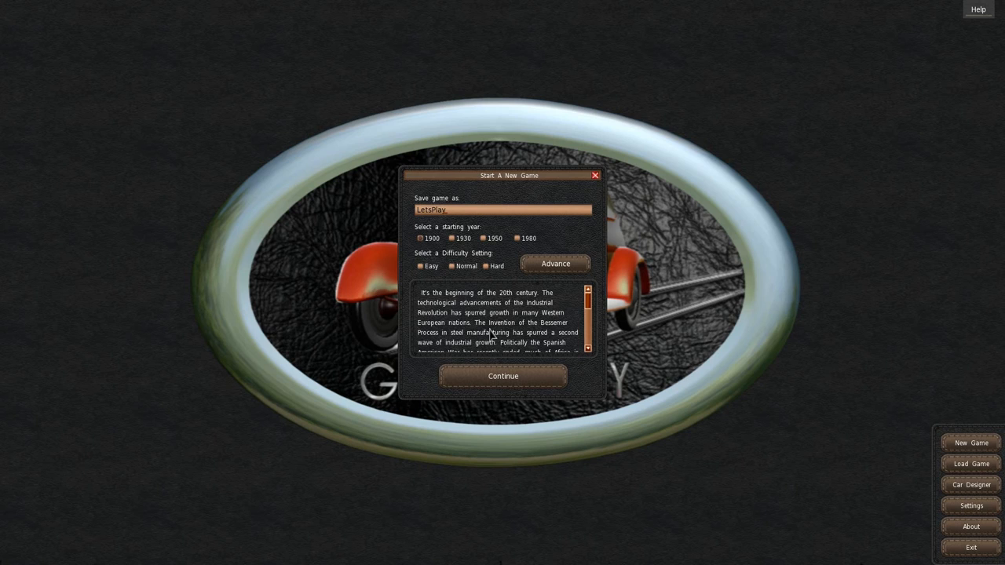
mouse_move(484, 323)
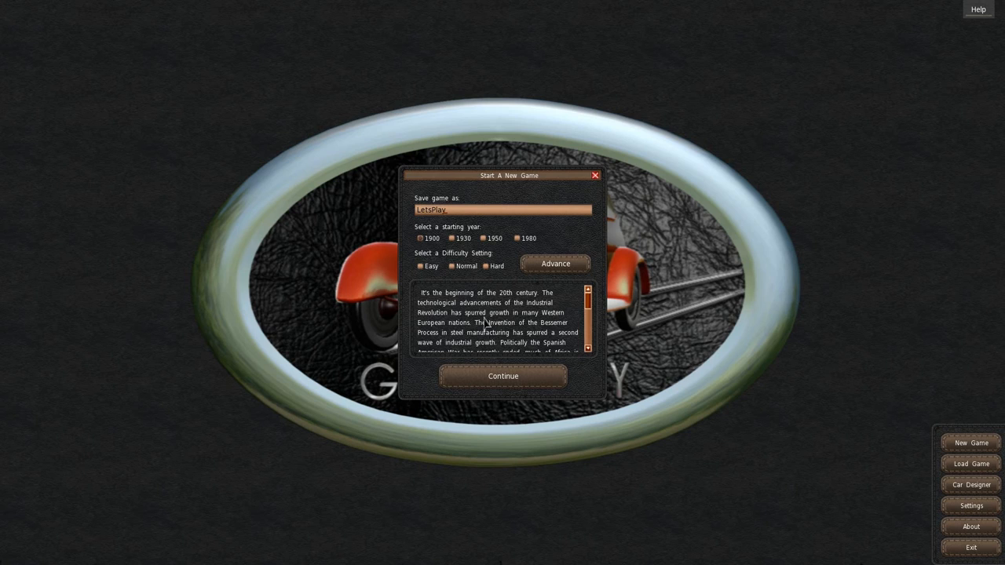
mouse_move(561, 333)
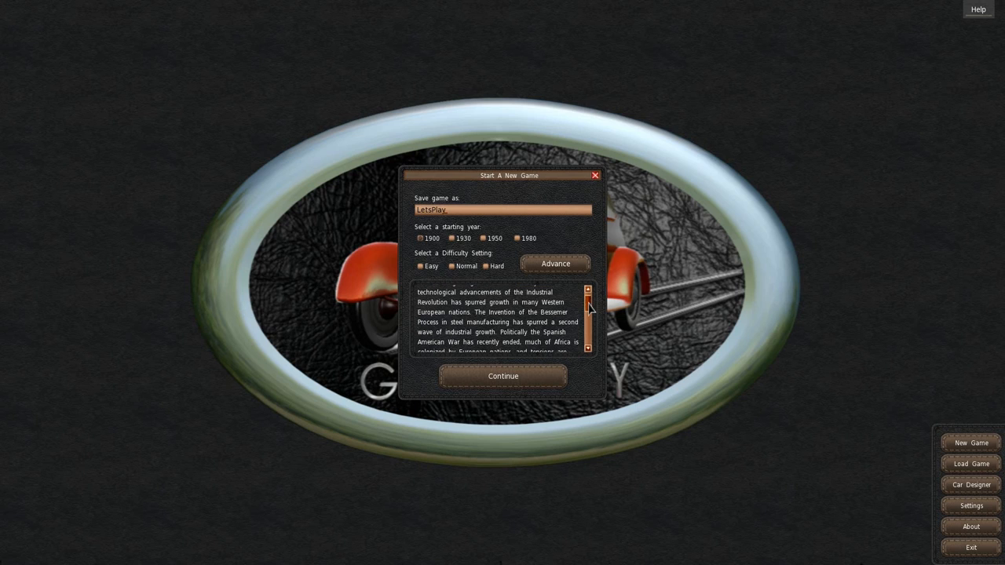
scroll(down, 3)
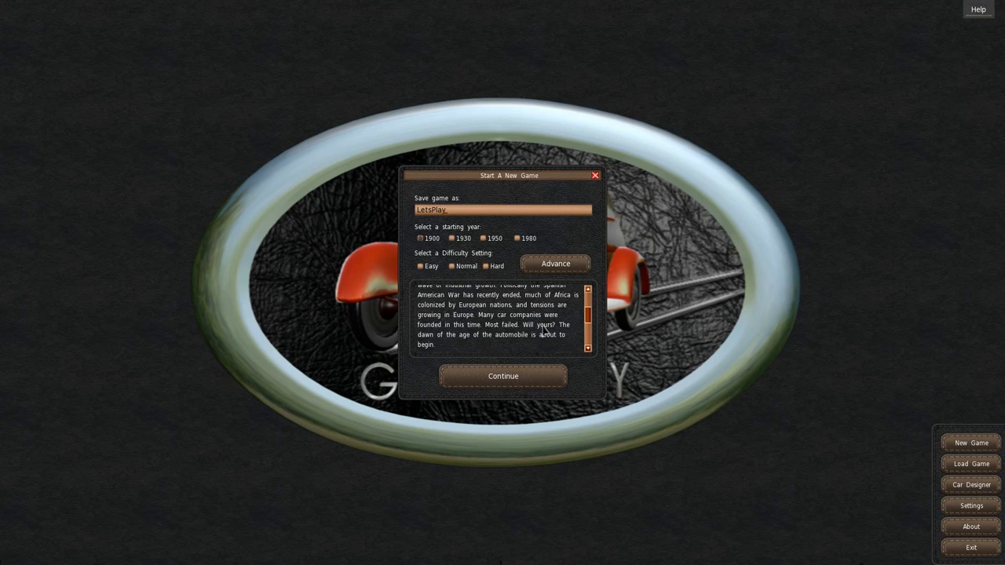
mouse_move(518, 358)
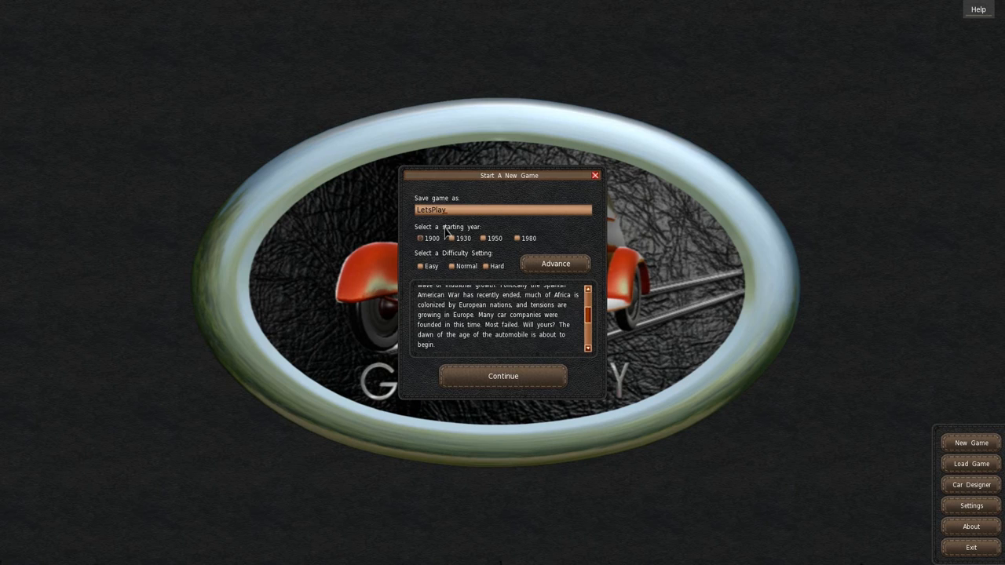
mouse_move(469, 240)
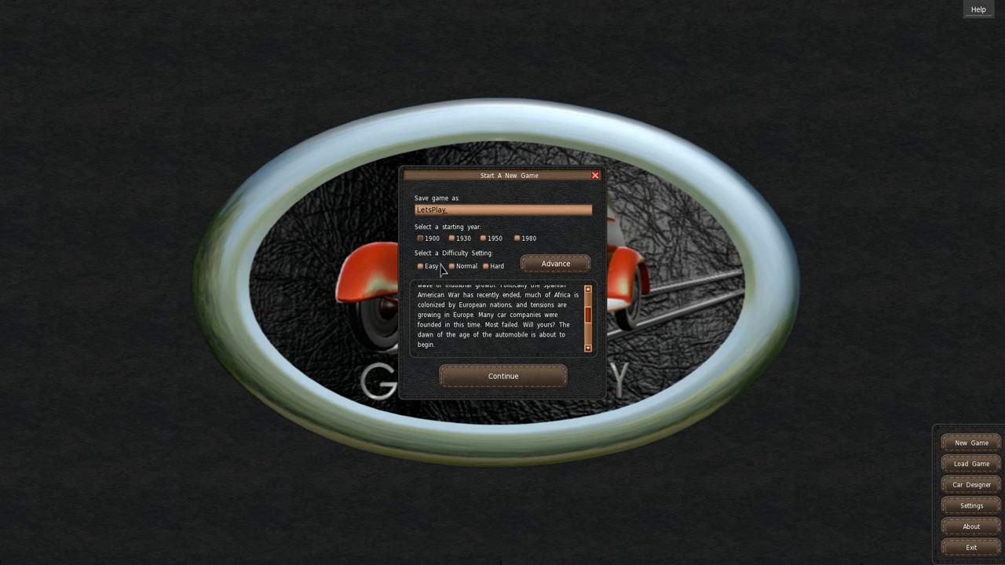
mouse_move(449, 270)
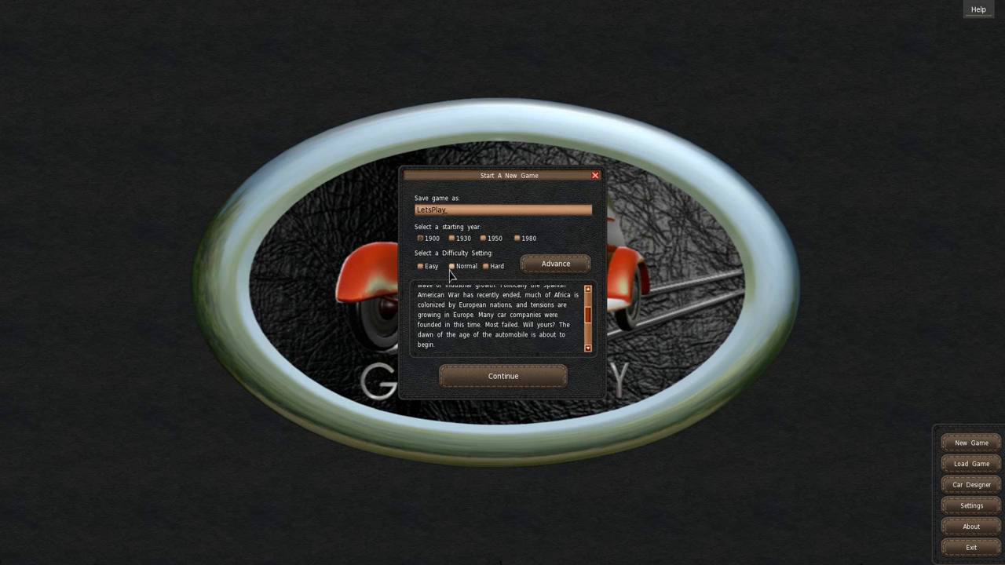
mouse_move(528, 290)
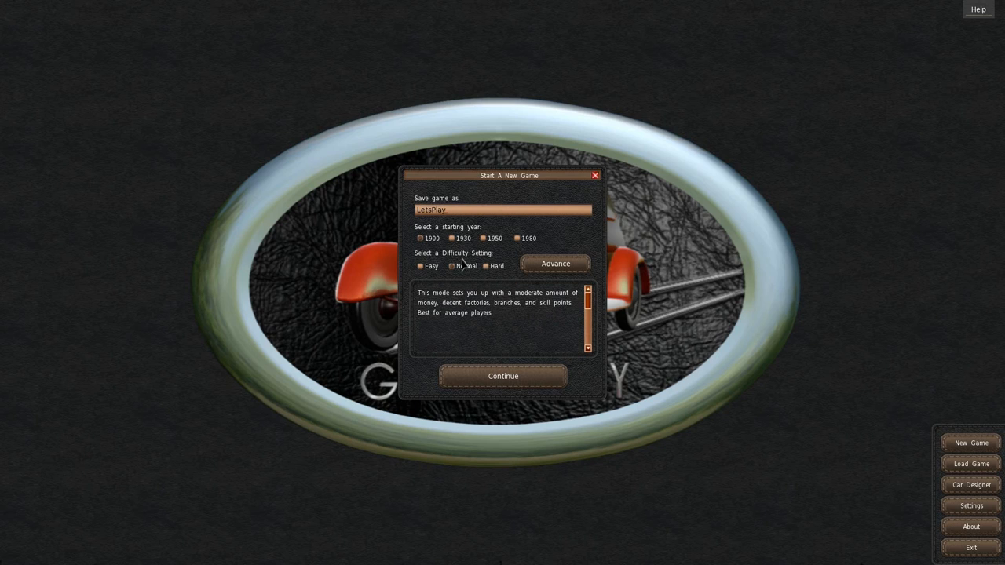
mouse_move(458, 267)
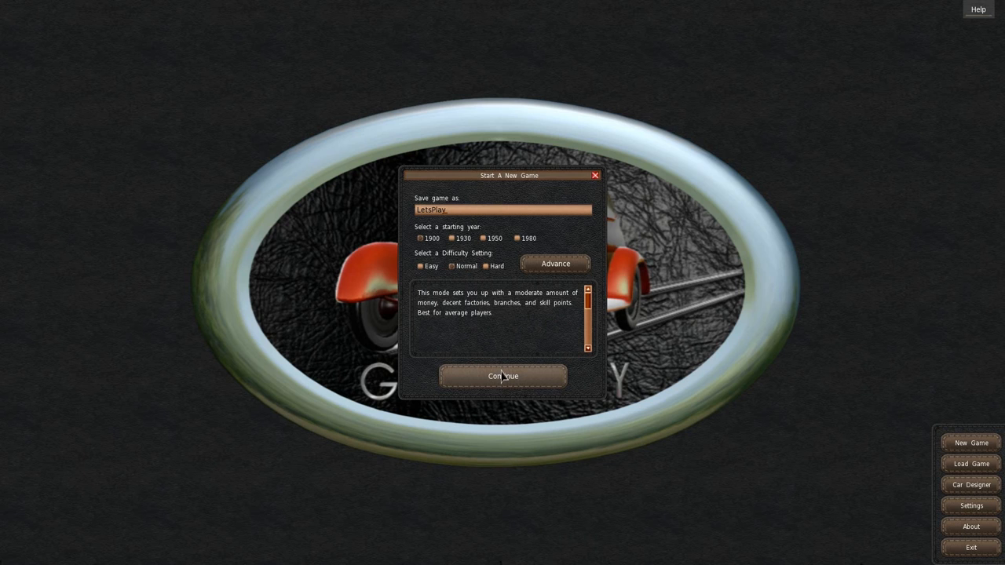
- Confirm the game settings and view New York, United States on the headquarters map
click(503, 376)
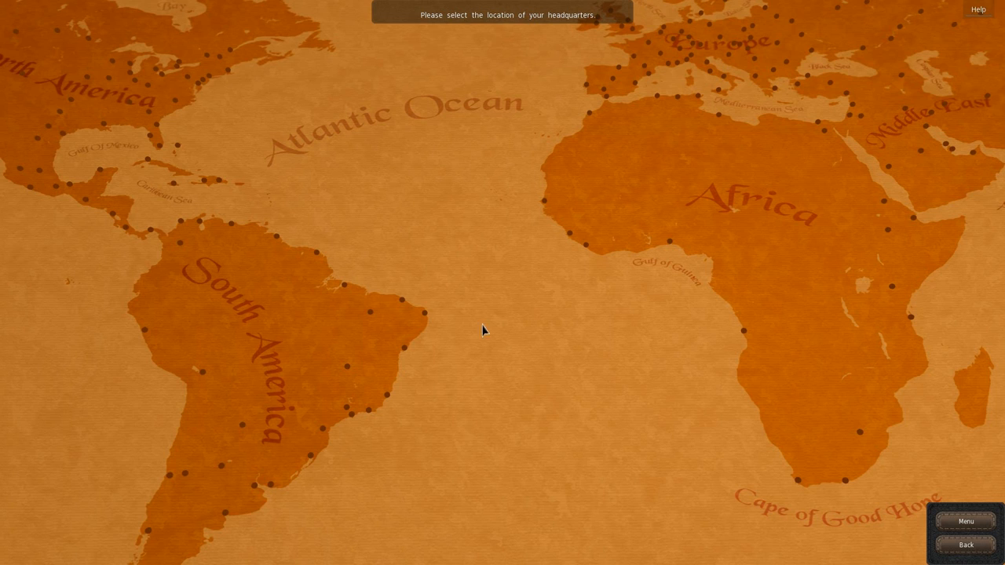
scroll(up, 3)
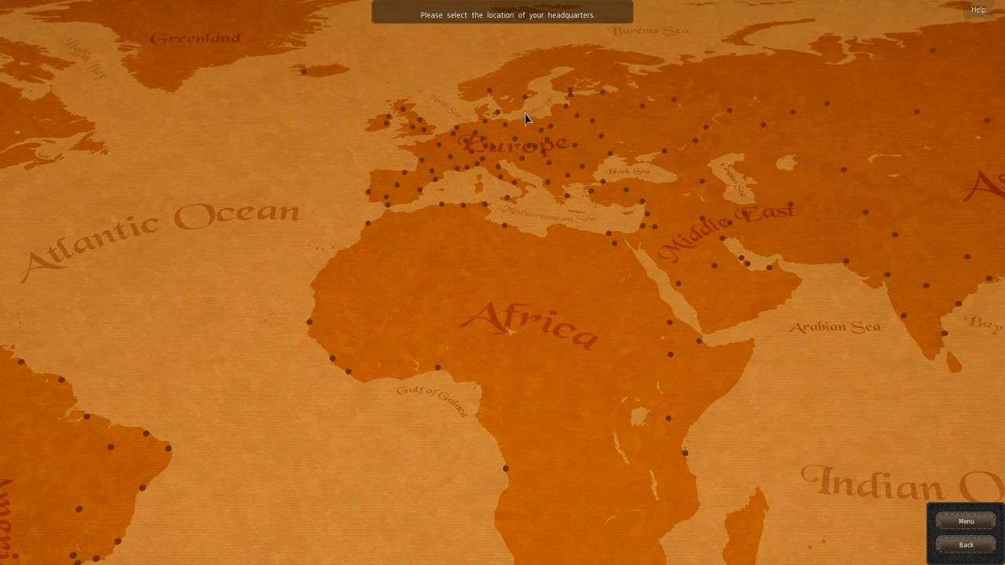
mouse_move(531, 106)
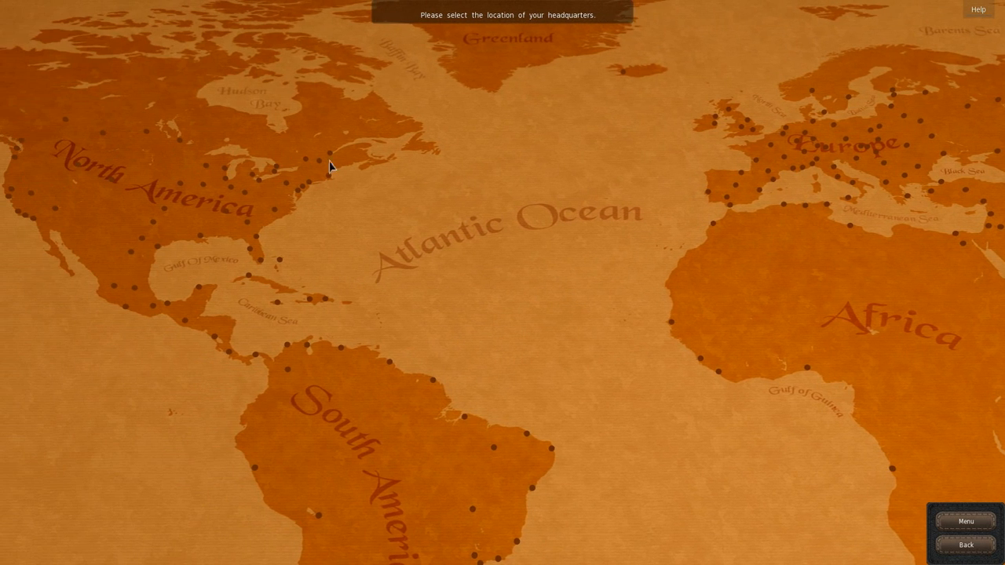
mouse_move(312, 193)
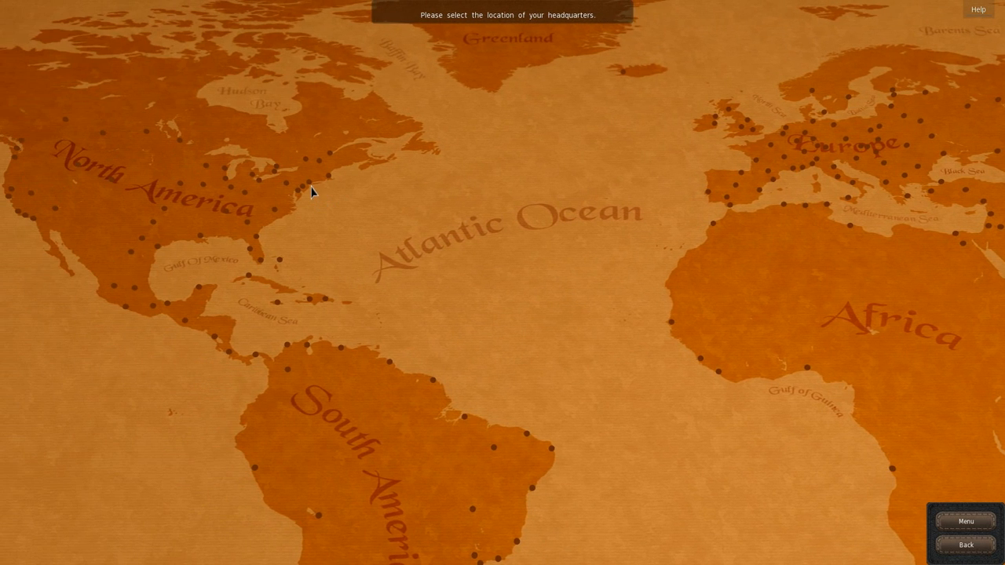
click(306, 161)
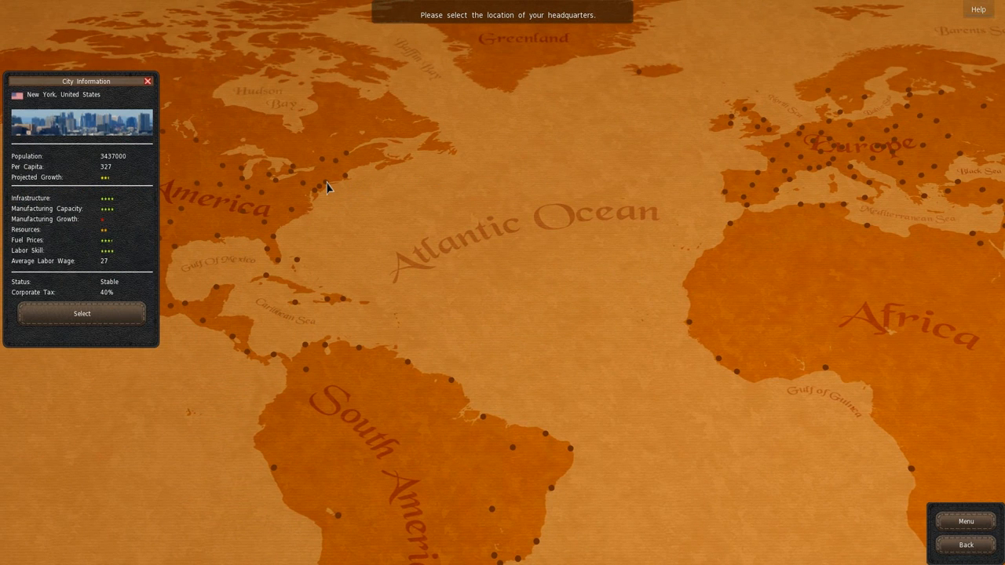
mouse_move(358, 150)
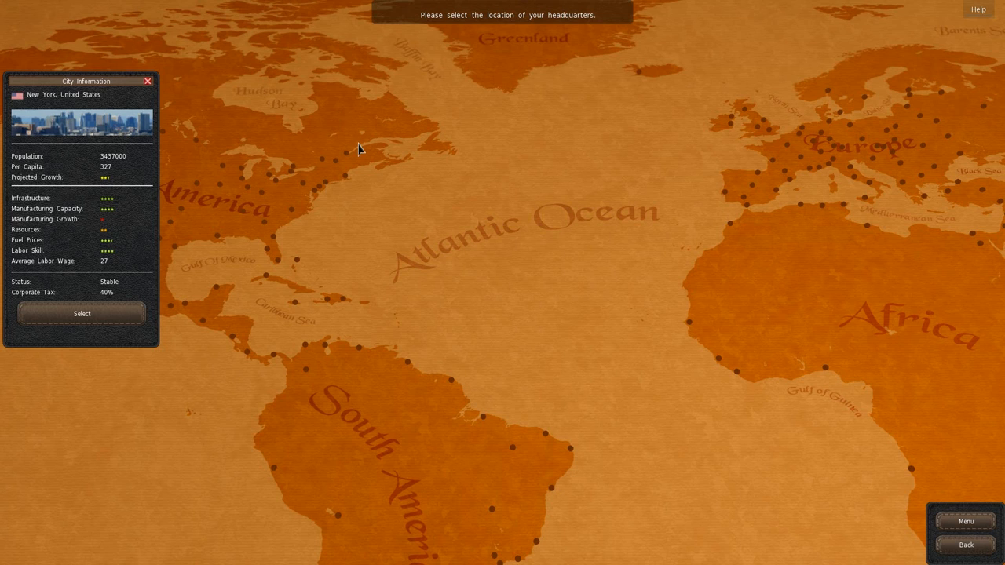
mouse_move(110, 173)
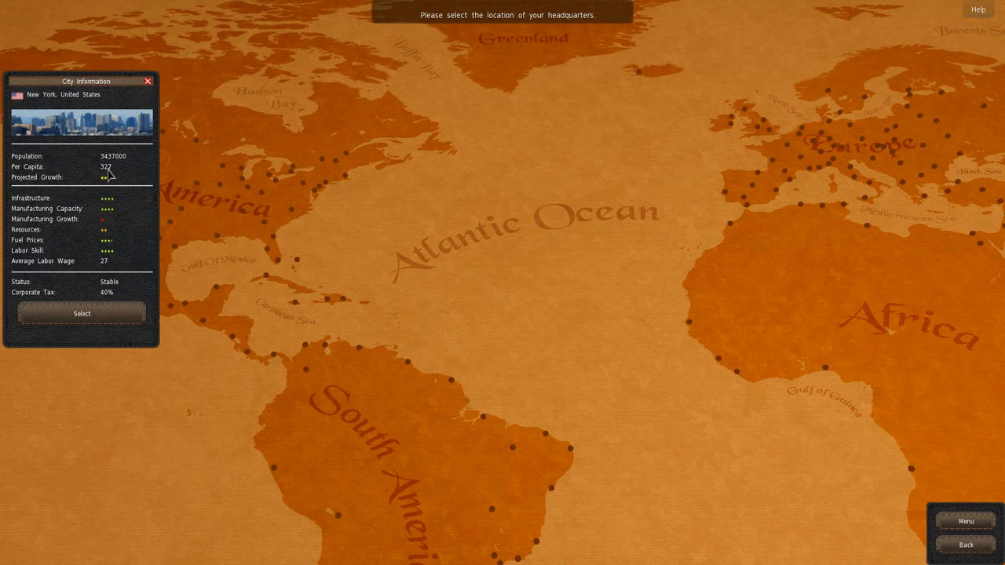
mouse_move(270, 198)
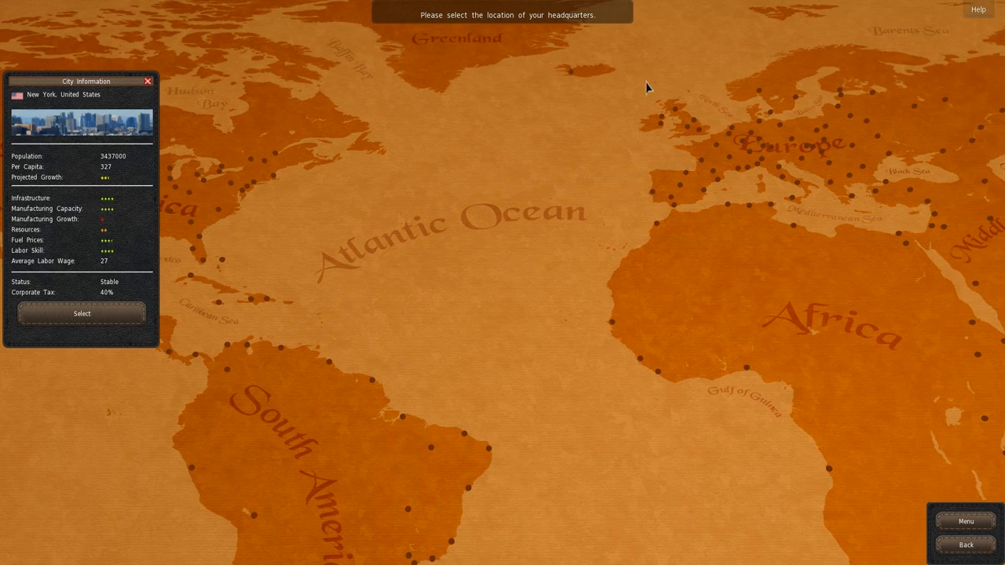
mouse_move(636, 172)
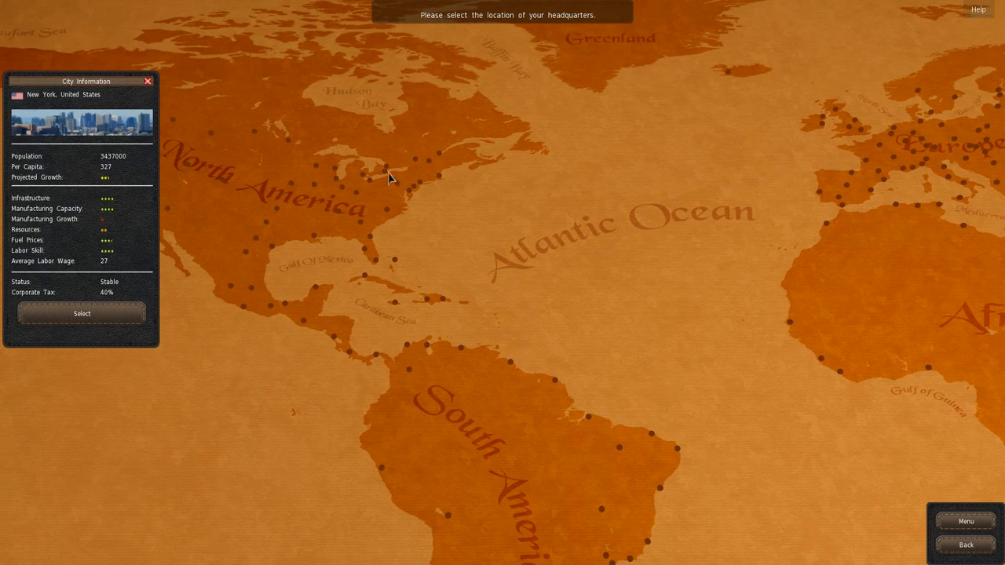
mouse_move(128, 223)
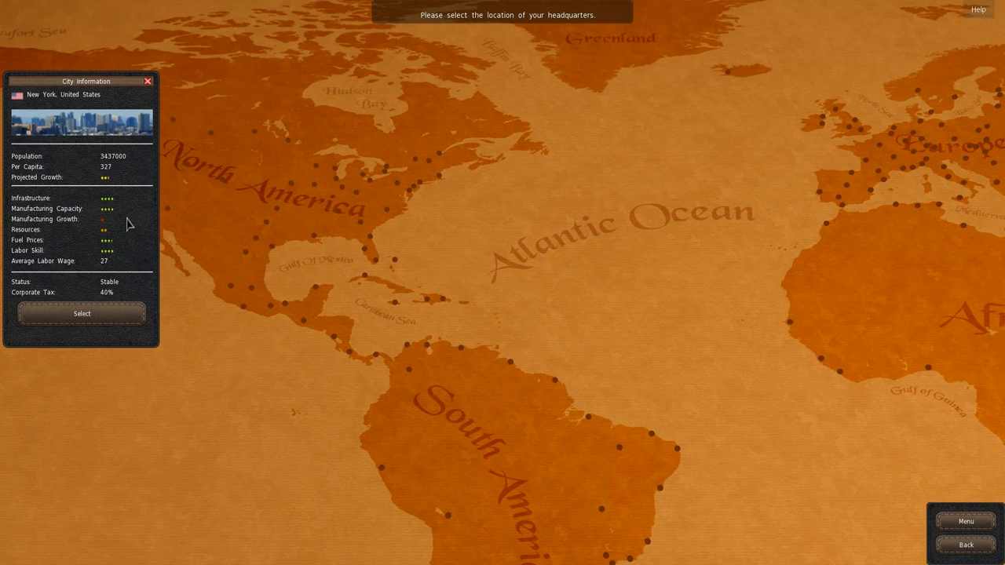
mouse_move(118, 196)
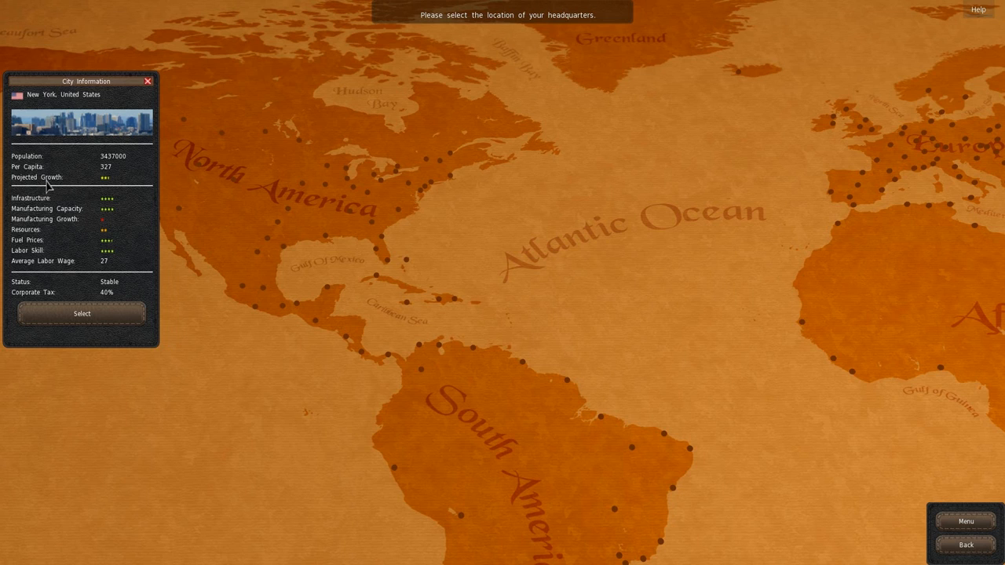
mouse_move(65, 270)
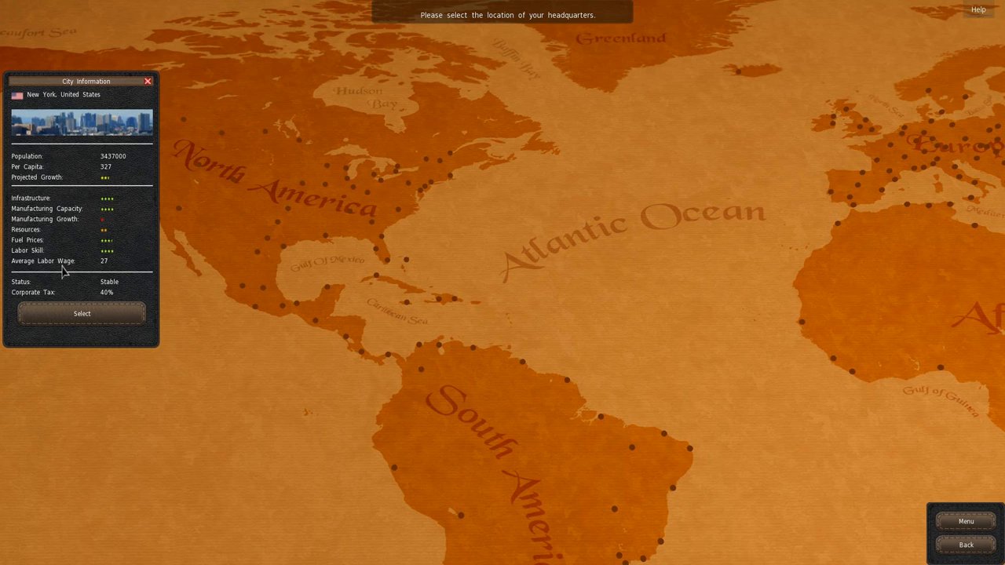
mouse_move(82, 312)
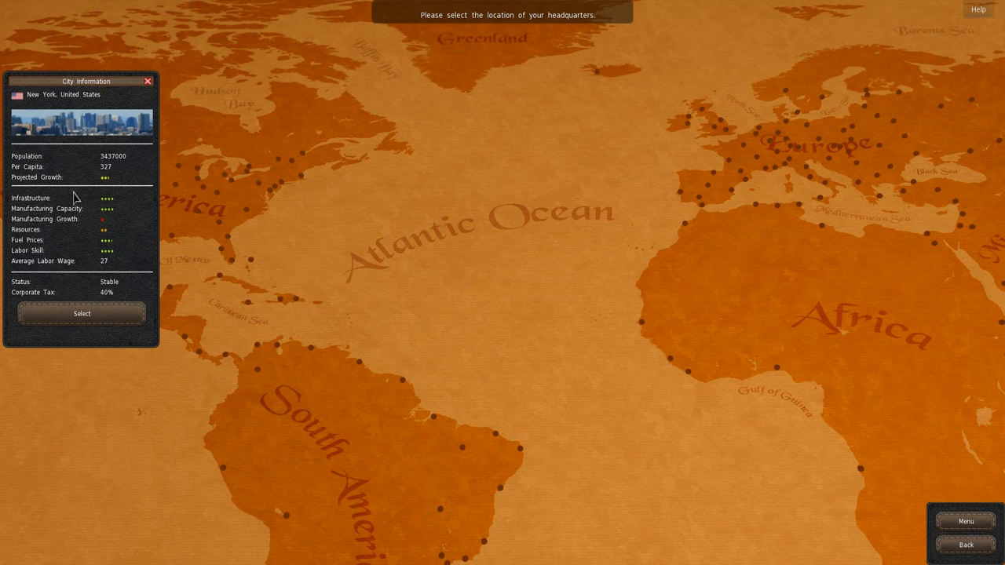
mouse_move(86, 196)
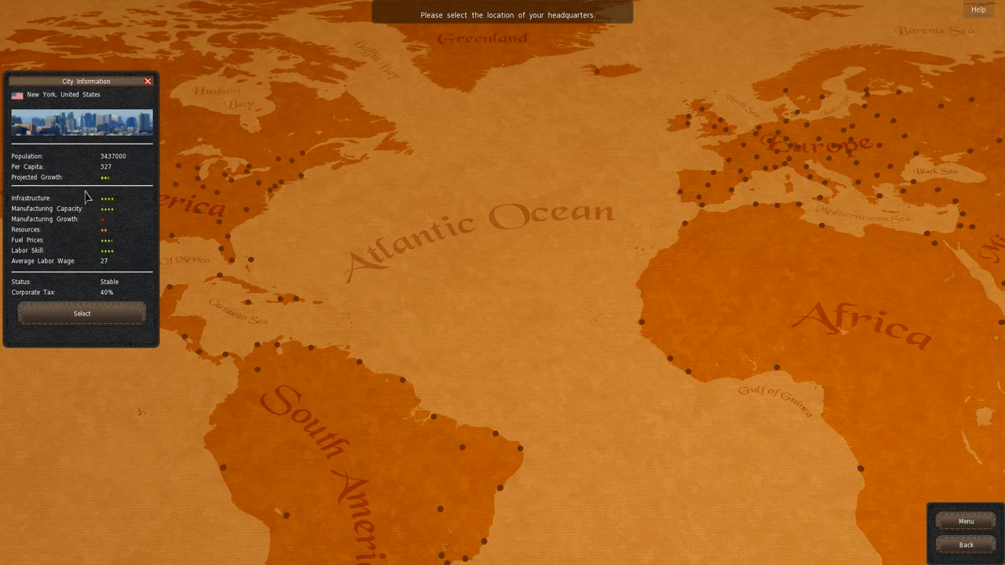
mouse_move(722, 136)
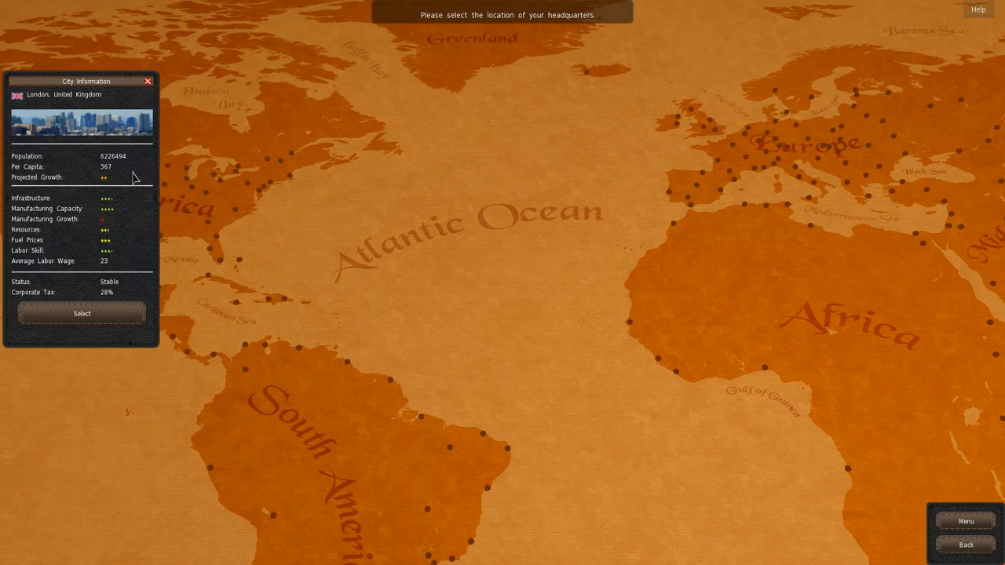
mouse_move(116, 179)
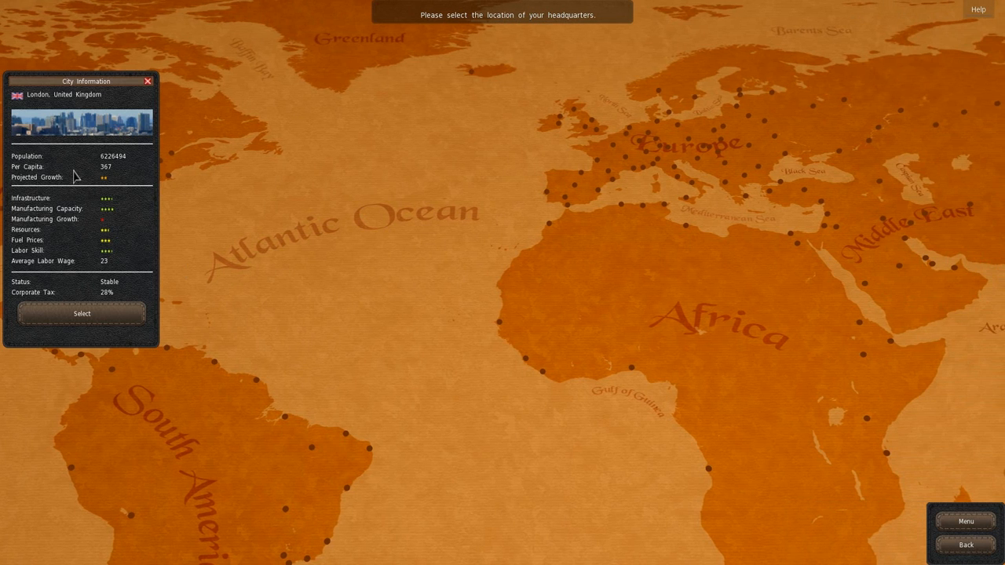
mouse_move(107, 182)
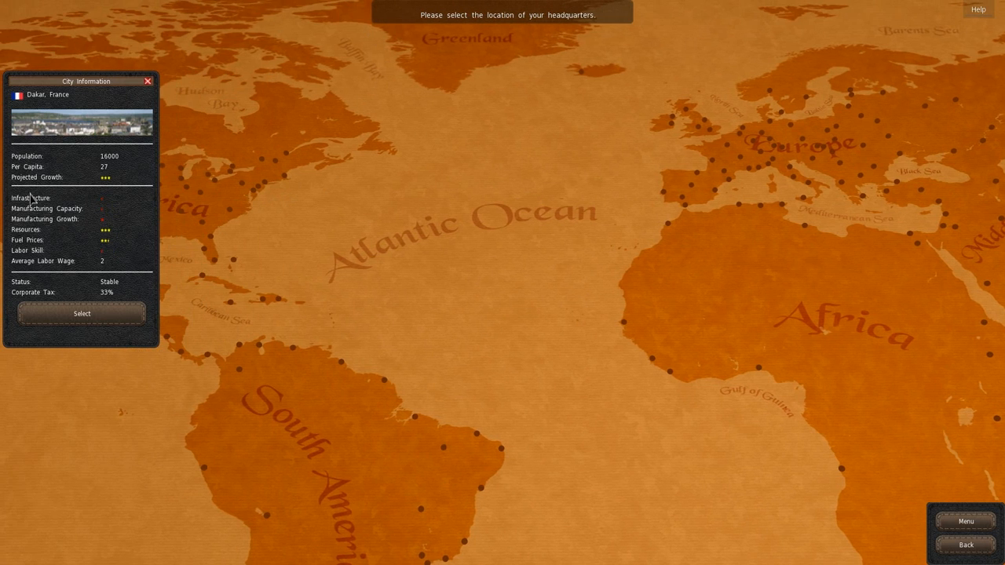
mouse_move(262, 187)
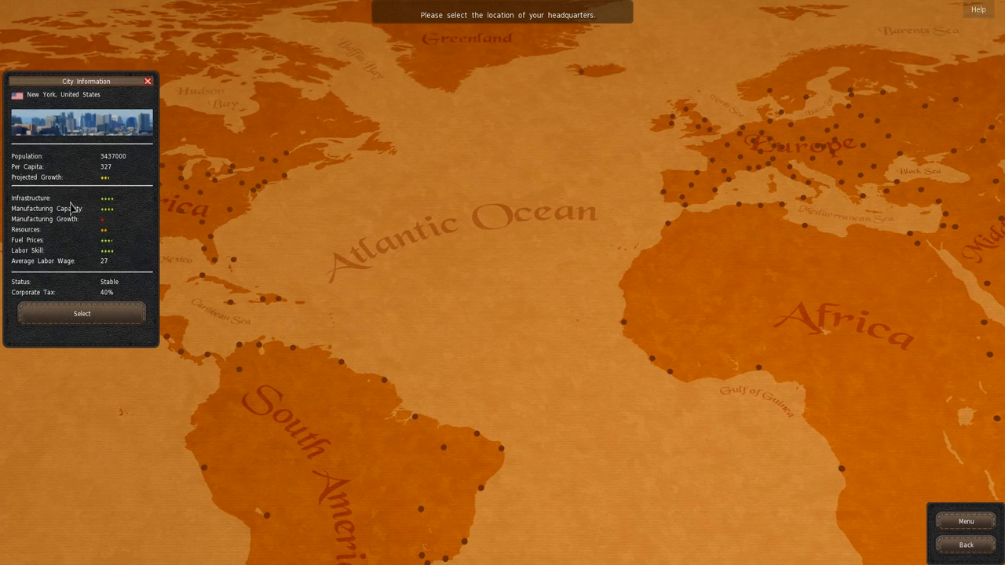
mouse_move(63, 179)
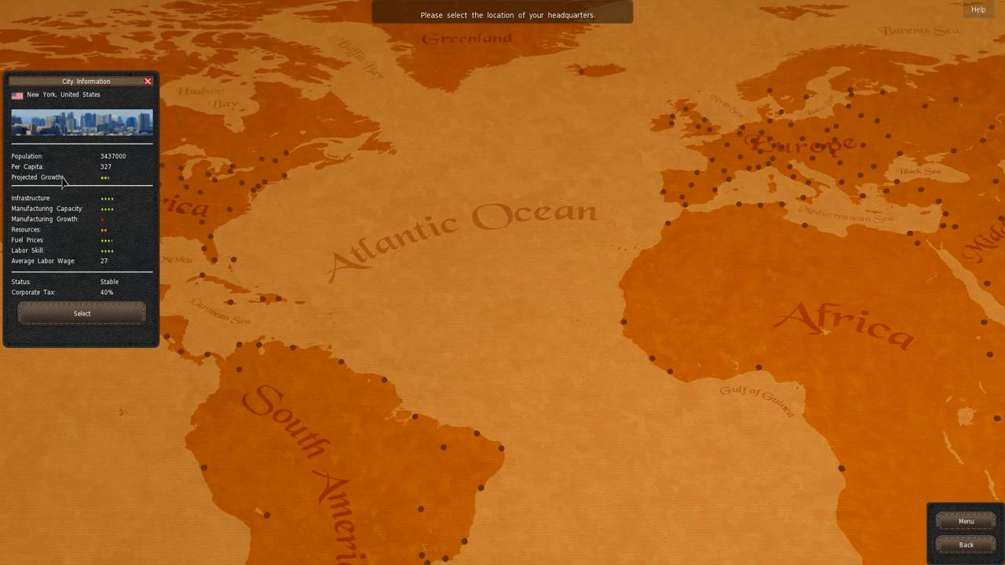
mouse_move(116, 195)
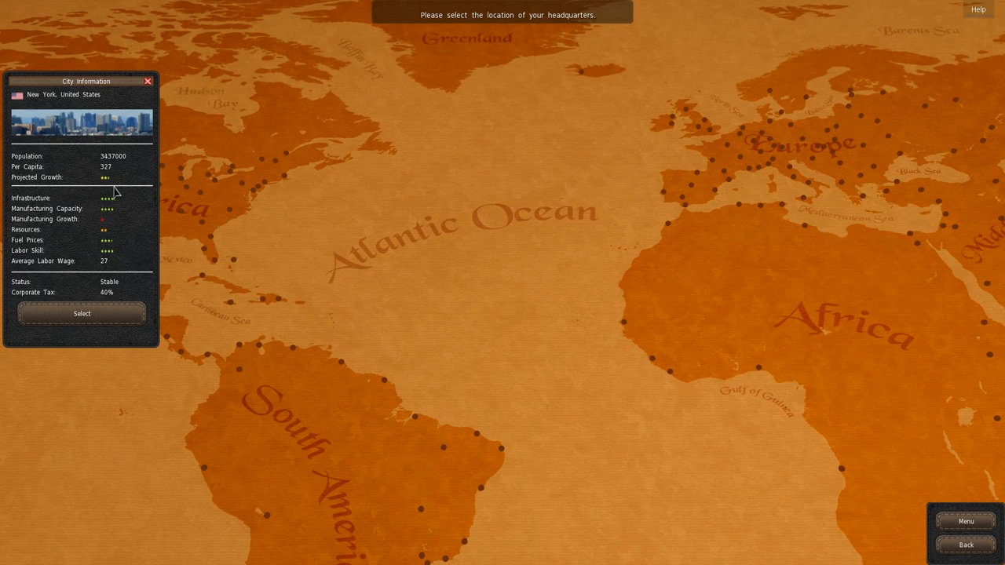
mouse_move(123, 190)
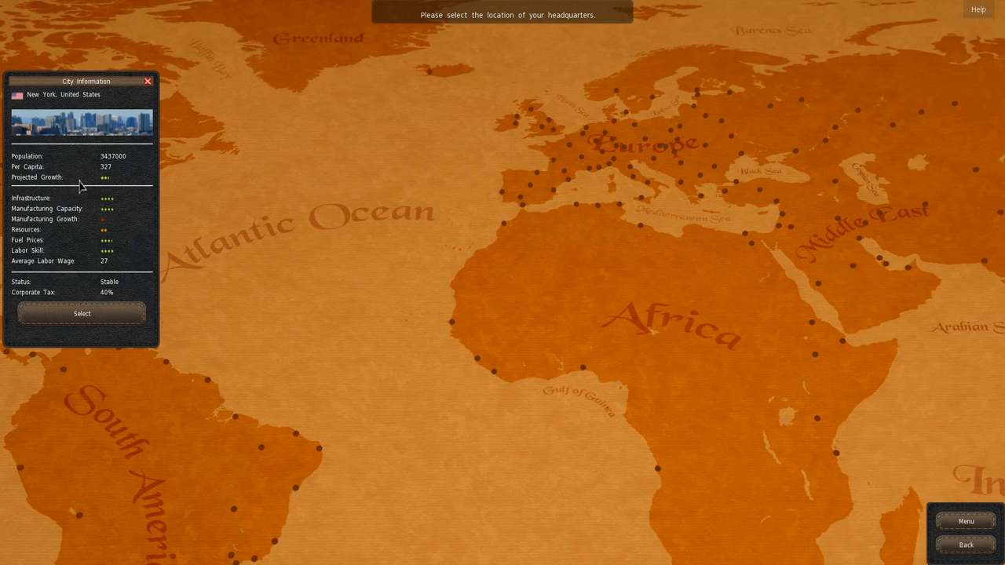
mouse_move(102, 191)
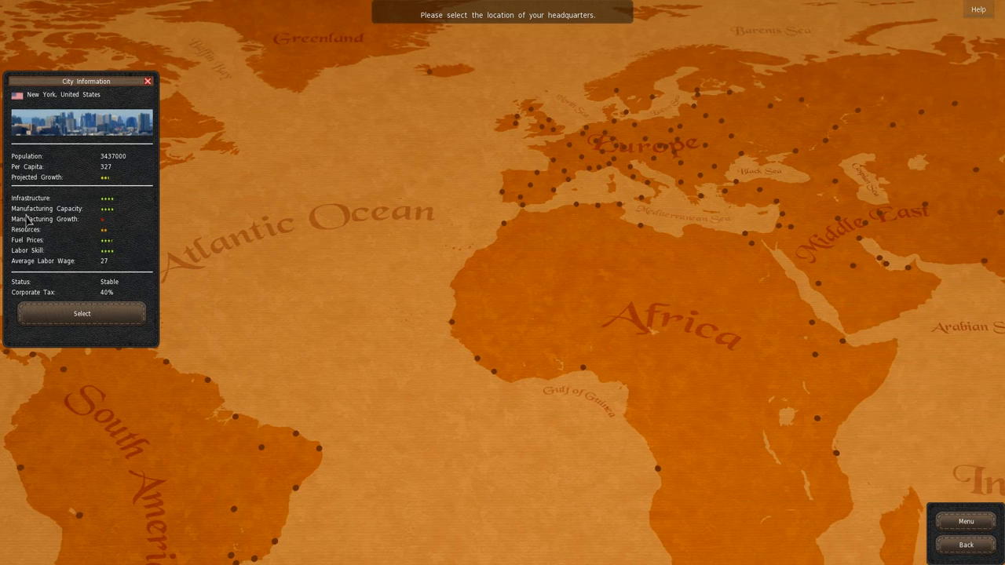
mouse_move(82, 226)
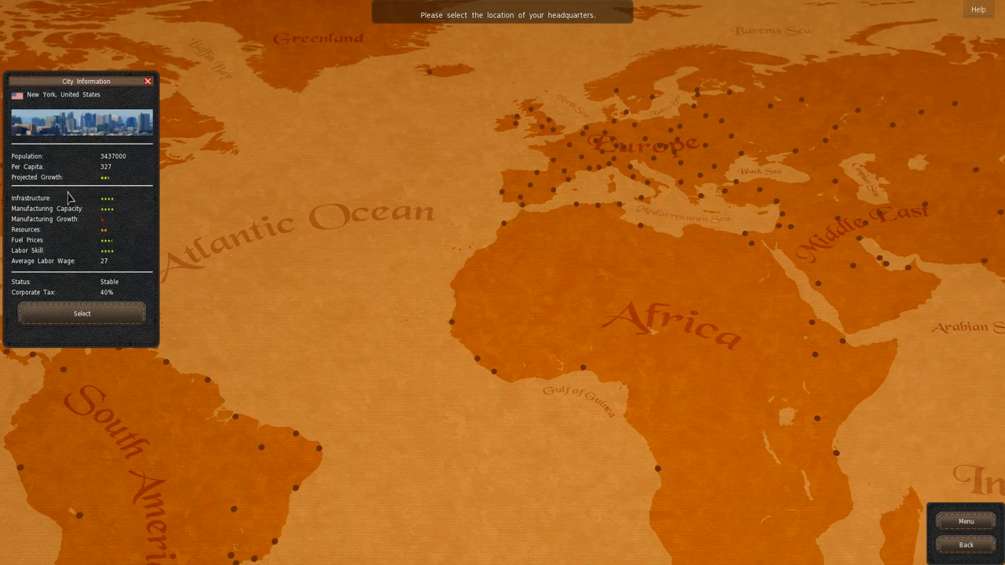
mouse_move(66, 232)
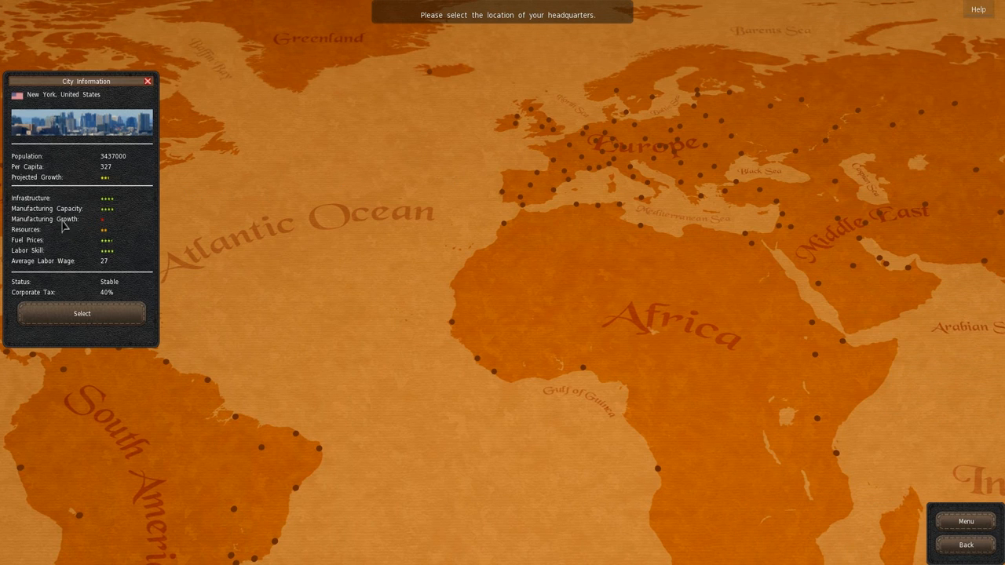
mouse_move(57, 222)
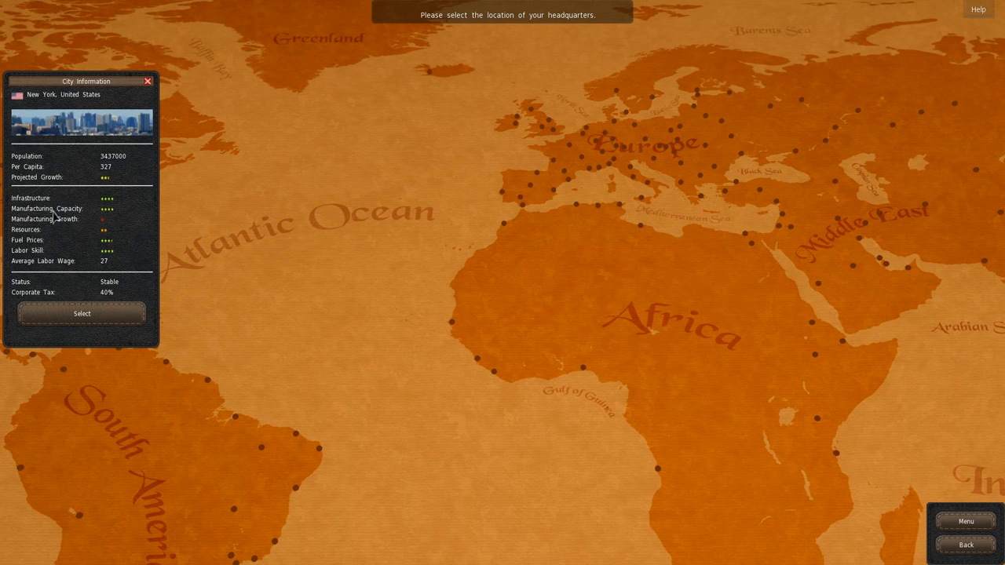
mouse_move(57, 205)
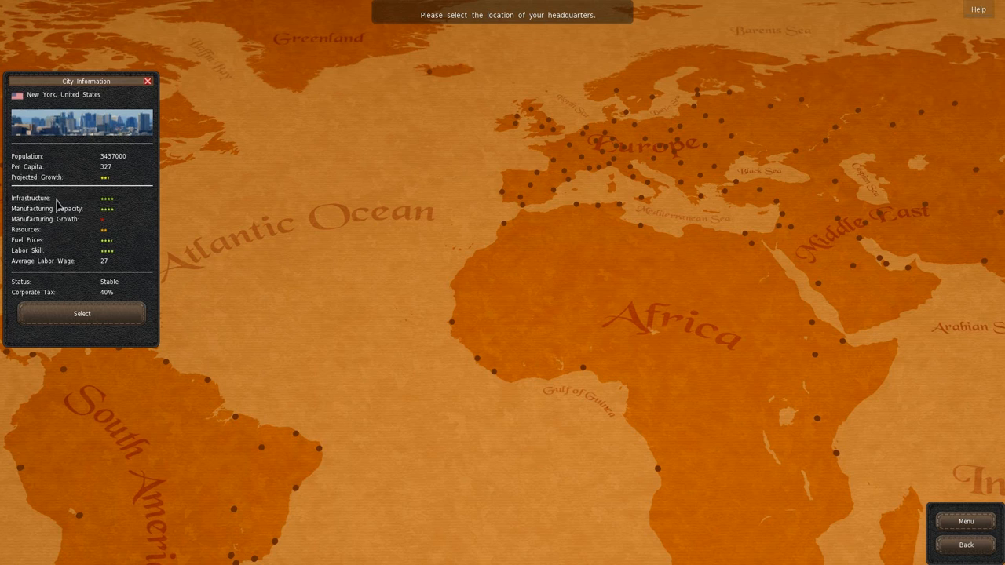
mouse_move(86, 226)
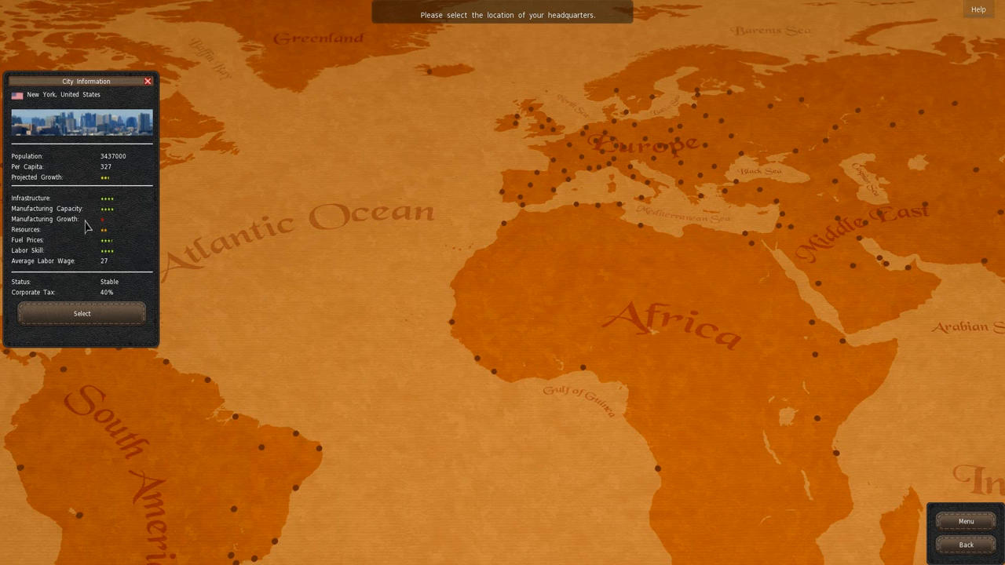
mouse_move(66, 253)
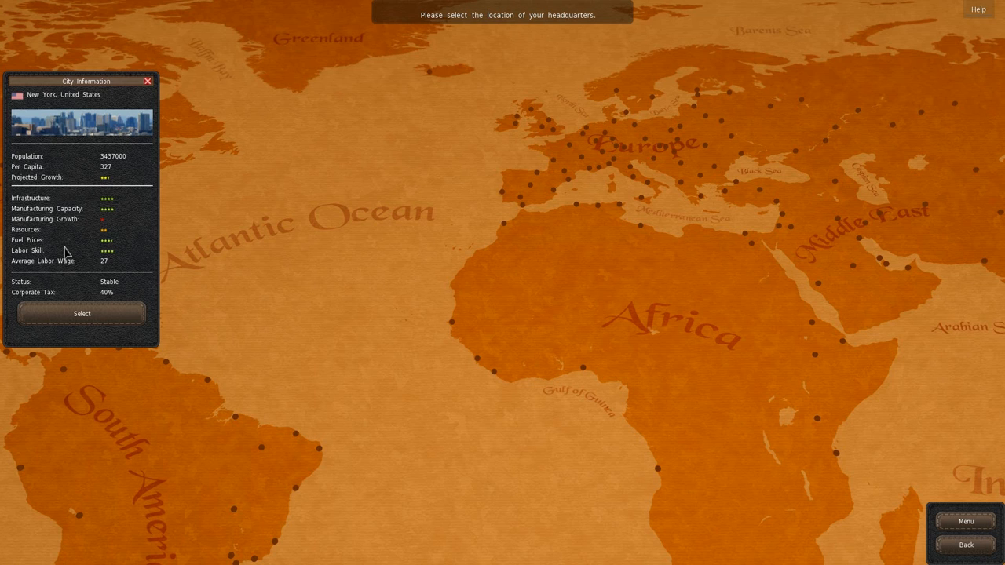
mouse_move(93, 260)
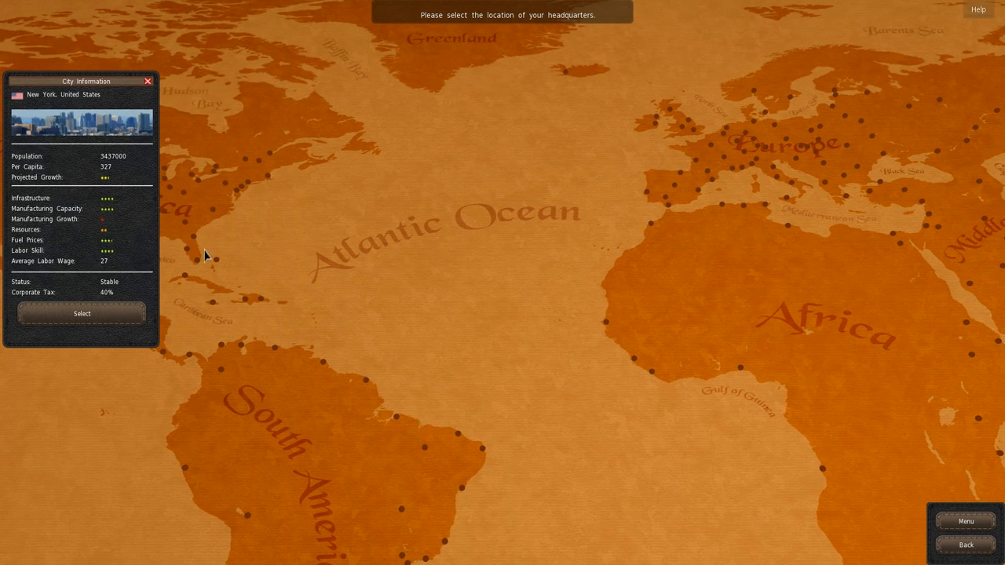
mouse_move(109, 257)
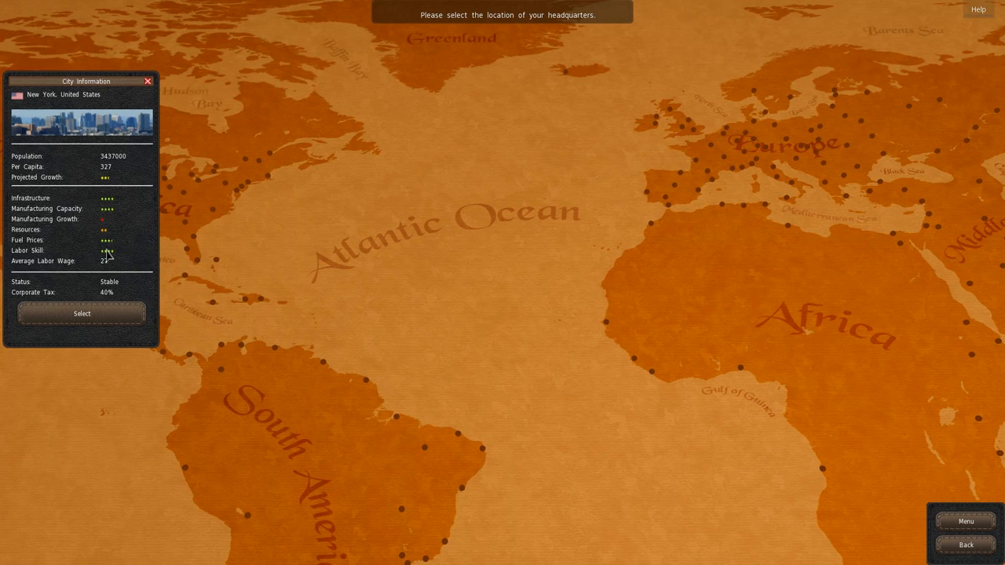
mouse_move(125, 267)
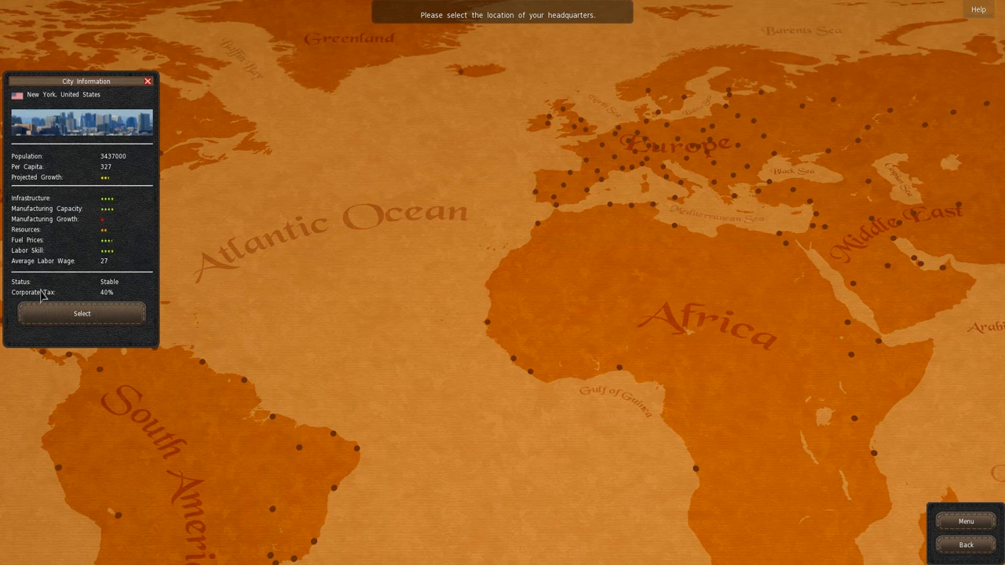
mouse_move(88, 285)
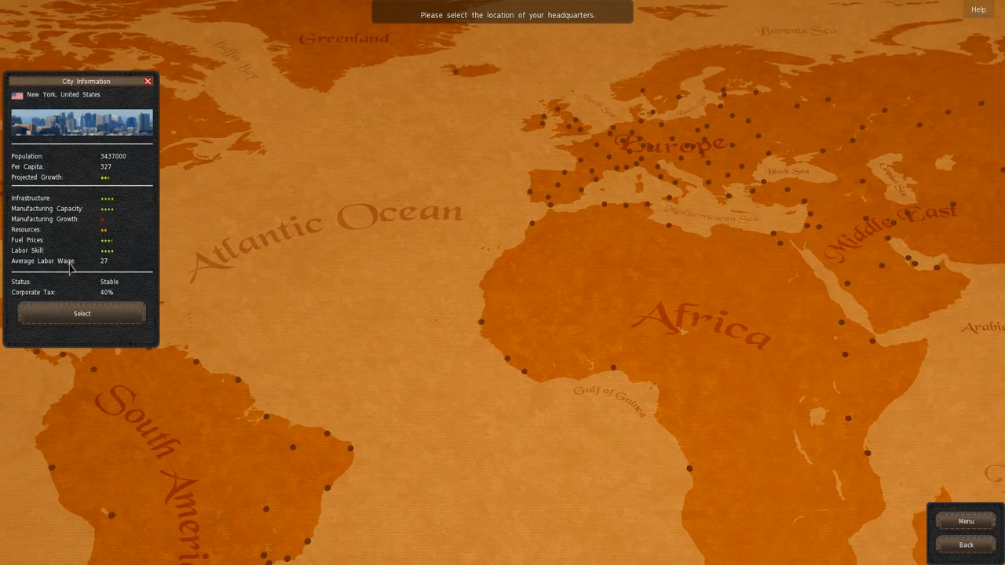
mouse_move(581, 135)
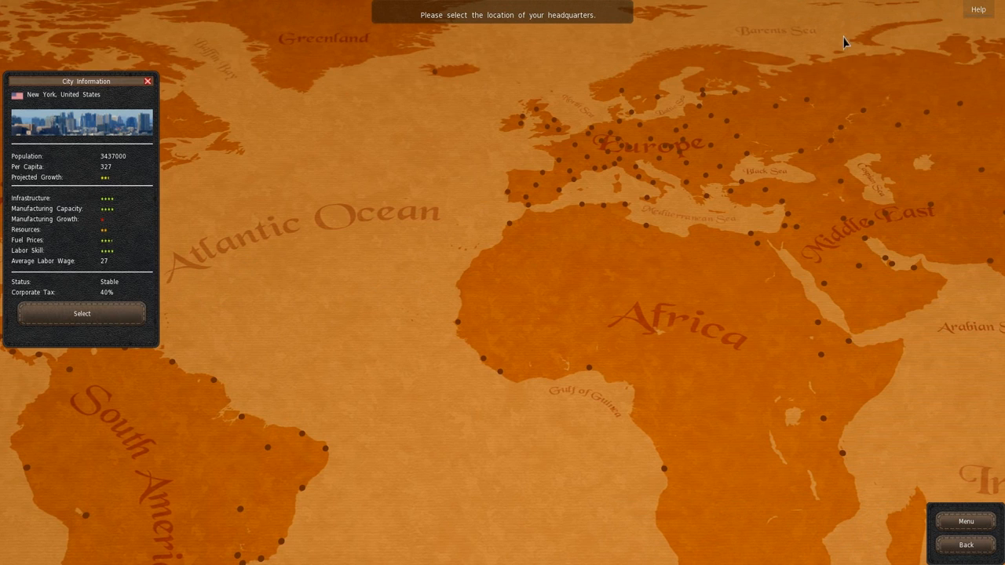
mouse_move(503, 228)
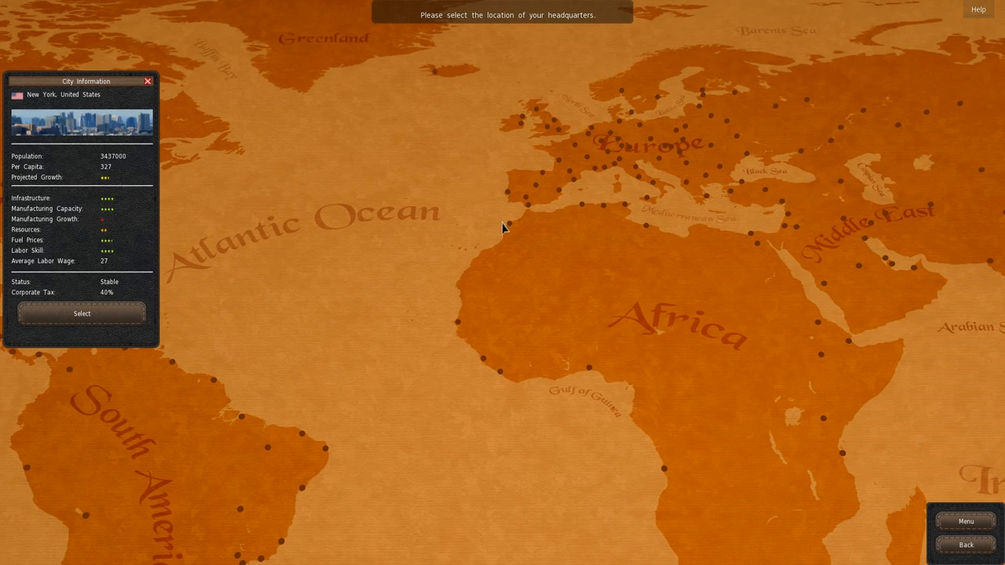
mouse_move(653, 148)
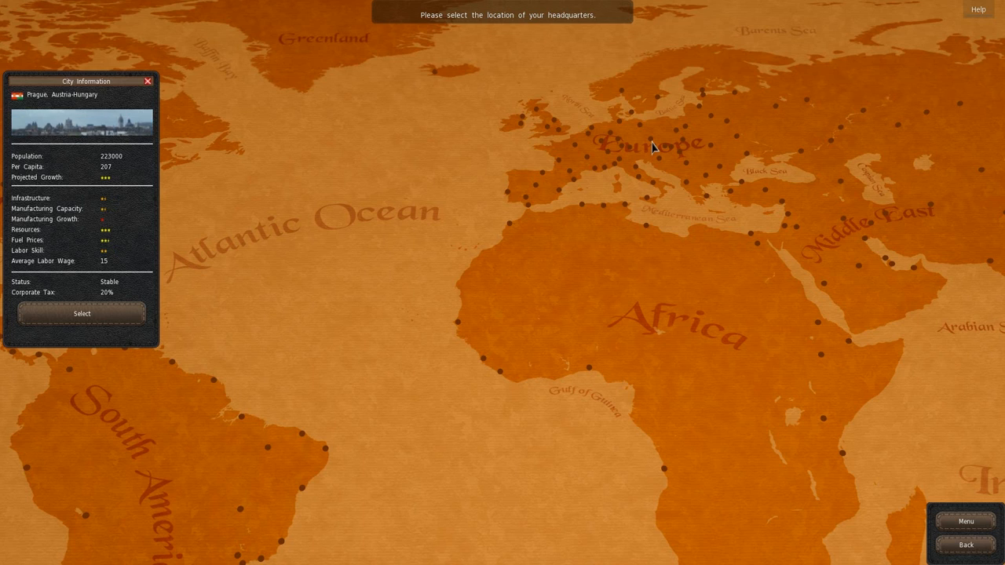
mouse_move(49, 185)
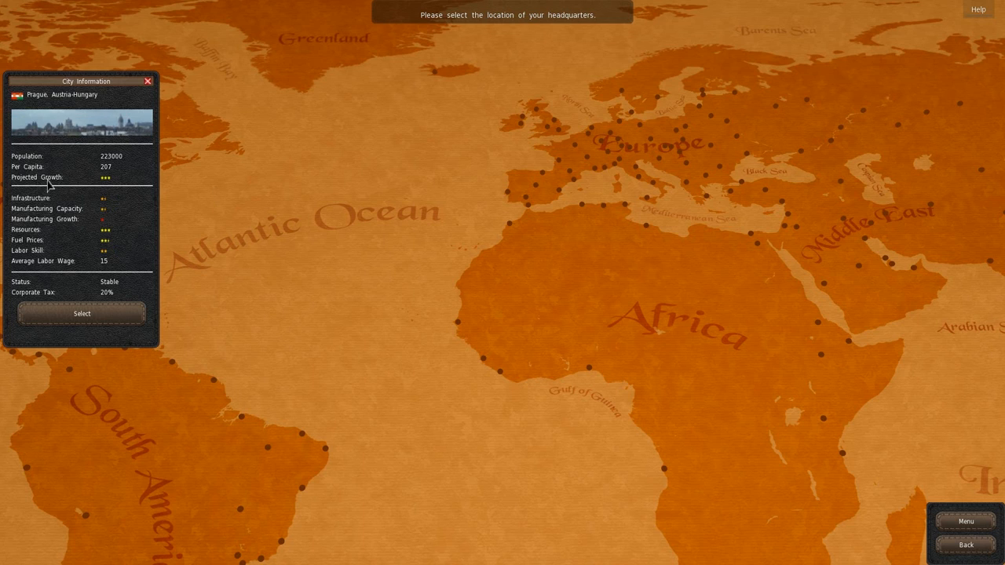
mouse_move(445, 162)
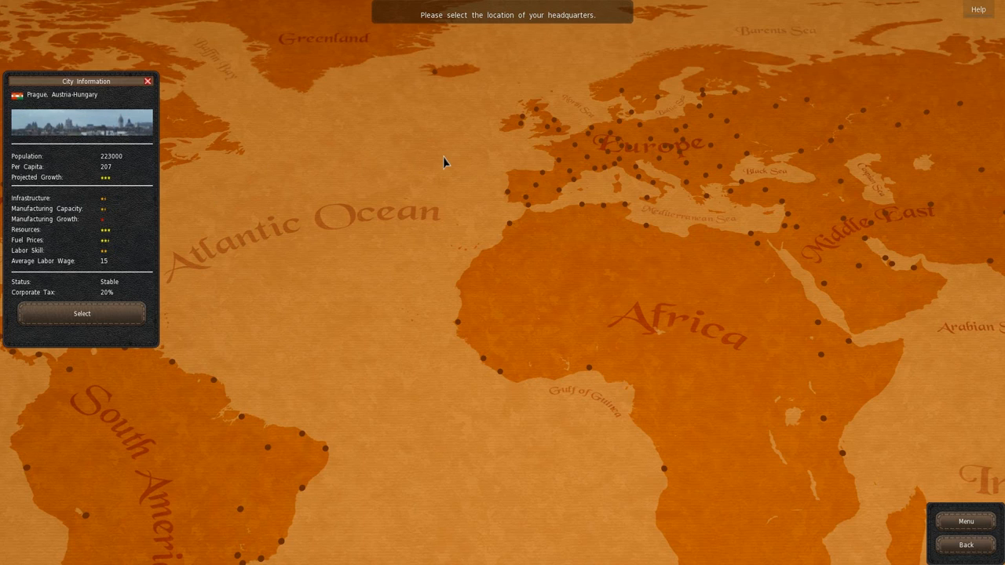
mouse_move(431, 156)
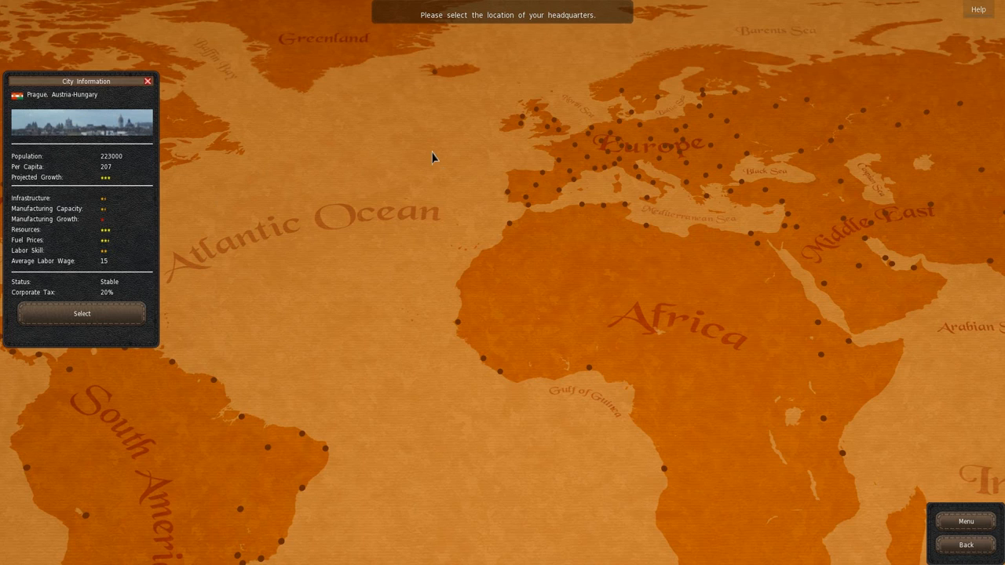
mouse_move(232, 146)
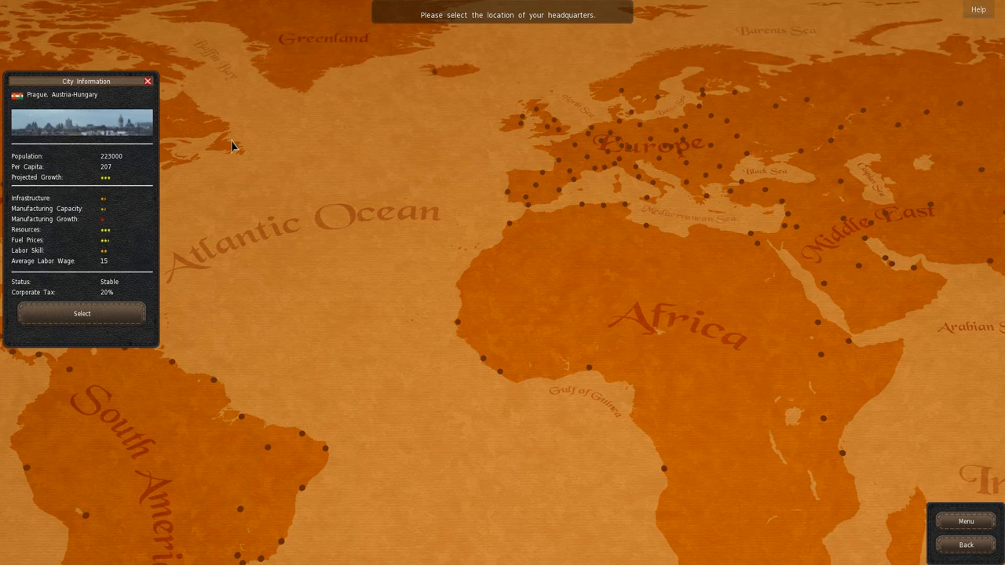
mouse_move(129, 184)
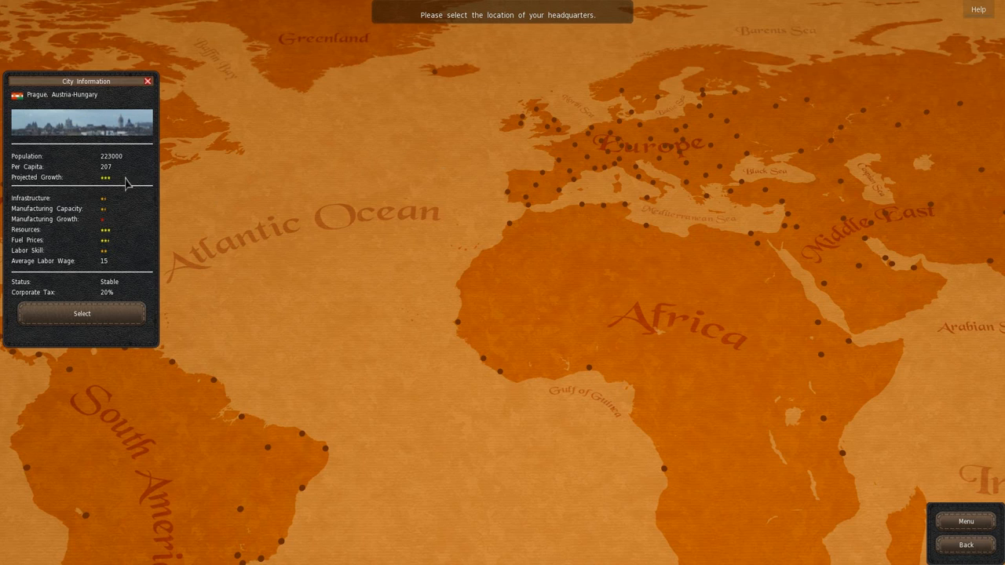
mouse_move(107, 167)
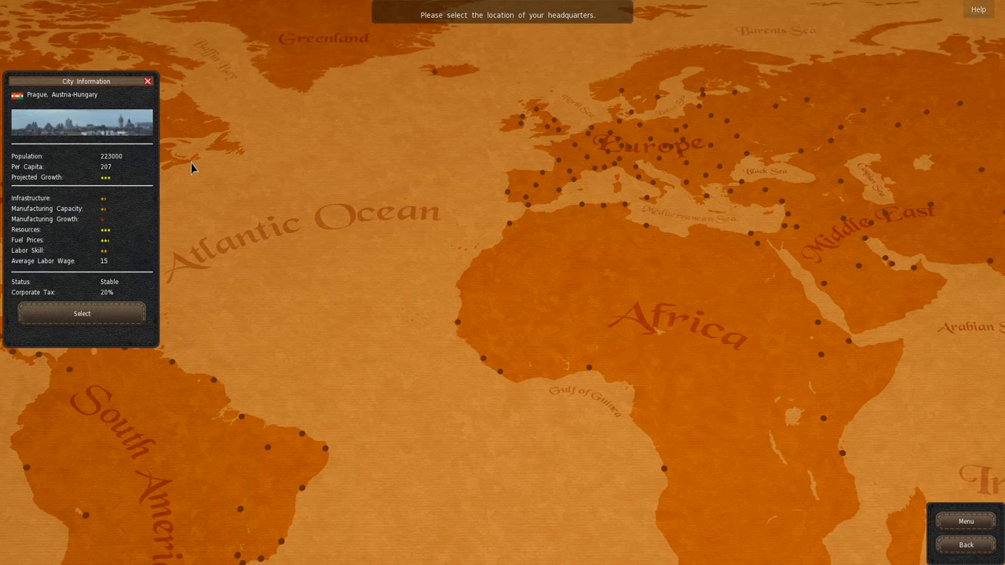
mouse_move(353, 6)
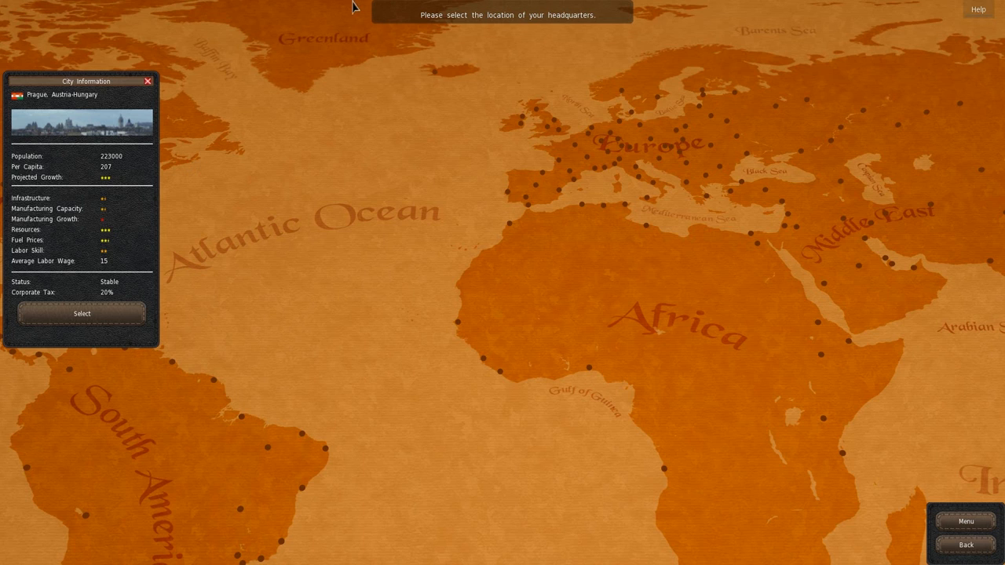
mouse_move(145, 122)
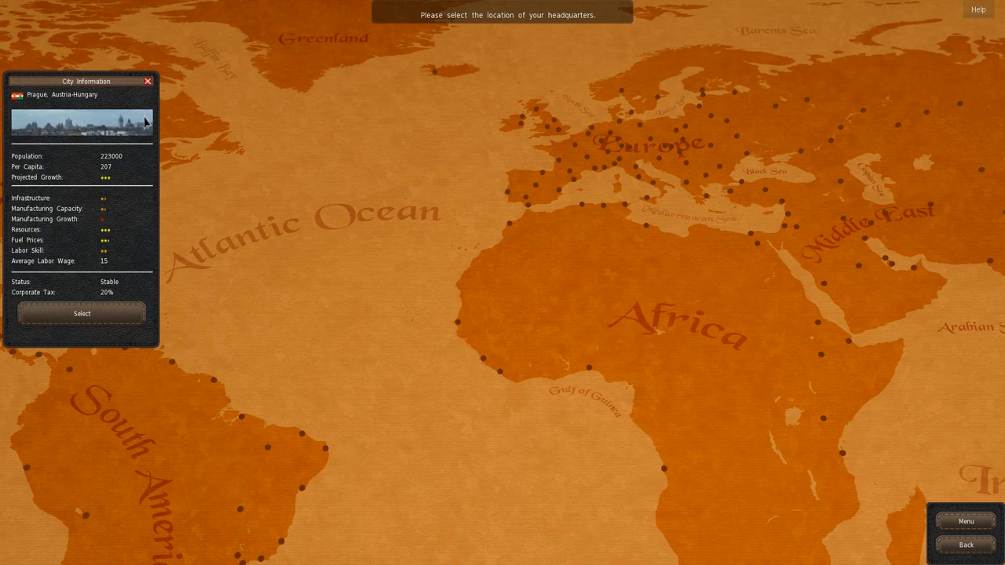
mouse_move(552, 129)
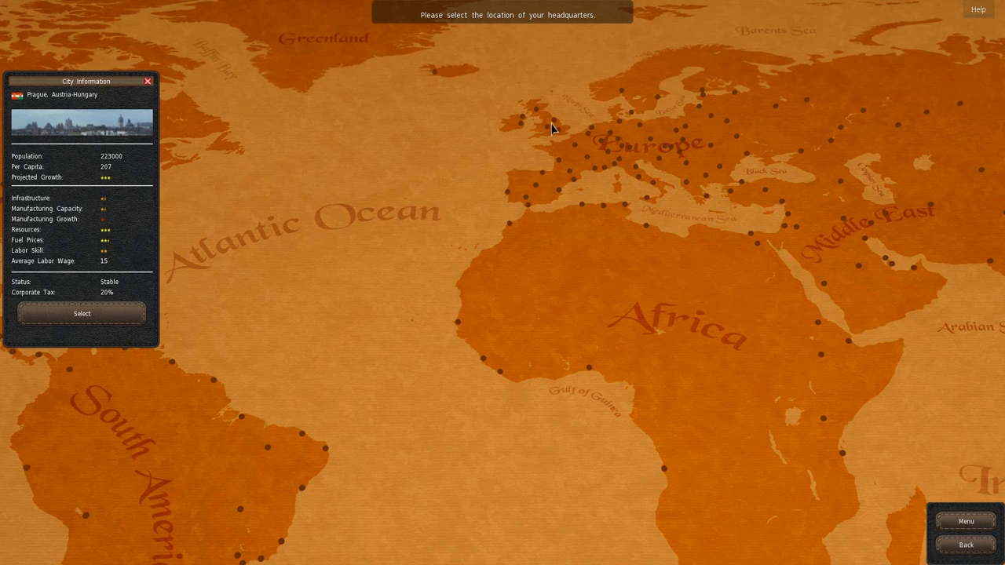
mouse_move(566, 131)
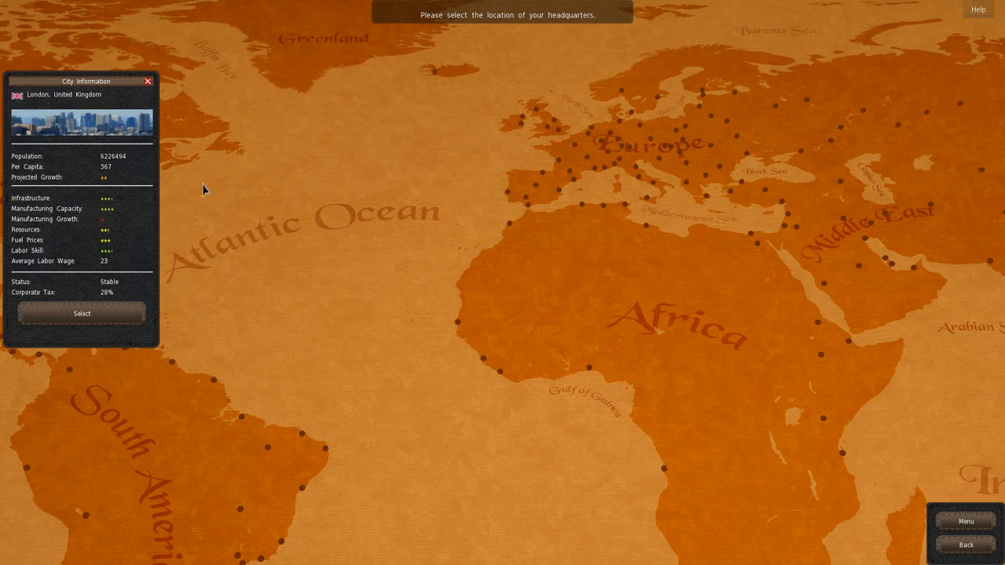
mouse_move(667, 159)
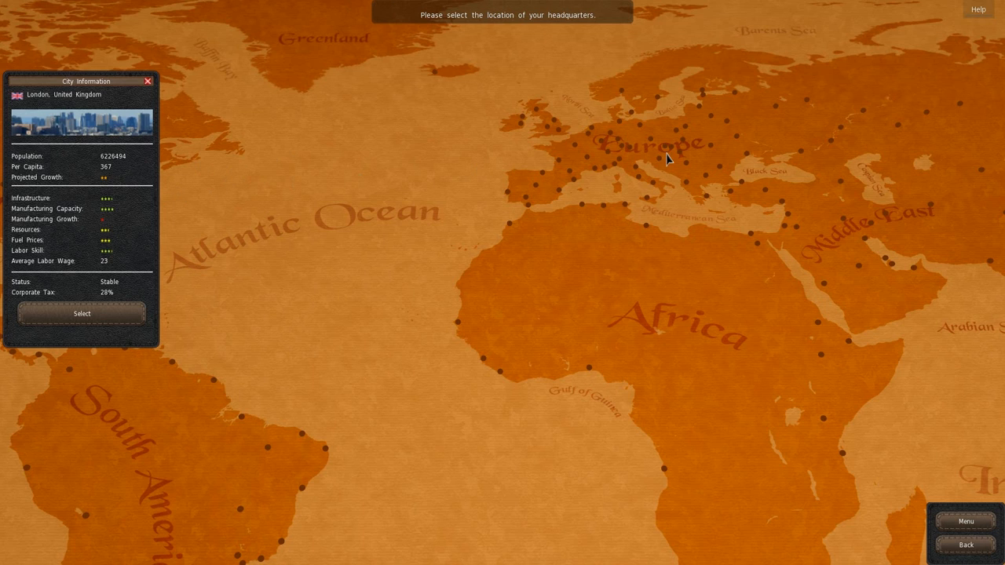
mouse_move(653, 148)
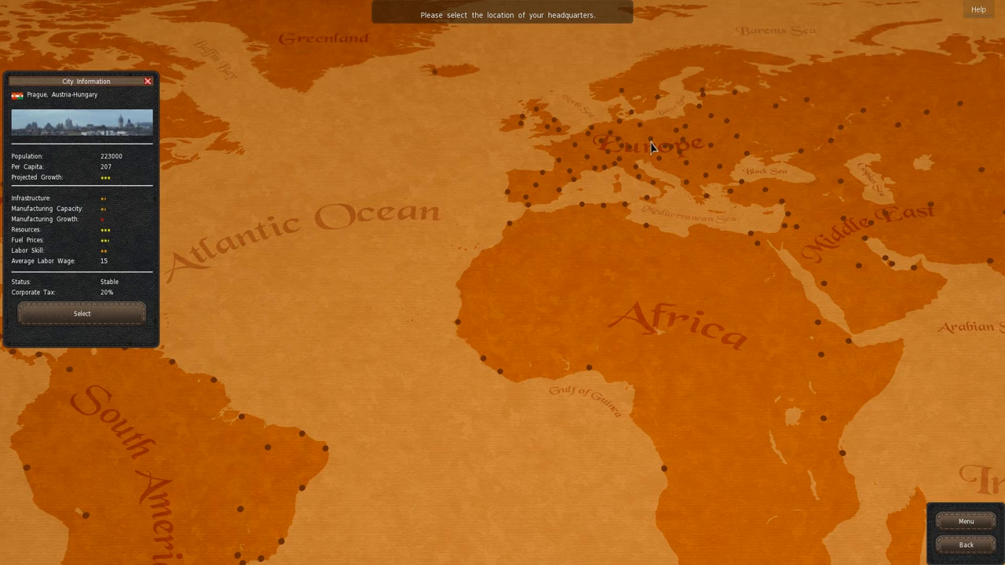
mouse_move(91, 205)
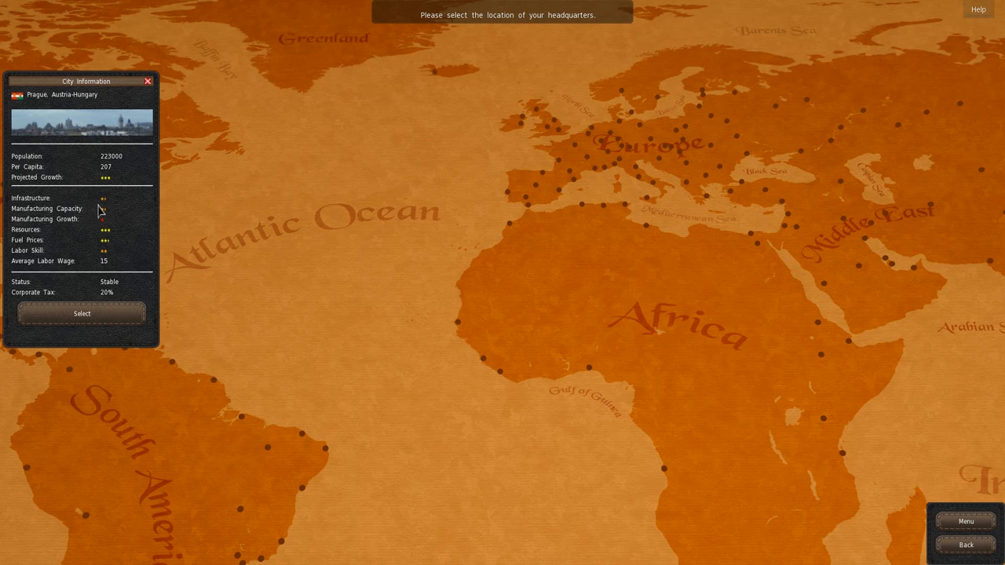
mouse_move(118, 235)
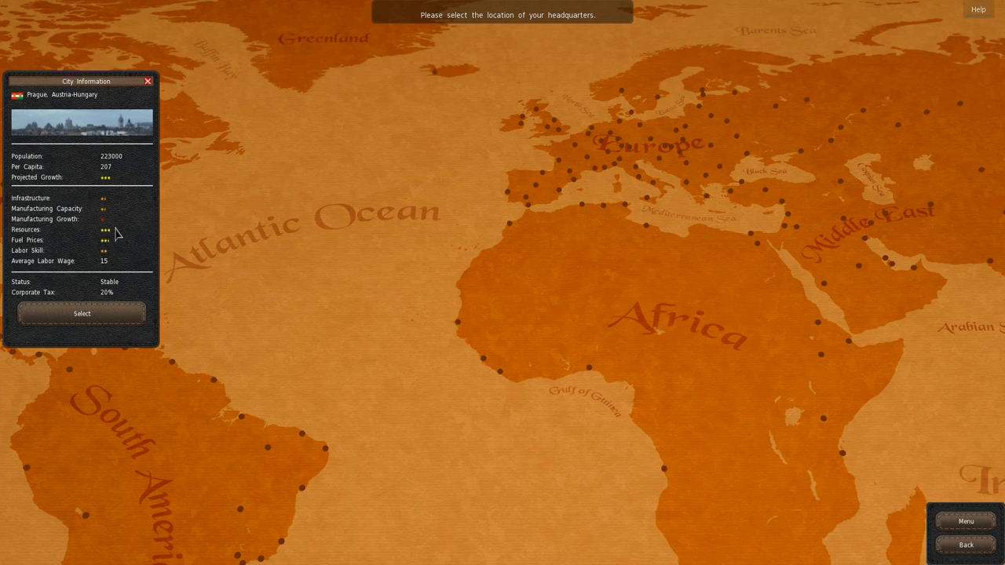
mouse_move(116, 251)
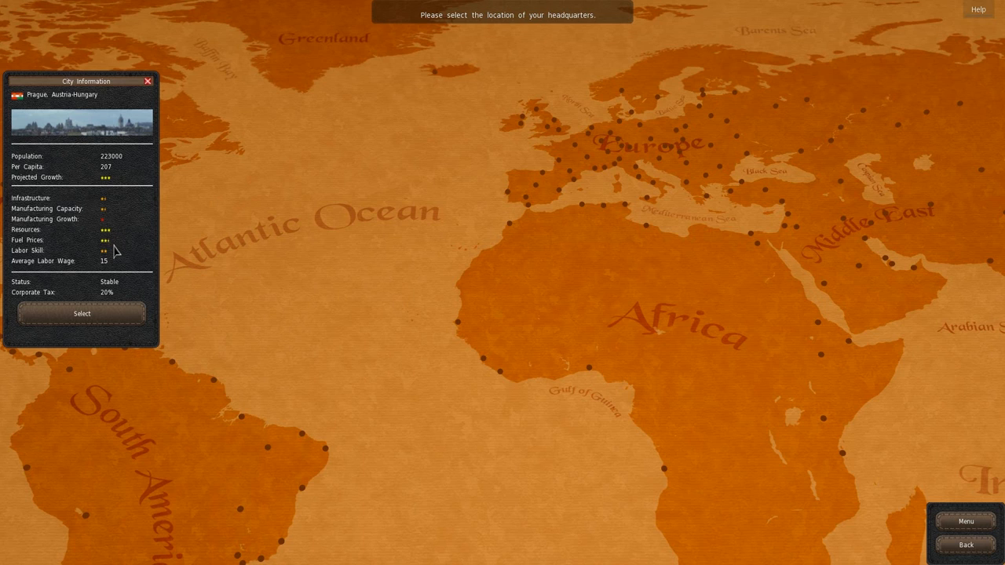
mouse_move(116, 363)
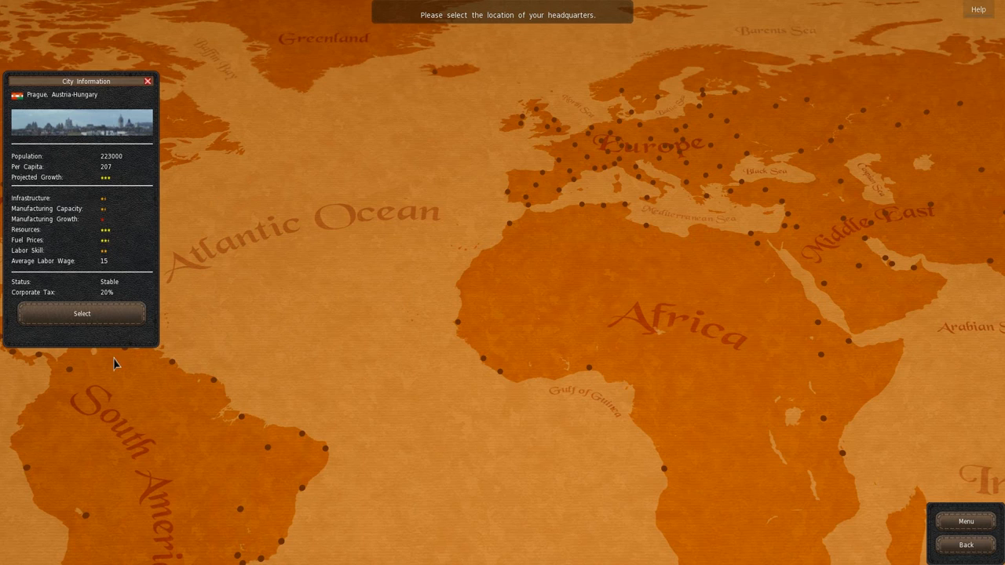
mouse_move(108, 296)
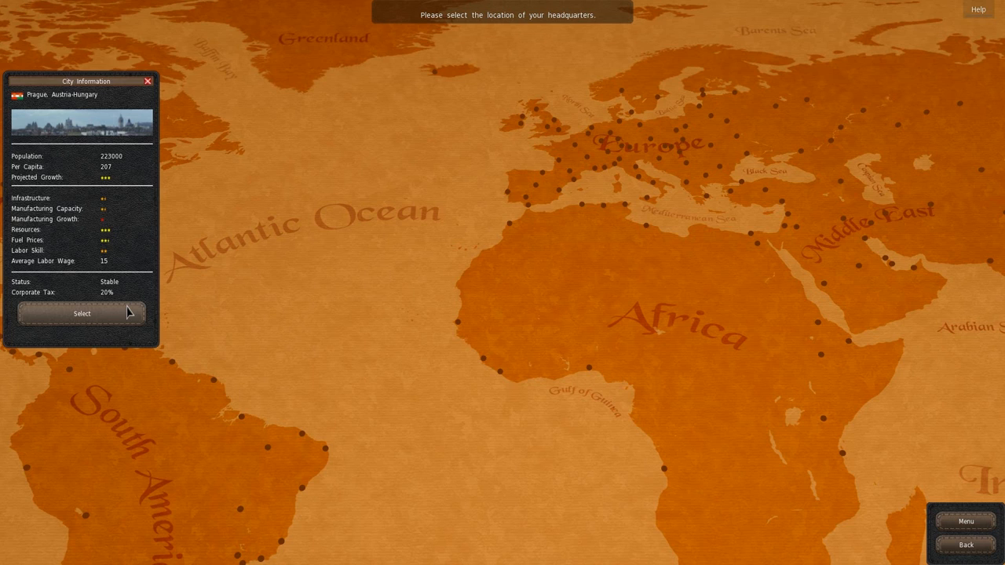
- Confirm Prague as headquarters, then enter player name Al and company name Praga
click(82, 314)
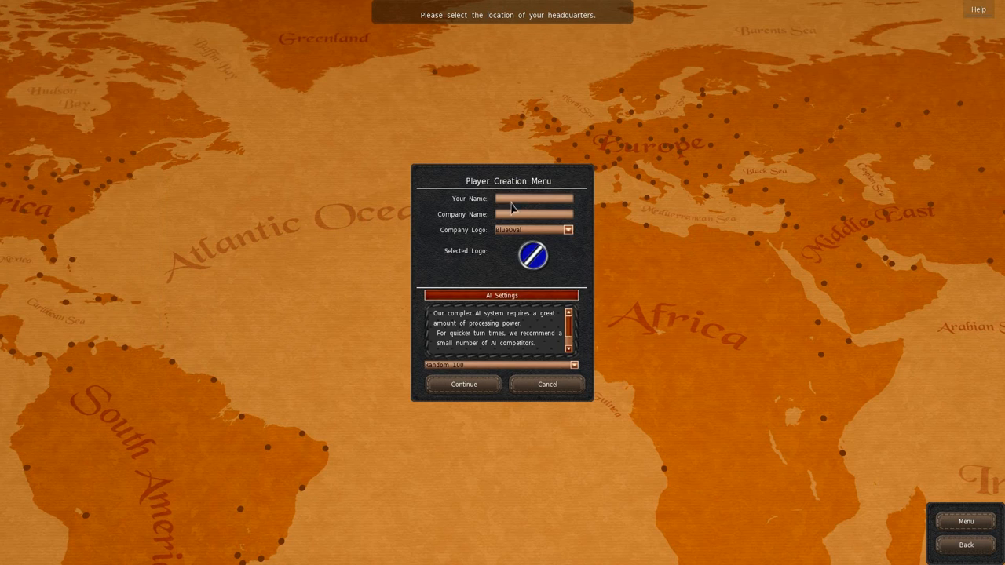
mouse_move(524, 211)
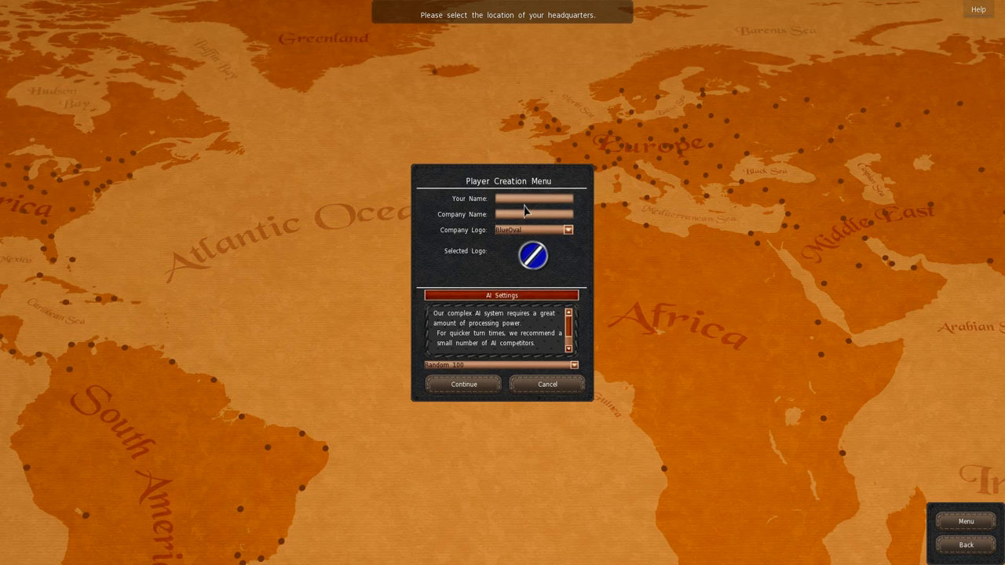
text(Alfapiomega)
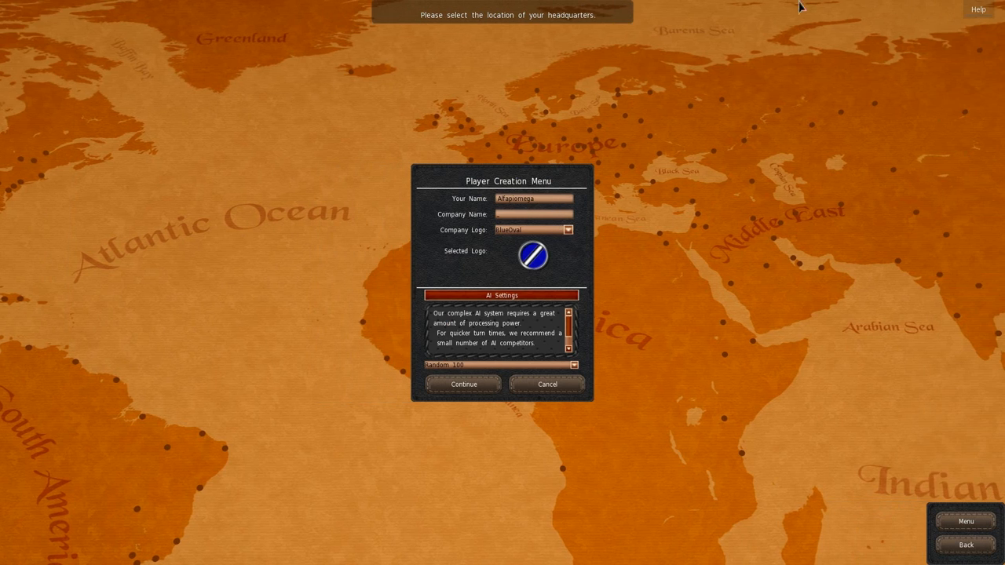
mouse_move(692, 204)
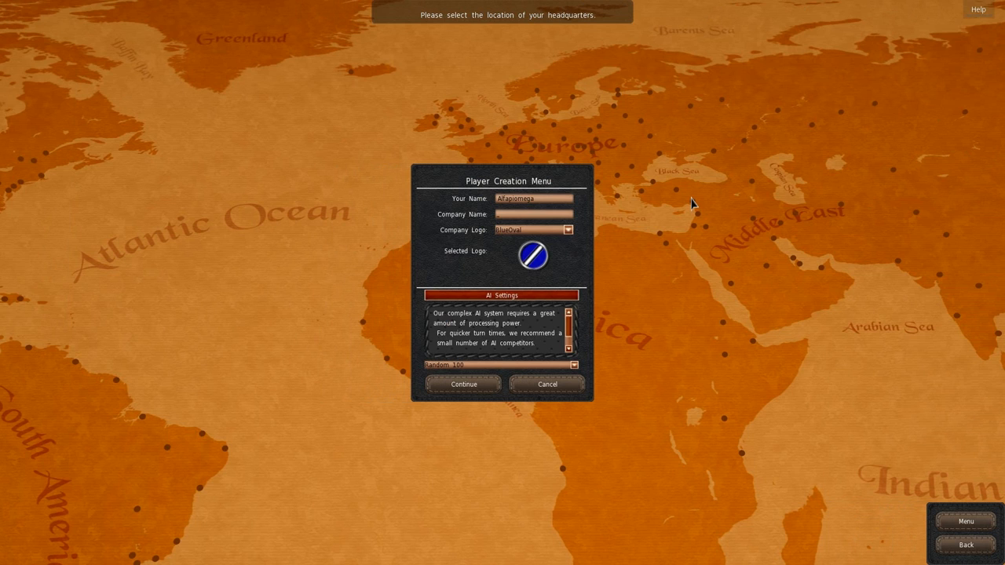
text(Praga)
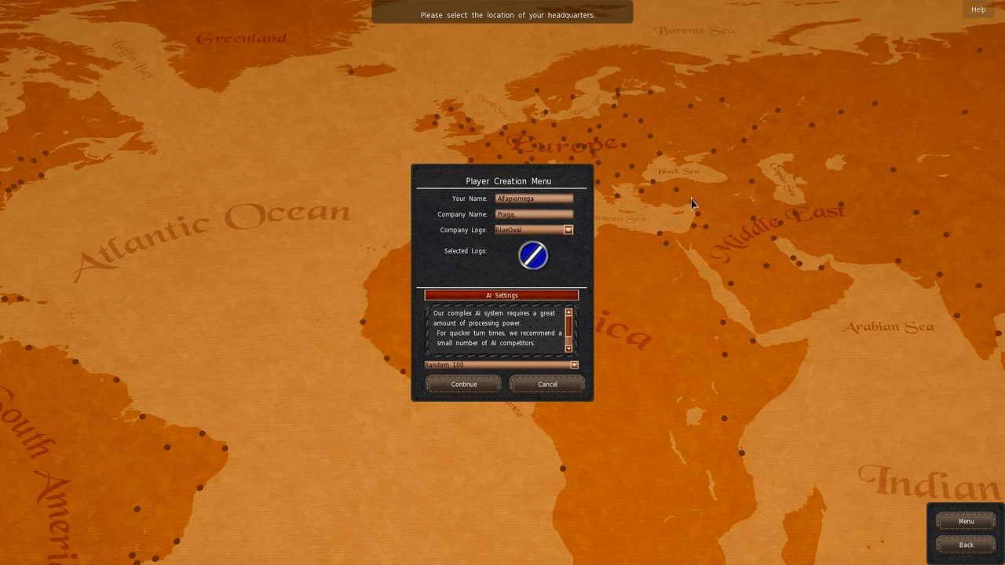
mouse_move(587, 229)
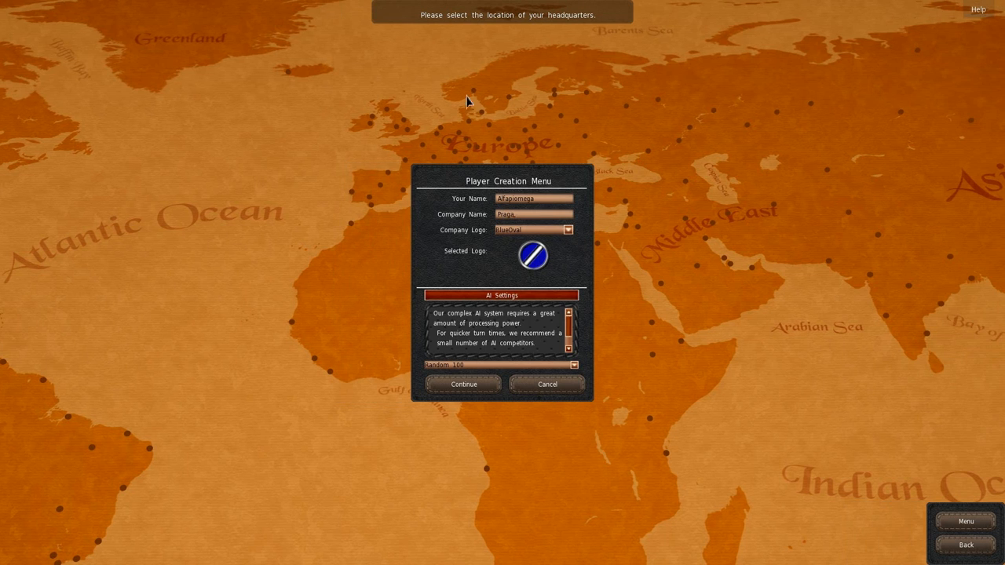
mouse_move(644, 160)
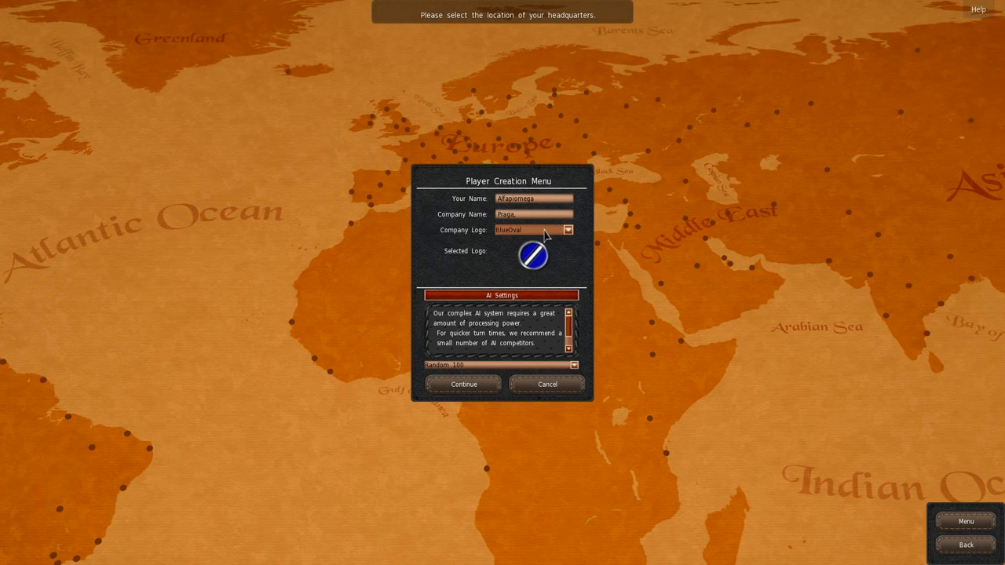
- Browse the company logo list and select the three vertical bars design
click(567, 229)
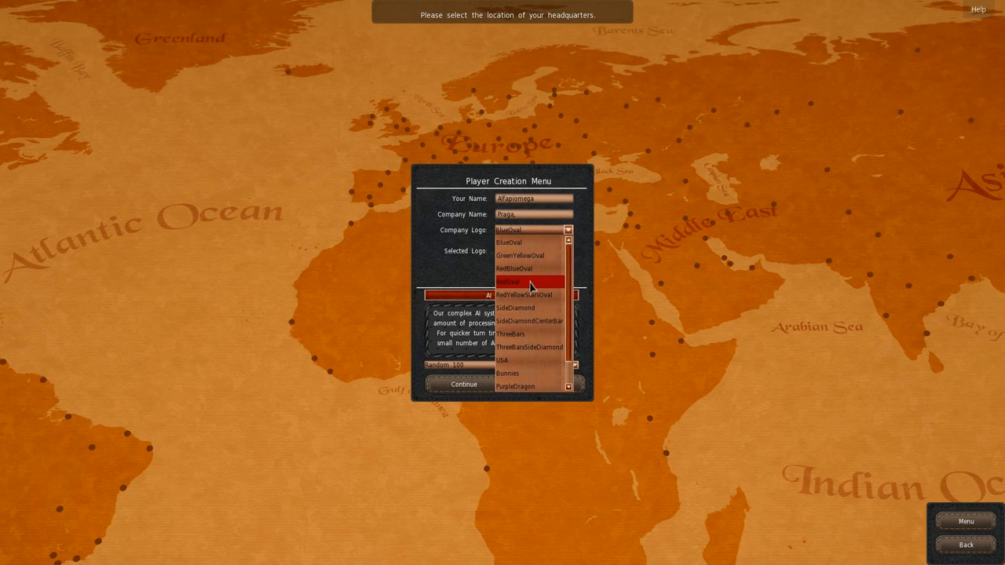
mouse_move(546, 232)
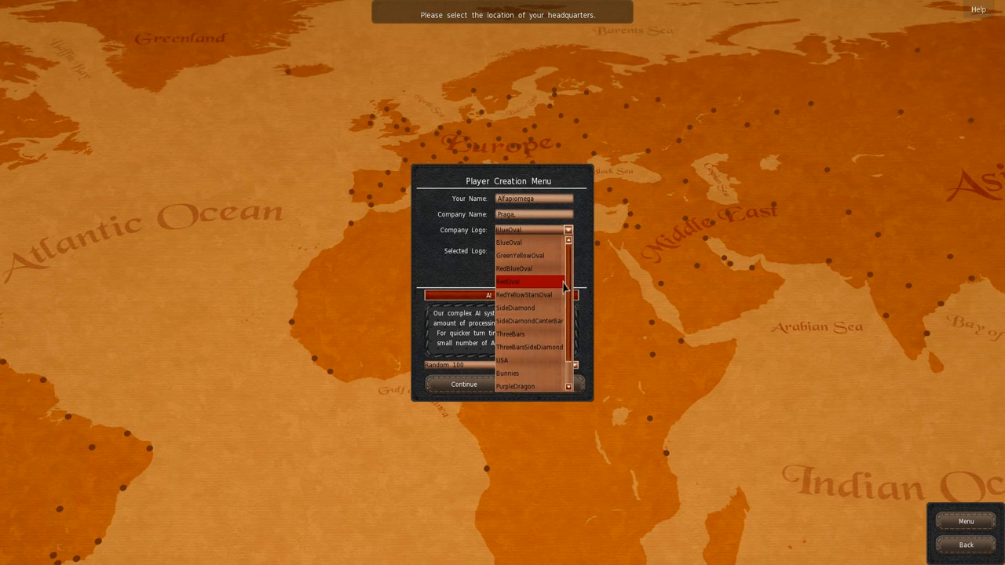
scroll(down, 3)
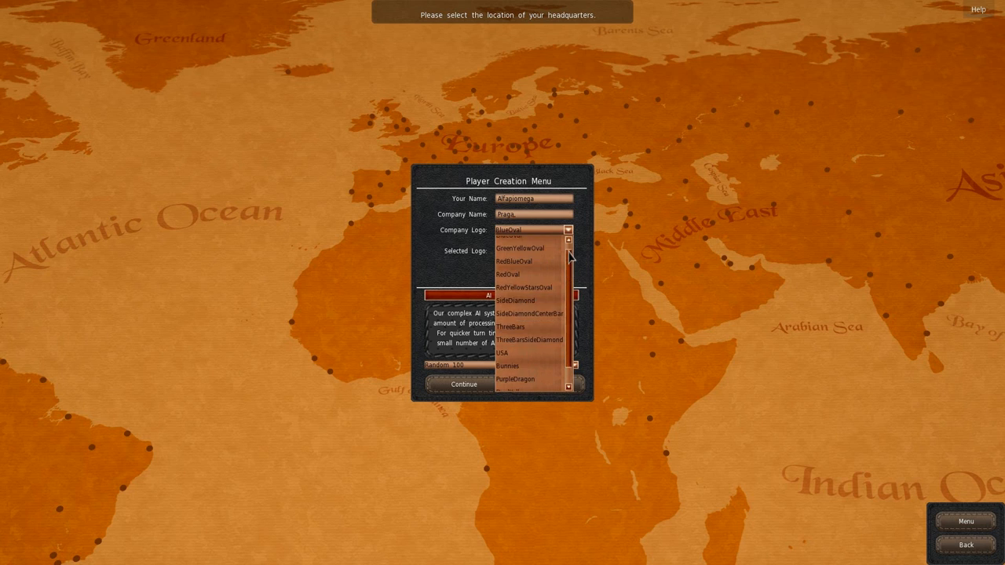
click(511, 230)
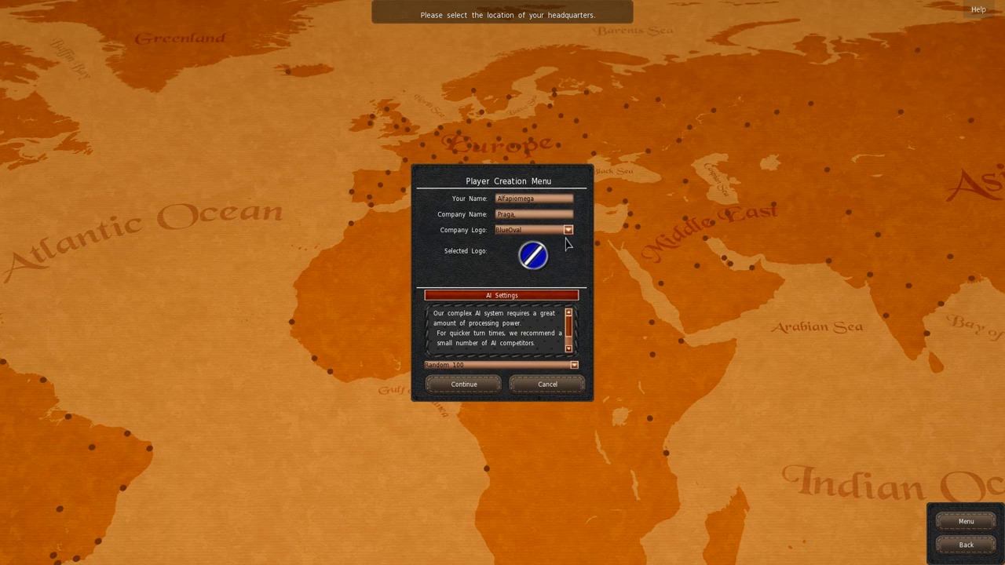
click(568, 230)
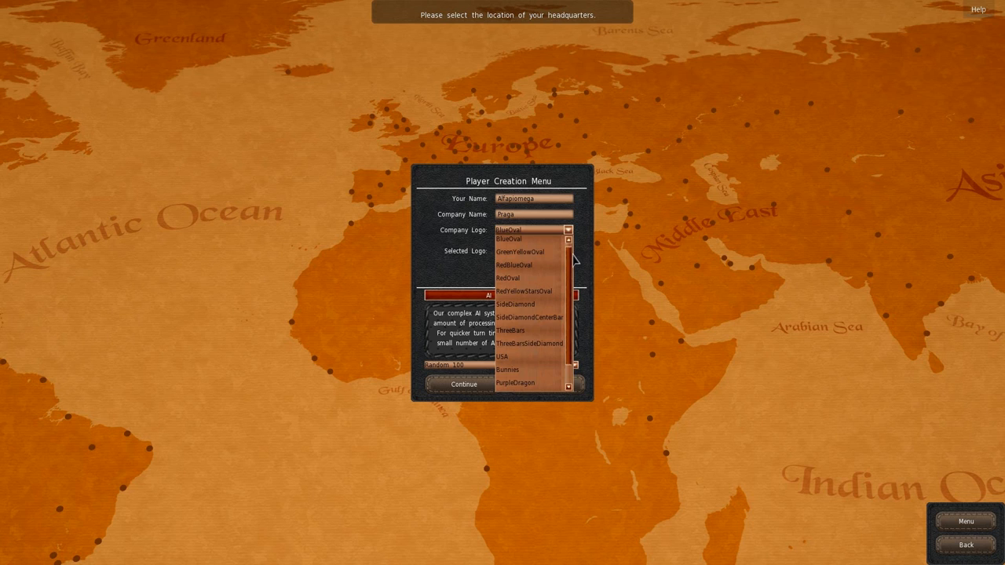
scroll(down, 3)
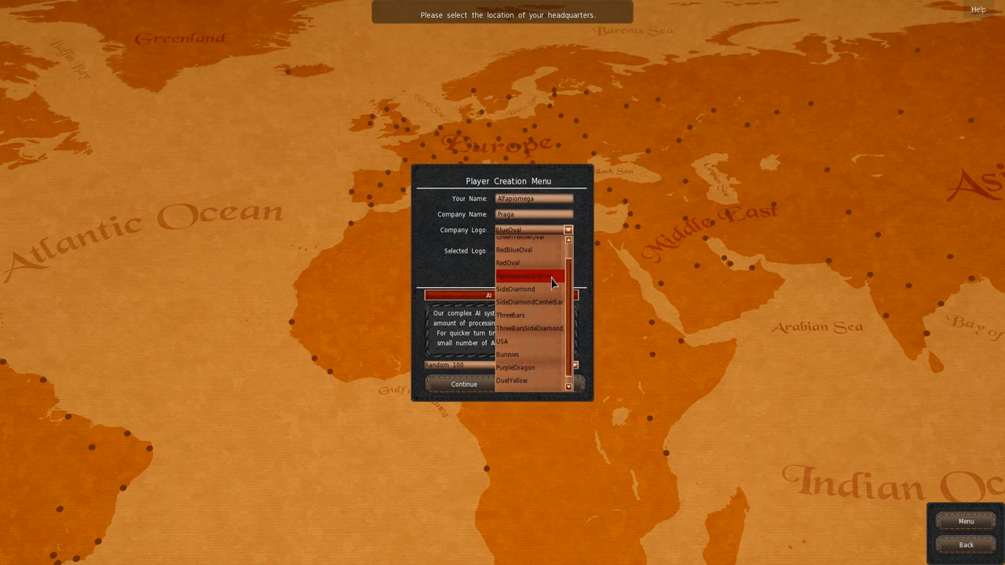
click(508, 314)
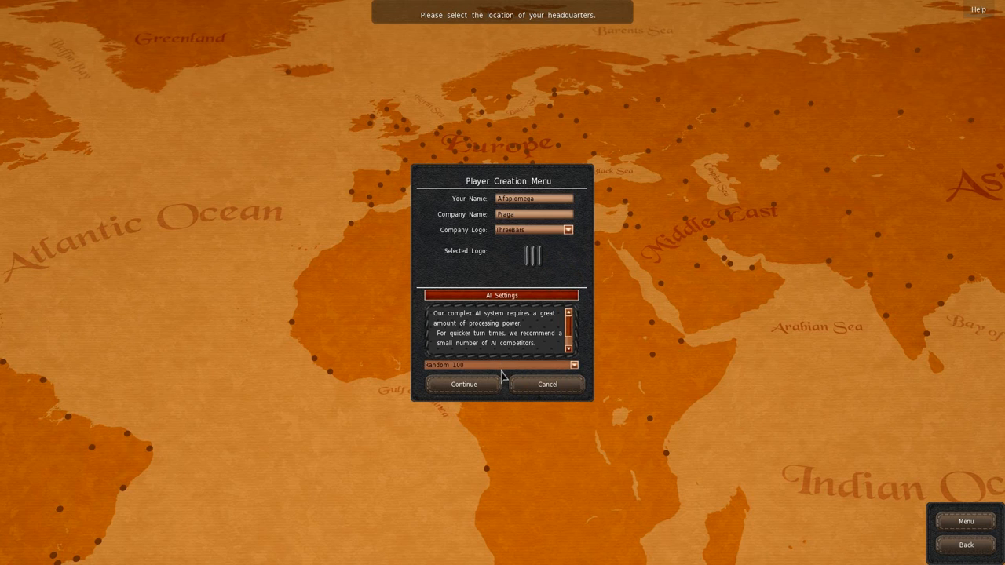
- Set AI competition to All competitors and start the game as Praga
click(568, 364)
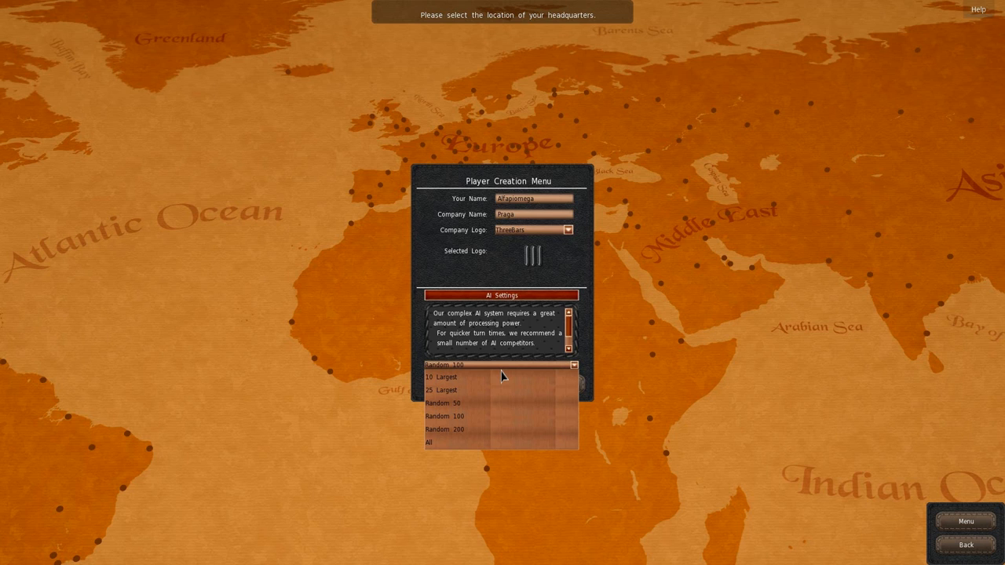
click(430, 442)
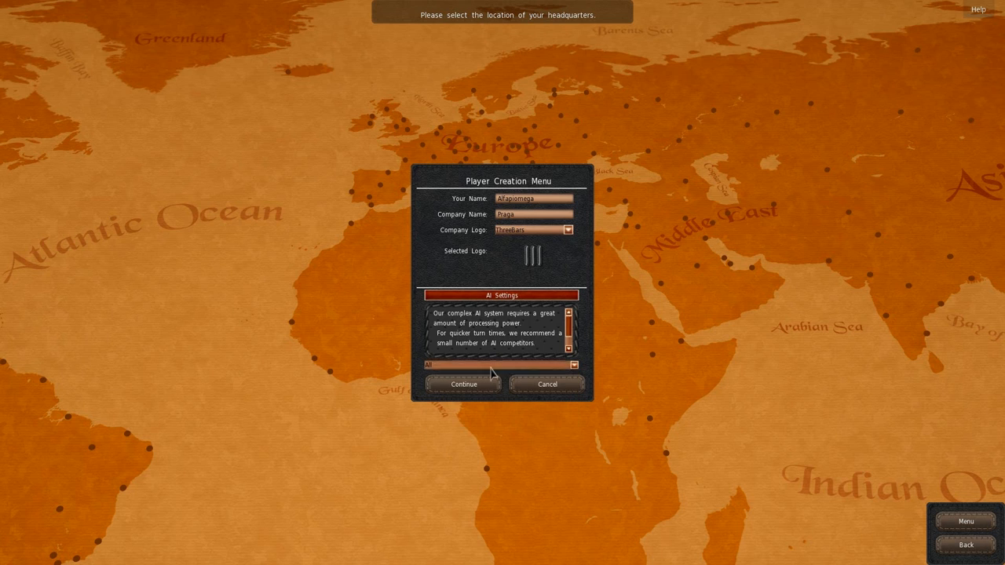
click(575, 364)
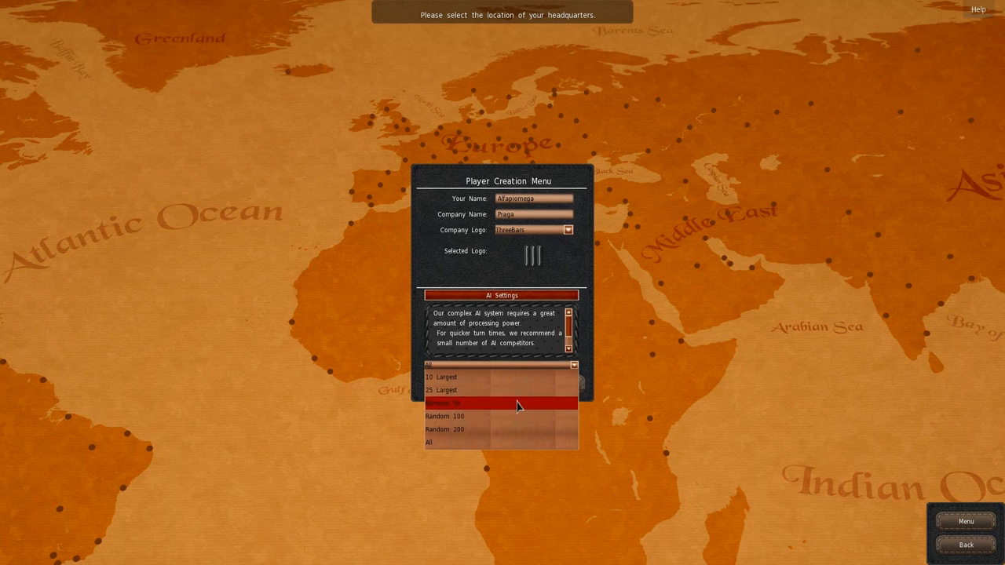
click(448, 430)
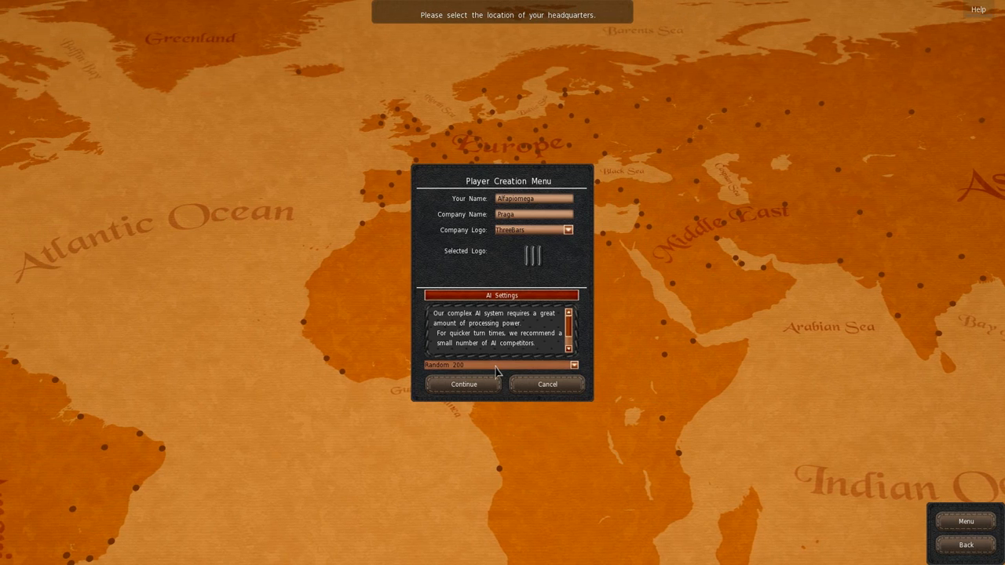
click(569, 365)
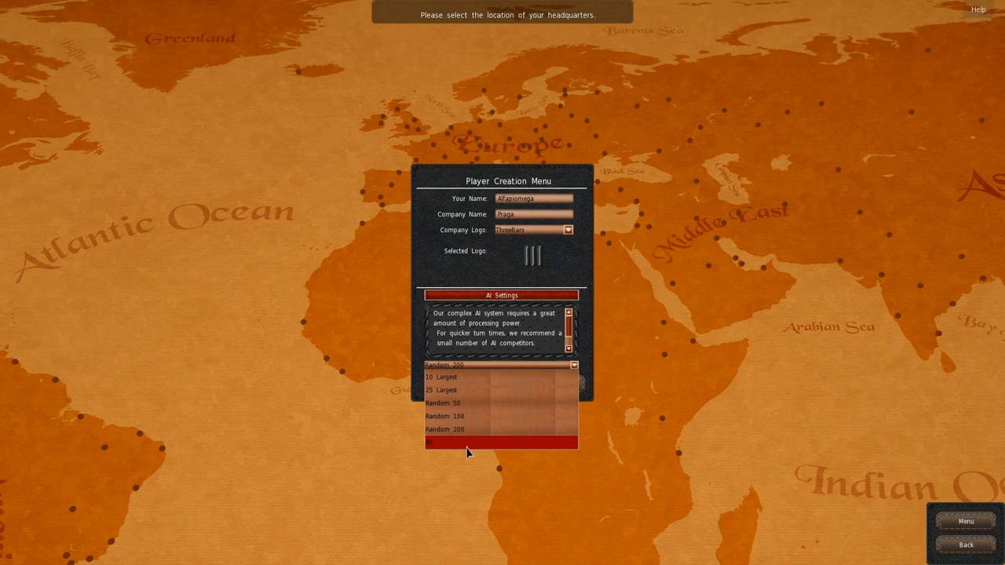
click(444, 430)
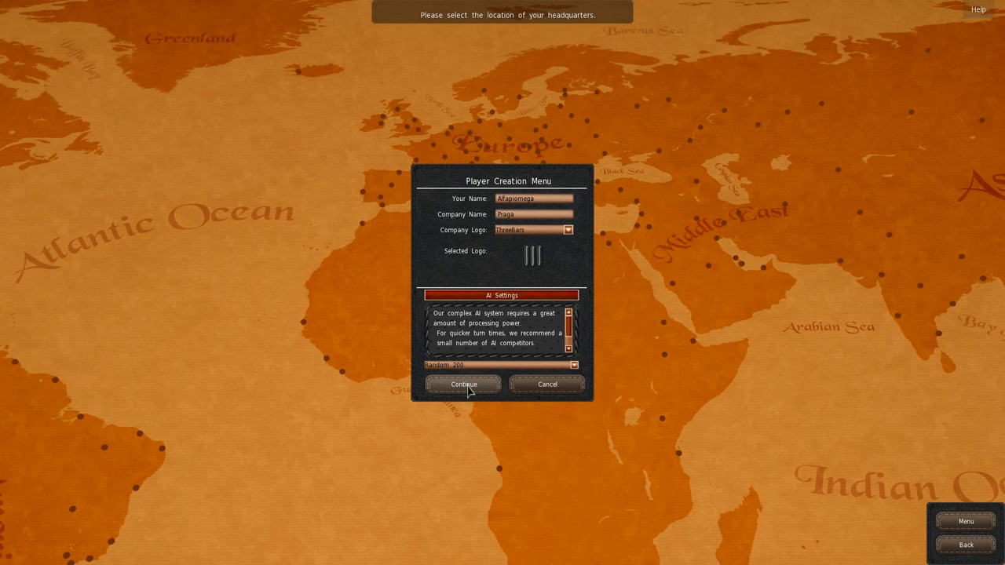
click(461, 383)
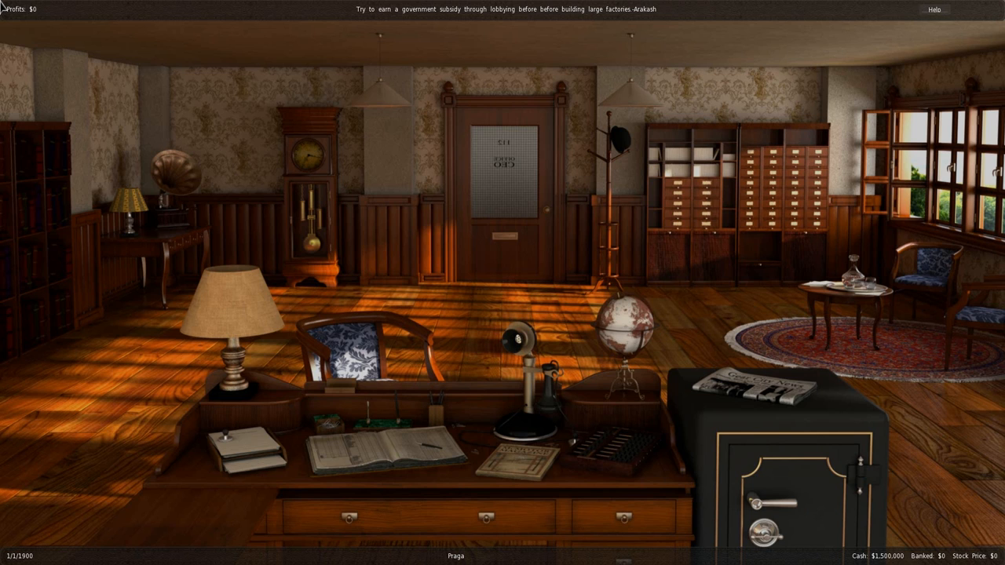
mouse_move(547, 498)
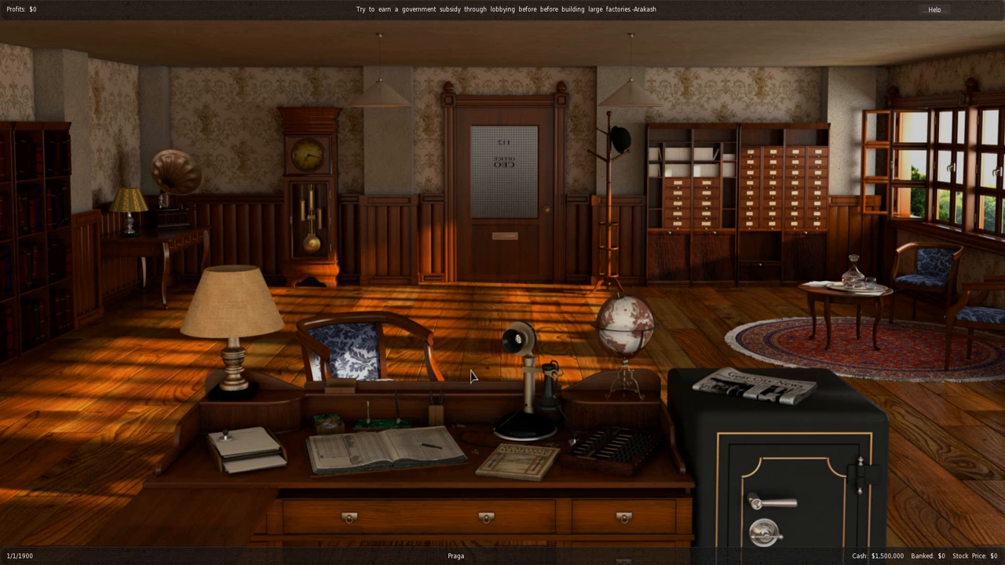
mouse_move(384, 452)
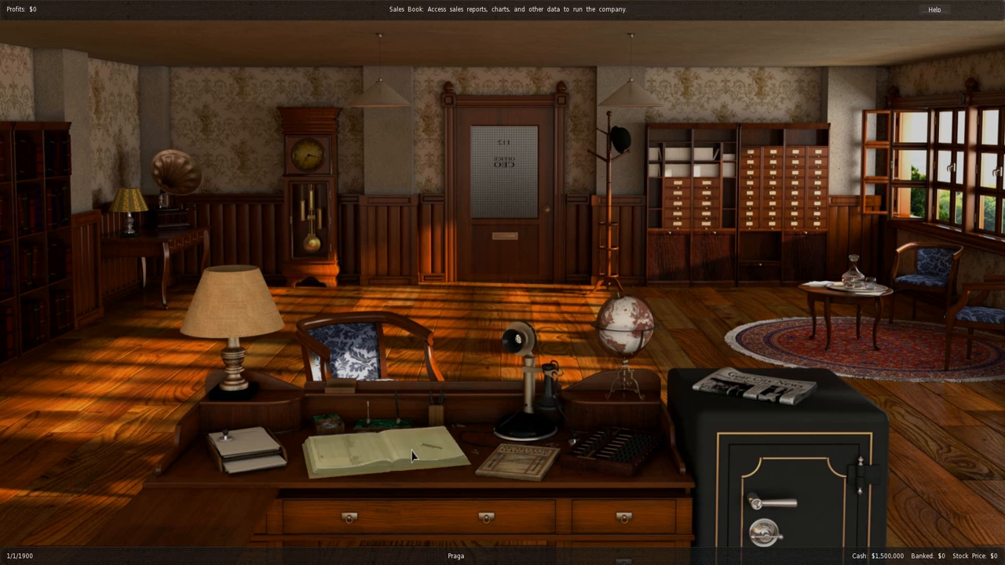
mouse_move(754, 384)
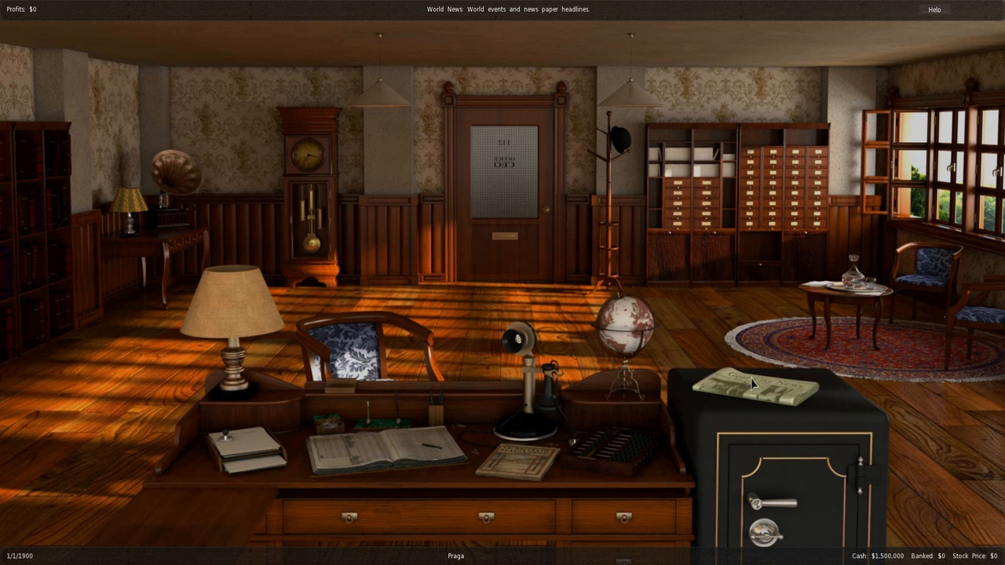
- Glance at the newspaper, leave the safe for the office and open the sales book
click(754, 385)
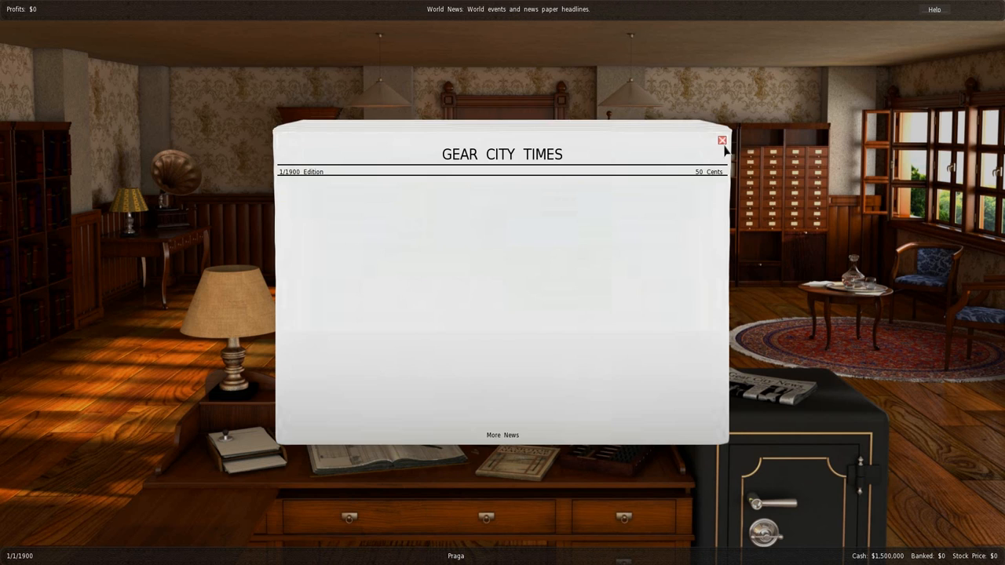
click(721, 140)
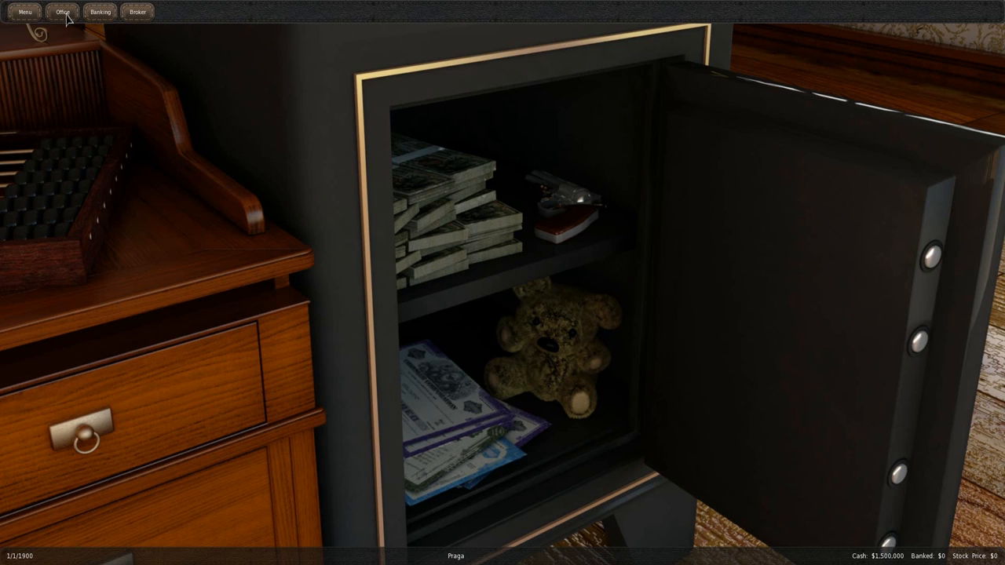
click(63, 11)
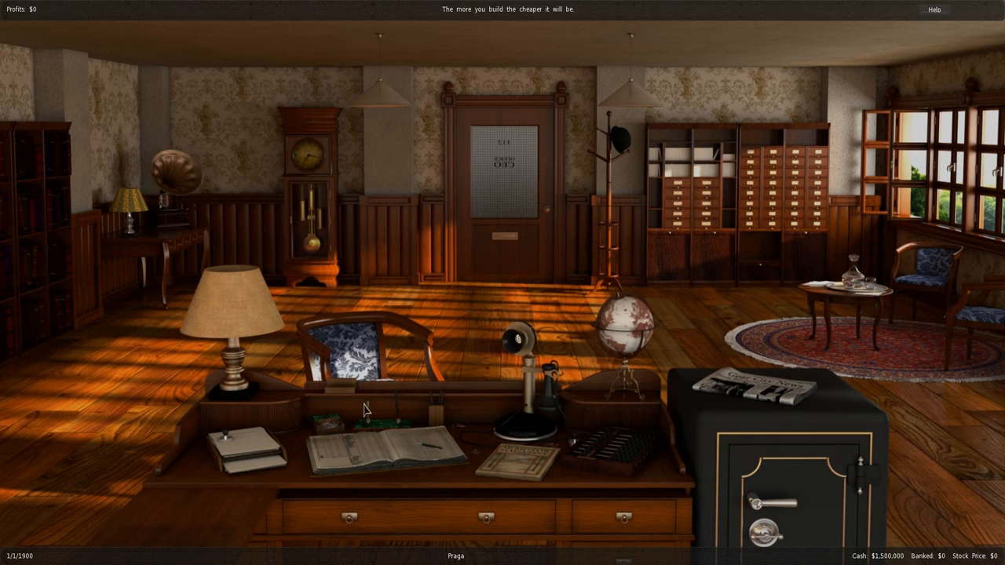
mouse_move(501, 379)
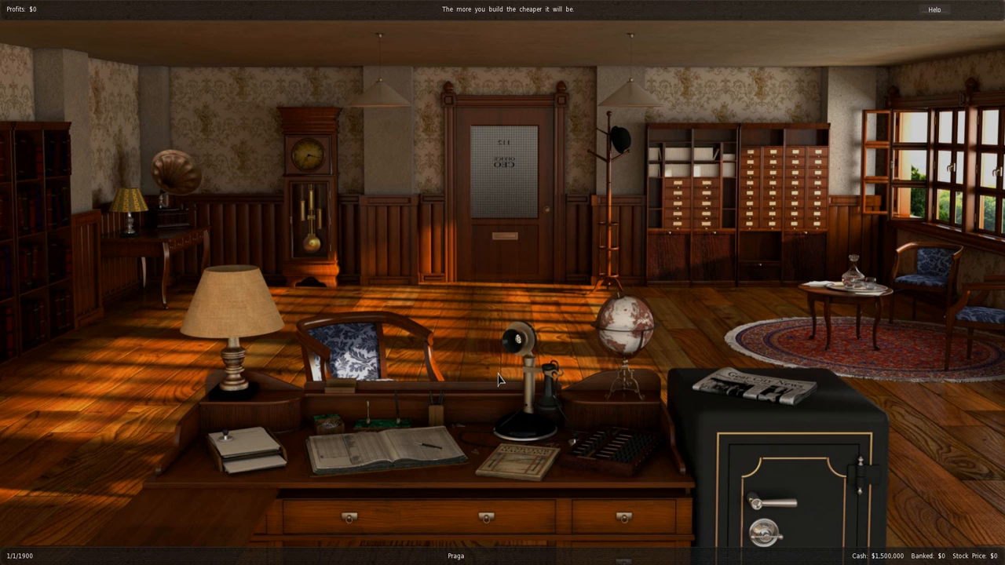
mouse_move(502, 407)
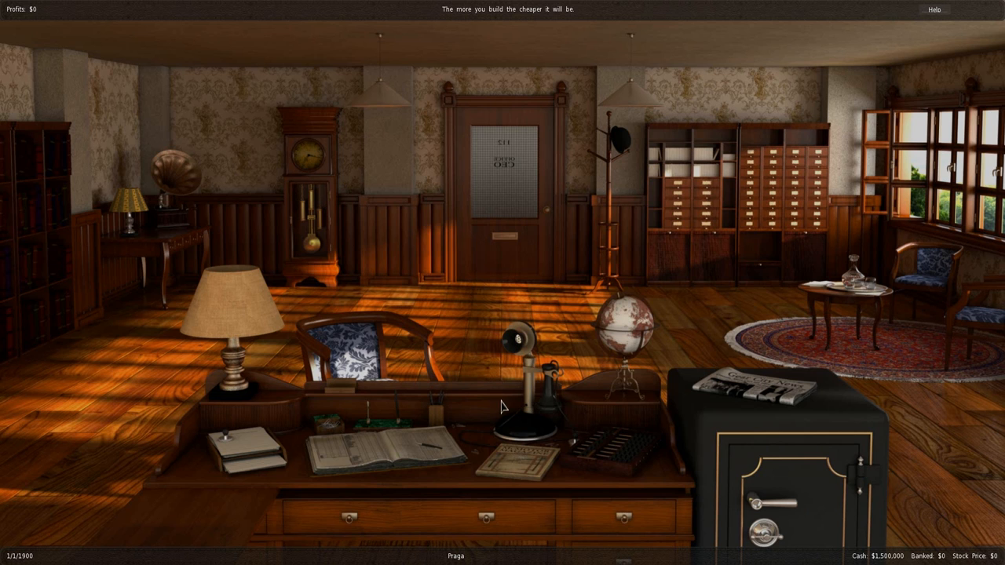
click(384, 439)
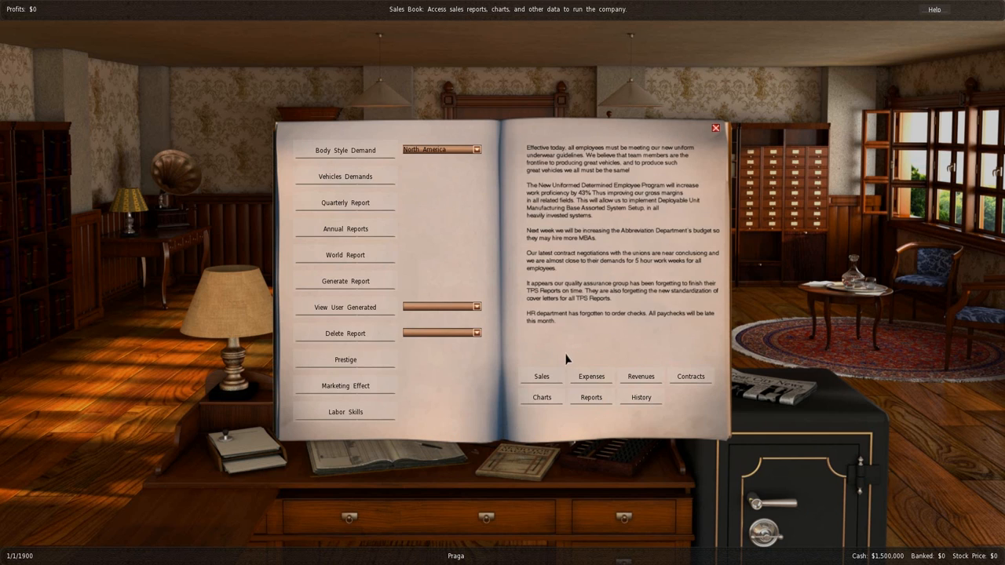
- Choose Europe as the region and show the vehicle body style demand report
click(477, 149)
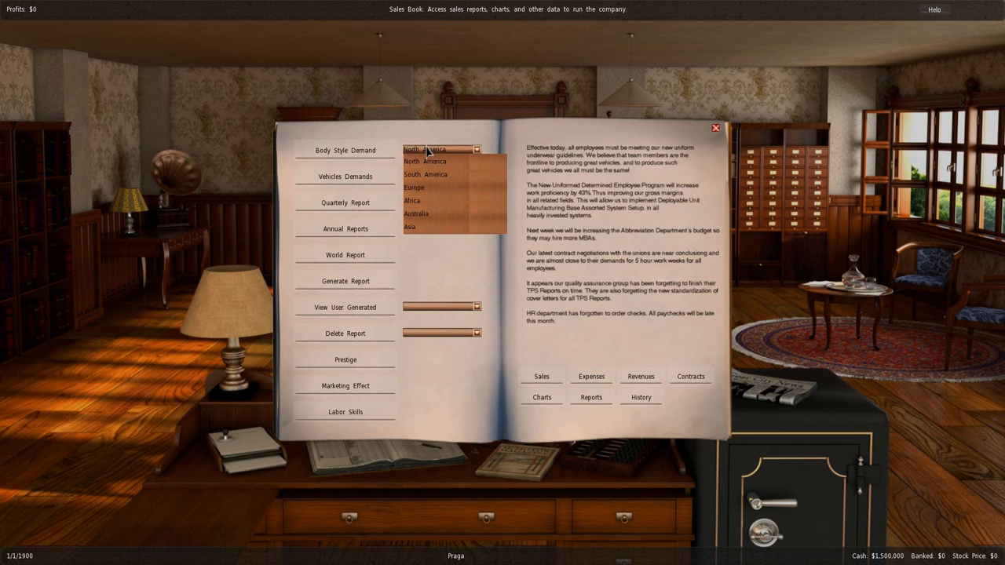
click(414, 187)
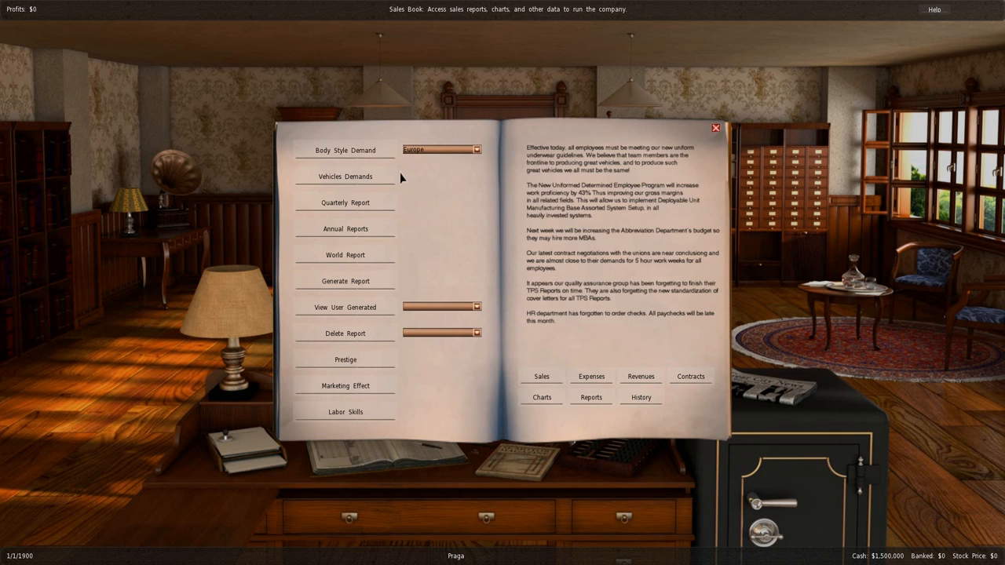
mouse_move(330, 159)
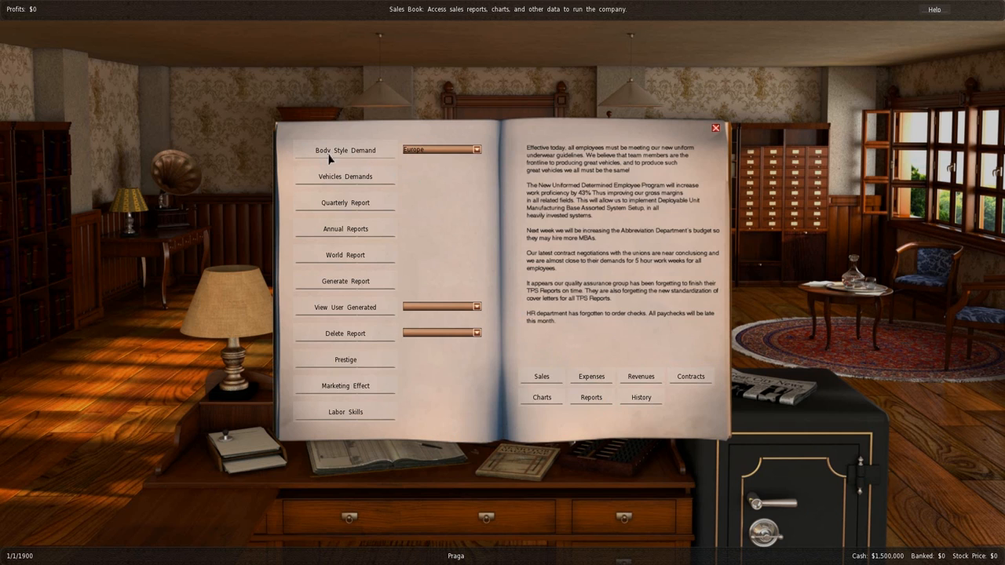
click(344, 151)
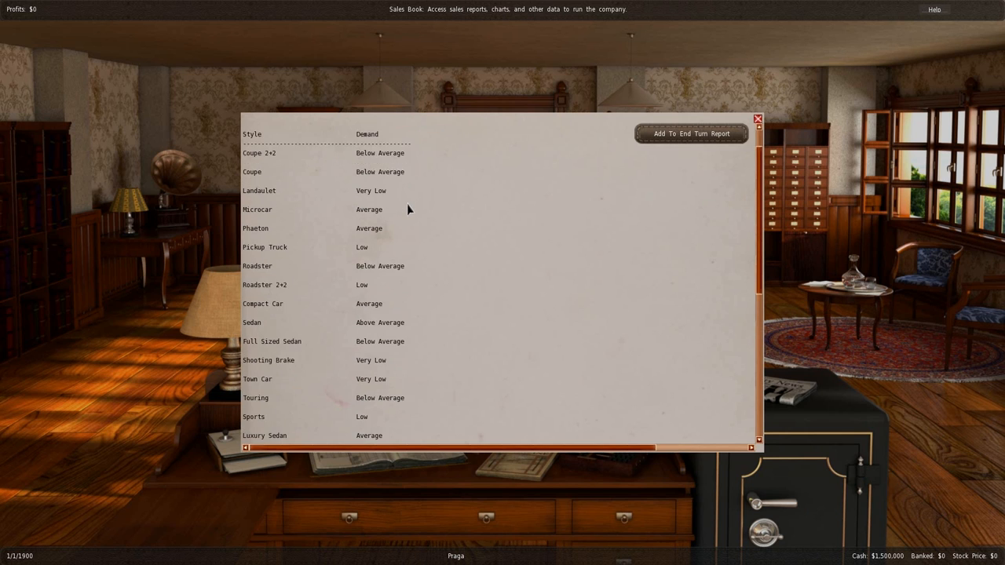
- Read through the Europe style demand report, then close it and the sales book
scroll(down, 3)
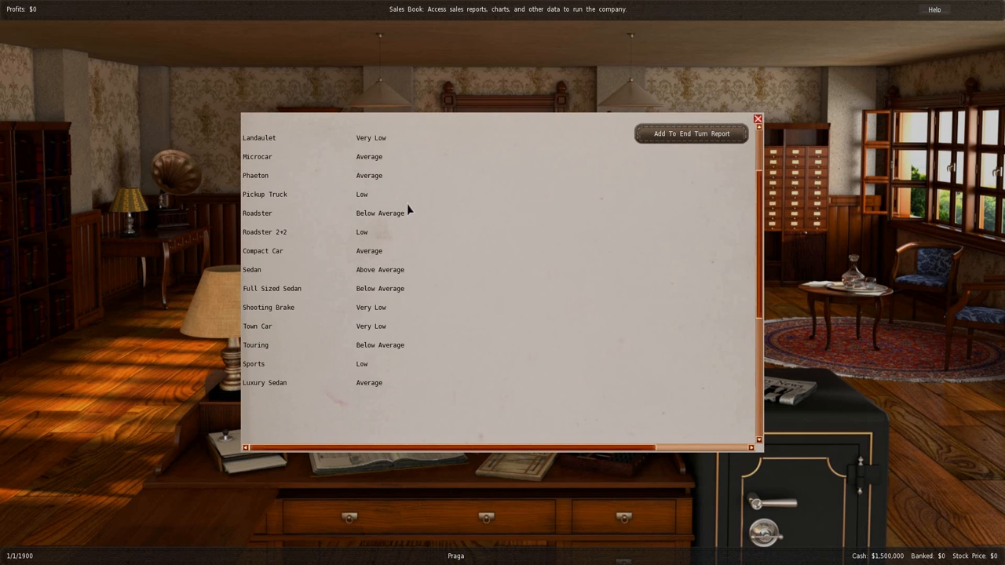
scroll(up, 3)
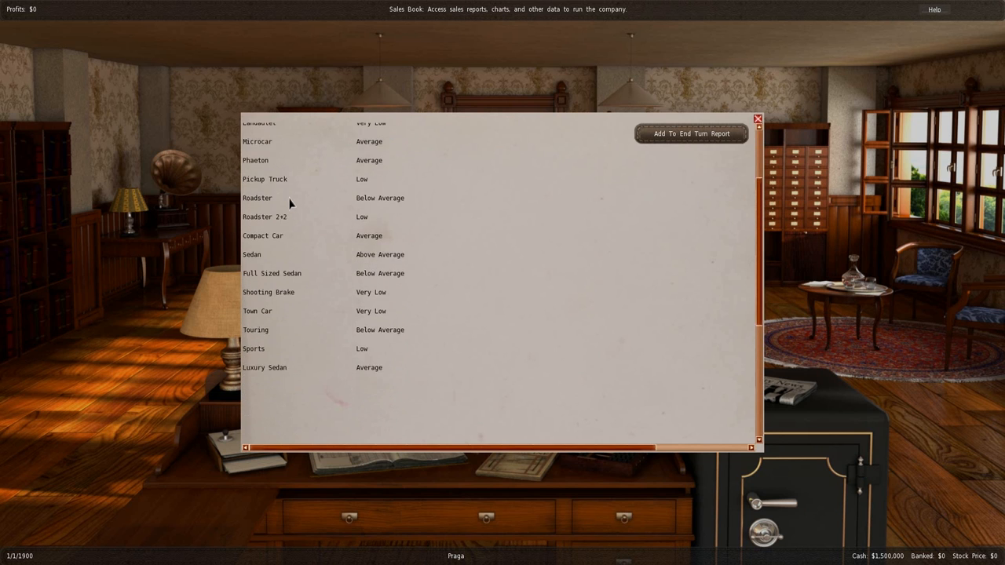
scroll(up, 3)
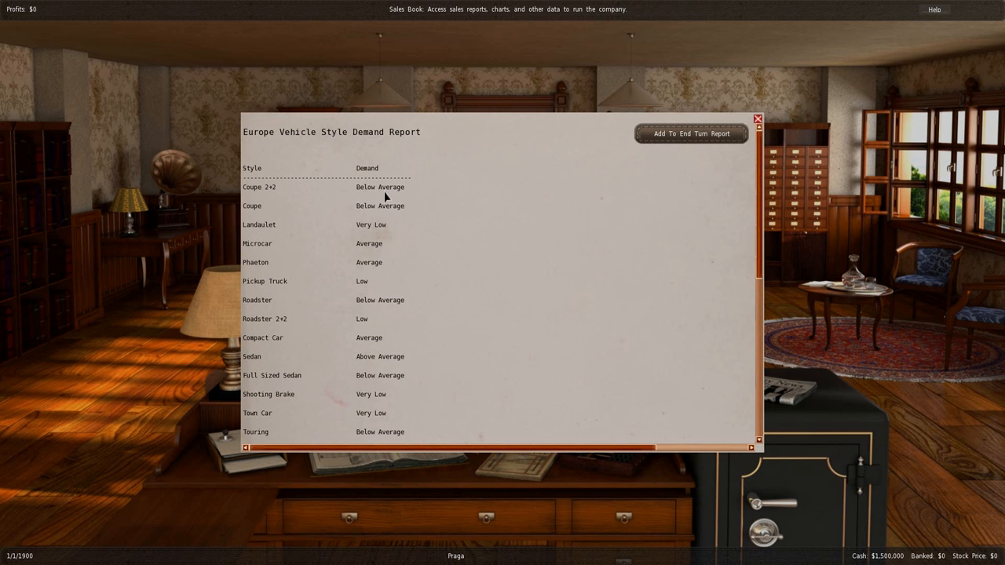
mouse_move(273, 203)
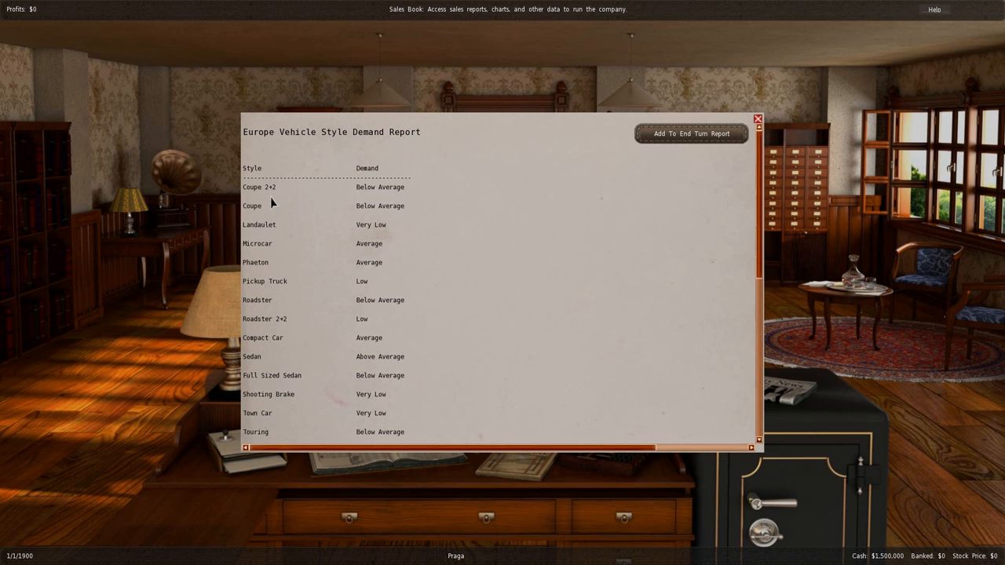
mouse_move(291, 235)
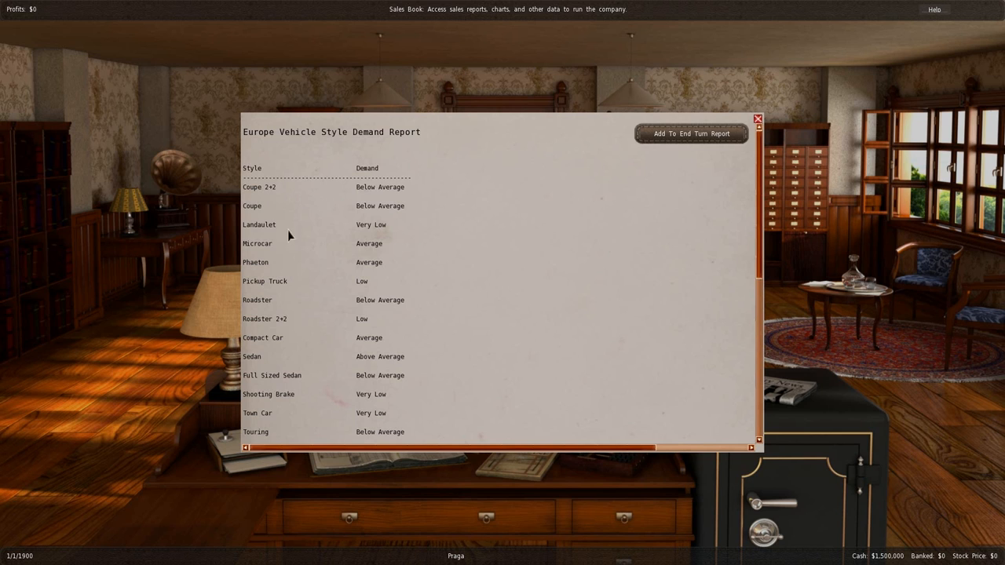
mouse_move(280, 295)
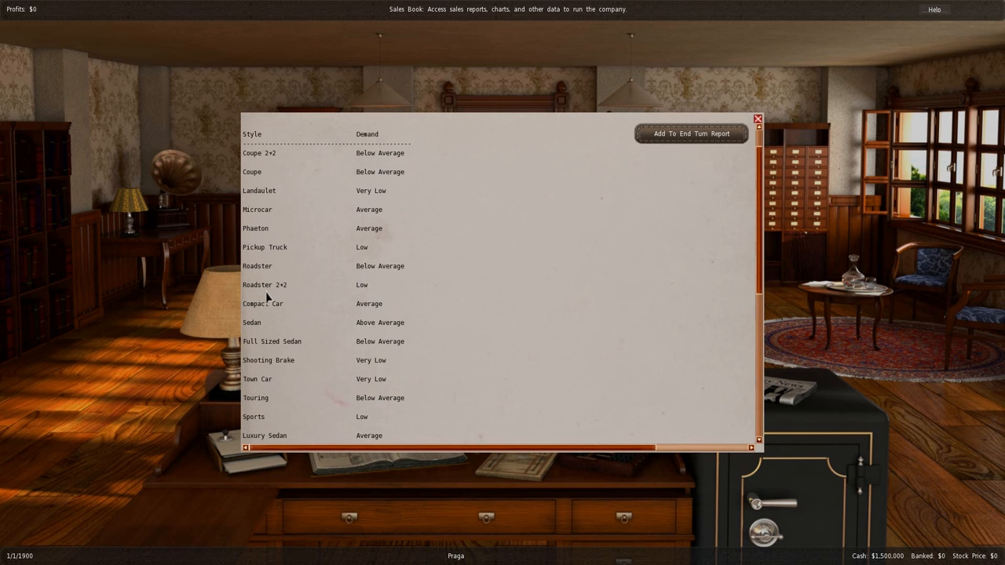
mouse_move(287, 320)
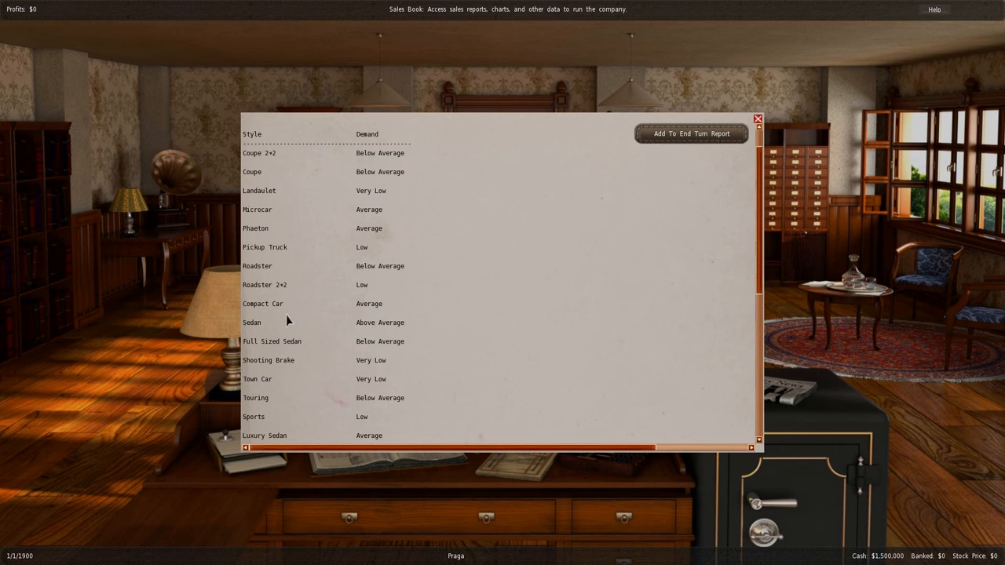
mouse_move(314, 359)
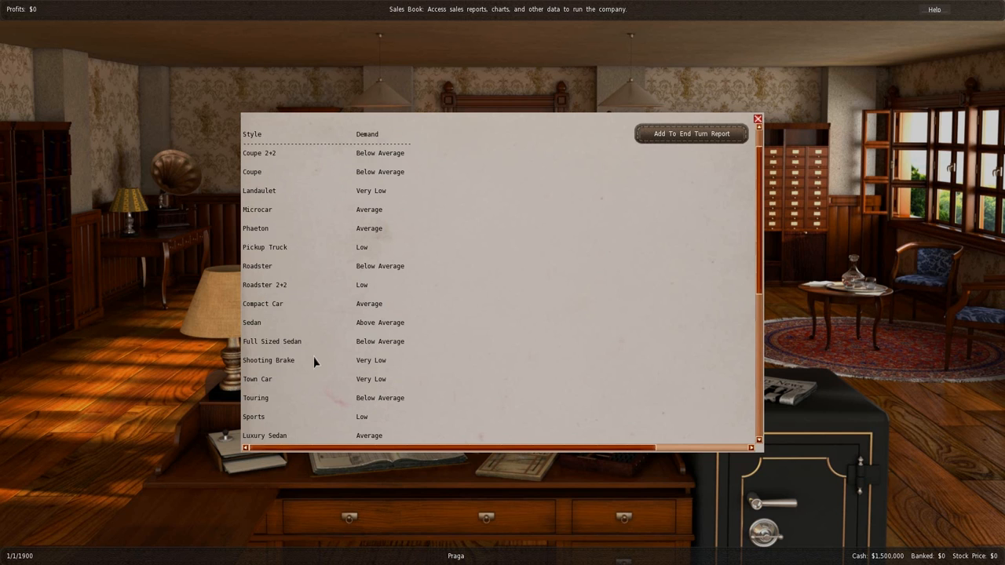
scroll(down, 3)
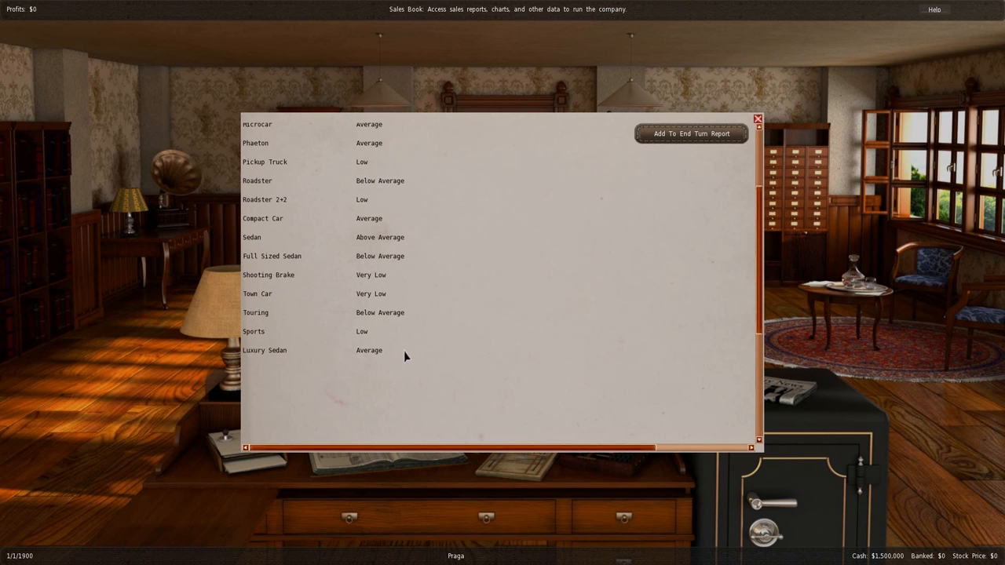
scroll(up, 3)
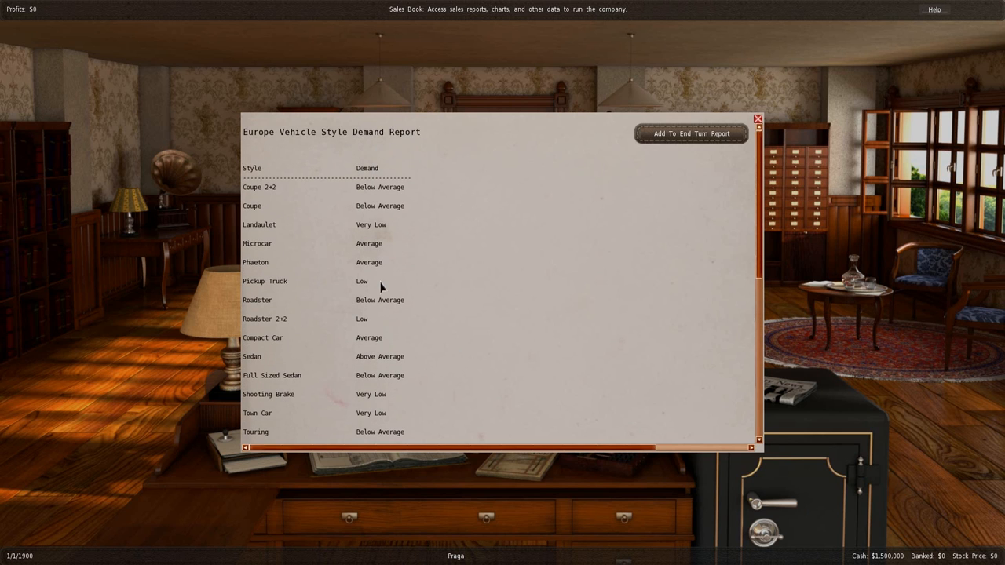
mouse_move(452, 125)
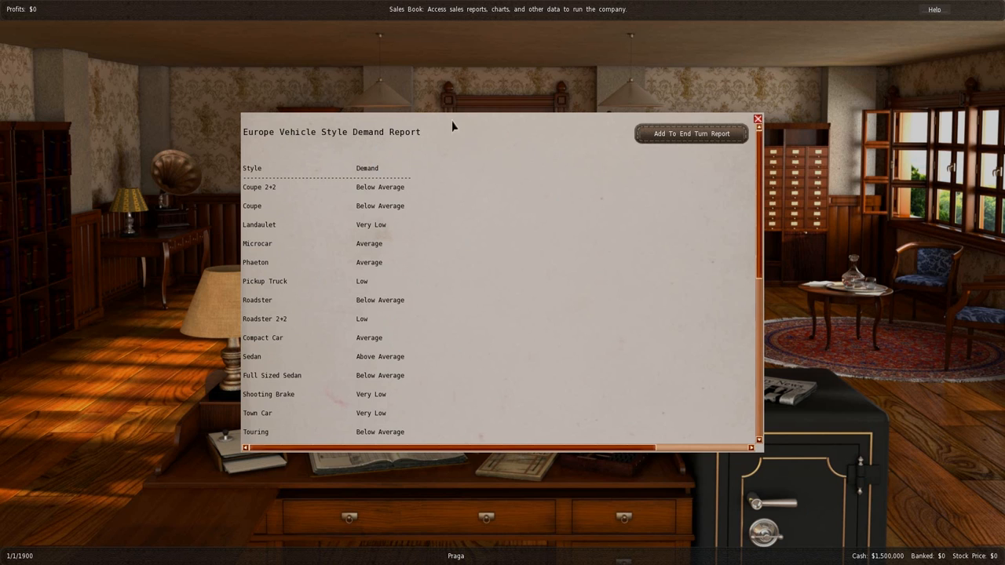
mouse_move(333, 148)
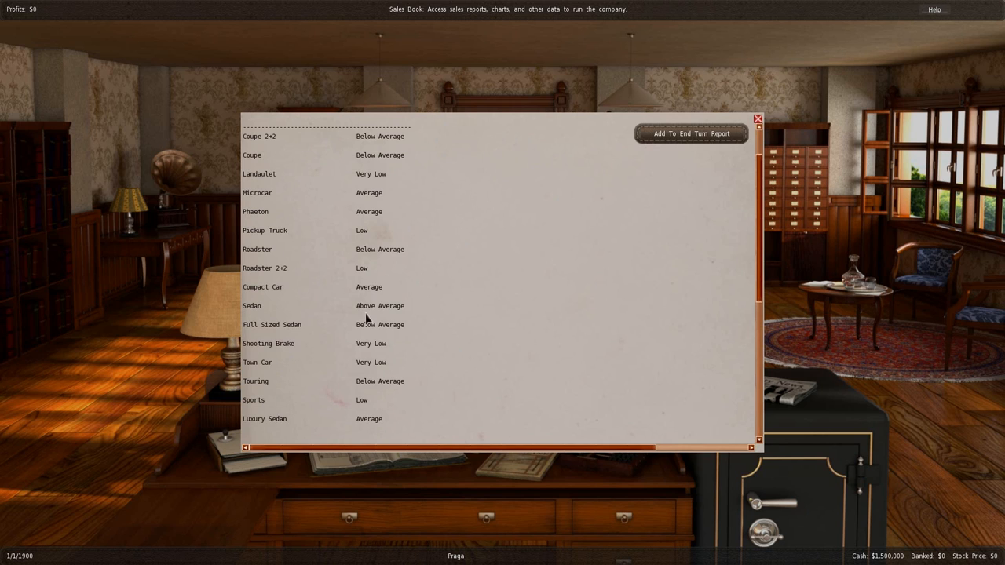
mouse_move(377, 229)
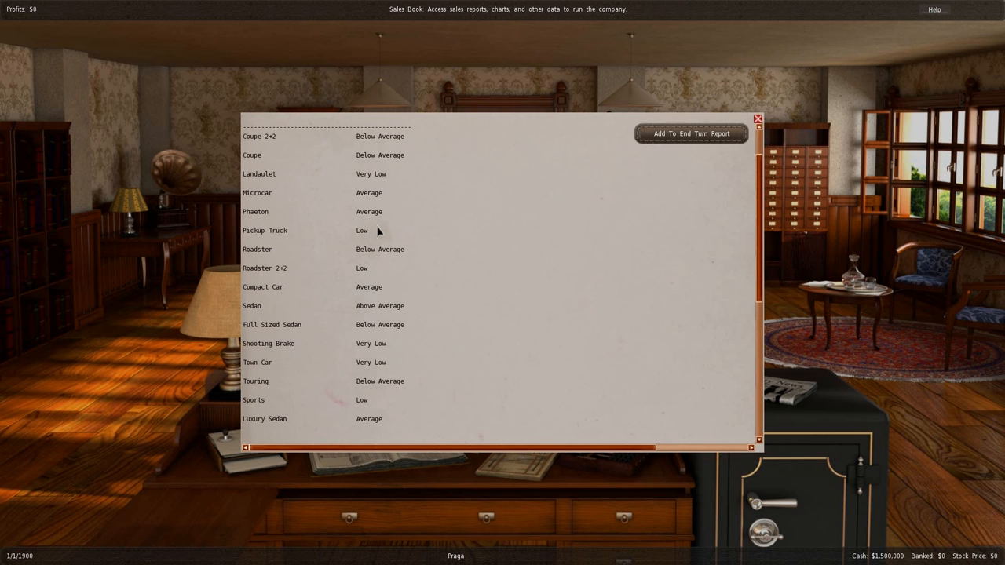
mouse_move(380, 210)
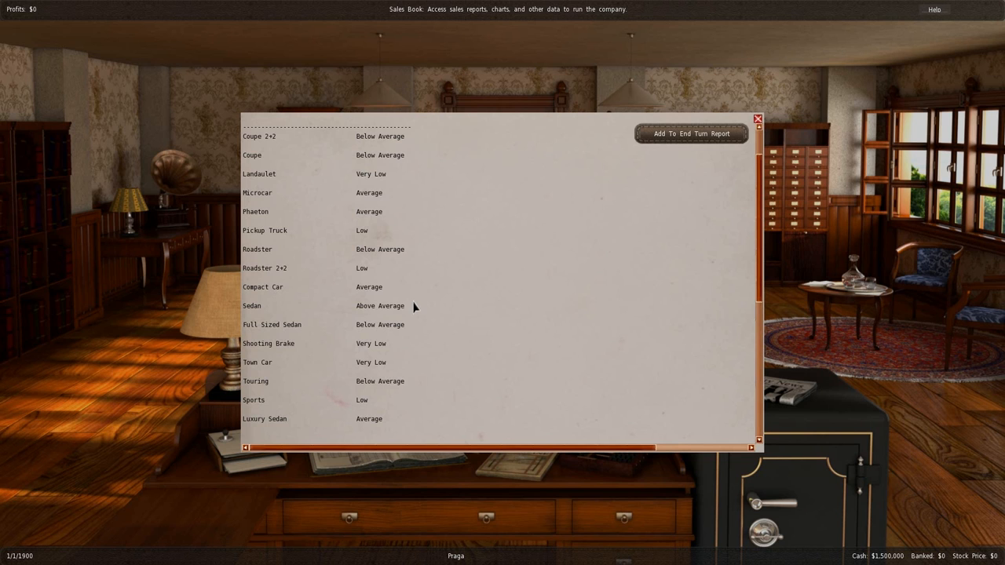
scroll(up, 3)
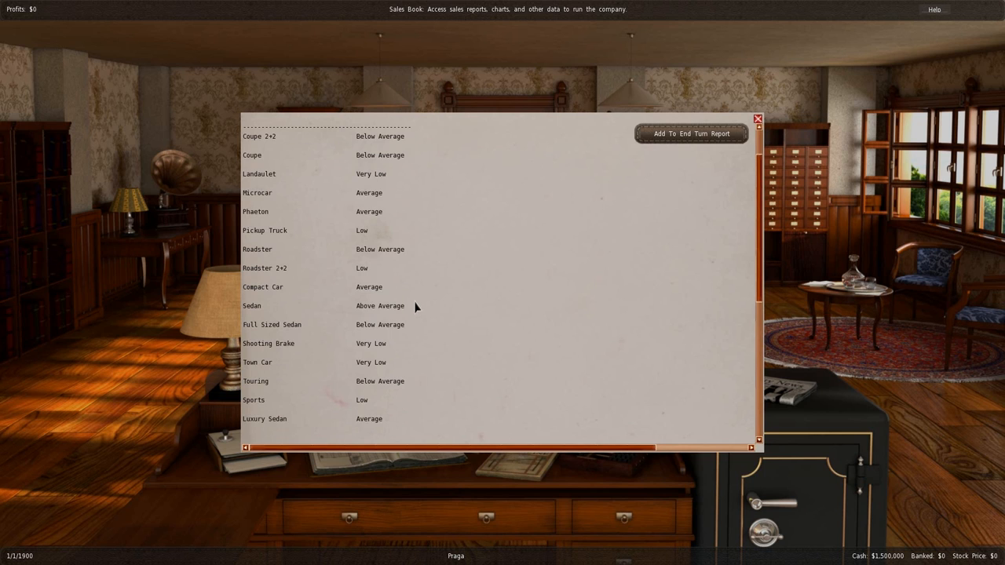
mouse_move(361, 314)
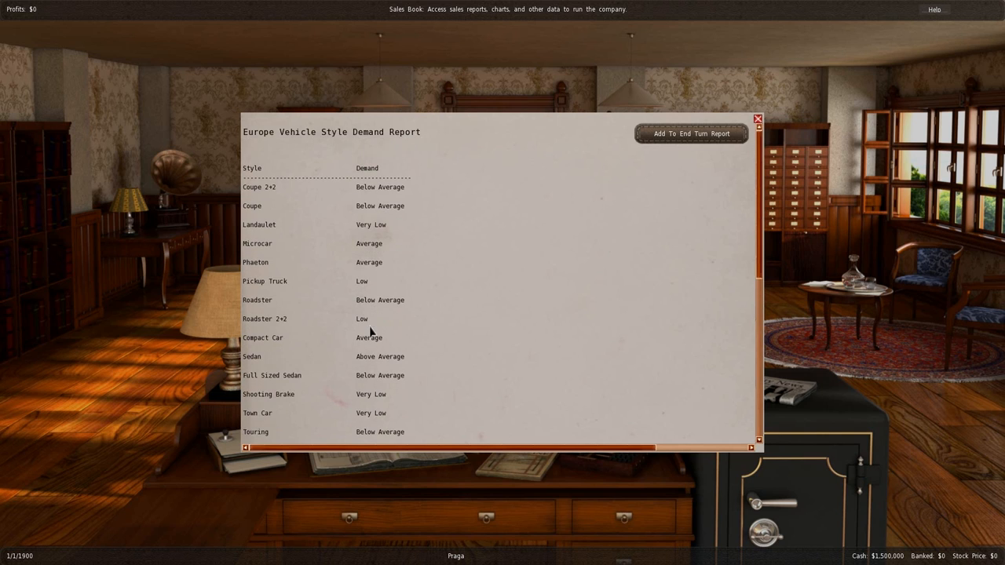
mouse_move(281, 268)
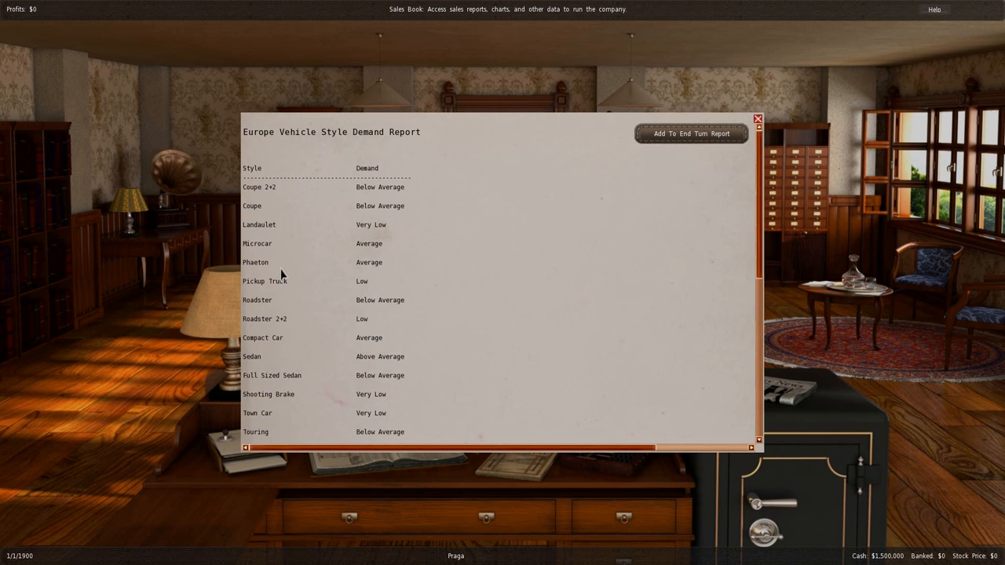
mouse_move(503, 187)
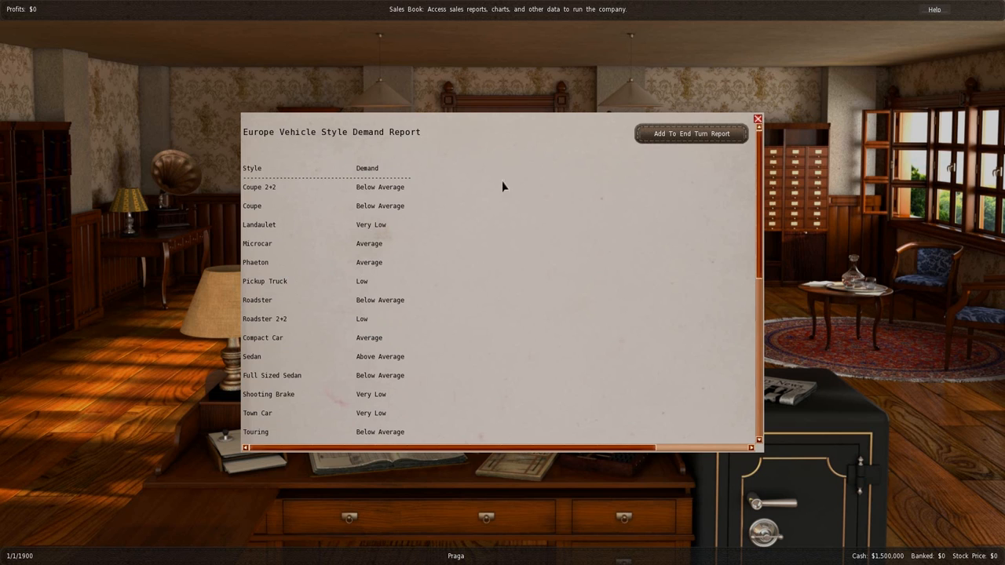
mouse_move(760, 119)
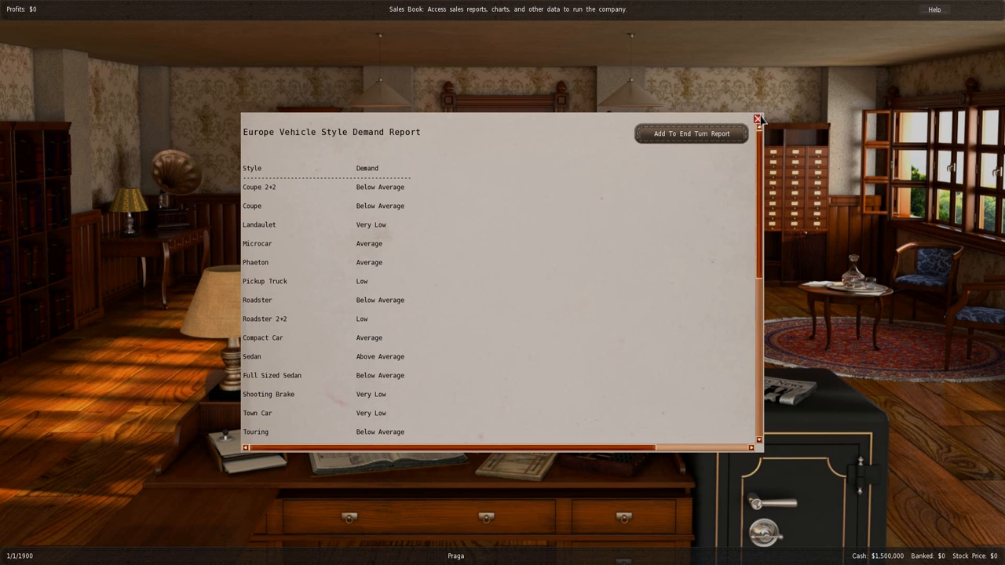
click(757, 119)
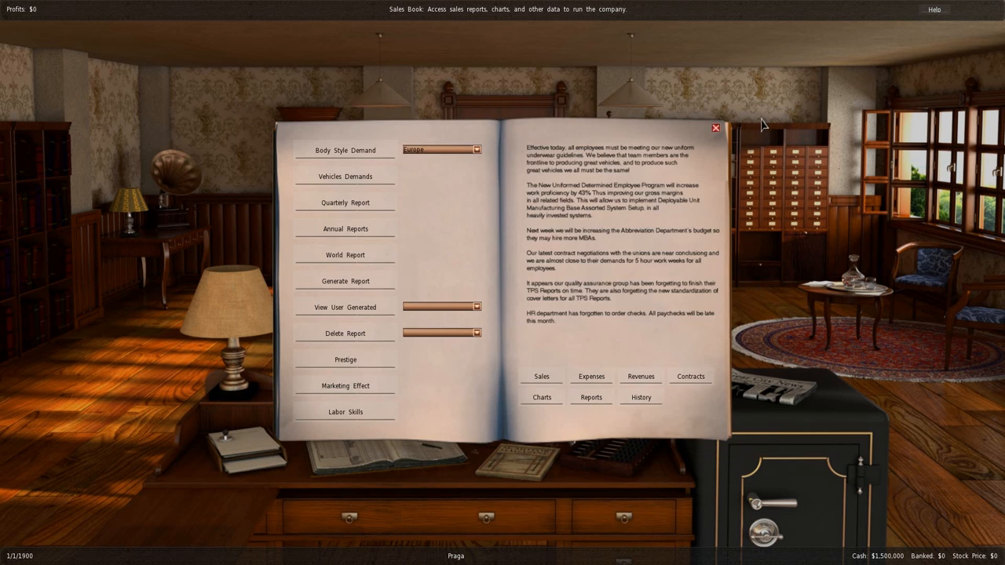
mouse_move(714, 138)
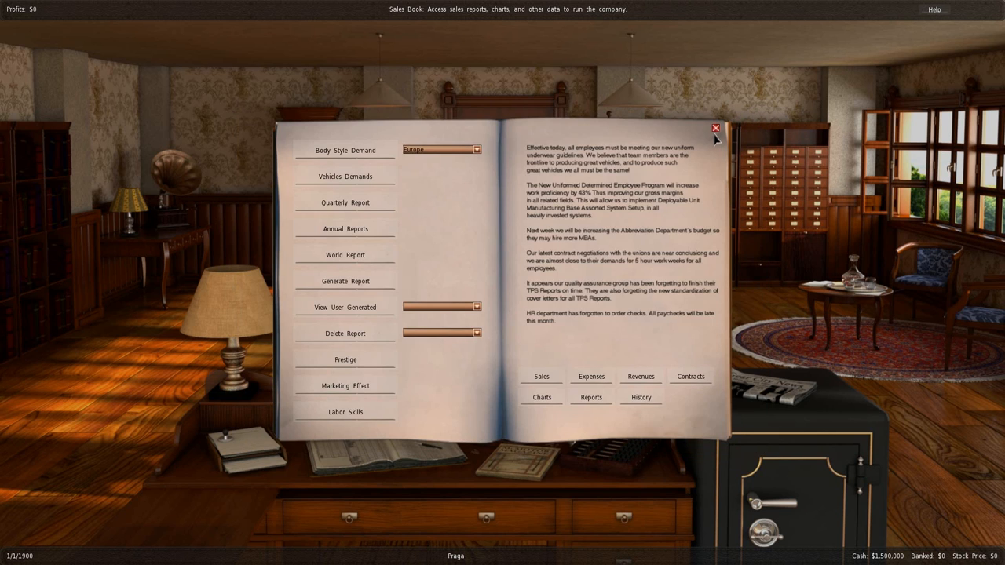
click(714, 129)
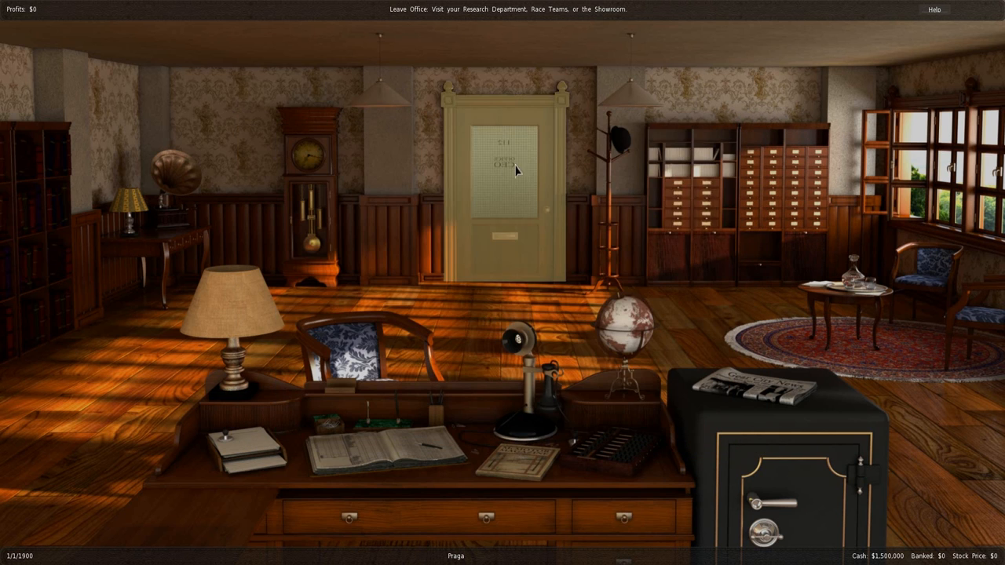
- Leave the office for the R&D department and list the design choices
click(505, 181)
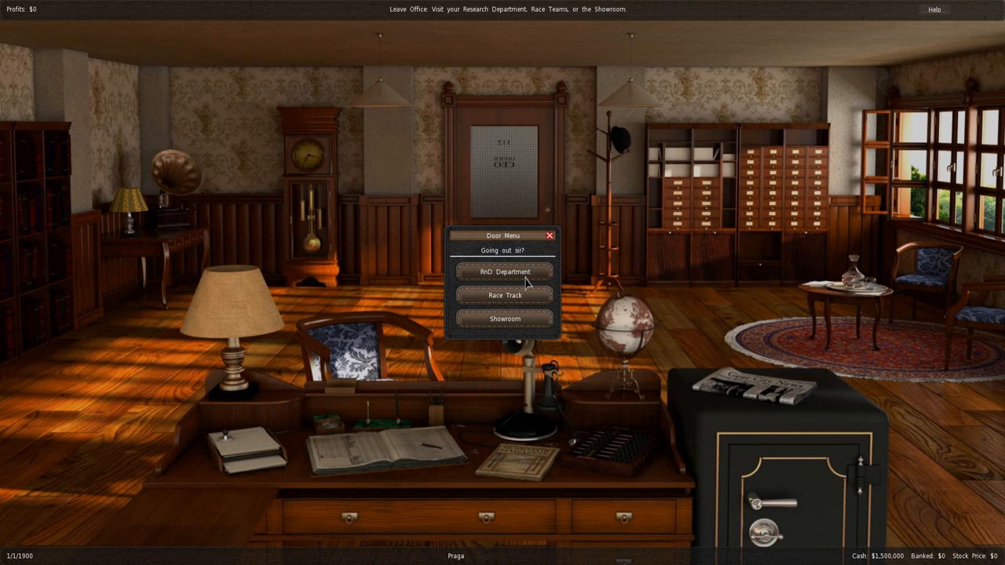
click(505, 272)
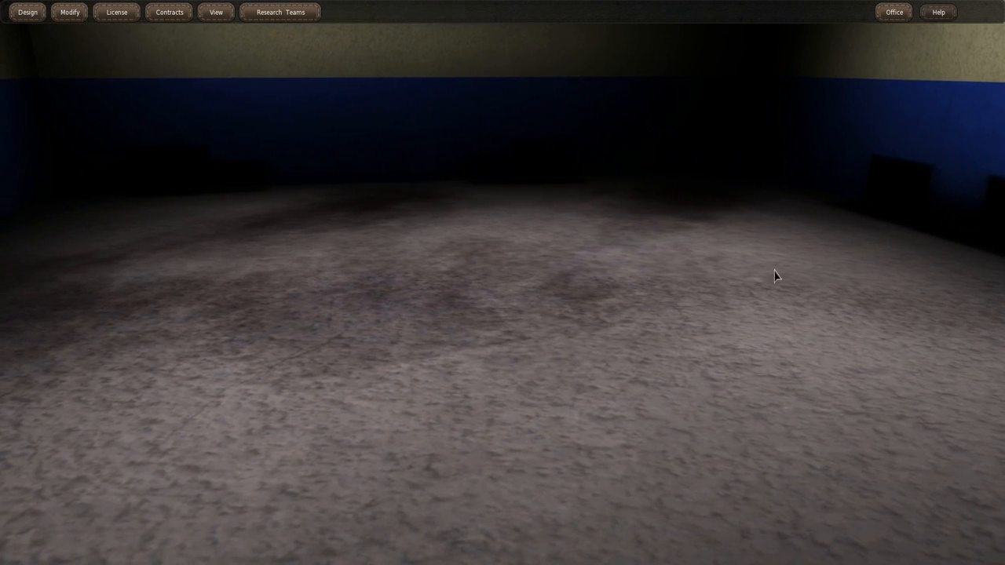
click(27, 11)
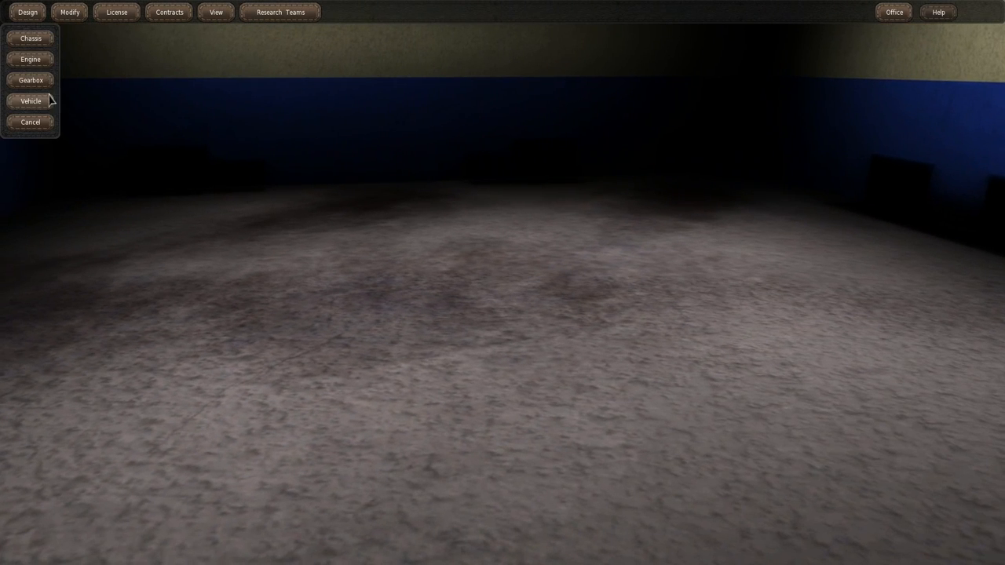
- Begin a new vehicle design using the advanced design system
click(30, 100)
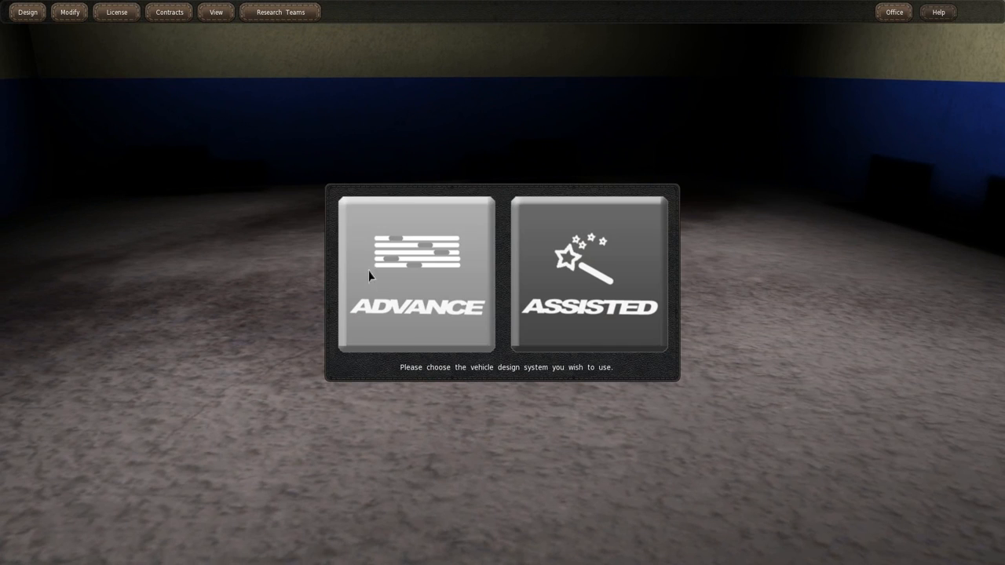
mouse_move(578, 319)
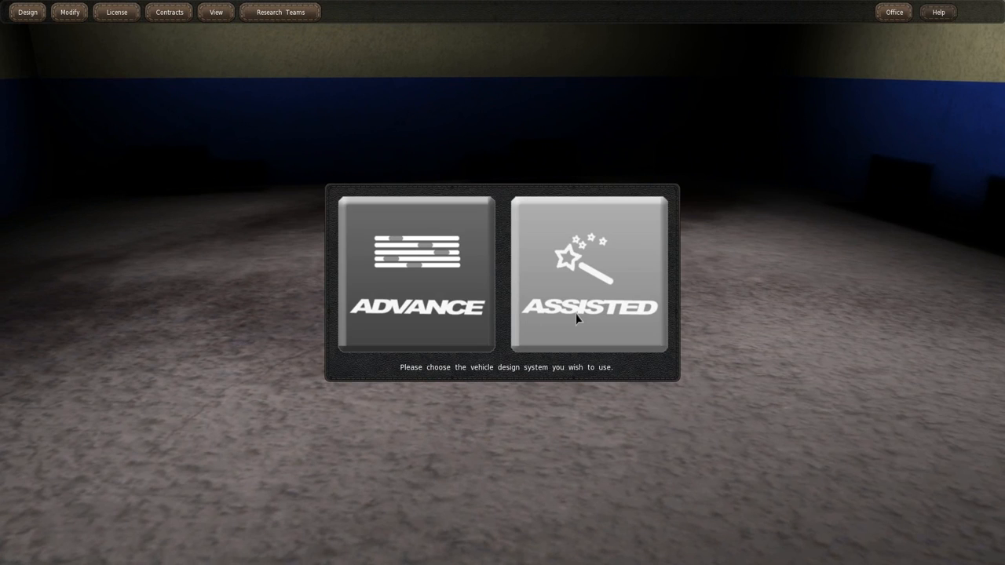
mouse_move(440, 301)
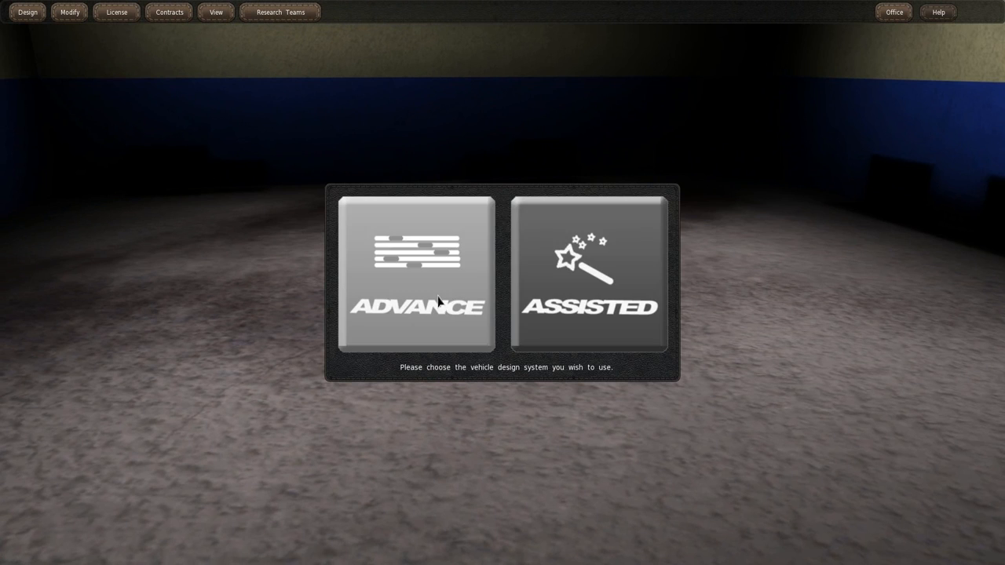
click(590, 273)
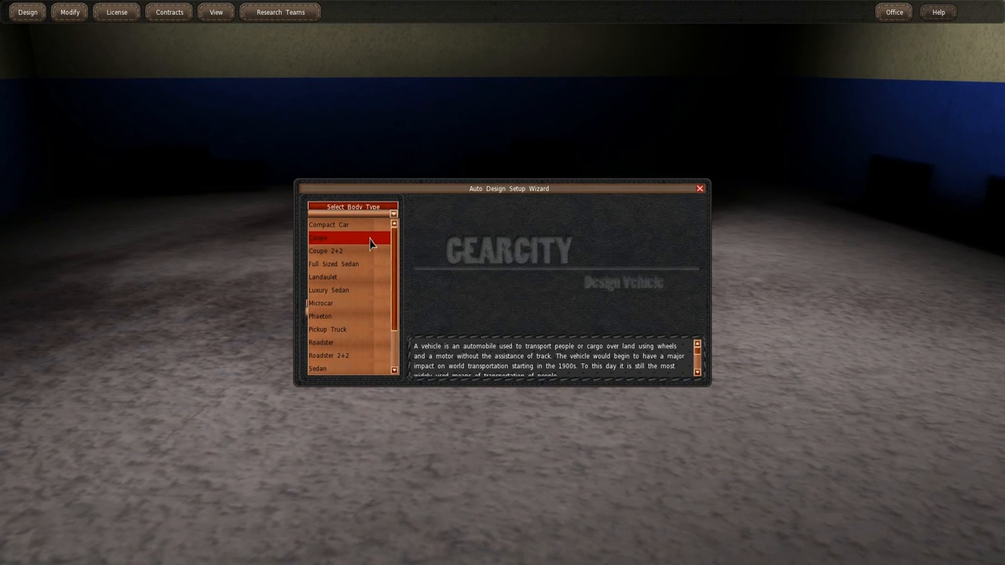
- Choose the Phaeton body type, find no chassis exists, and close the vehicle wizard
scroll(down, 3)
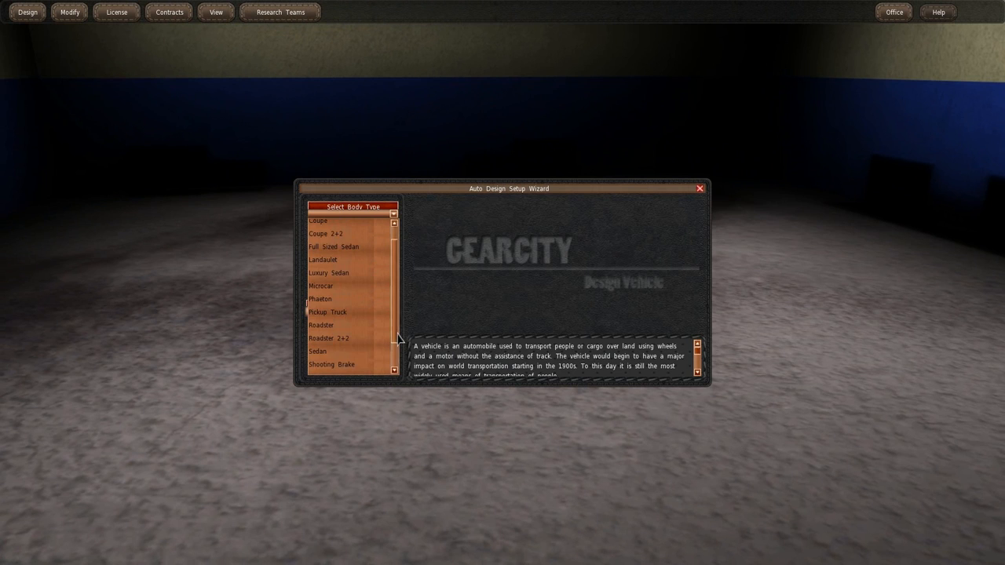
click(352, 207)
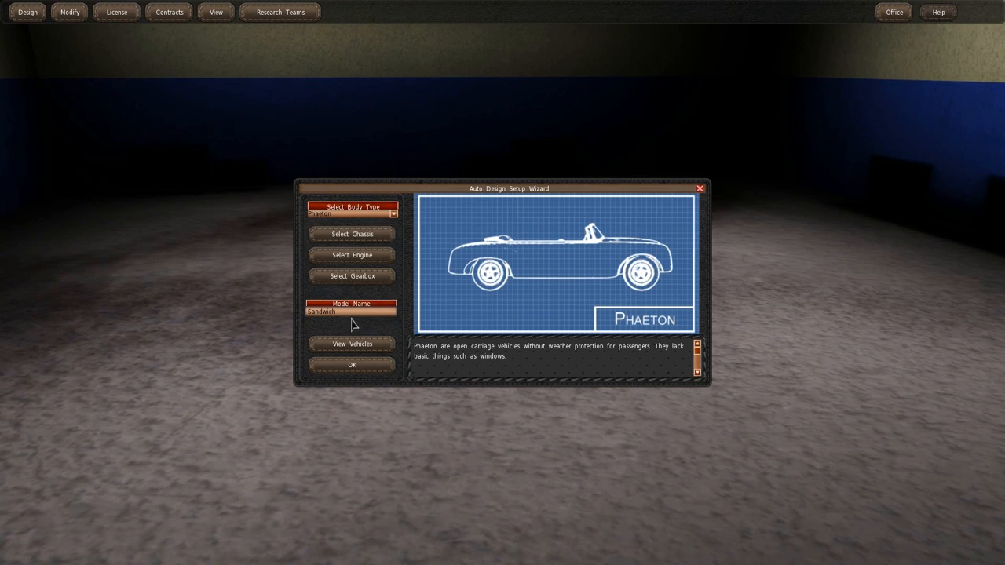
click(352, 234)
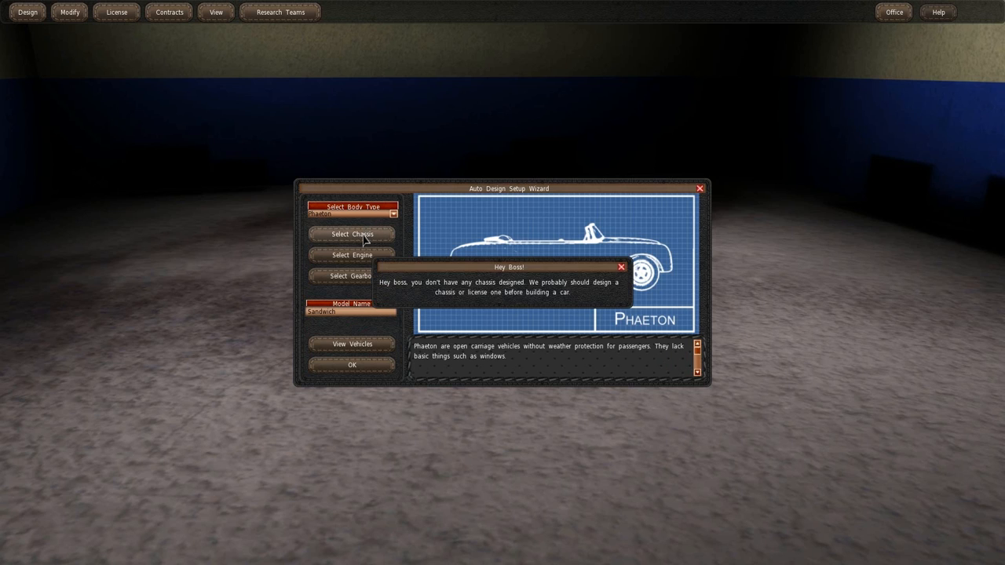
mouse_move(631, 273)
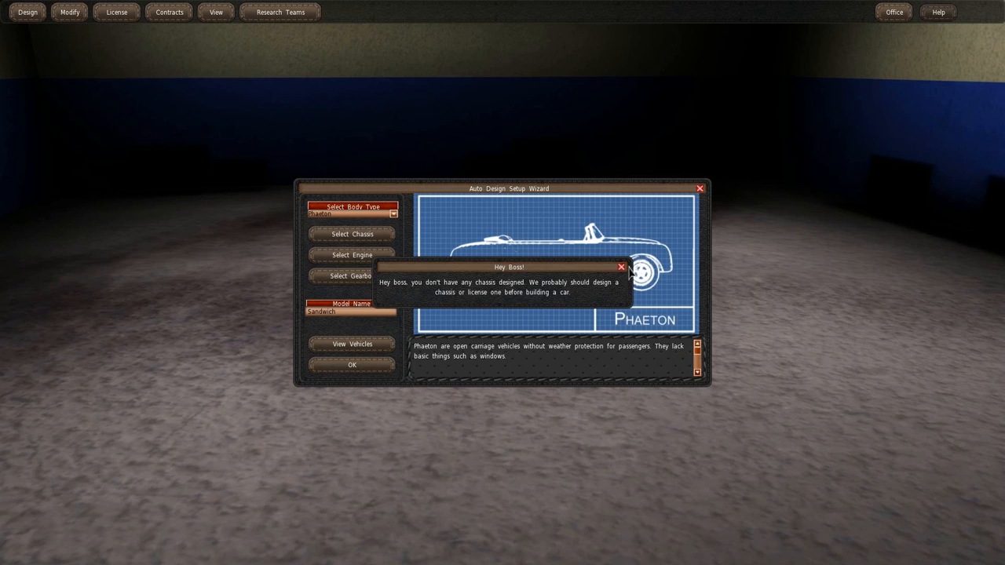
click(621, 267)
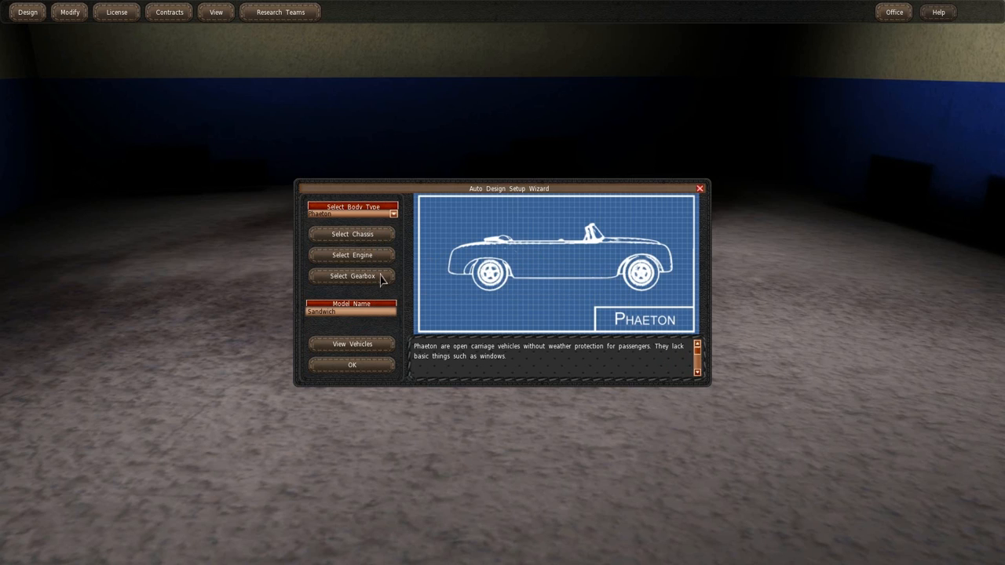
mouse_move(358, 314)
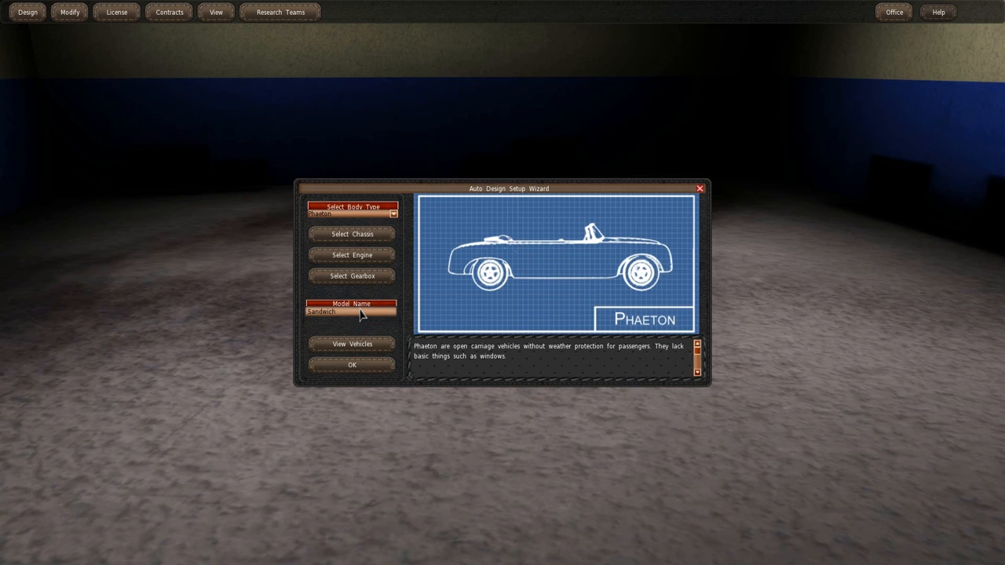
mouse_move(548, 144)
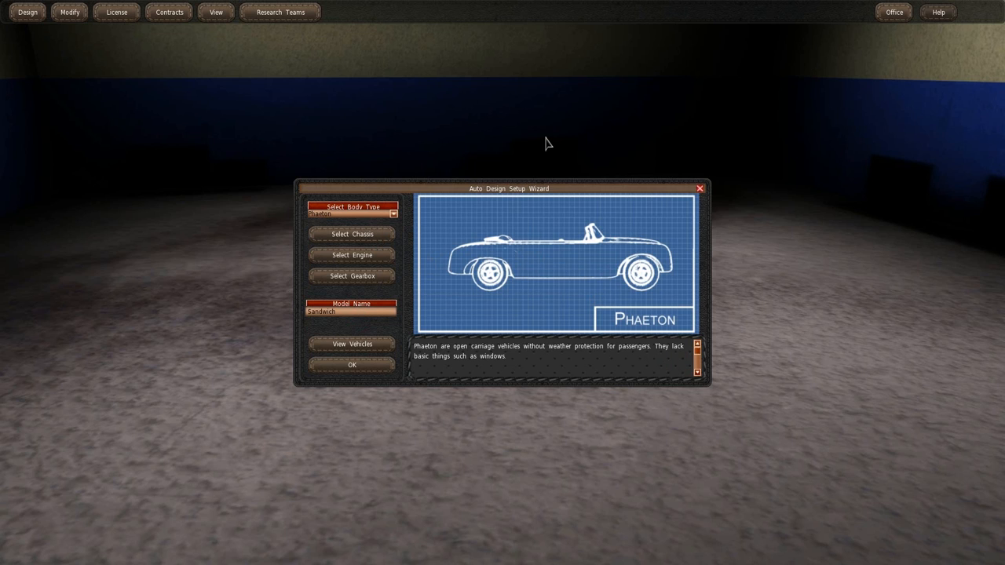
mouse_move(706, 197)
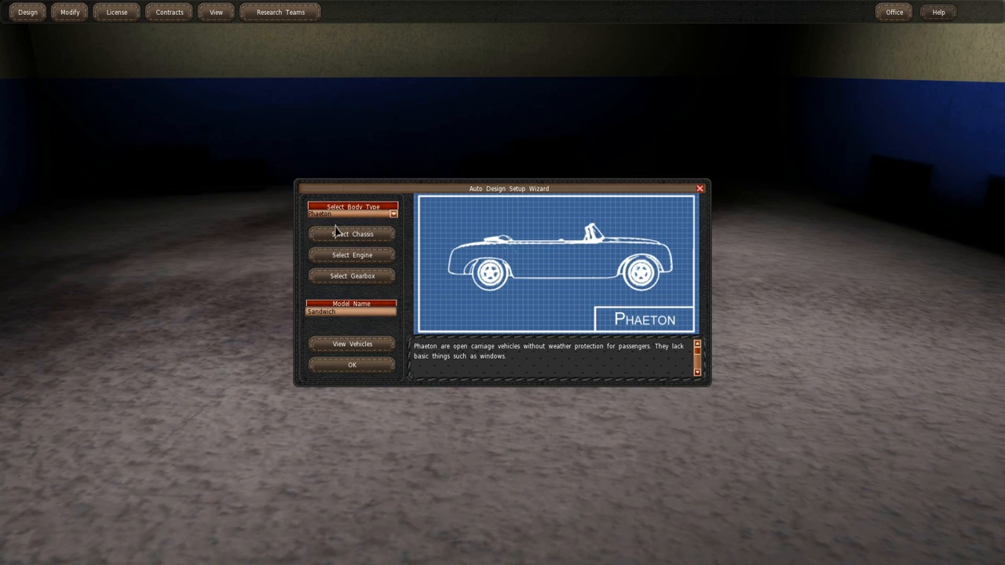
mouse_move(369, 256)
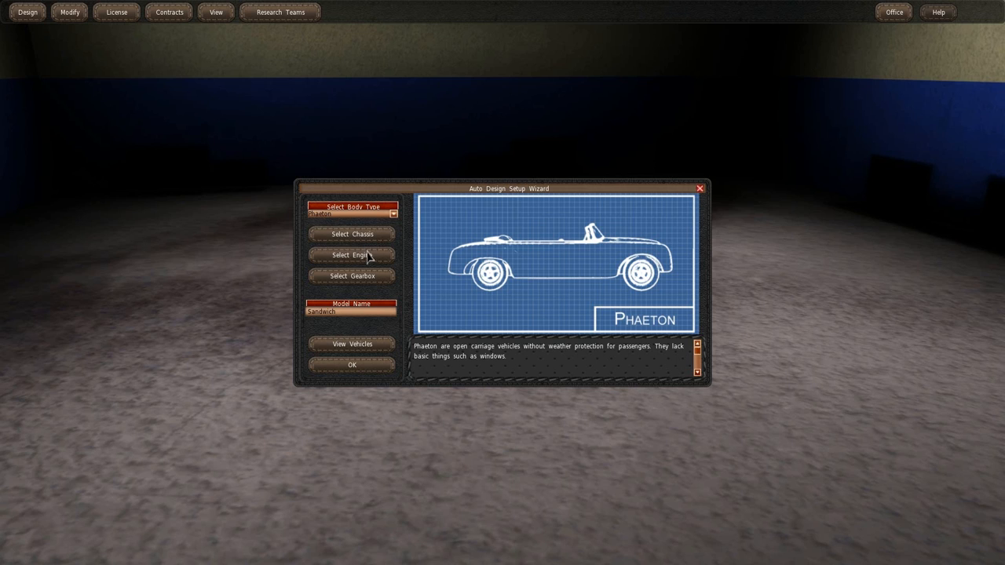
mouse_move(714, 209)
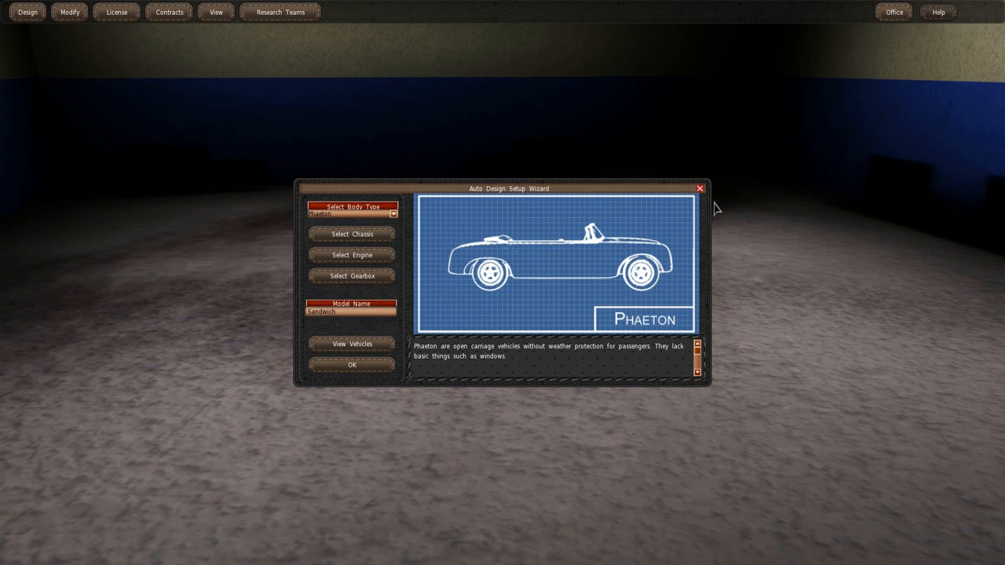
mouse_move(402, 350)
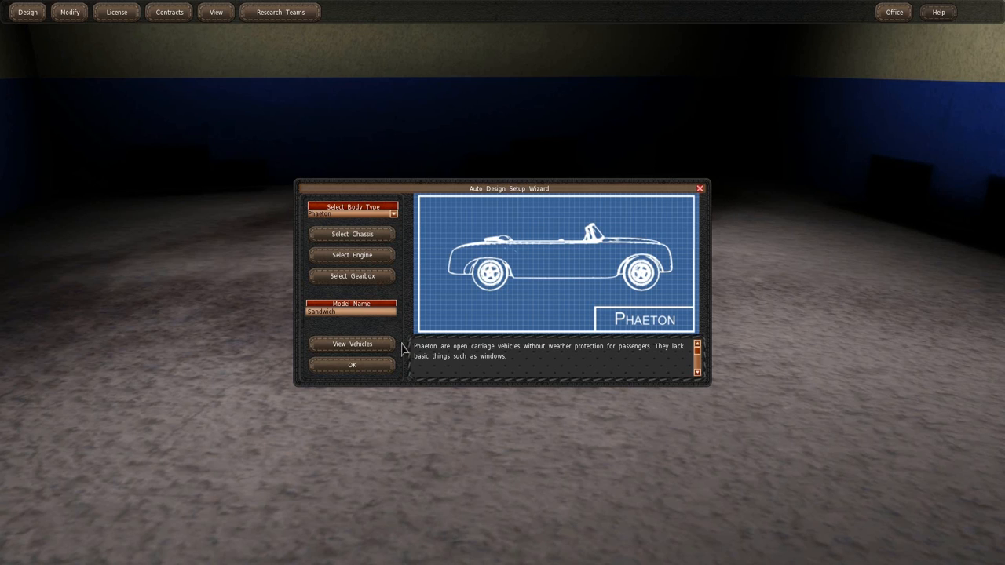
mouse_move(510, 362)
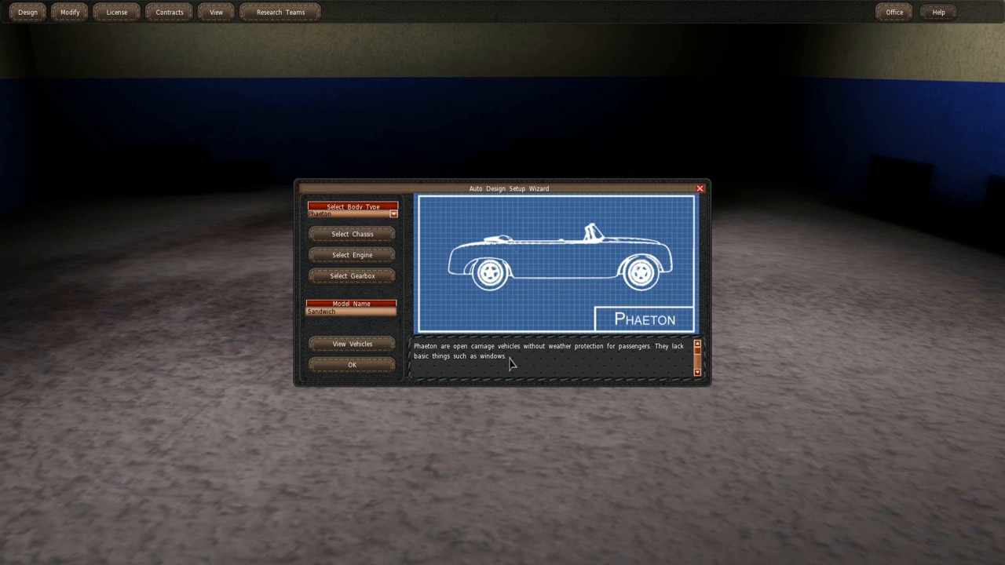
mouse_move(596, 364)
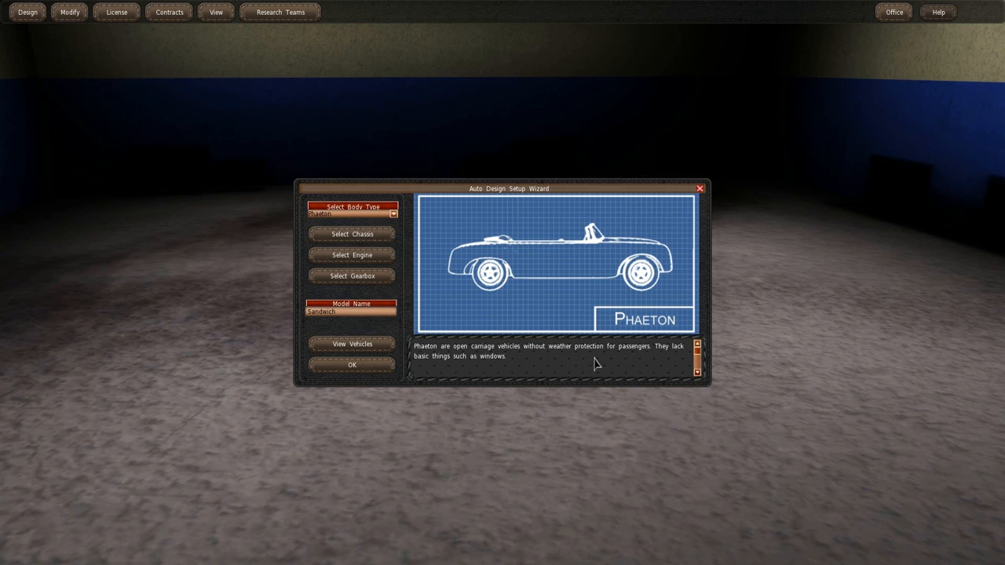
mouse_move(722, 176)
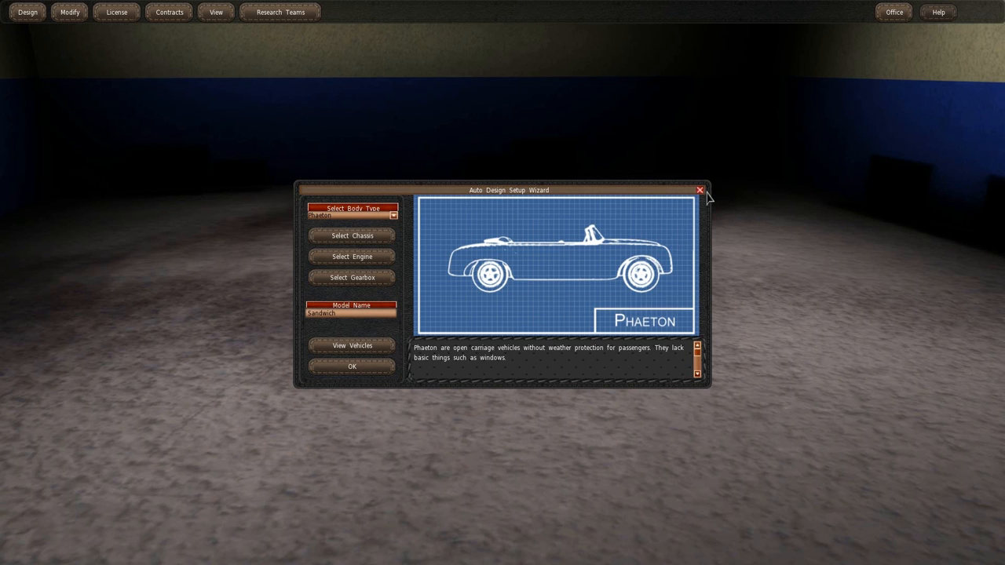
click(697, 190)
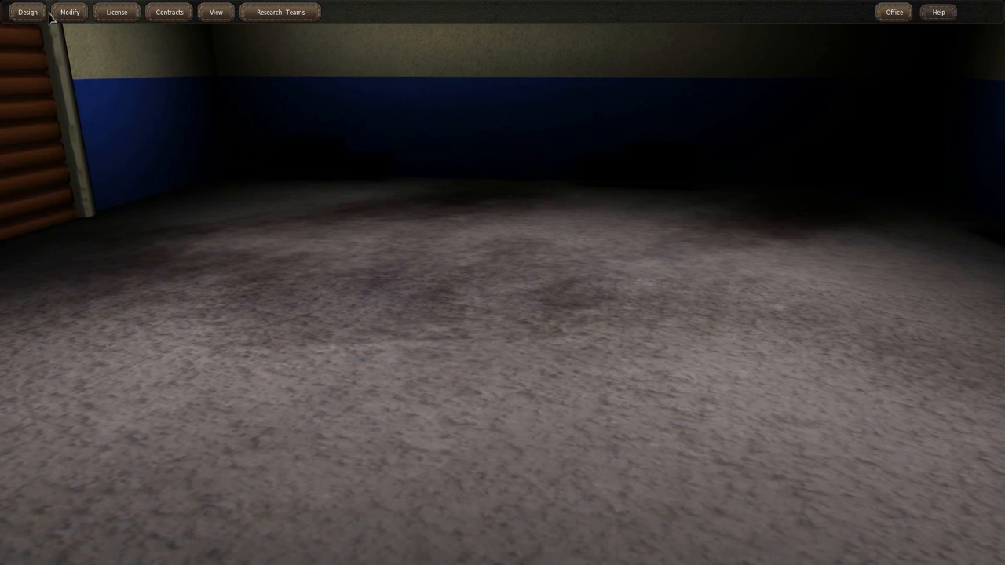
- Start a new chassis design from the Design menu
click(26, 13)
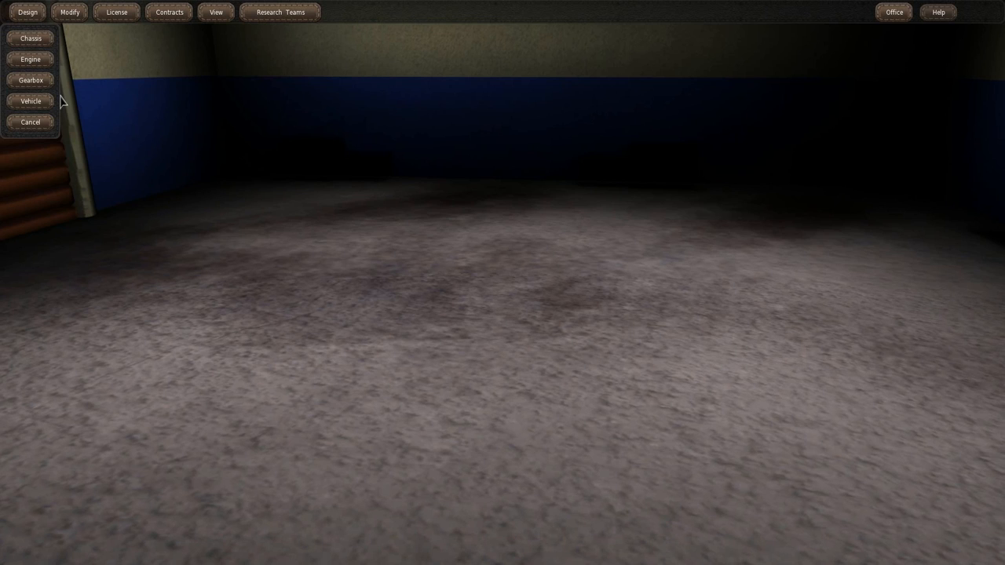
mouse_move(31, 60)
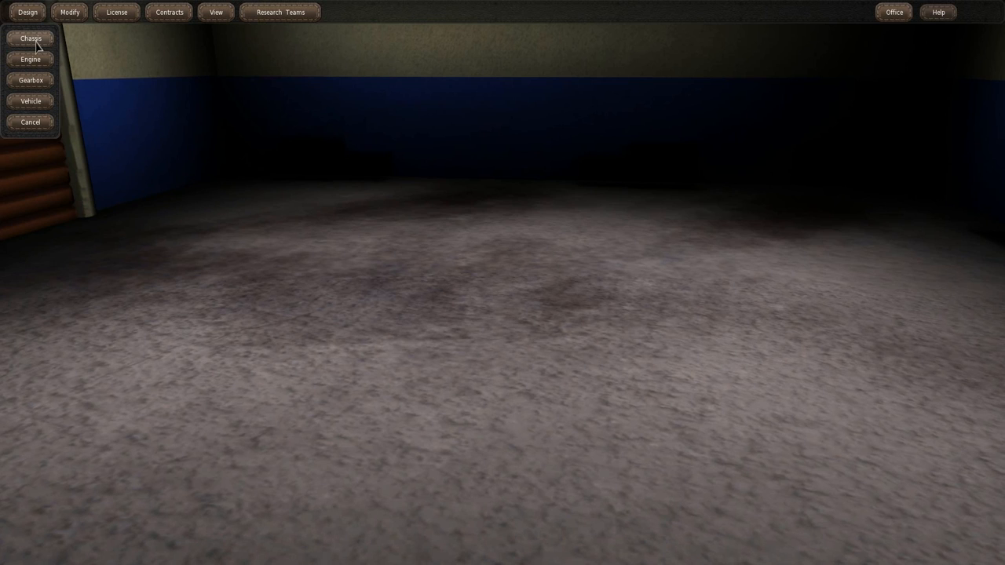
click(30, 38)
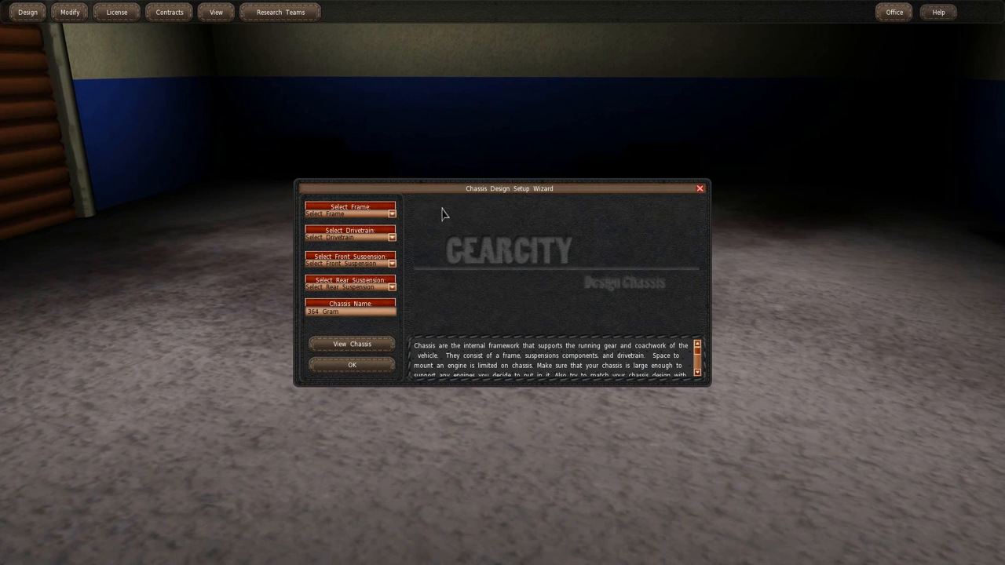
mouse_move(355, 214)
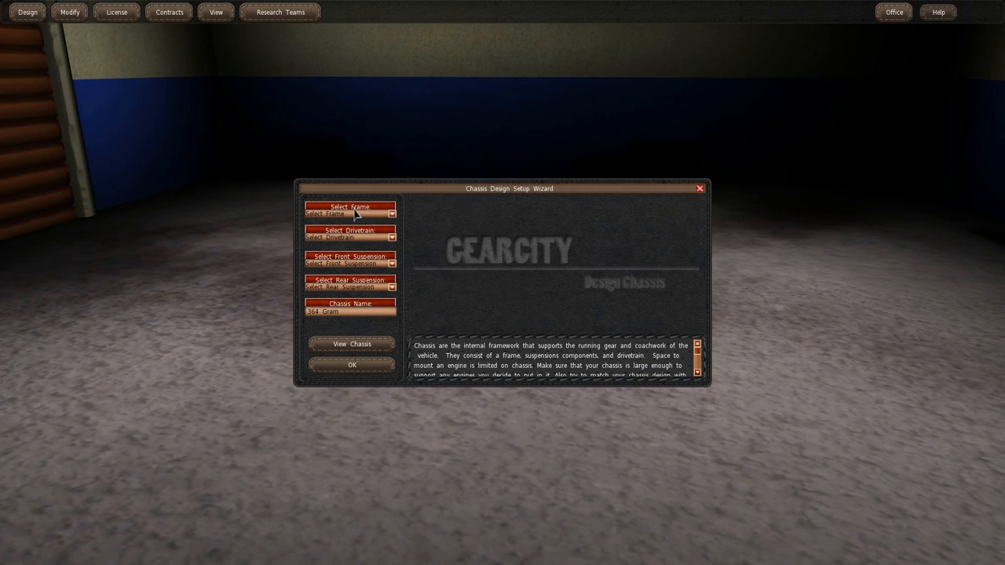
mouse_move(508, 375)
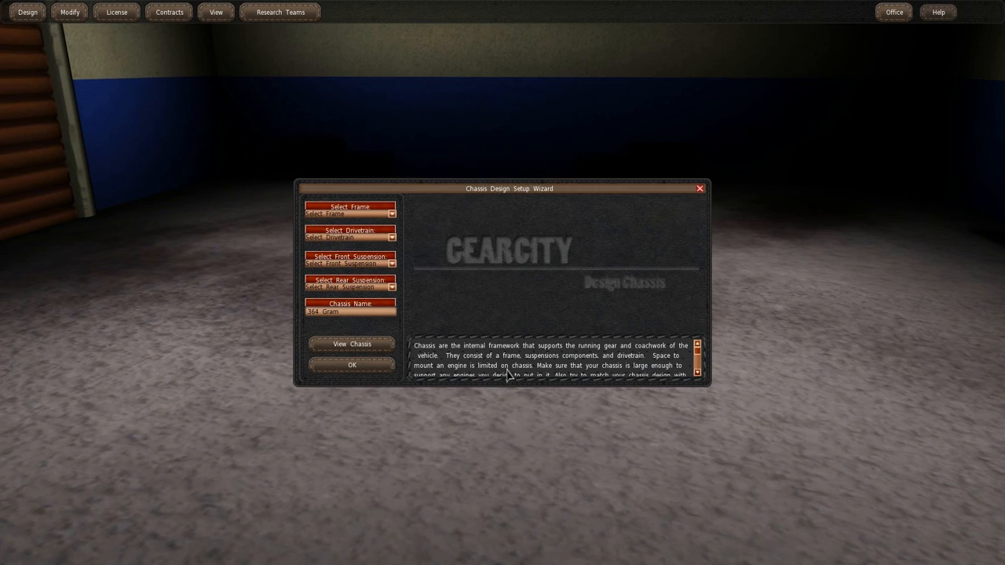
mouse_move(471, 361)
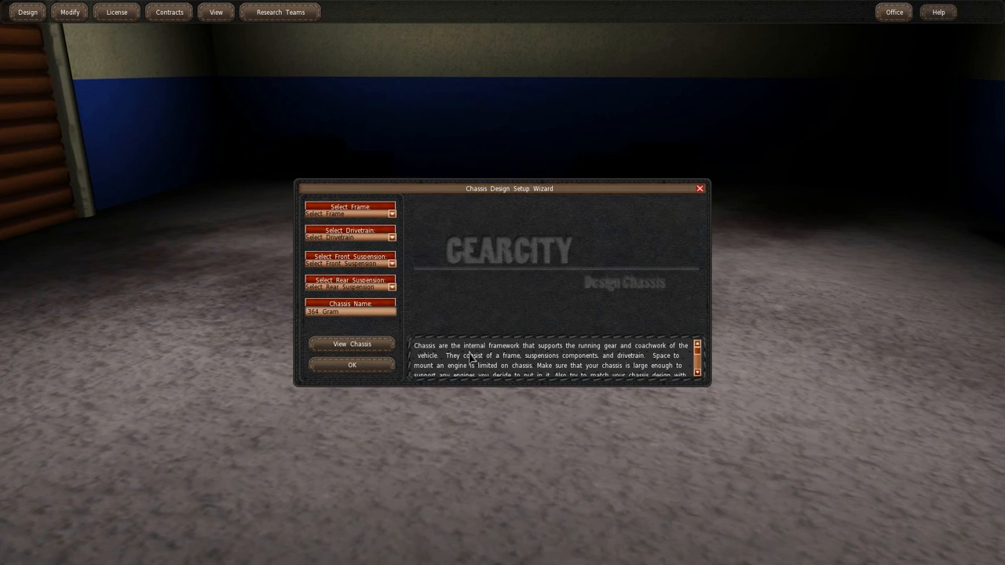
mouse_move(615, 360)
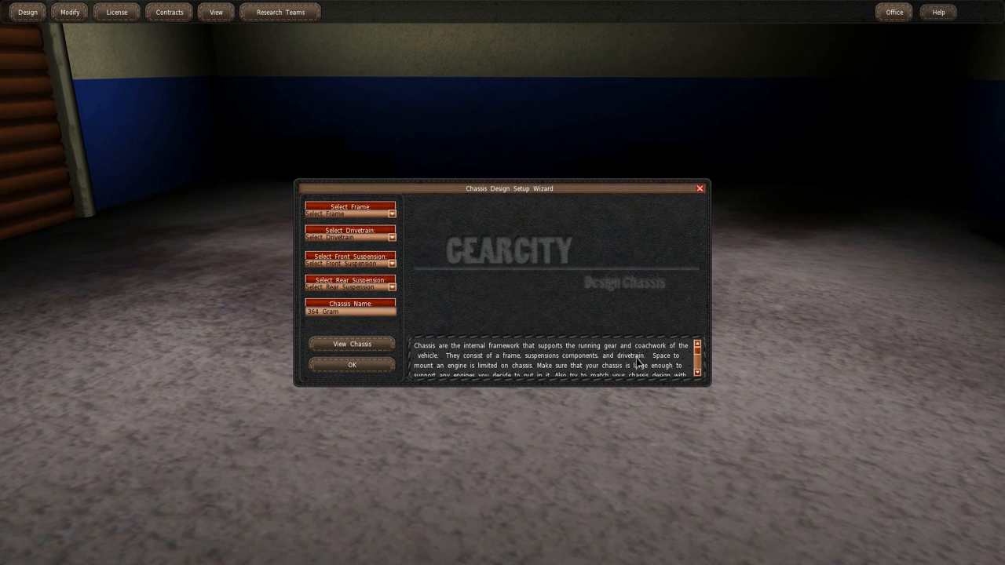
mouse_move(525, 373)
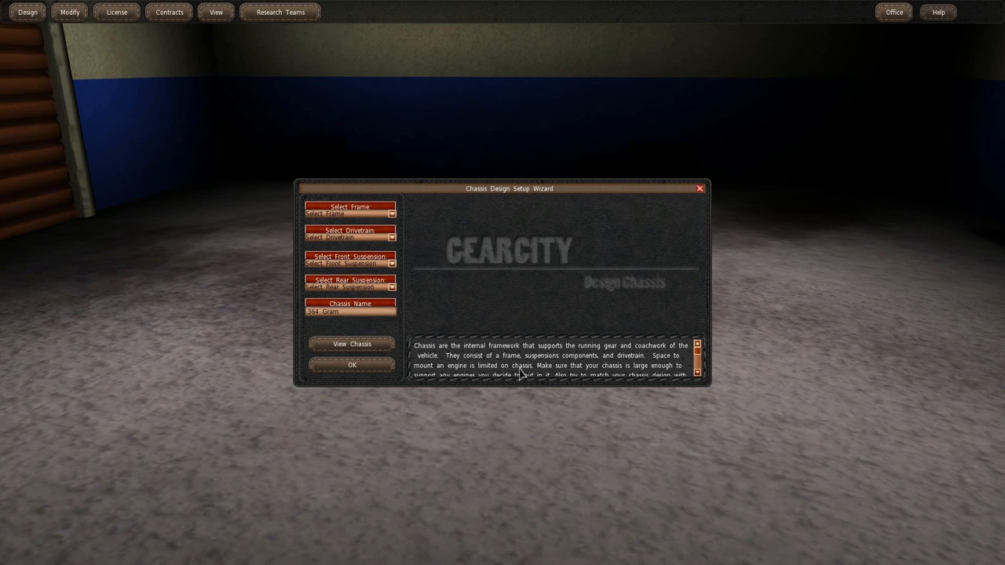
mouse_move(584, 370)
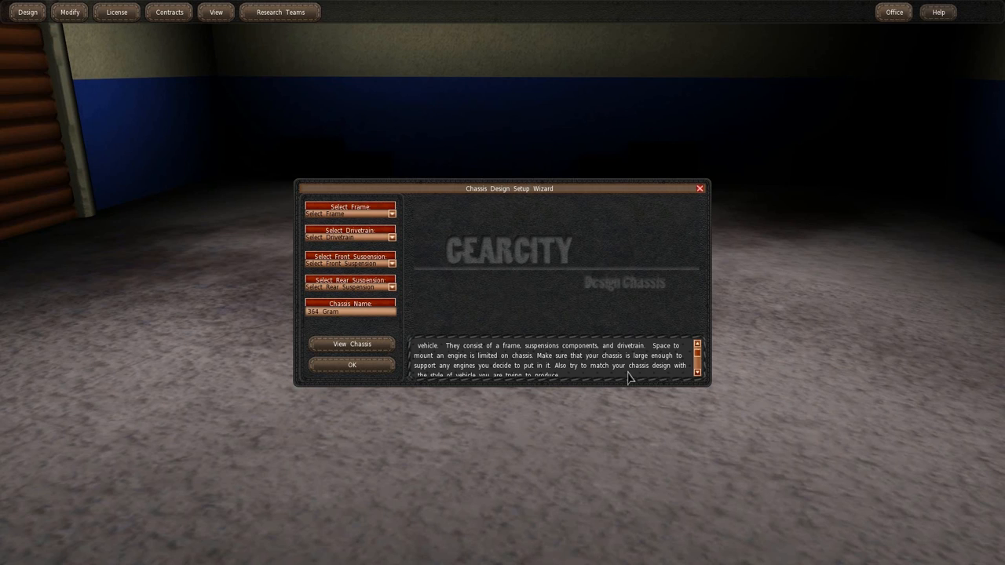
mouse_move(518, 377)
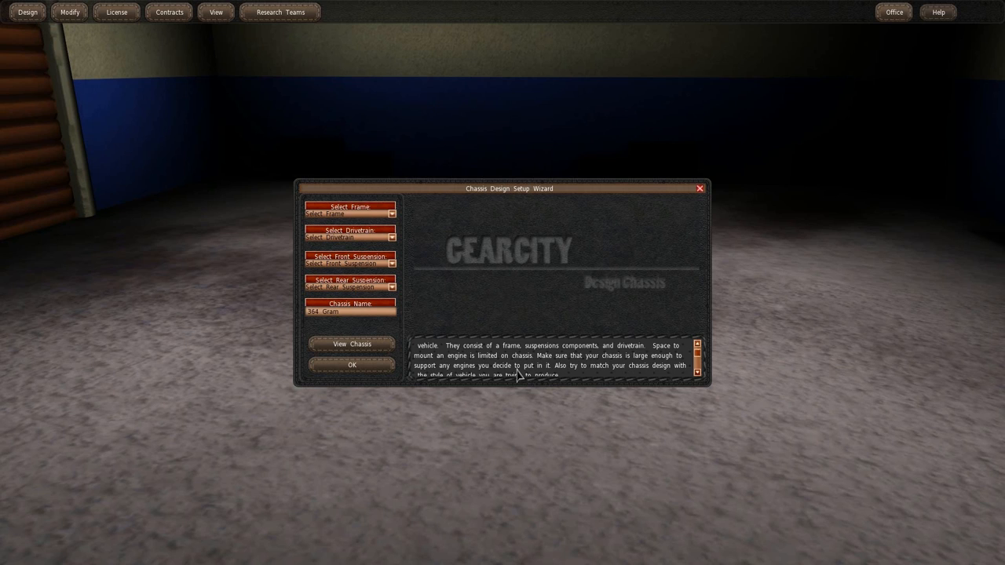
scroll(down, 3)
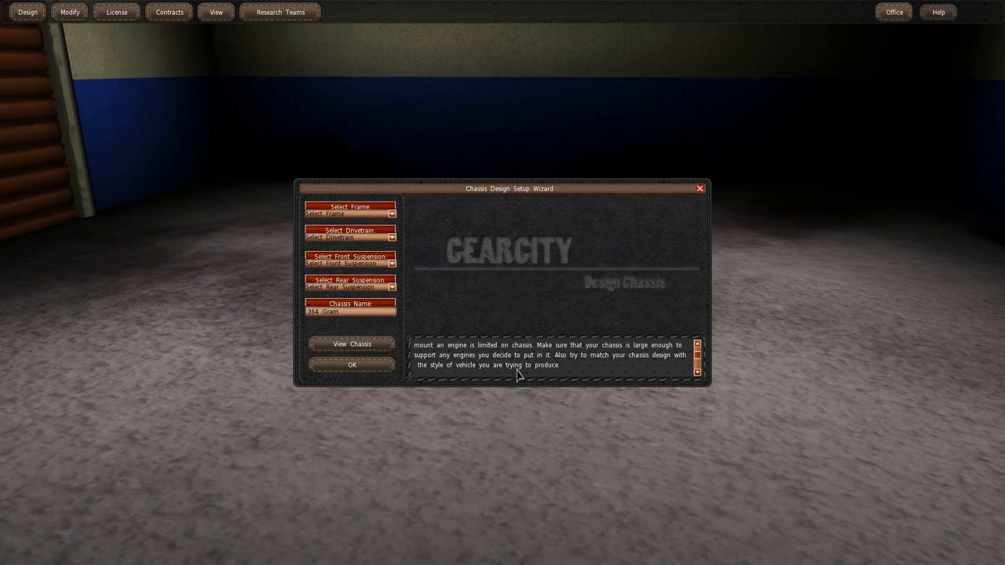
mouse_move(535, 354)
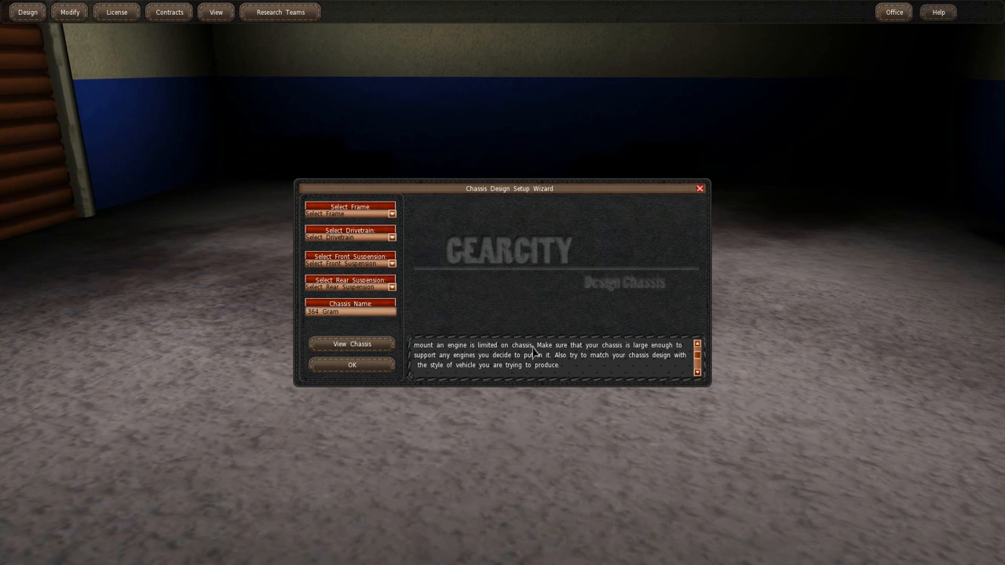
mouse_move(432, 276)
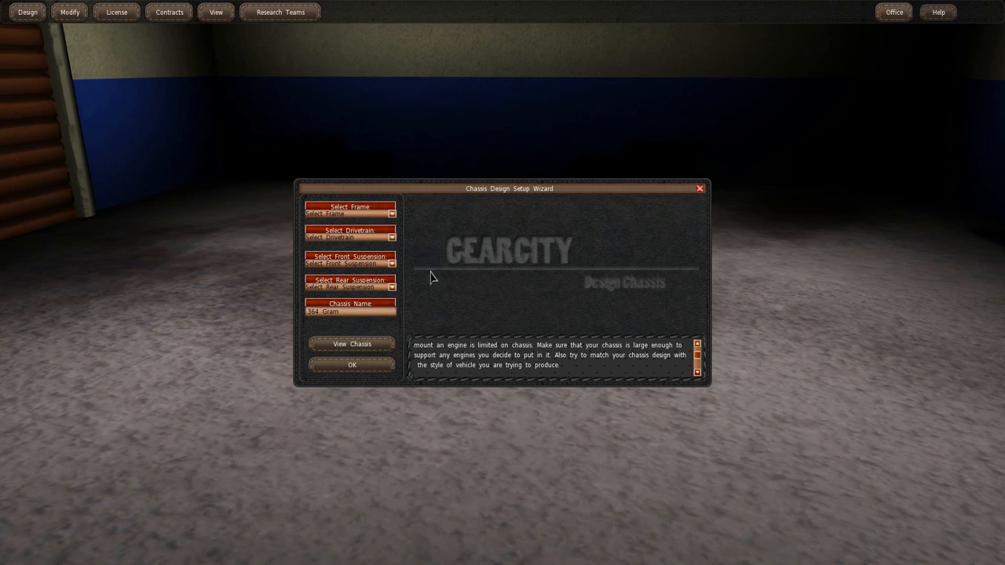
- Give the chassis a Carriage frame
click(349, 232)
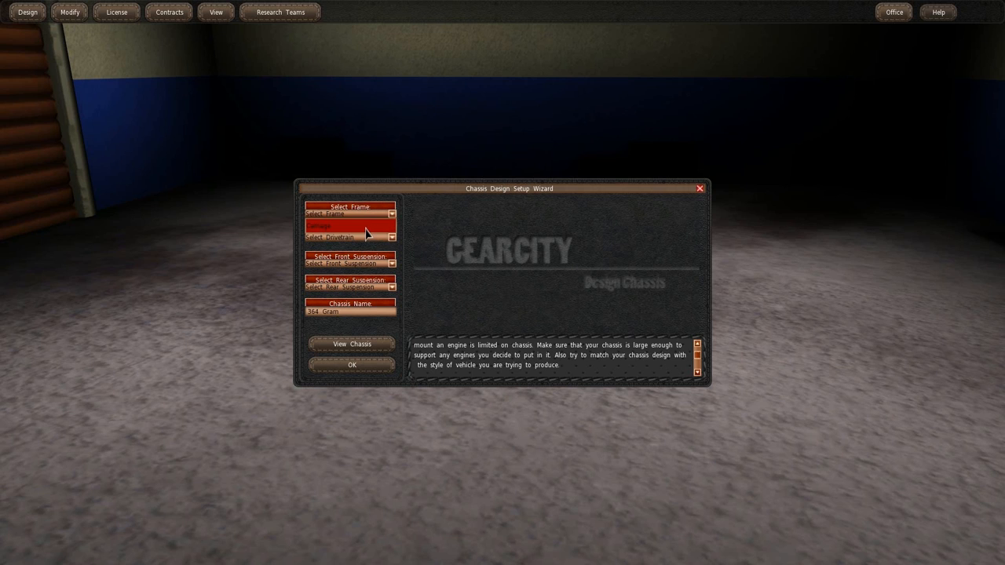
click(350, 227)
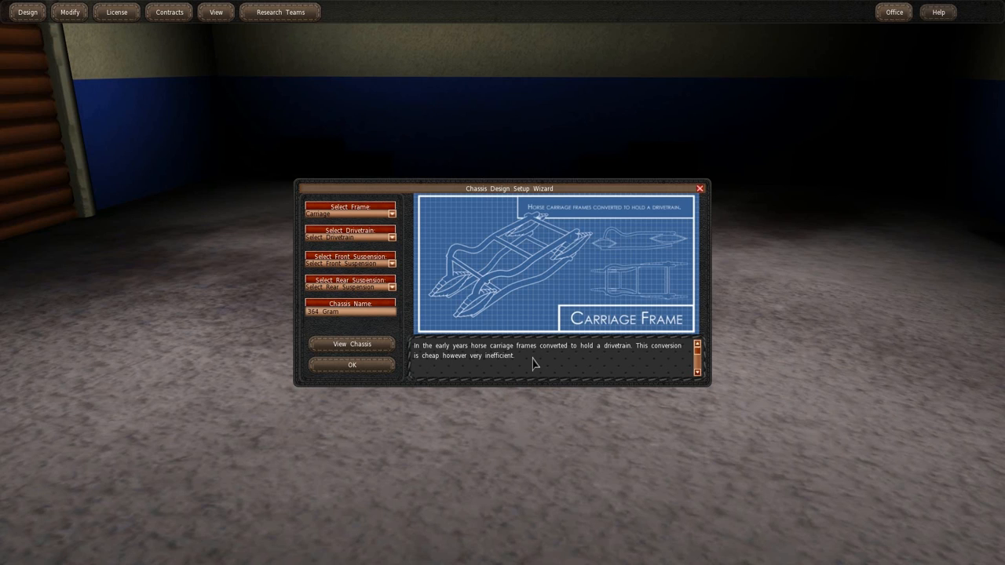
mouse_move(486, 364)
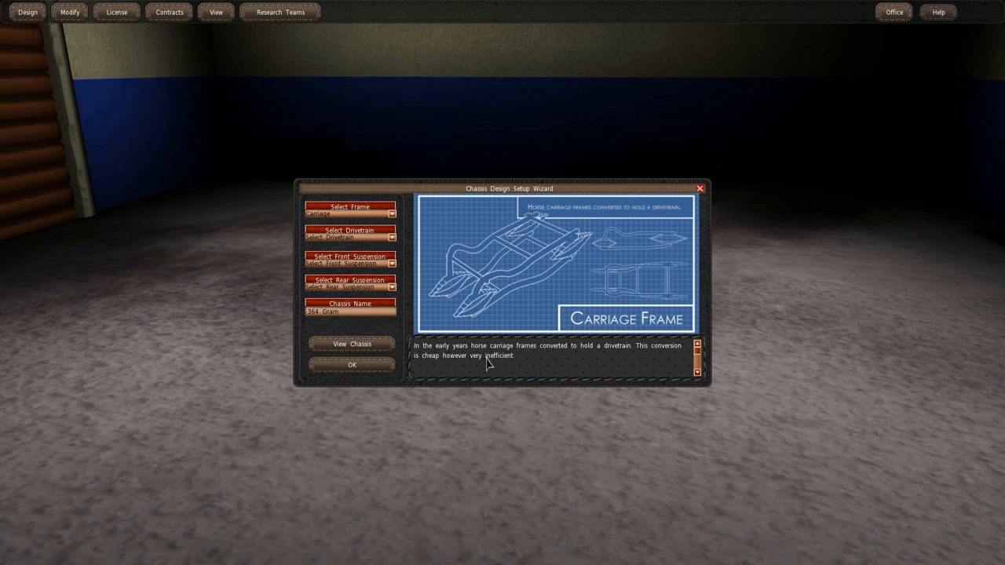
mouse_move(514, 361)
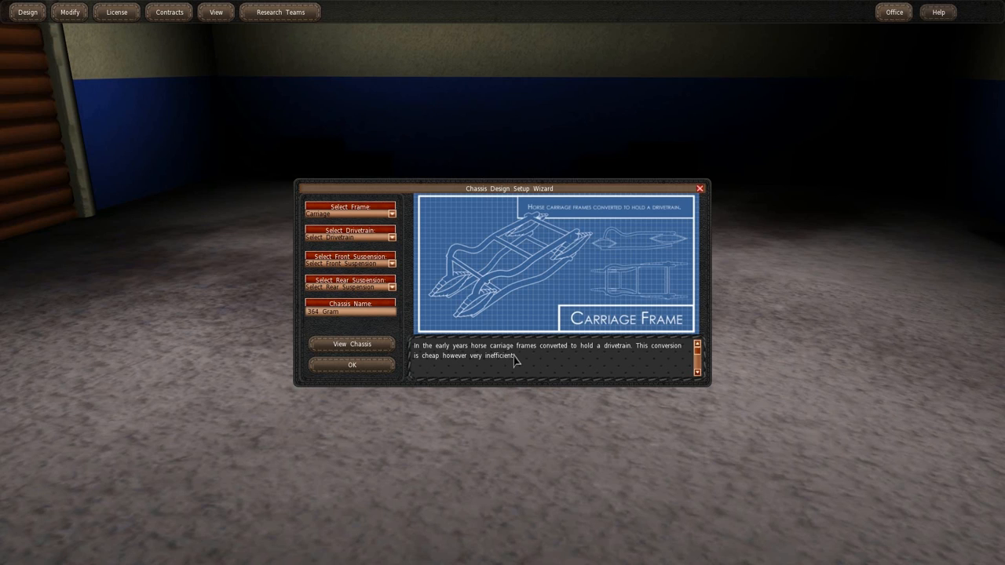
mouse_move(567, 358)
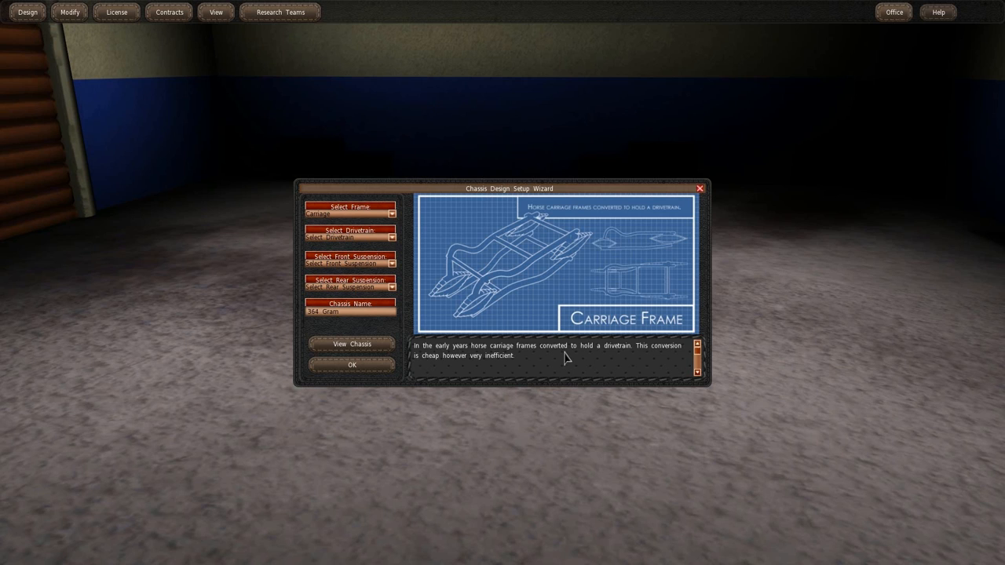
mouse_move(624, 358)
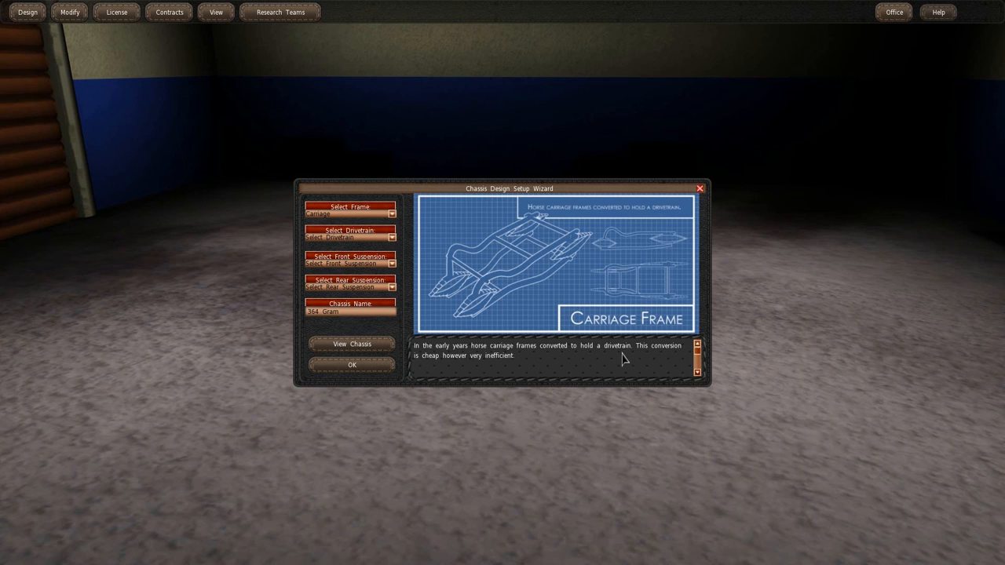
mouse_move(502, 377)
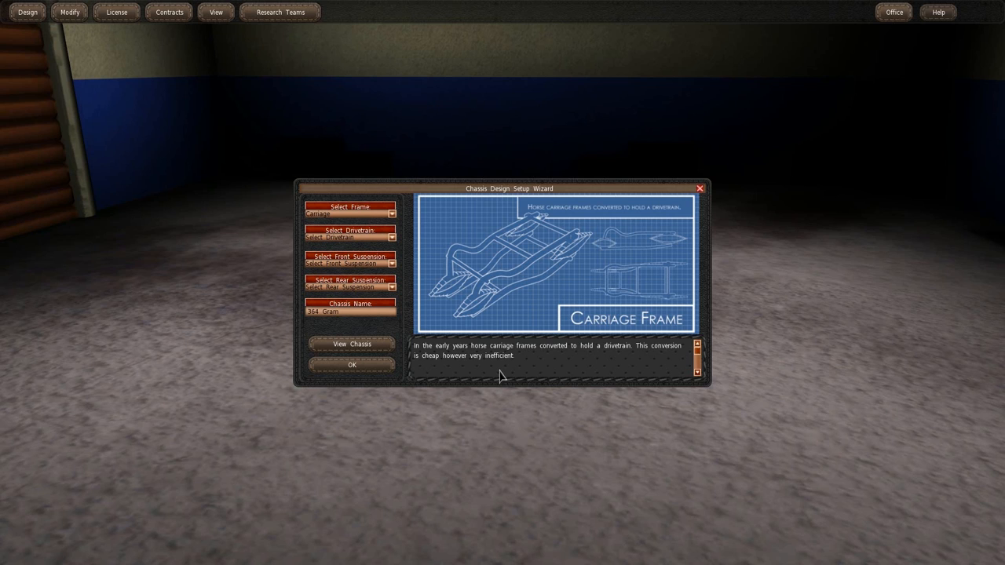
mouse_move(350, 213)
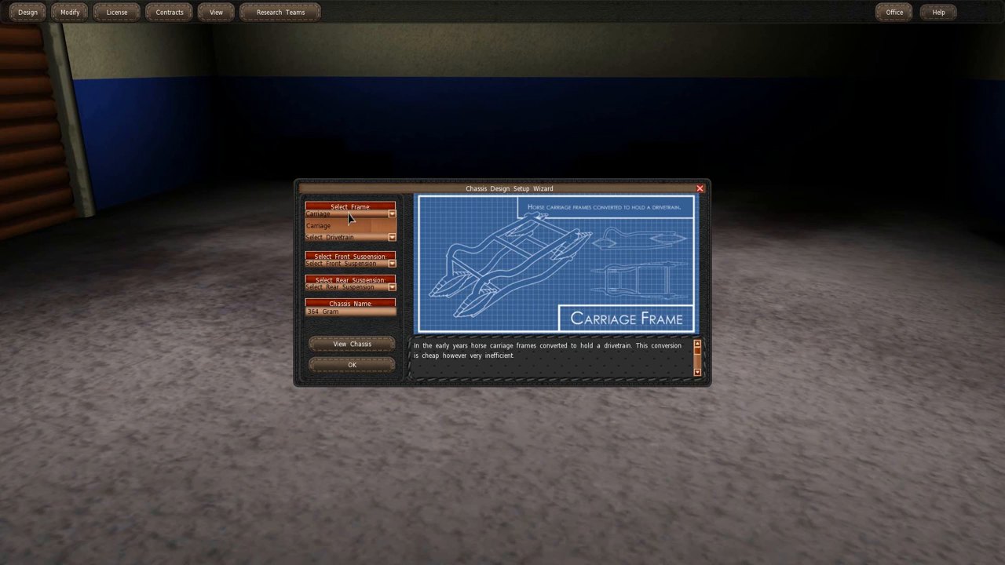
mouse_move(371, 219)
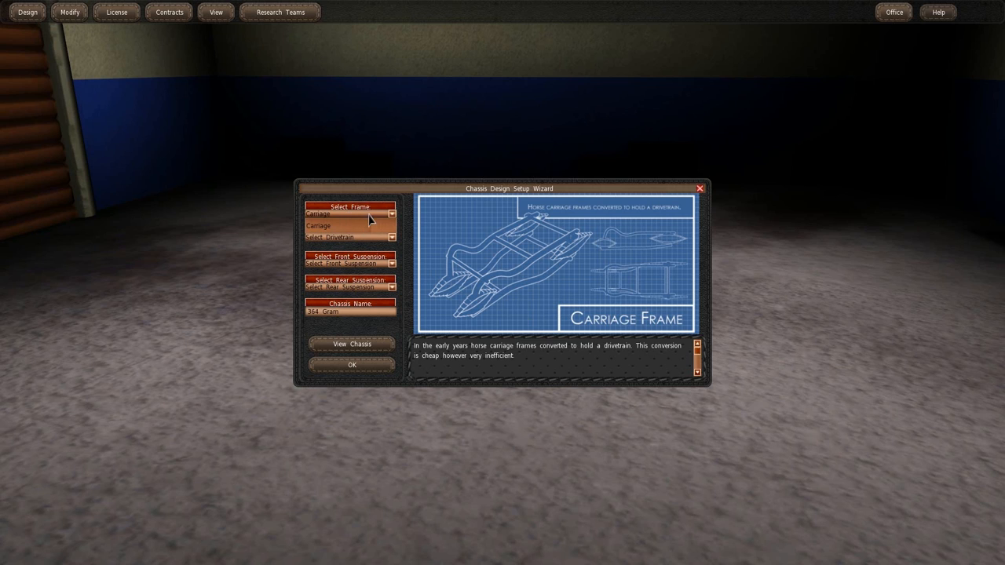
click(319, 213)
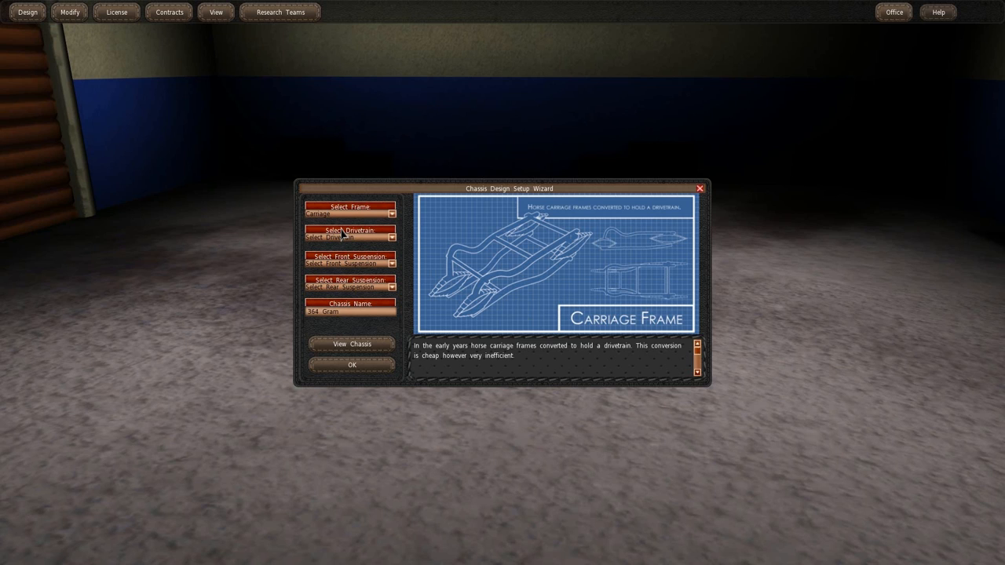
- Set the drivetrain to FR, comparing the RR layout before settling on FR
click(352, 235)
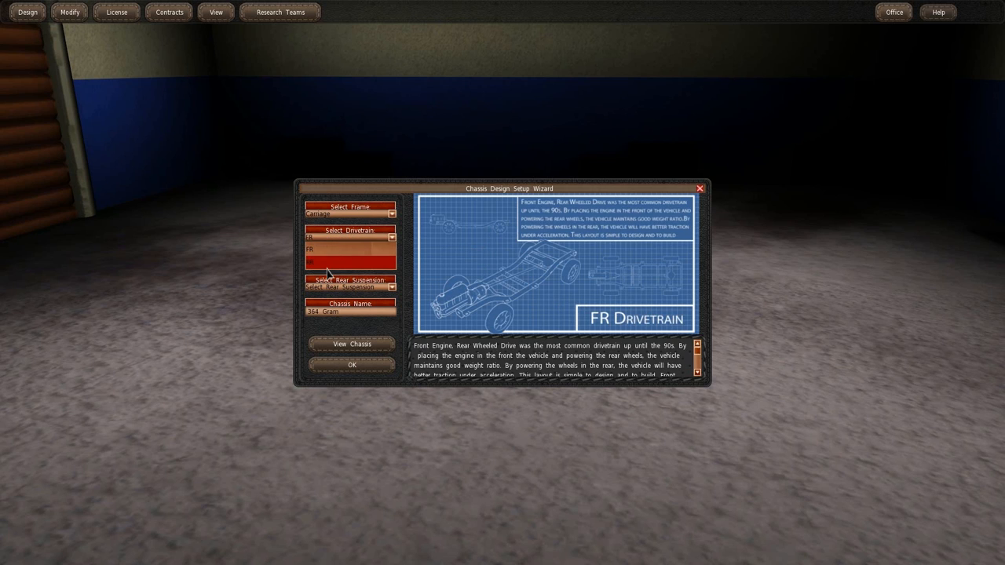
click(350, 250)
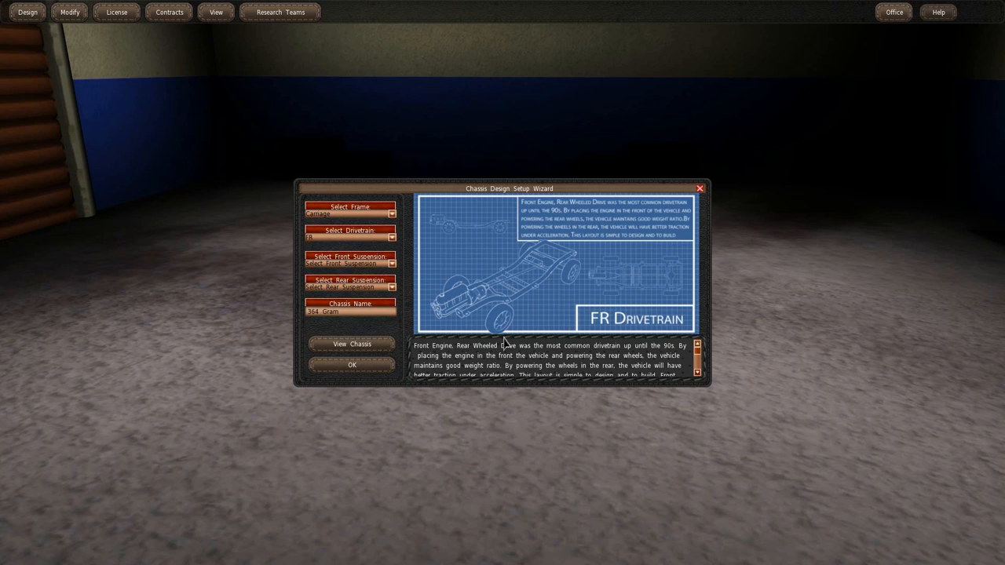
mouse_move(437, 358)
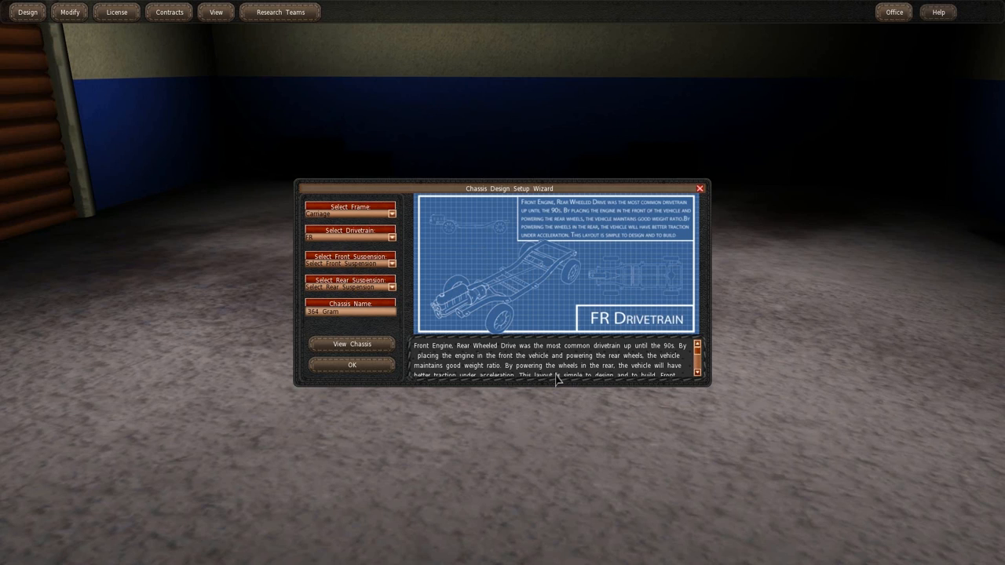
mouse_move(556, 379)
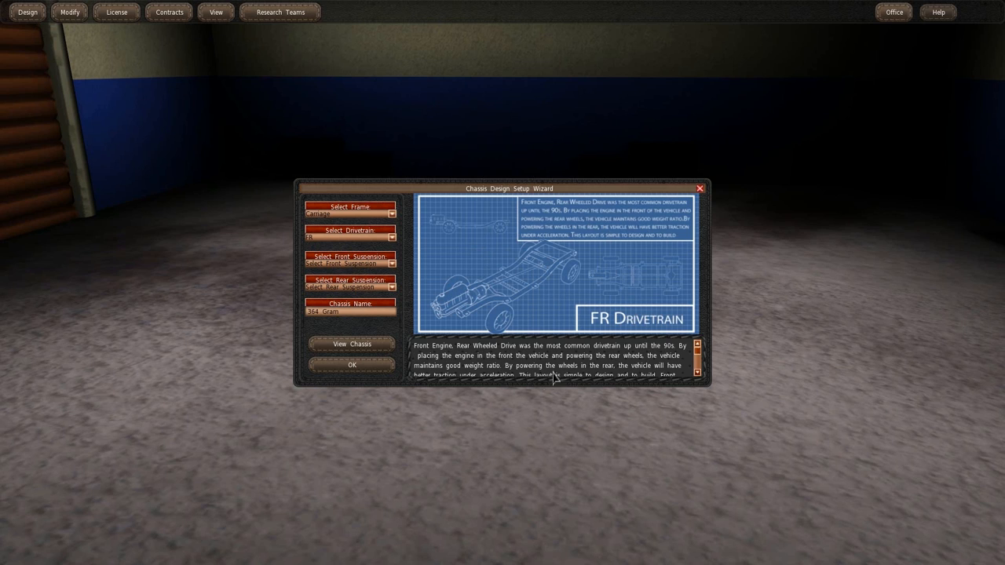
mouse_move(666, 336)
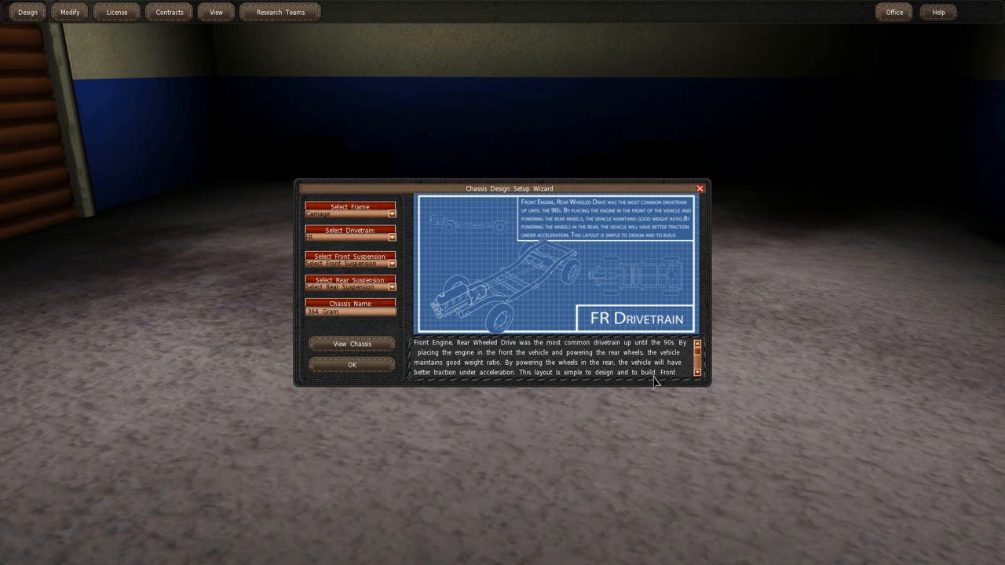
scroll(down, 3)
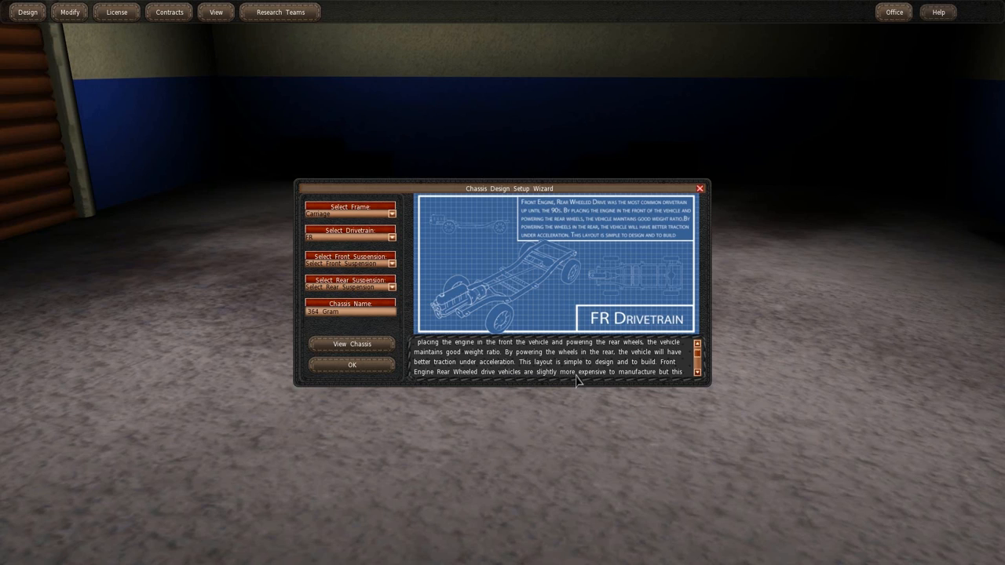
mouse_move(553, 345)
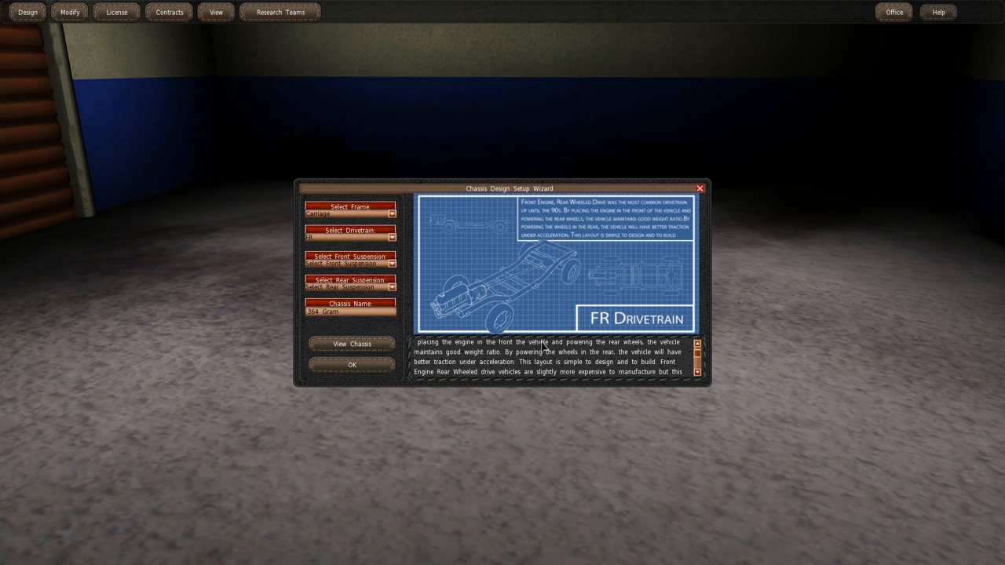
scroll(down, 3)
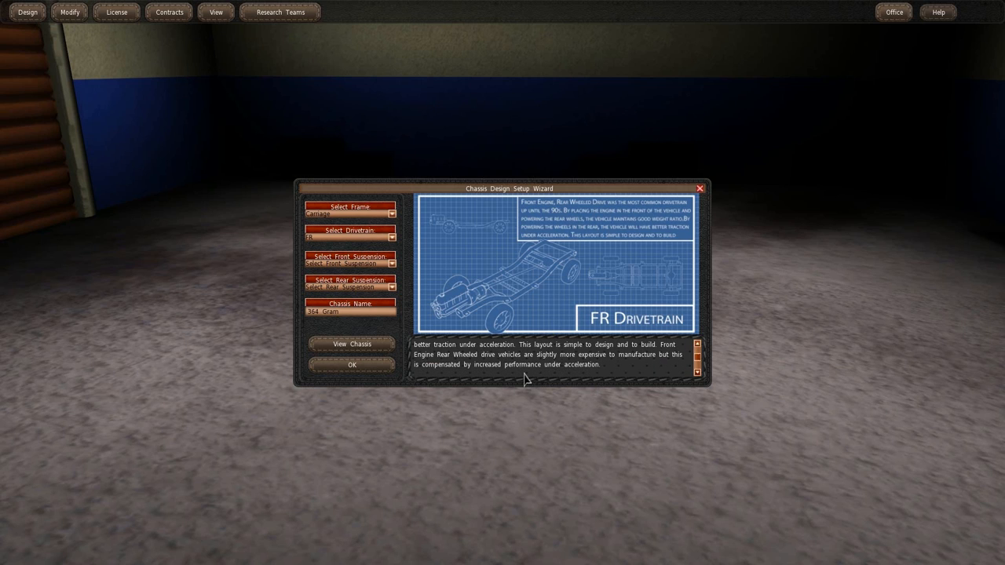
mouse_move(438, 367)
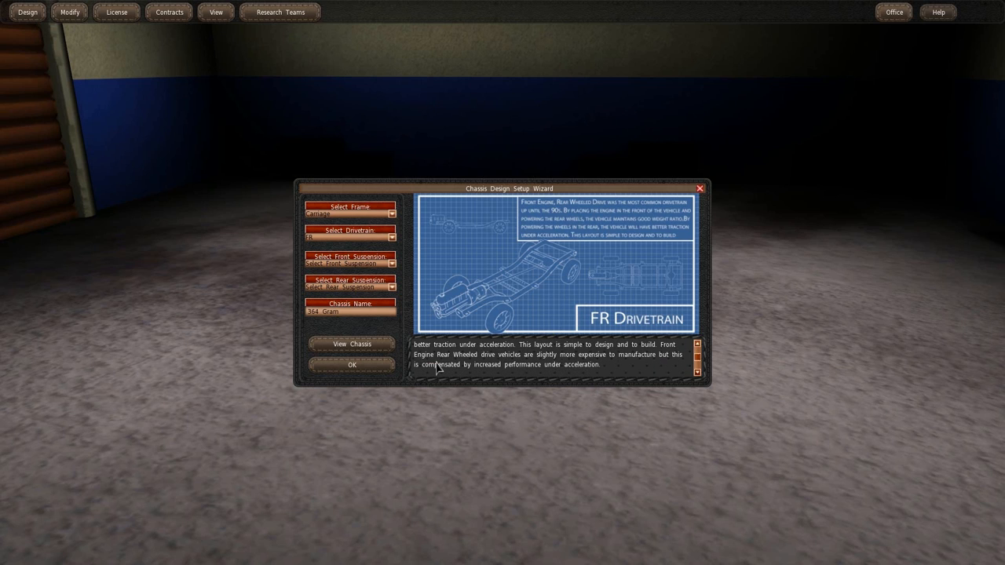
click(389, 232)
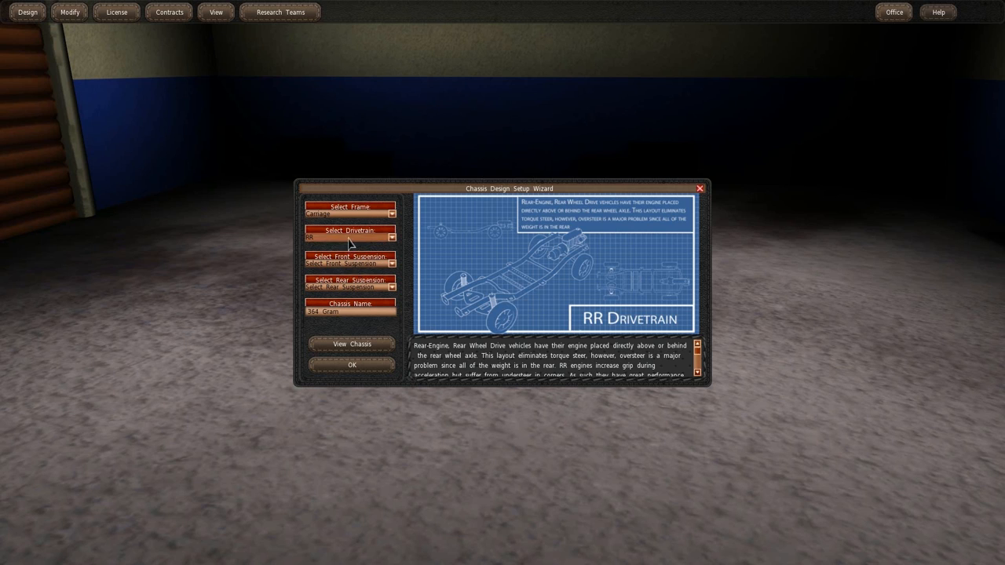
click(390, 237)
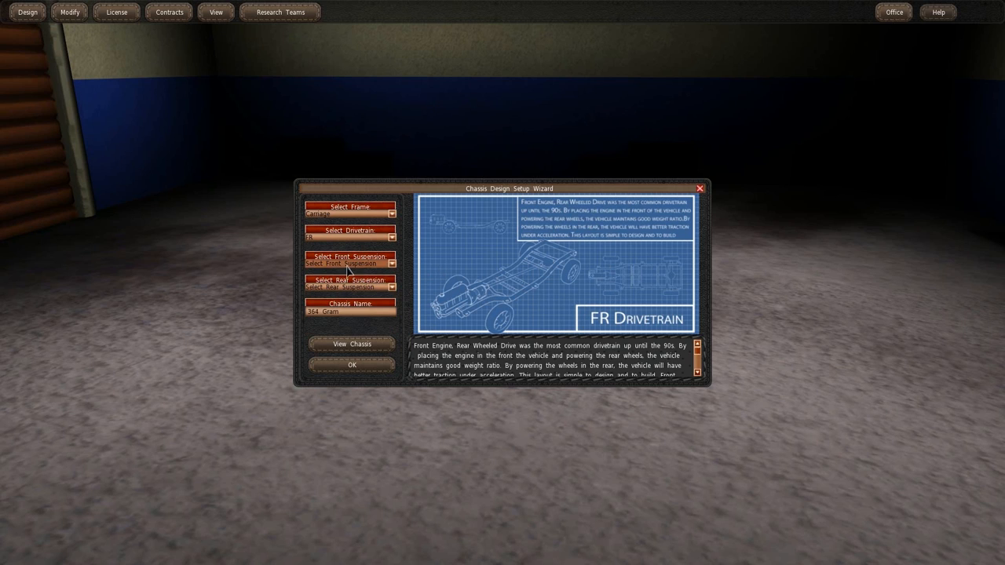
- Choose Leaf Spring as the chassis's front suspension
click(349, 263)
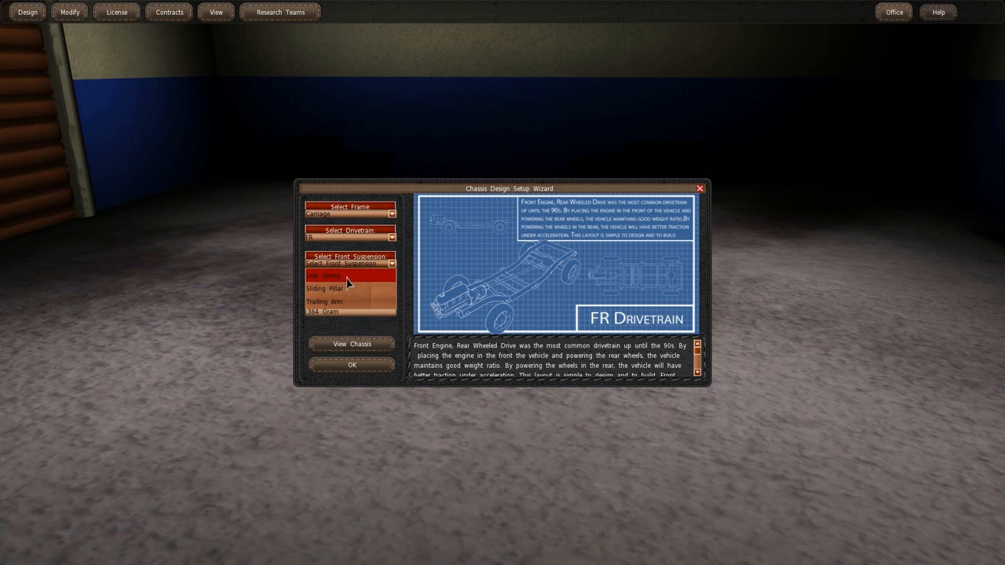
click(324, 280)
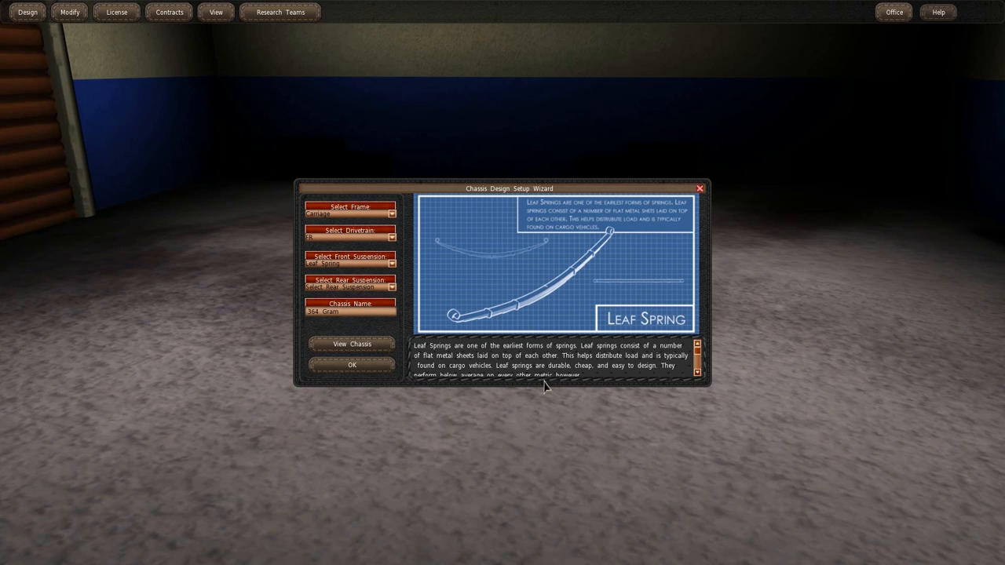
mouse_move(463, 373)
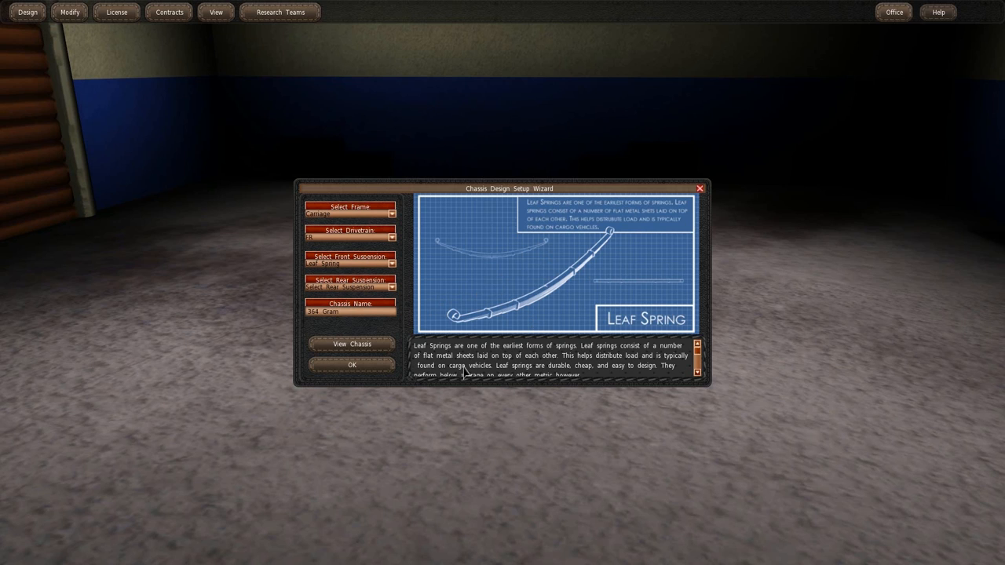
mouse_move(579, 365)
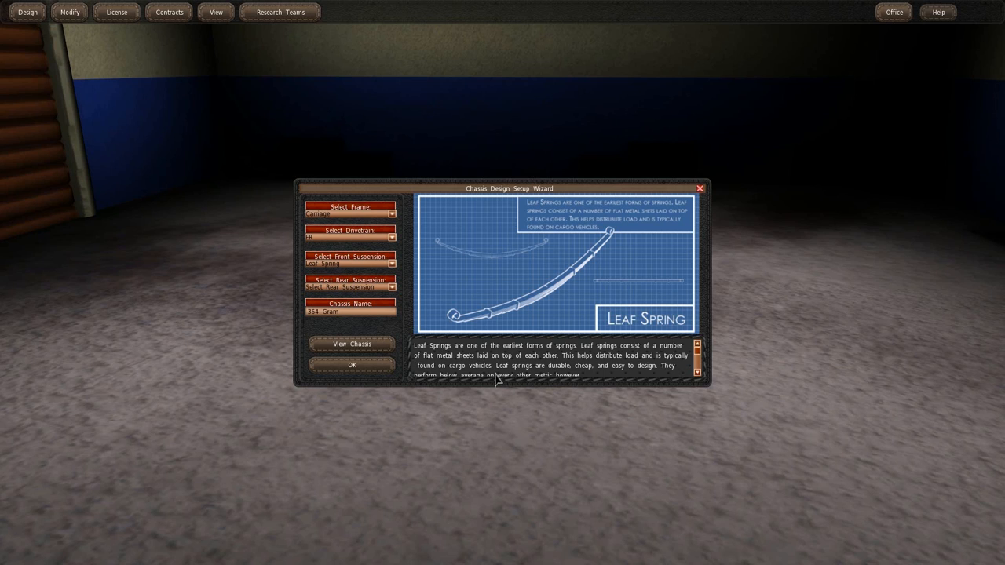
mouse_move(575, 346)
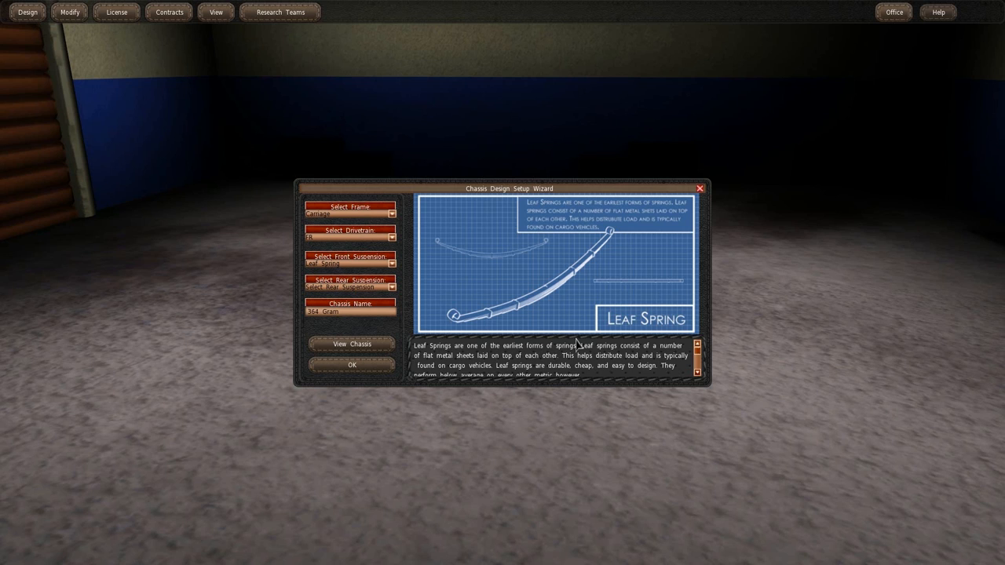
scroll(down, 3)
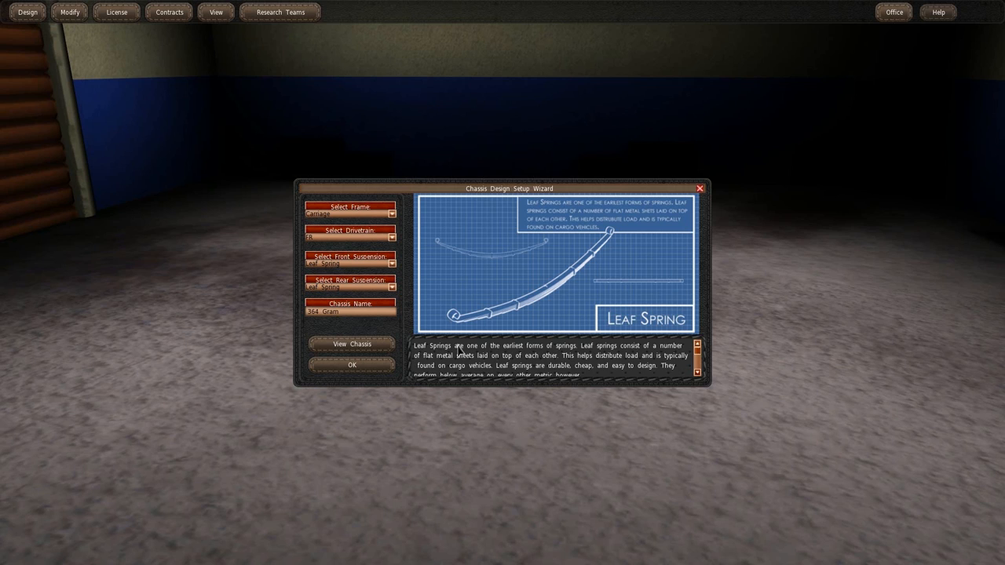
mouse_move(361, 323)
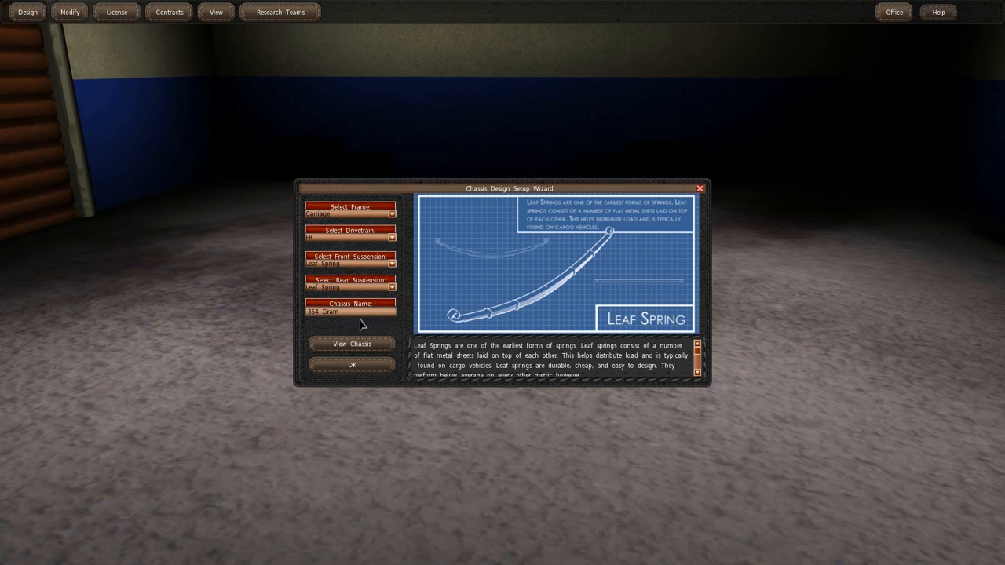
mouse_move(427, 330)
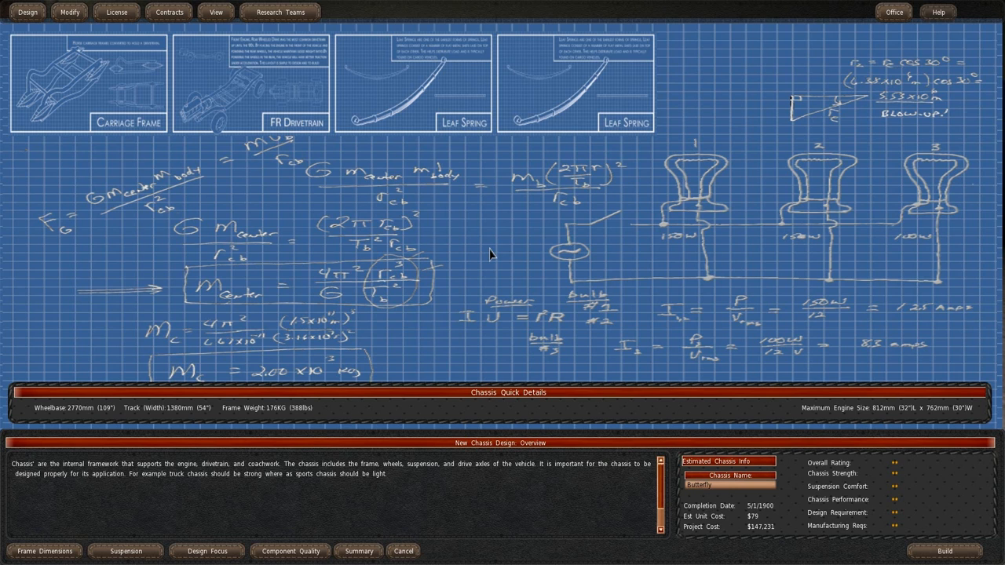
mouse_move(3, 159)
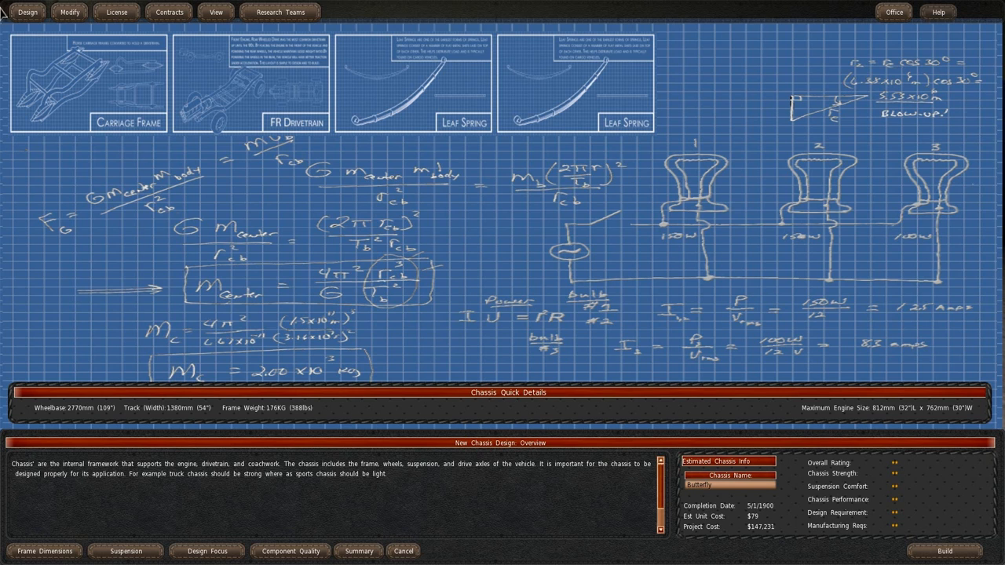
mouse_move(100, 102)
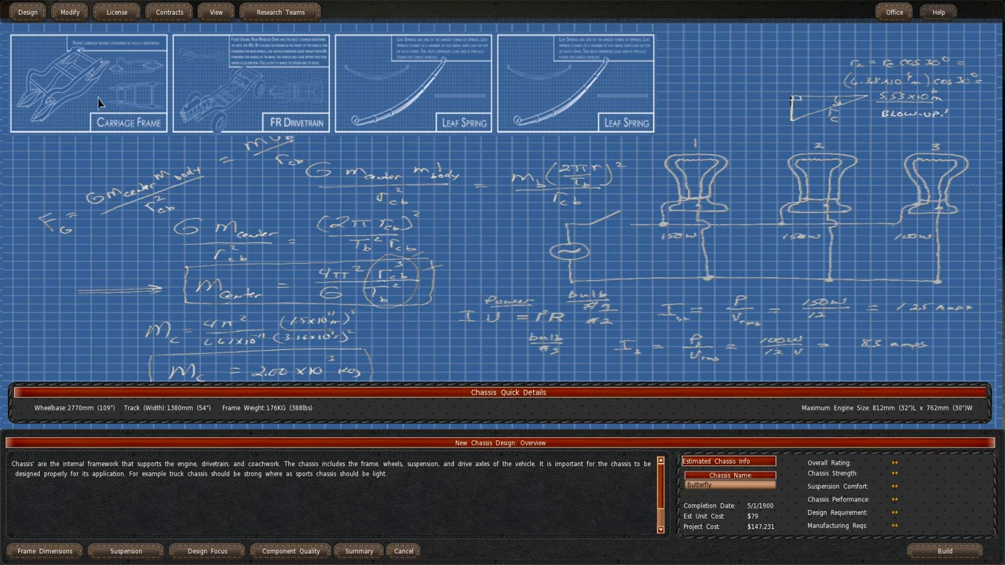
mouse_move(308, 134)
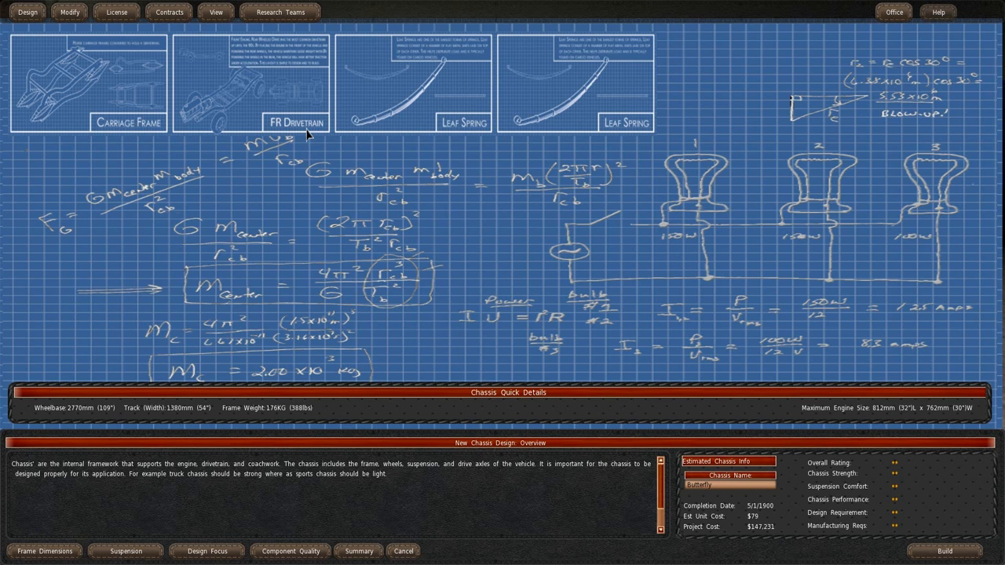
mouse_move(549, 140)
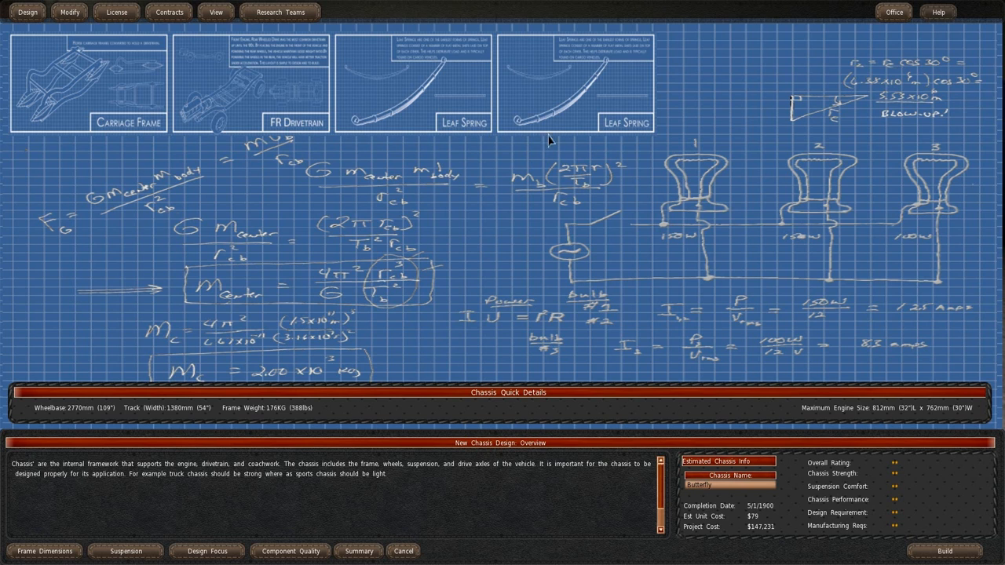
mouse_move(253, 25)
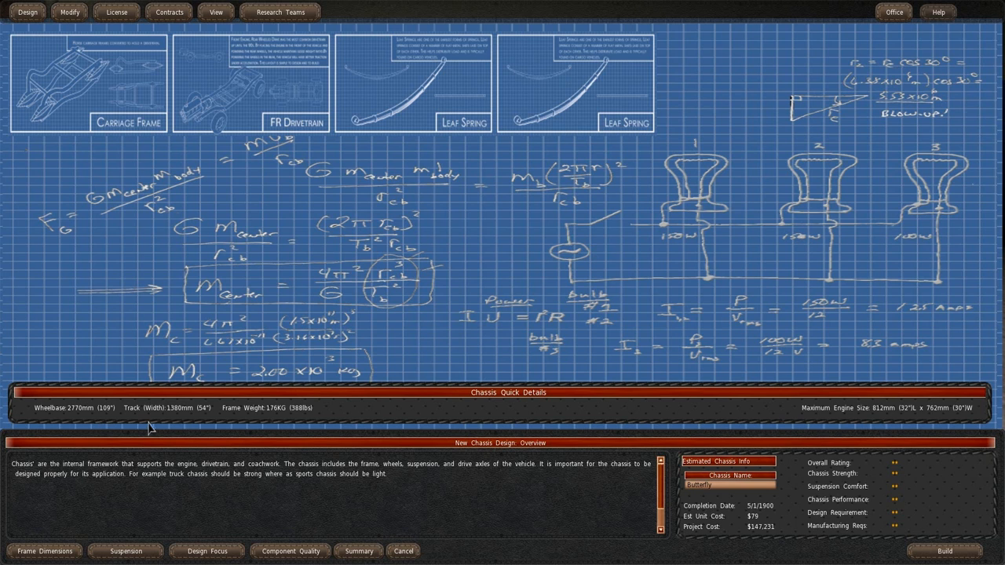
mouse_move(744, 425)
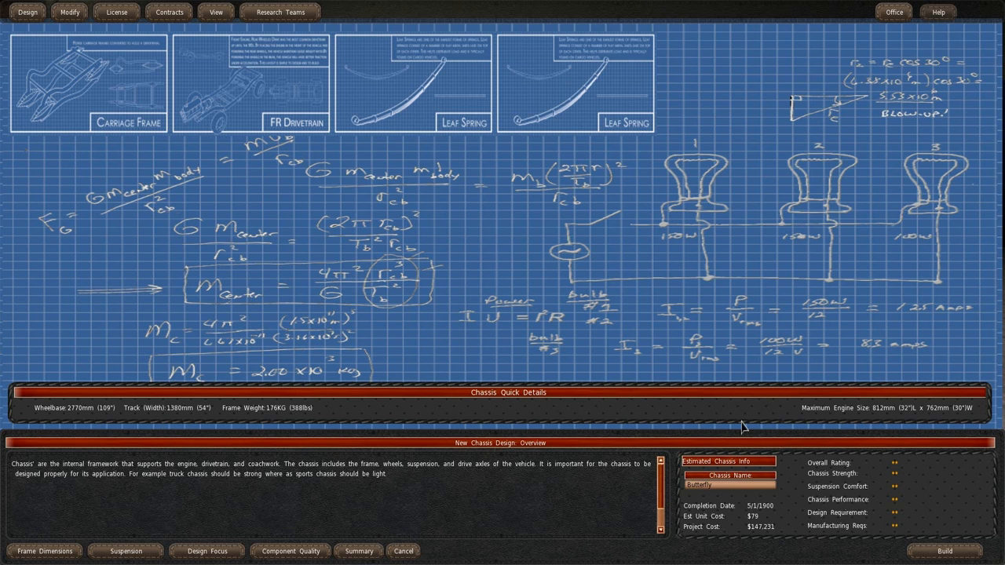
mouse_move(714, 382)
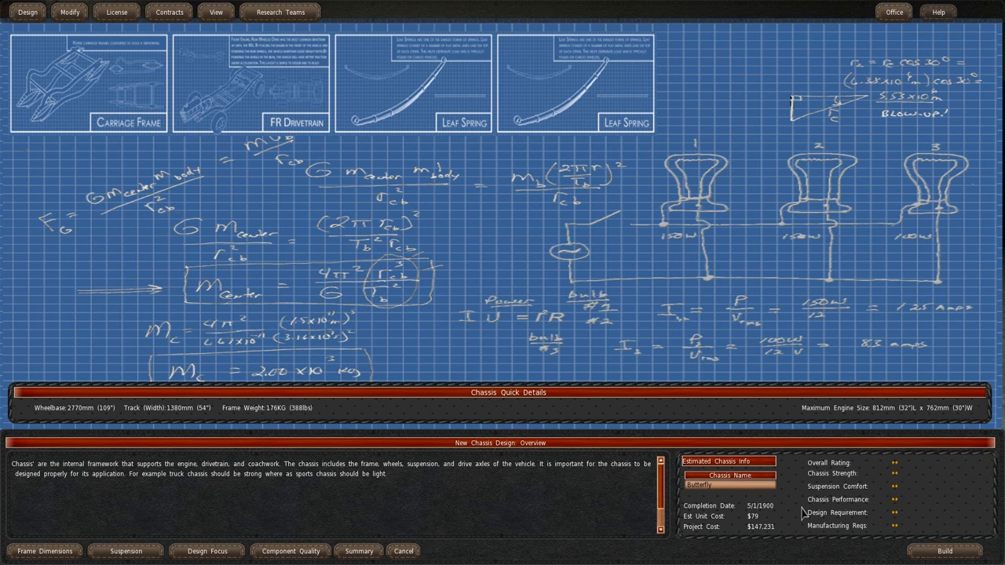
mouse_move(557, 433)
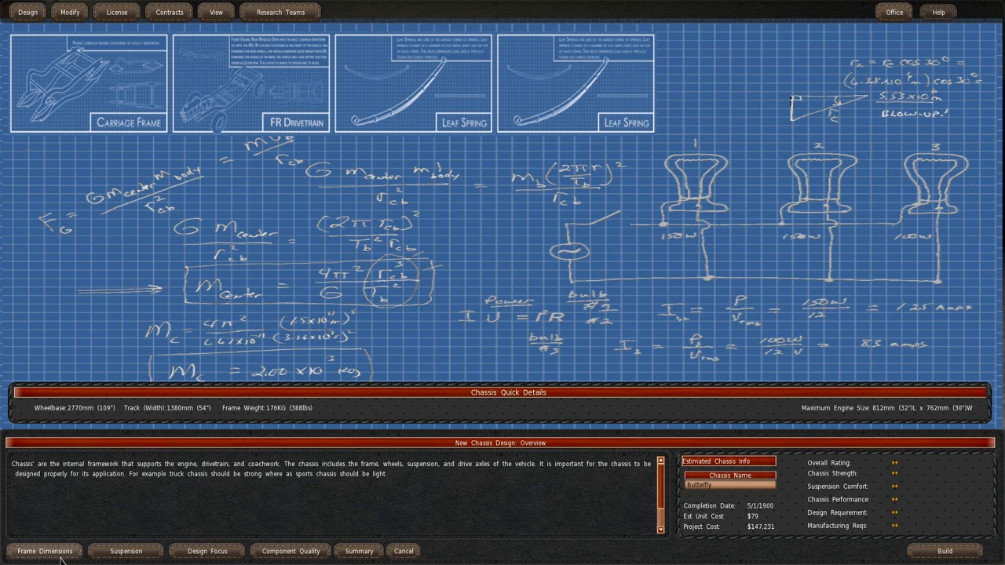
- Shorten the wheelbase to 1450mm and narrow the track to 1000mm
click(44, 549)
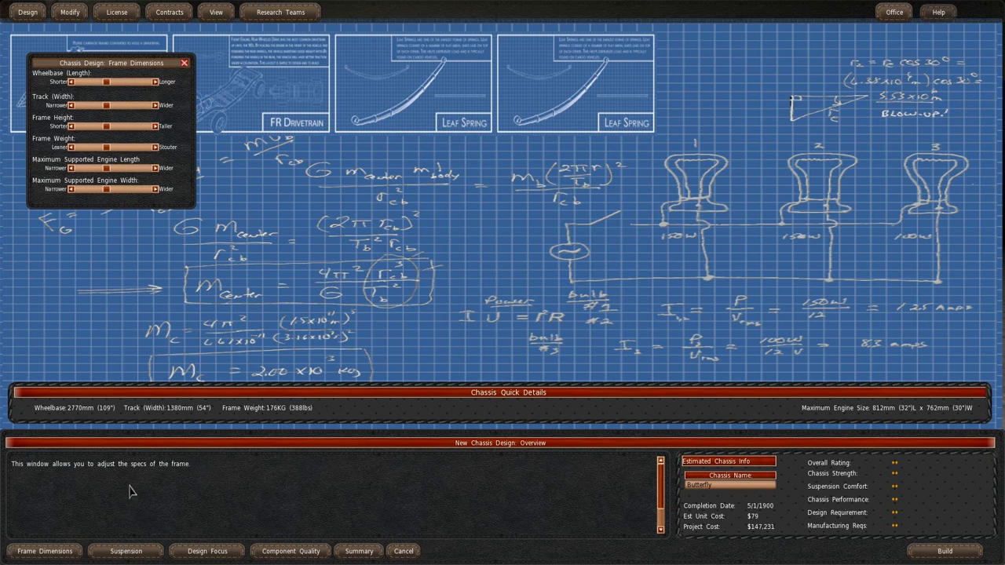
drag(110, 63, 400, 193)
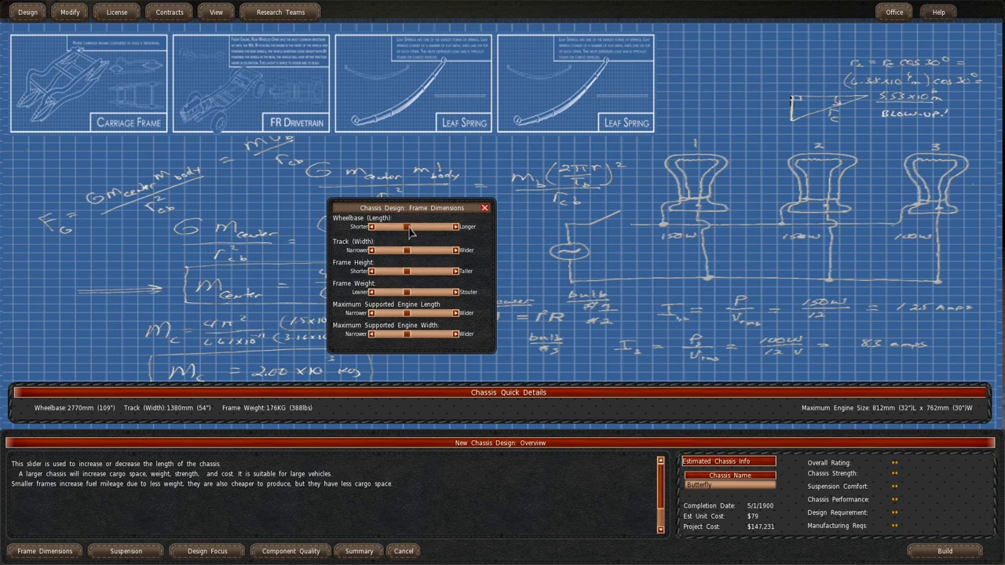
drag(408, 226, 383, 226)
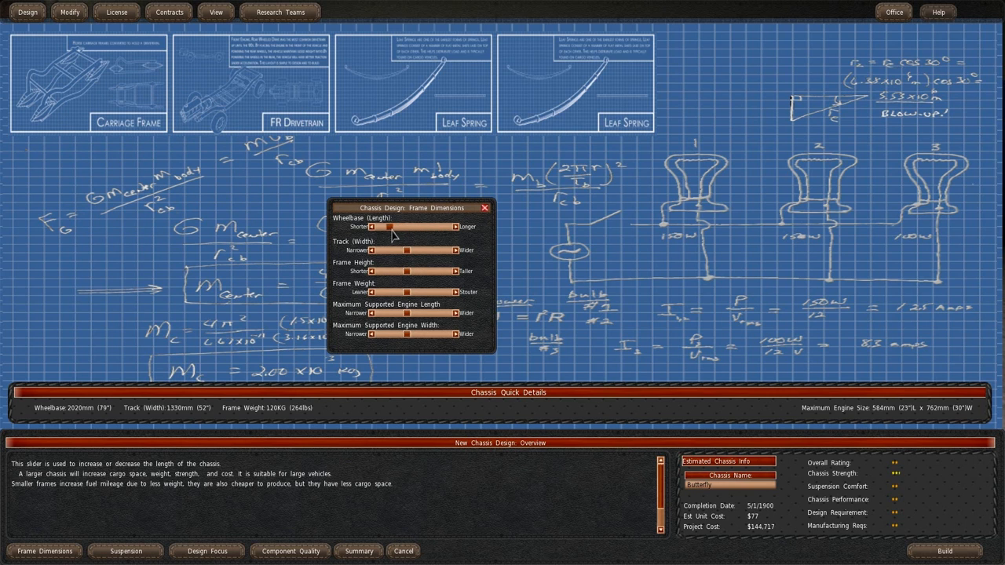
drag(385, 226, 374, 226)
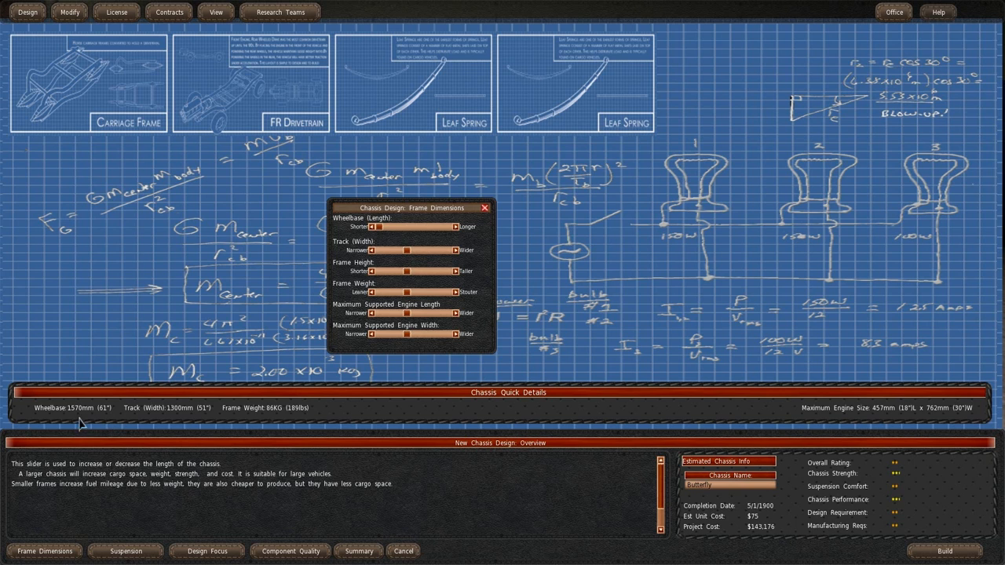
mouse_move(239, 424)
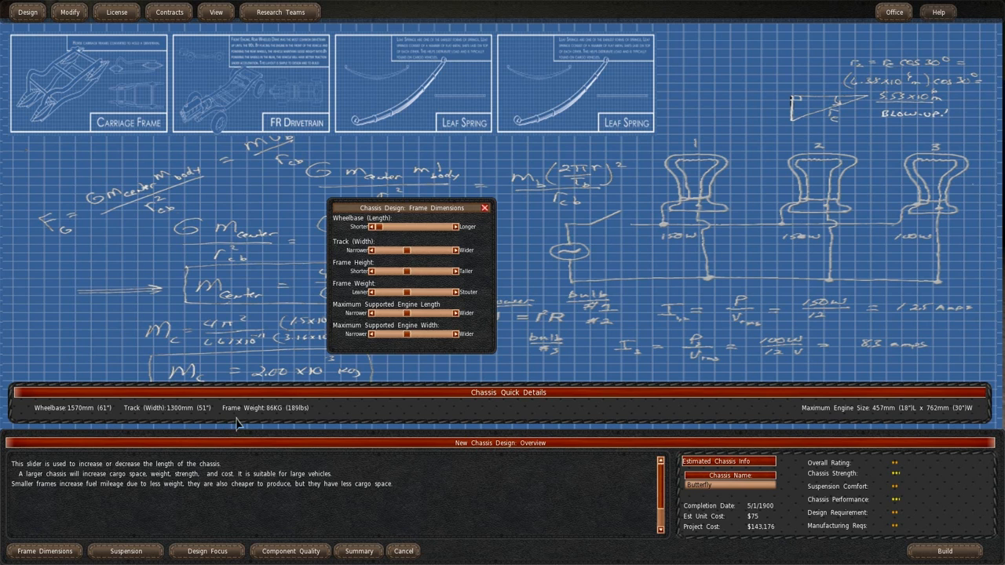
mouse_move(396, 264)
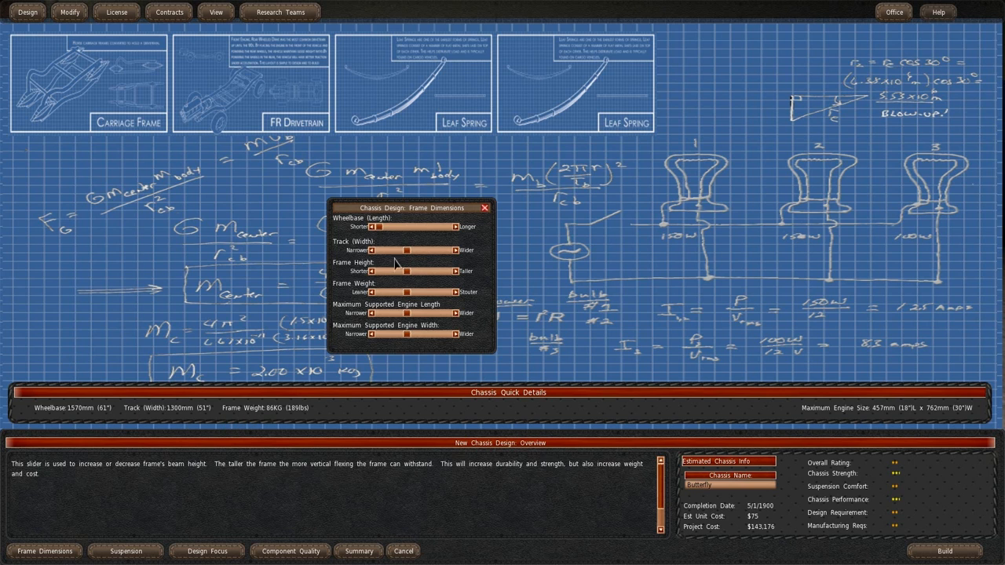
drag(373, 226, 414, 226)
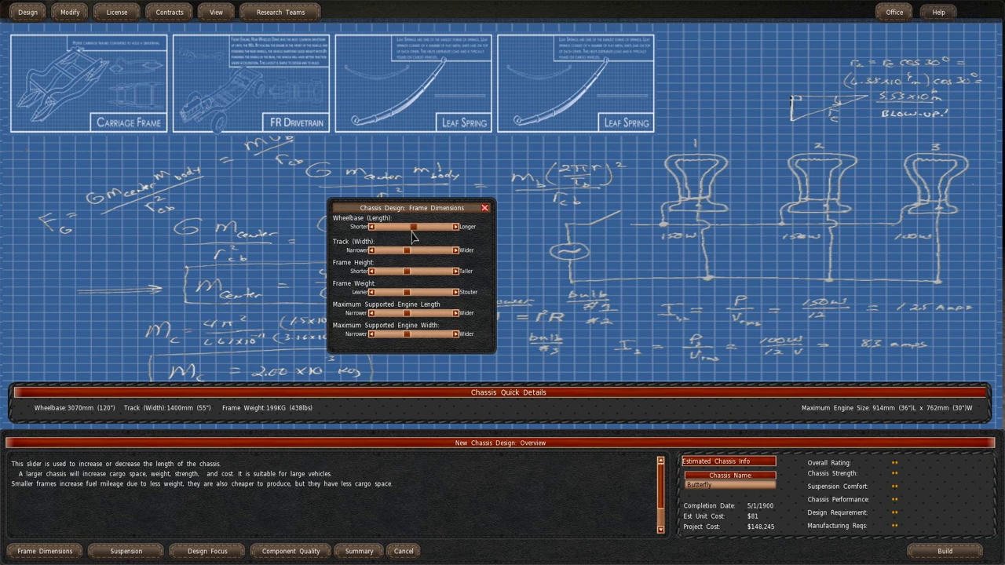
drag(405, 226, 458, 226)
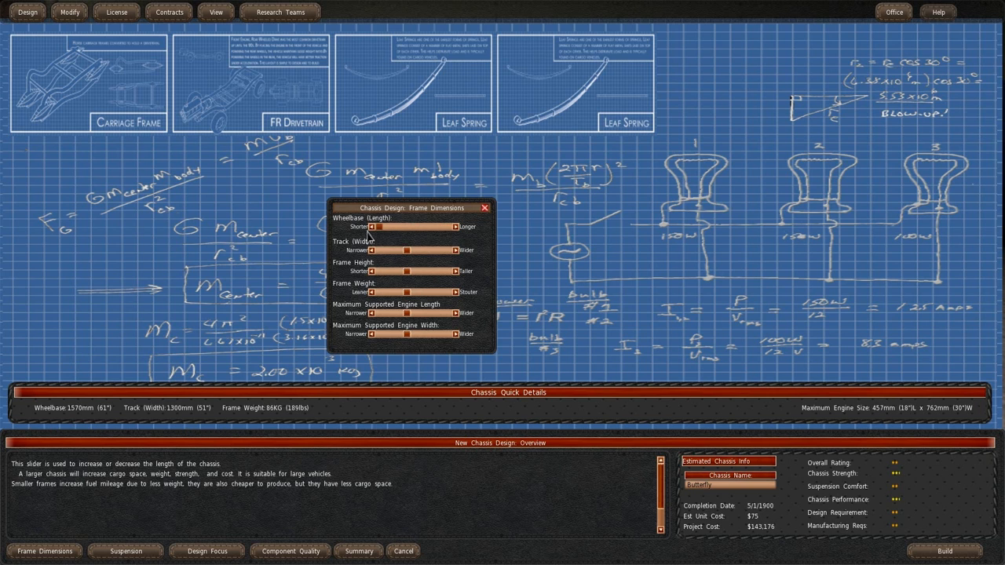
mouse_move(308, 230)
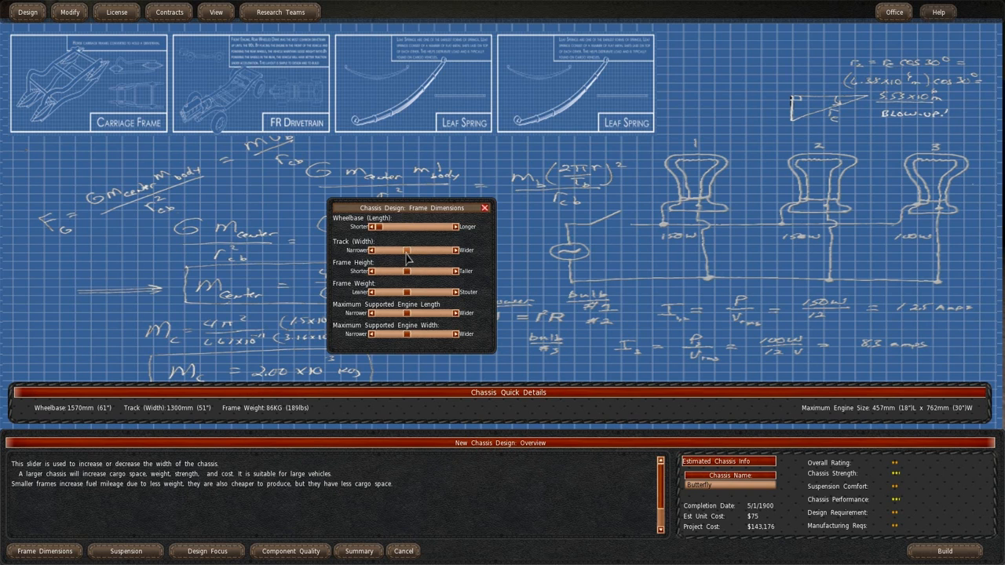
drag(416, 249, 379, 249)
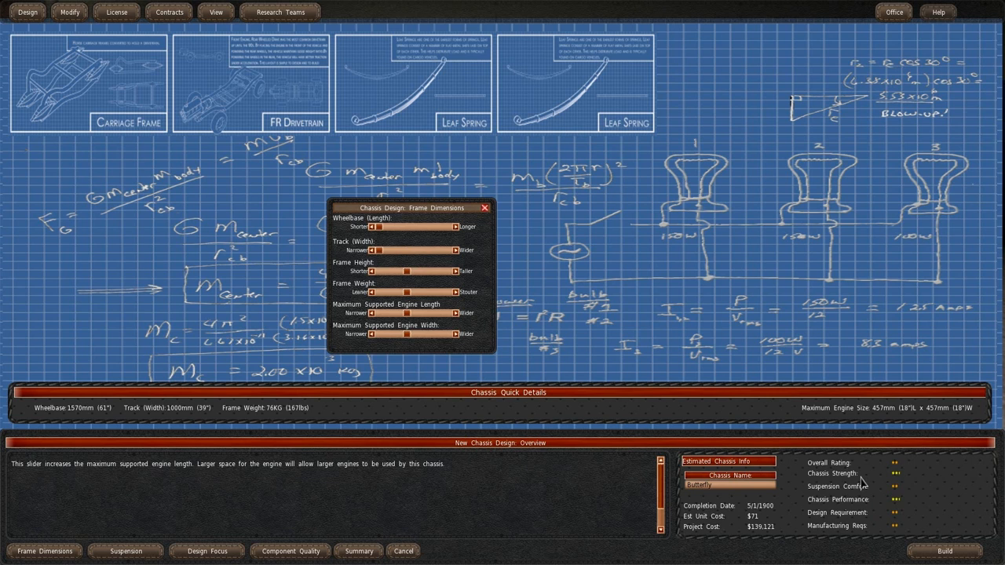
mouse_move(693, 304)
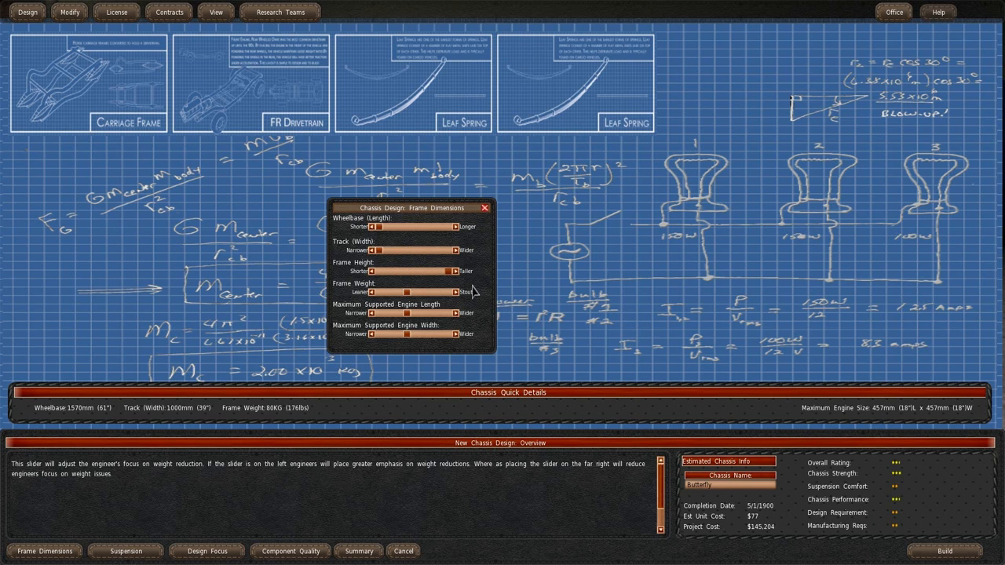
- Cut frame weight to 35kg and maximum engine size to 304mm × 304mm
drag(380, 292, 369, 292)
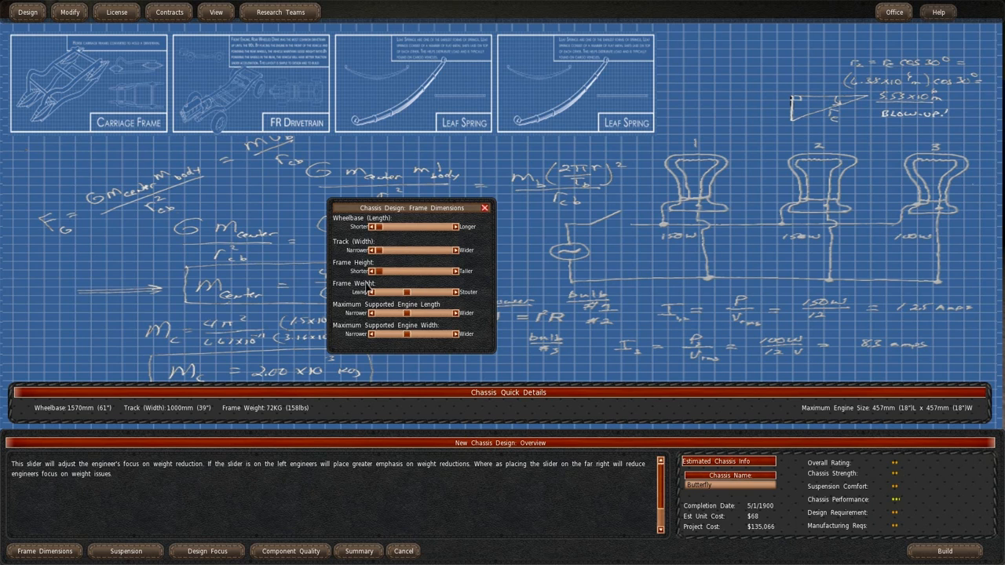
drag(380, 270, 432, 270)
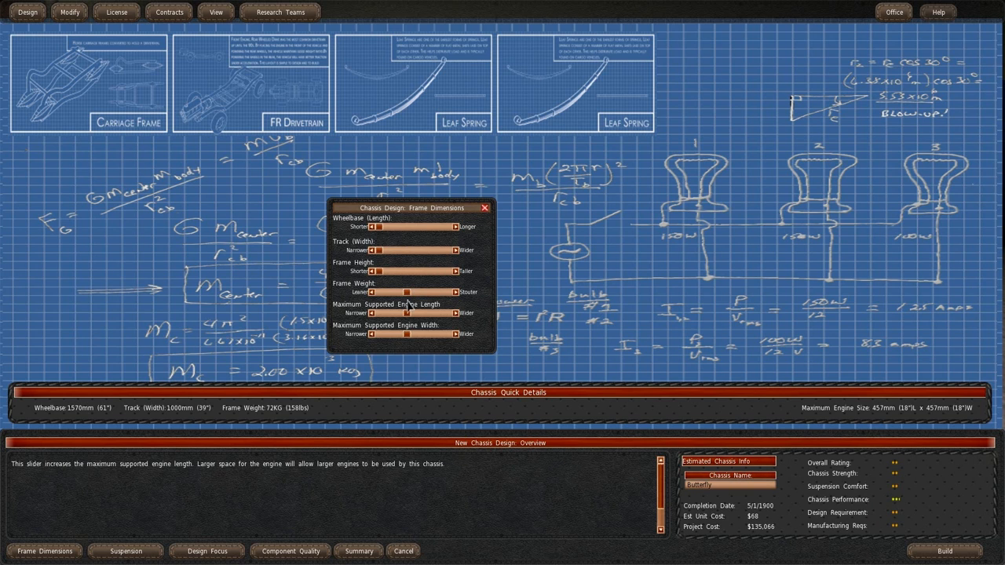
drag(379, 292, 405, 292)
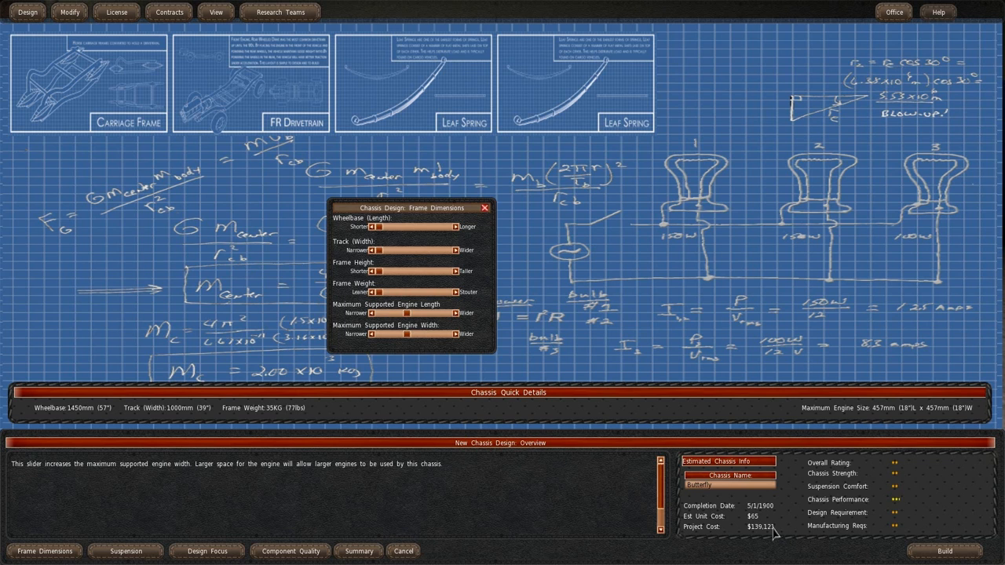
mouse_move(463, 342)
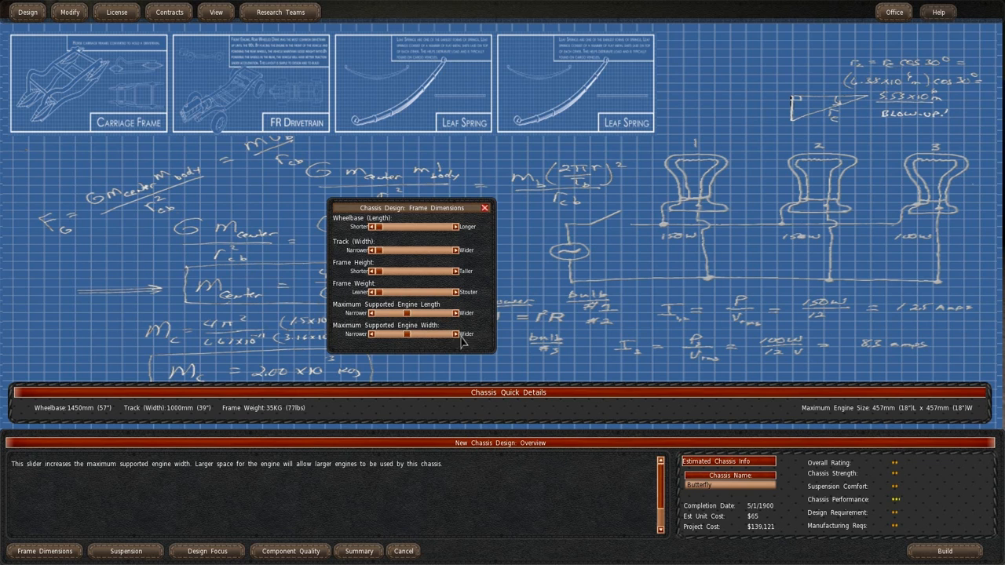
mouse_move(402, 313)
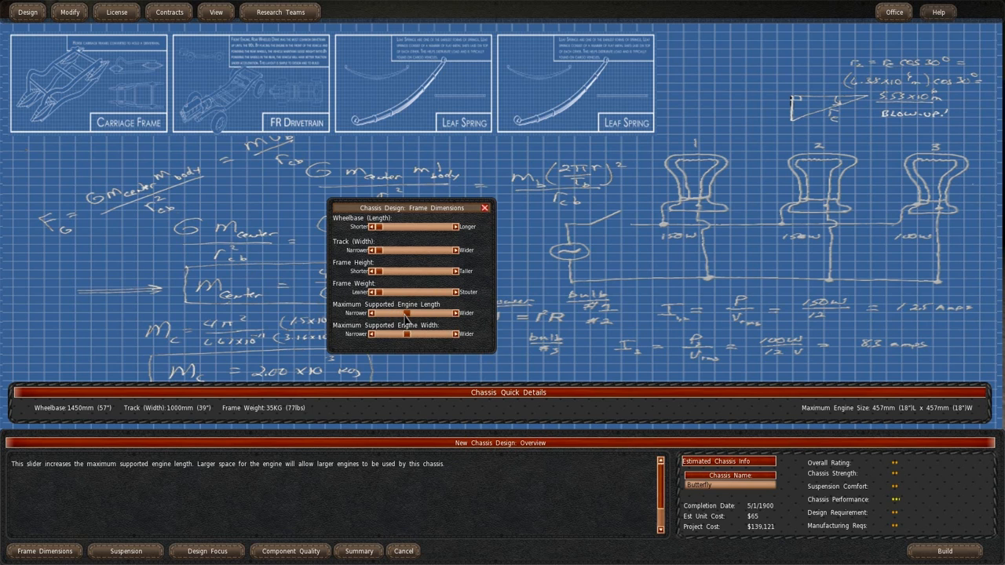
drag(407, 312, 380, 312)
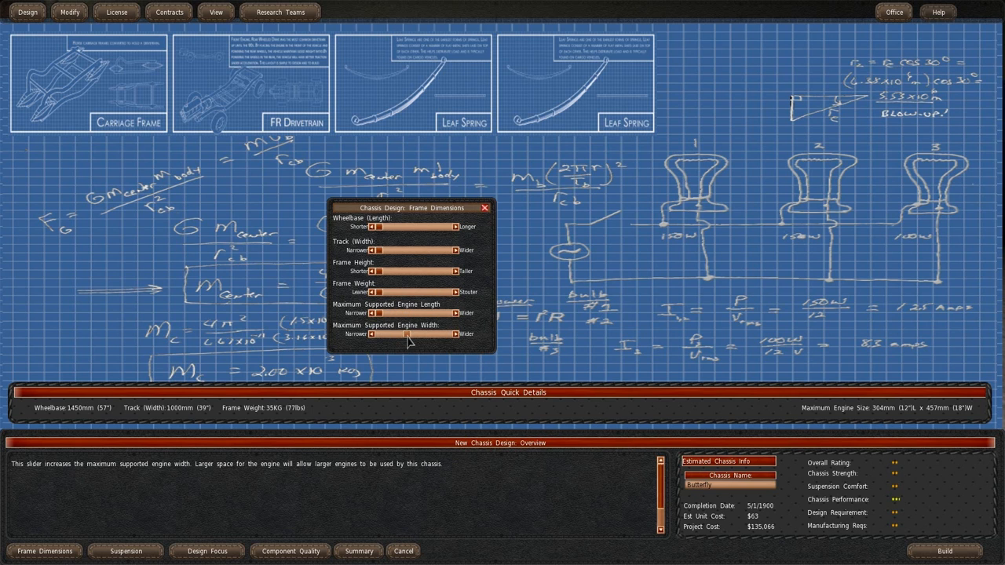
drag(409, 333, 379, 333)
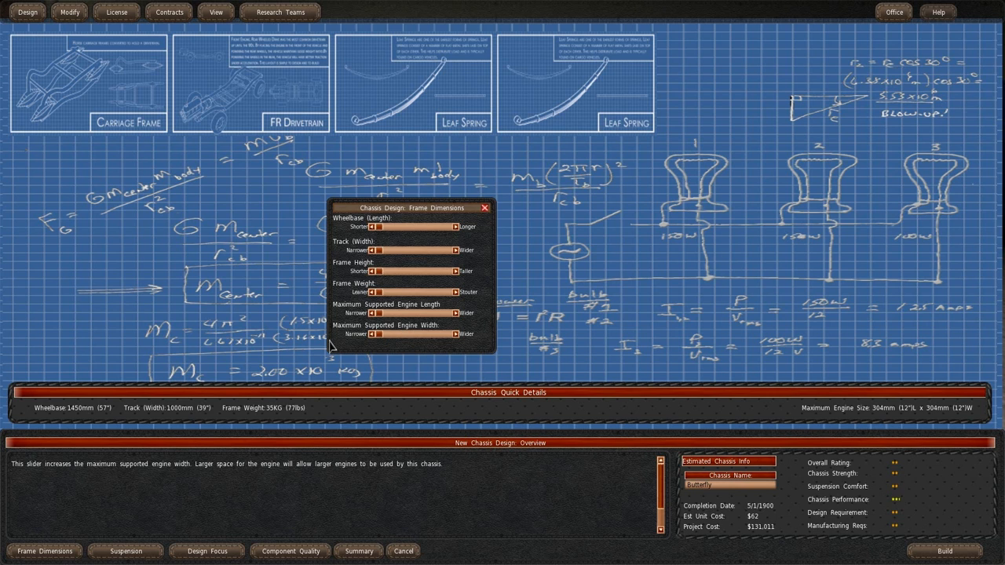
mouse_move(889, 411)
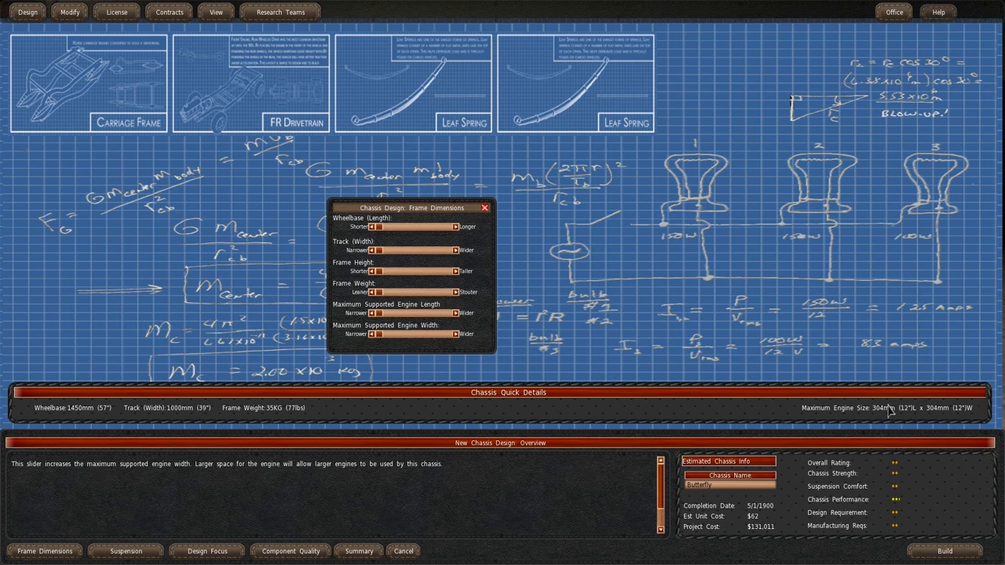
mouse_move(860, 422)
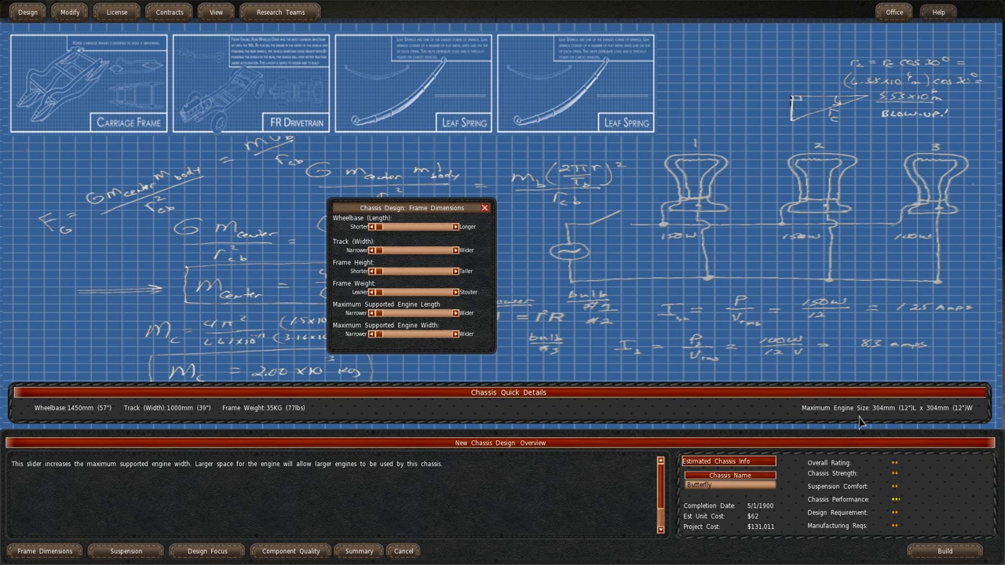
mouse_move(885, 422)
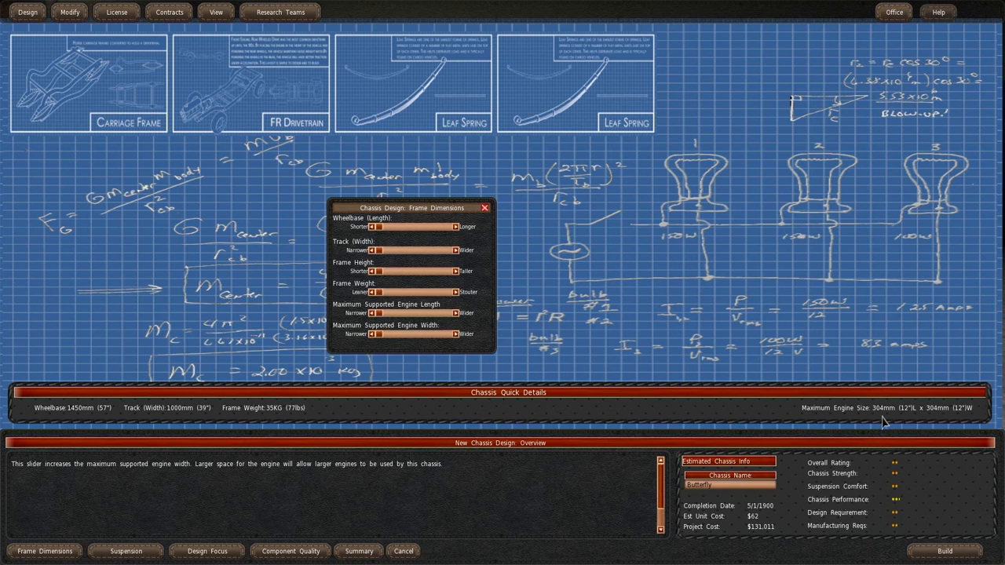
mouse_move(952, 424)
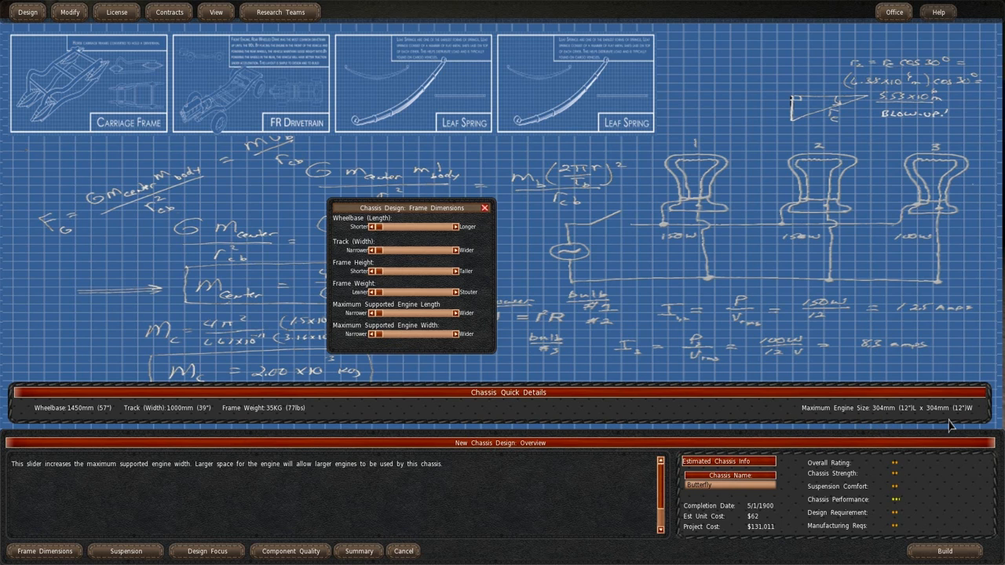
mouse_move(521, 195)
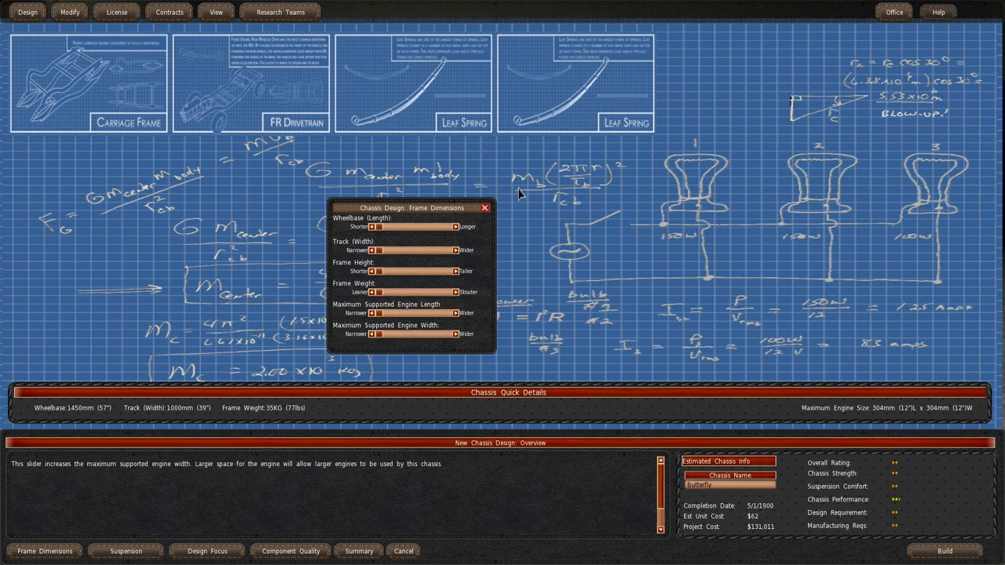
drag(411, 208, 328, 185)
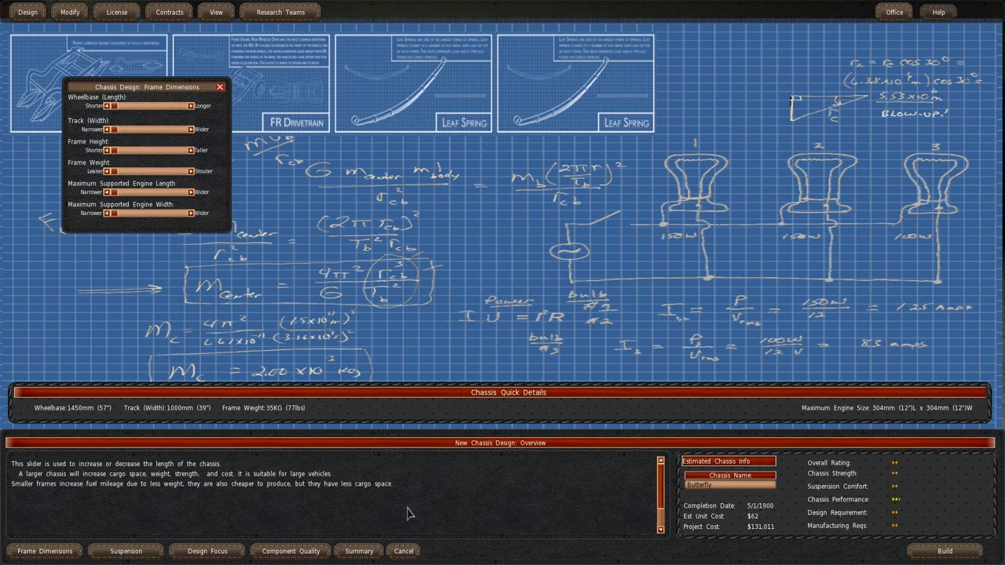
- Bring up the suspension panel and set its stability and ride comfort sliders
click(126, 549)
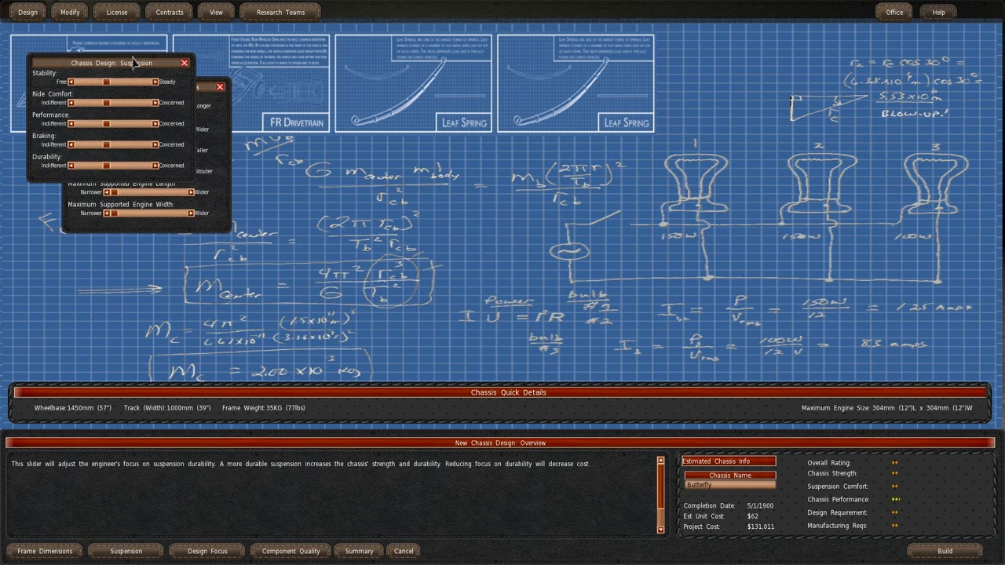
click(44, 550)
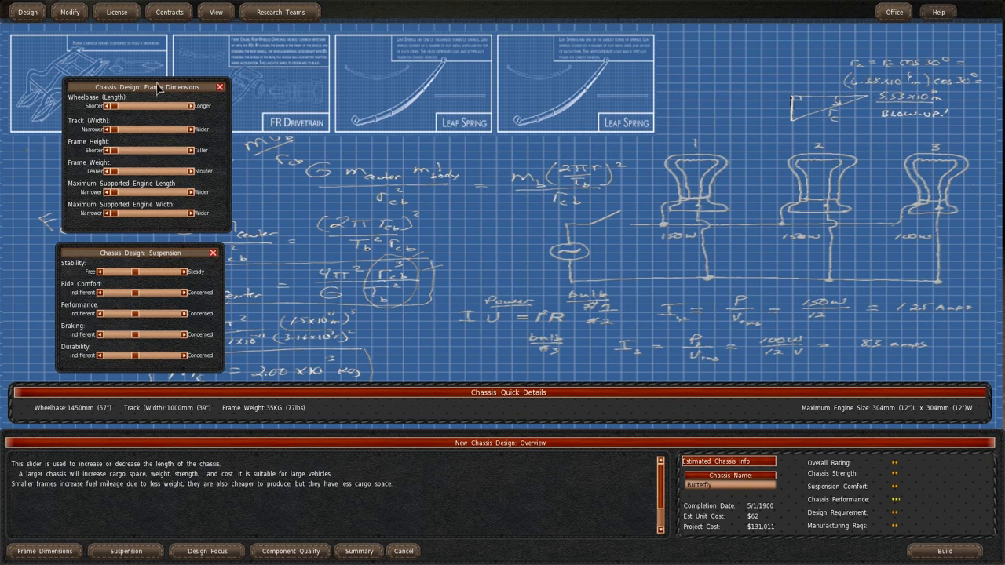
drag(144, 87, 118, 47)
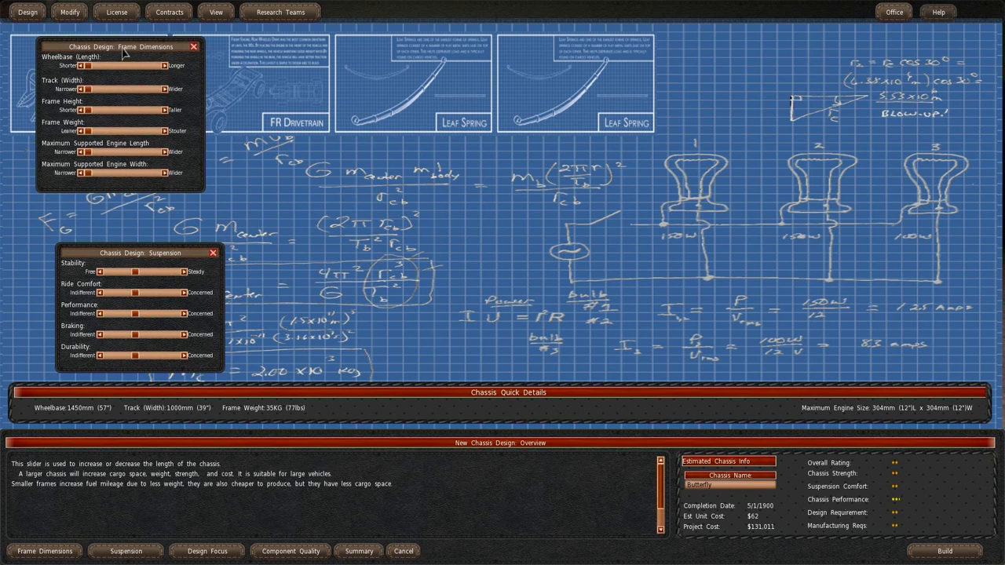
drag(138, 253, 368, 256)
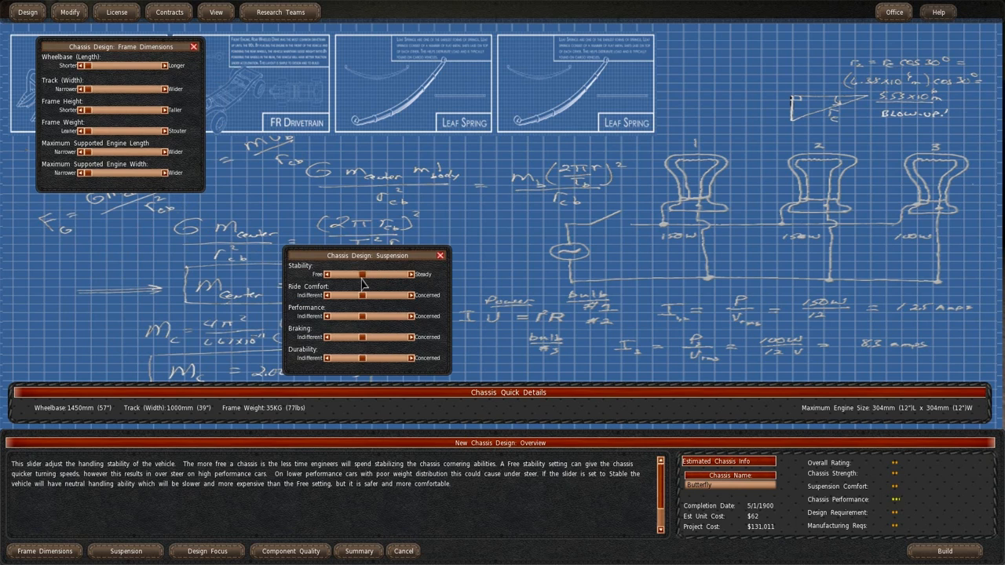
drag(338, 273, 364, 273)
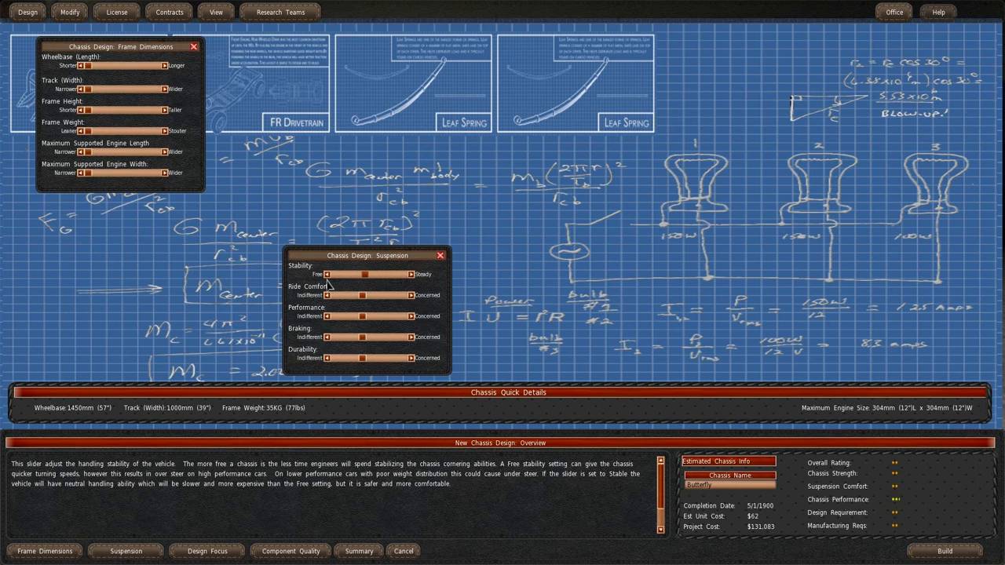
drag(364, 273, 361, 273)
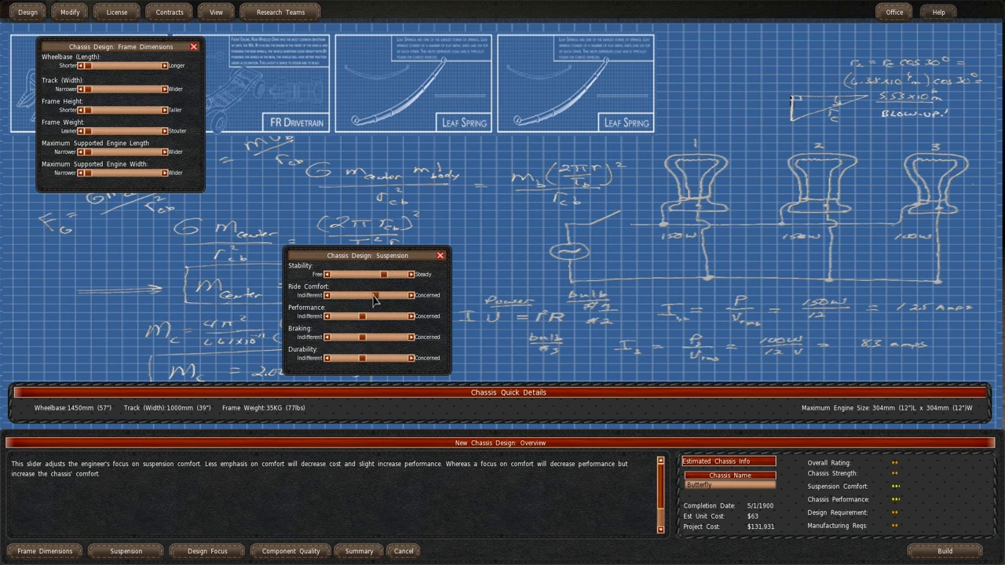
drag(375, 295, 333, 295)
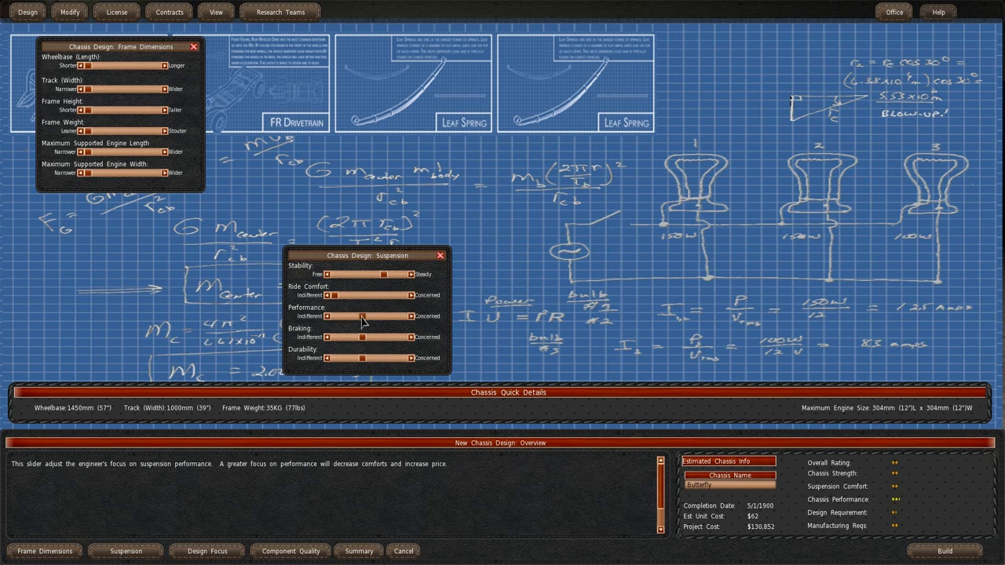
- Adjust the suspension performance and durability sliders, cost near $130,486
drag(361, 317, 394, 317)
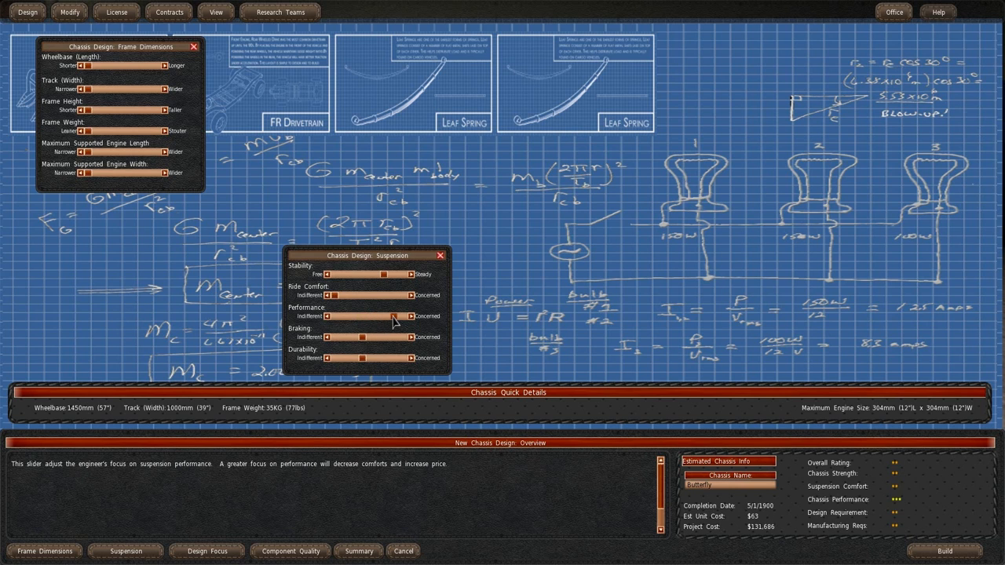
drag(396, 317, 408, 317)
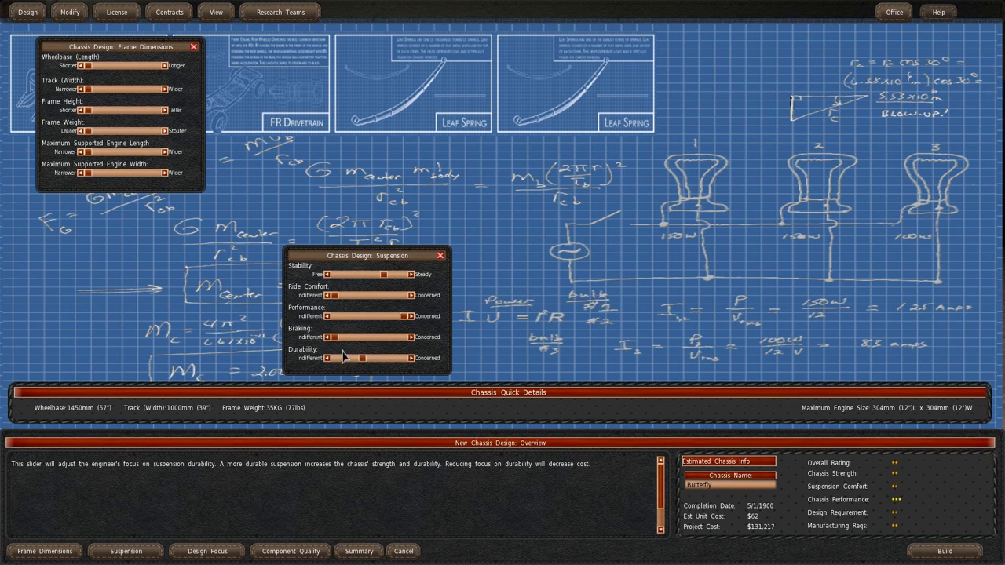
drag(361, 358, 377, 358)
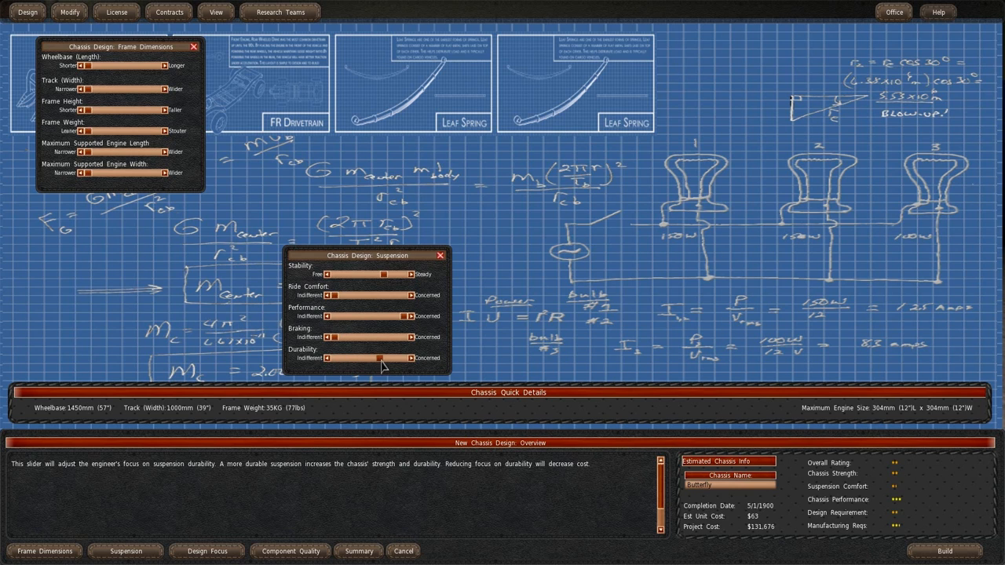
drag(377, 358, 330, 358)
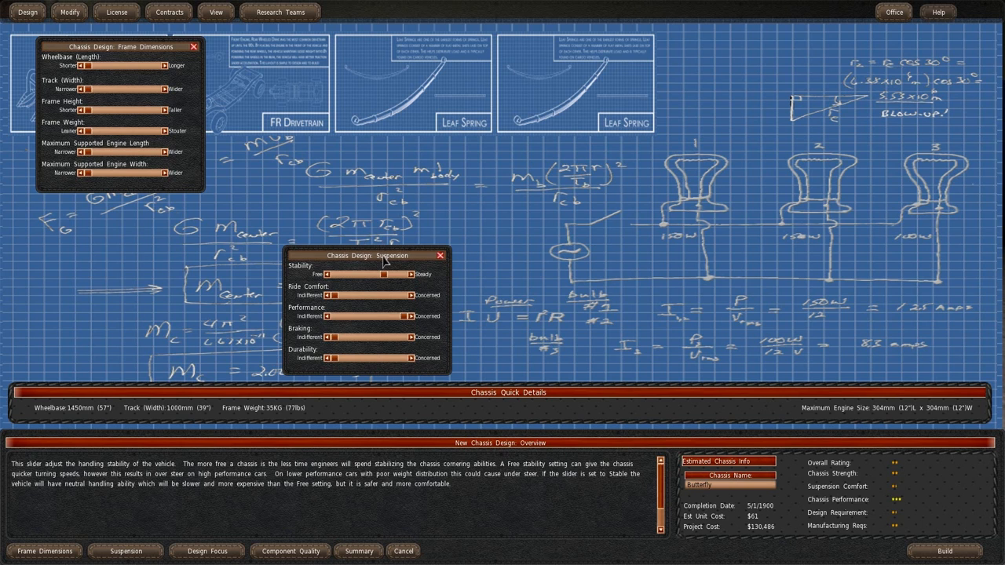
drag(366, 254, 100, 245)
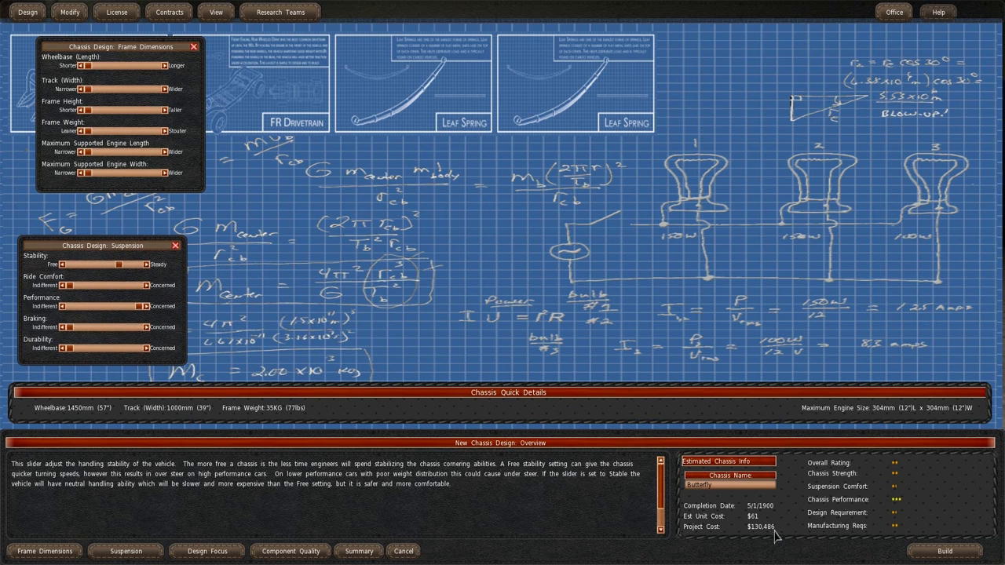
mouse_move(769, 530)
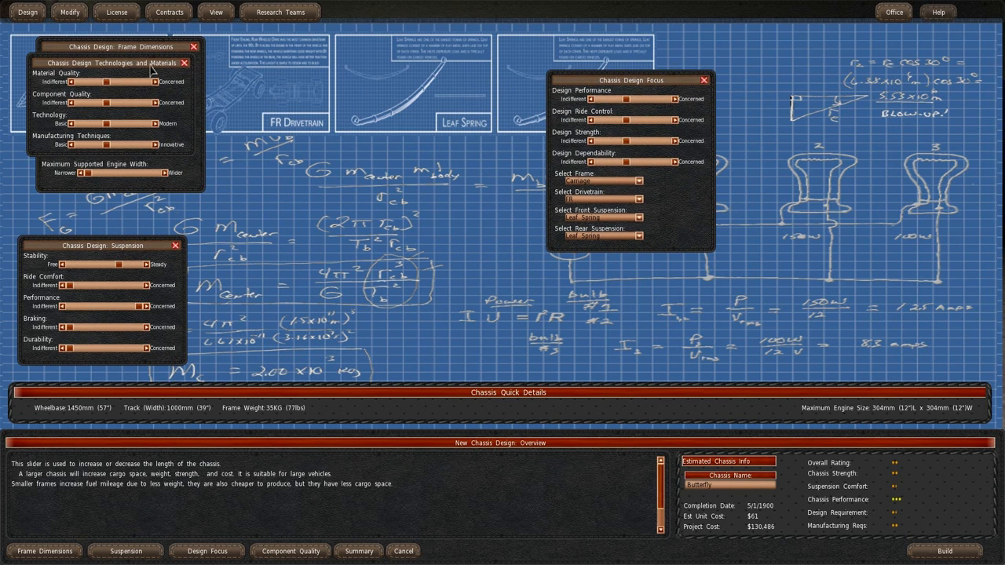
- Lower material, component, technology and manufacturing quality, dropping cost to about $33,000
drag(113, 63, 364, 226)
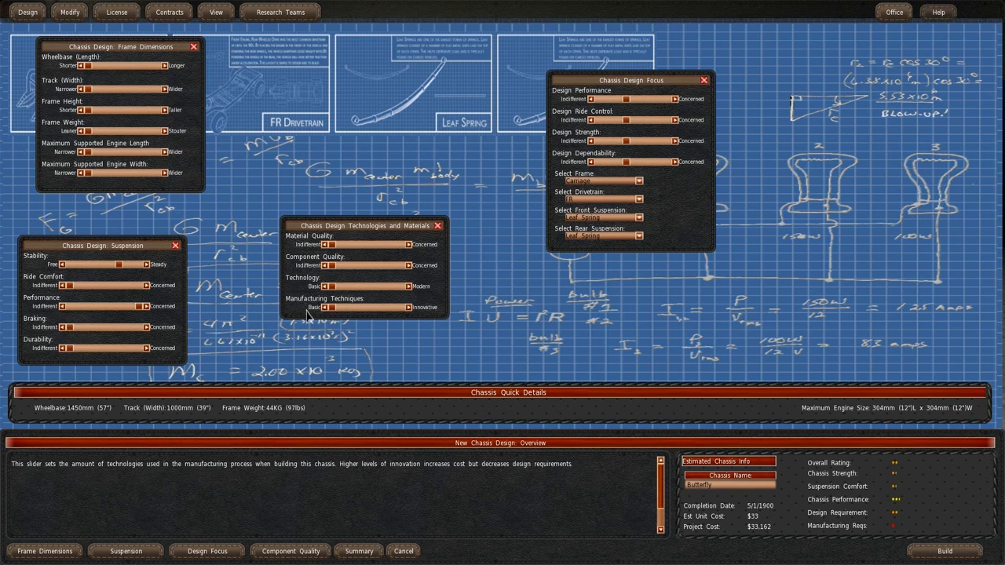
mouse_move(860, 502)
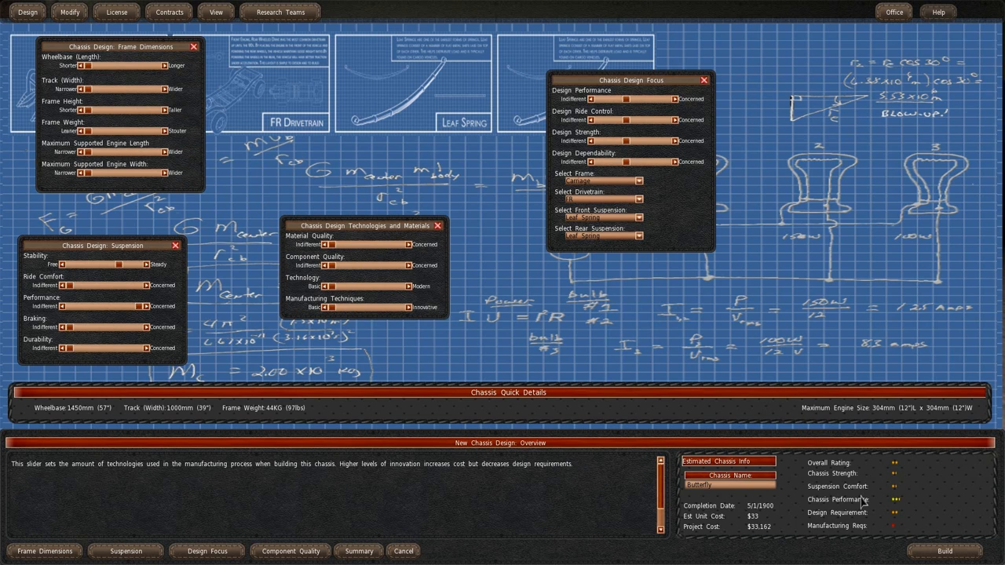
mouse_move(375, 245)
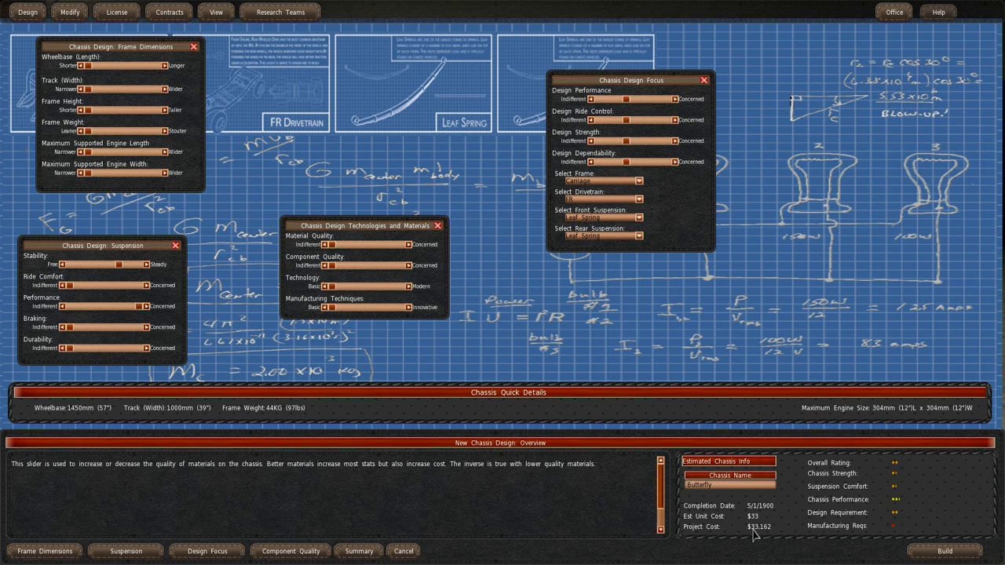
mouse_move(791, 521)
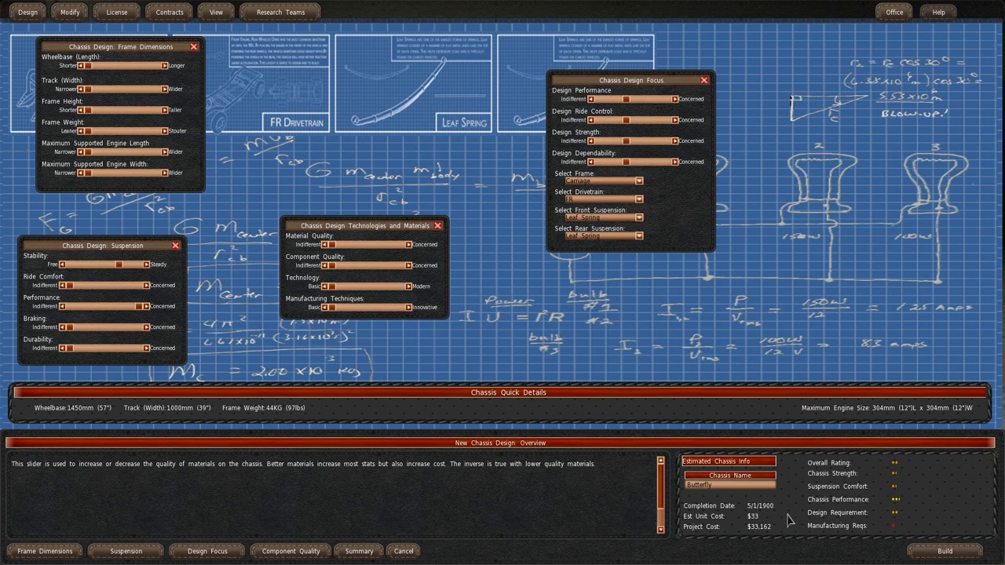
mouse_move(760, 540)
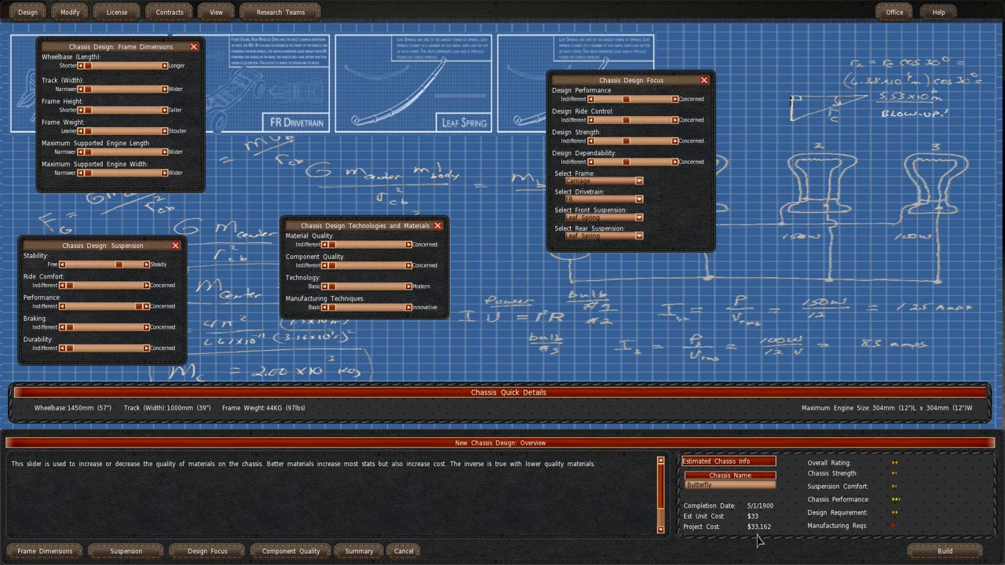
mouse_move(759, 539)
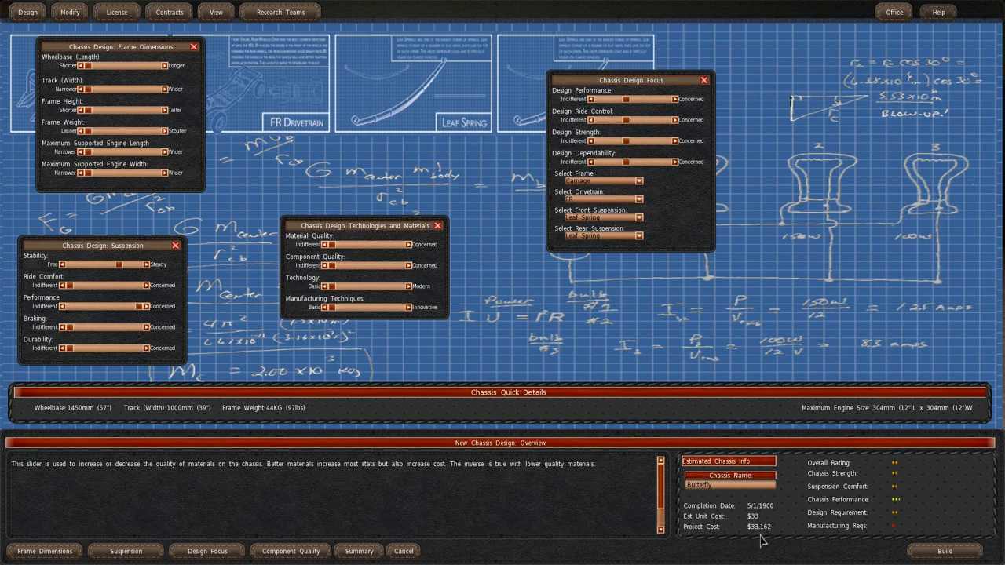
mouse_move(775, 505)
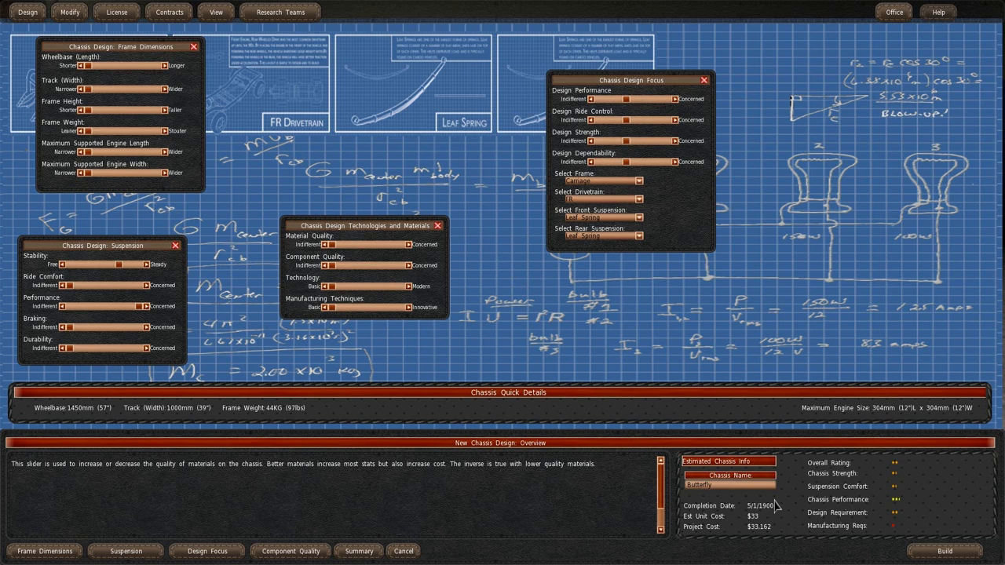
mouse_move(672, 154)
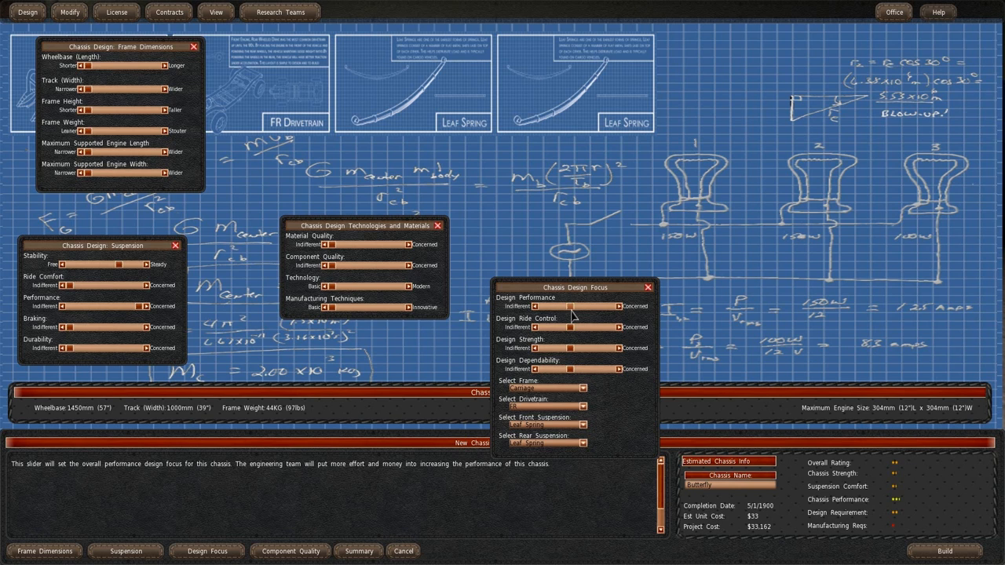
- Set the design focus sliders, finish the chassis at about $37,541, and reopen the Design menu
drag(565, 306, 615, 306)
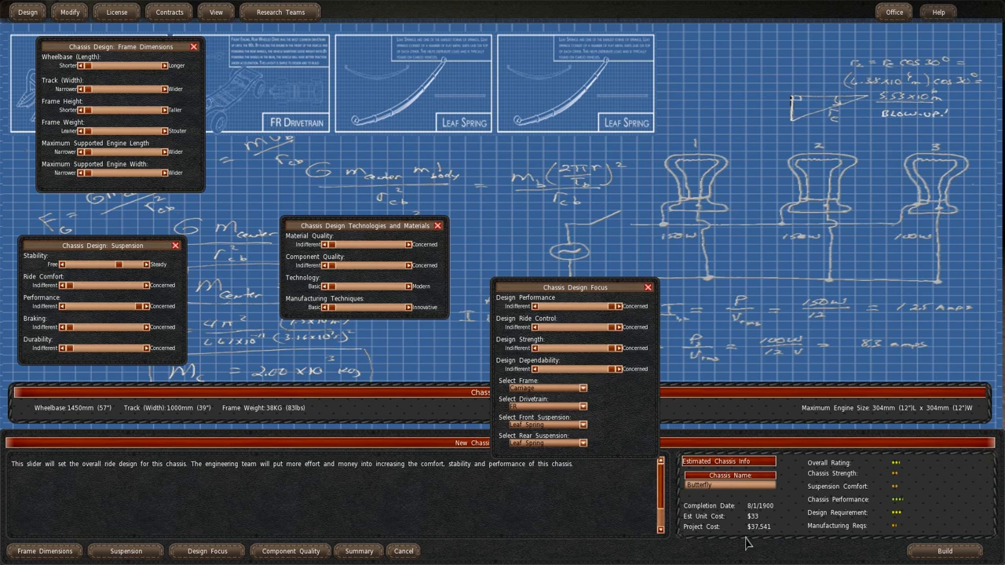
mouse_move(748, 541)
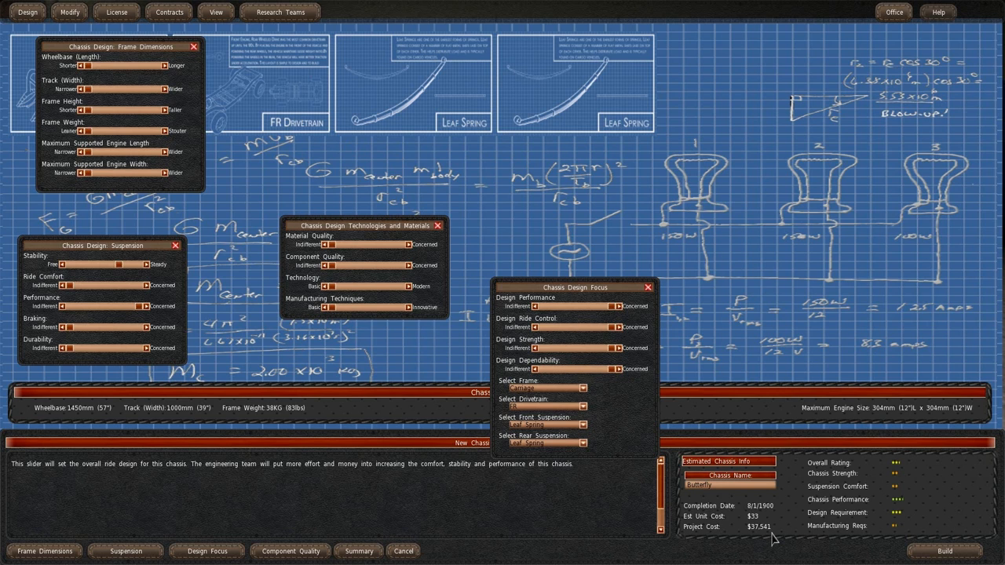
mouse_move(744, 516)
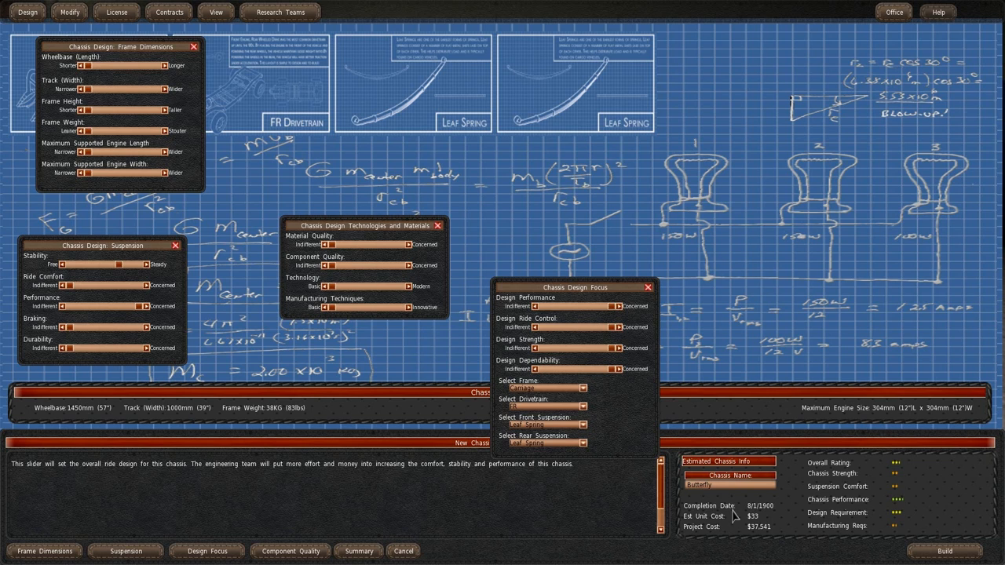
mouse_move(866, 512)
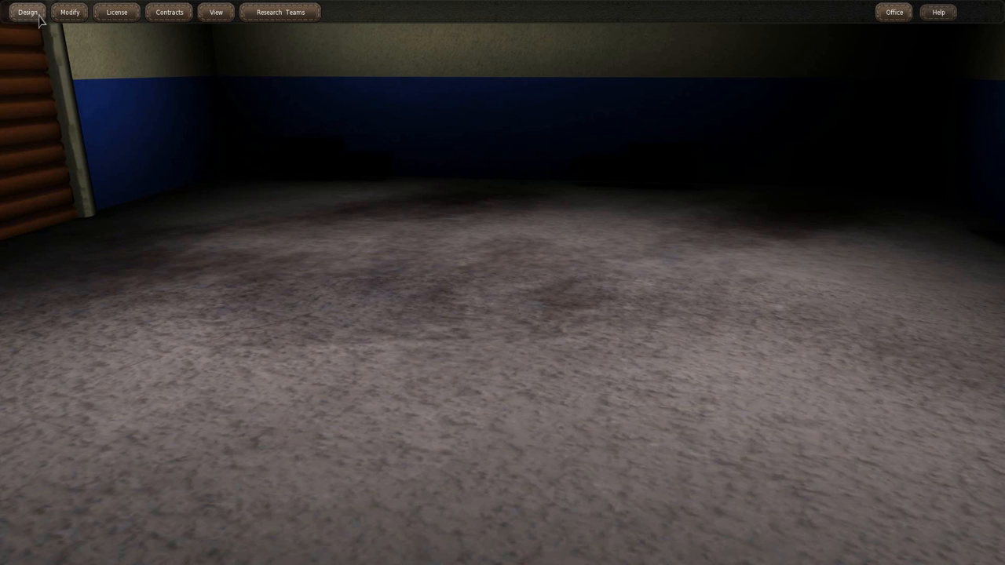
click(29, 13)
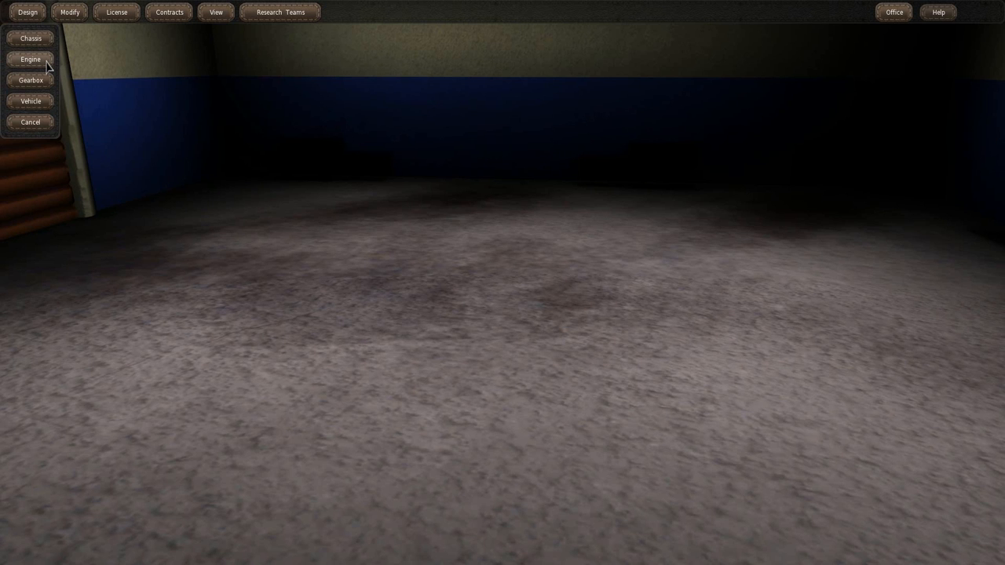